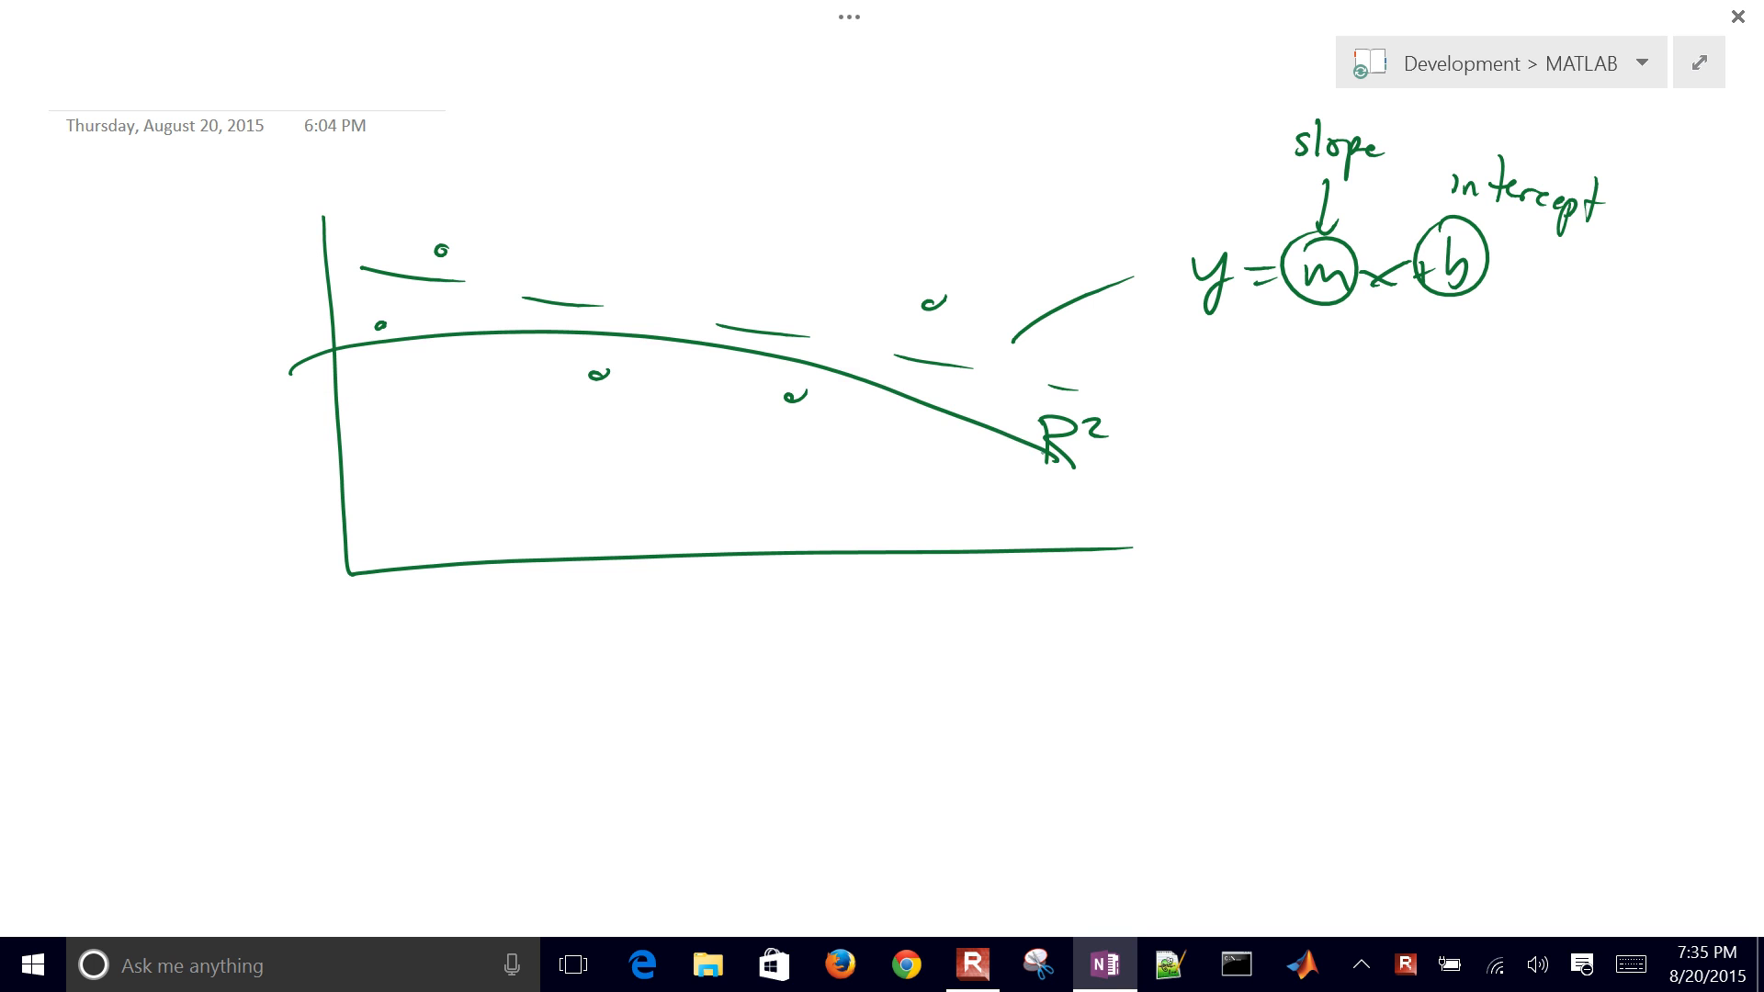
Step: Sketch a wavy curved fit through the data points, then close OneNote
{"action": "left_click_drag", "start_coordinate": [261, 362], "coordinate": [794, 384]}
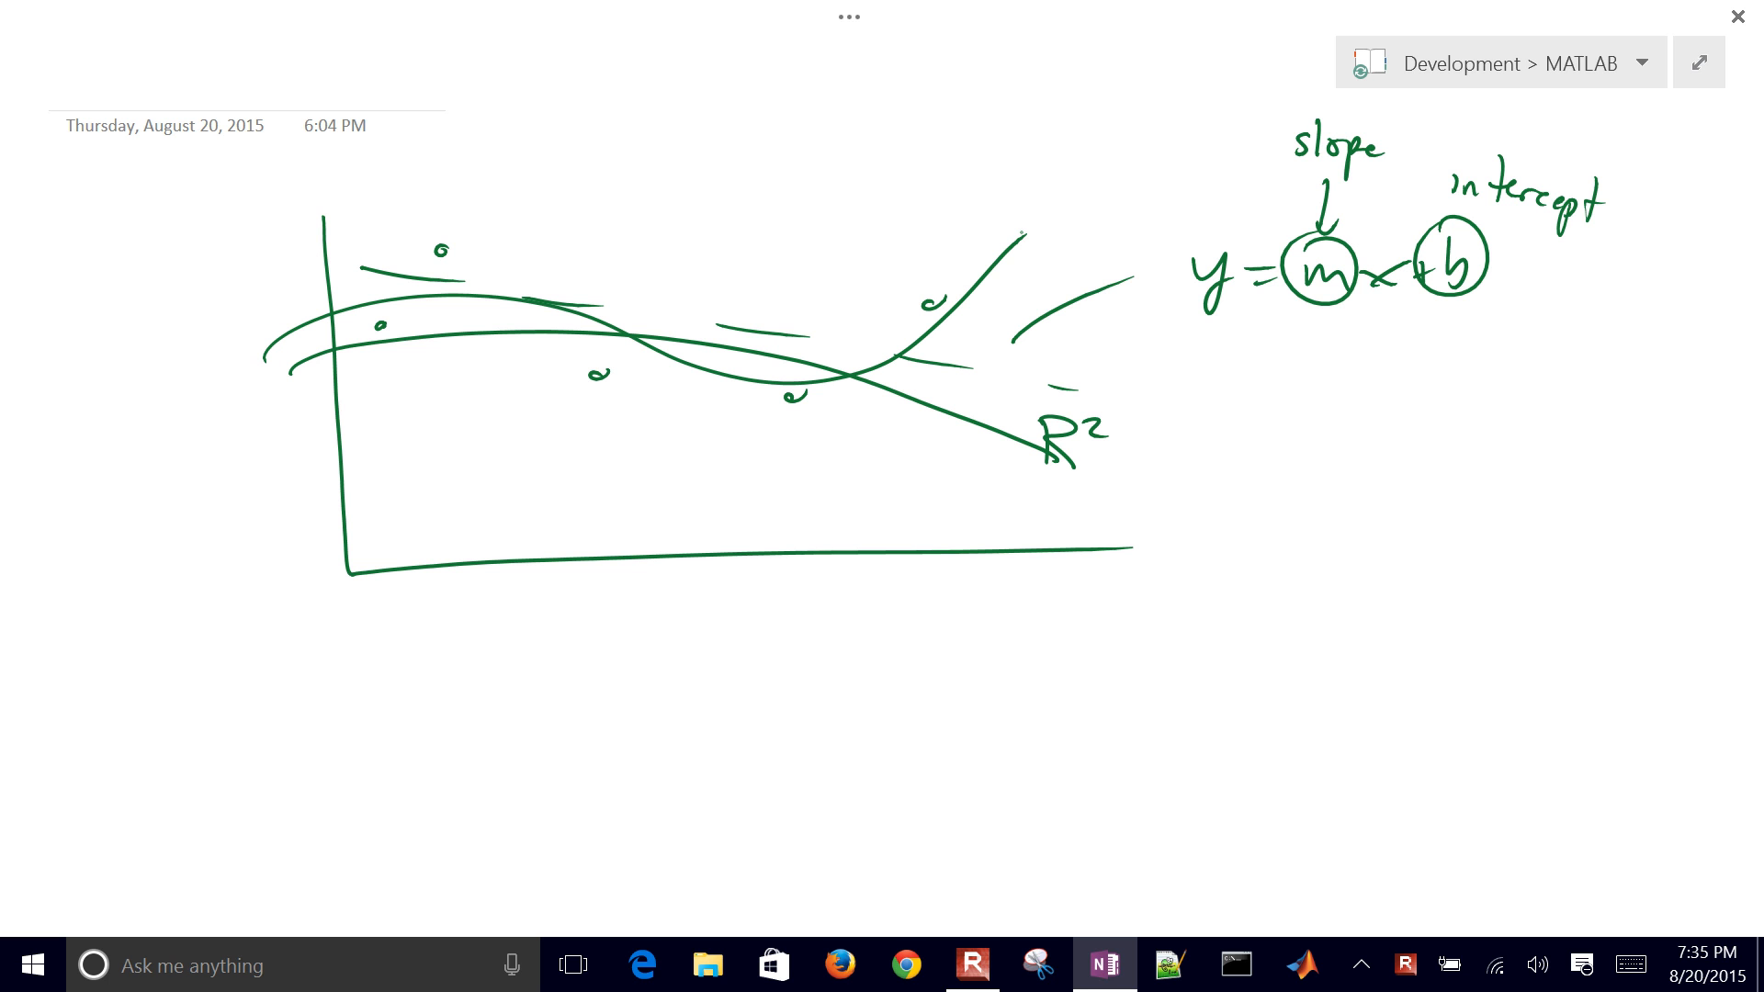
{"action": "left_click", "coordinate": [1737, 15]}
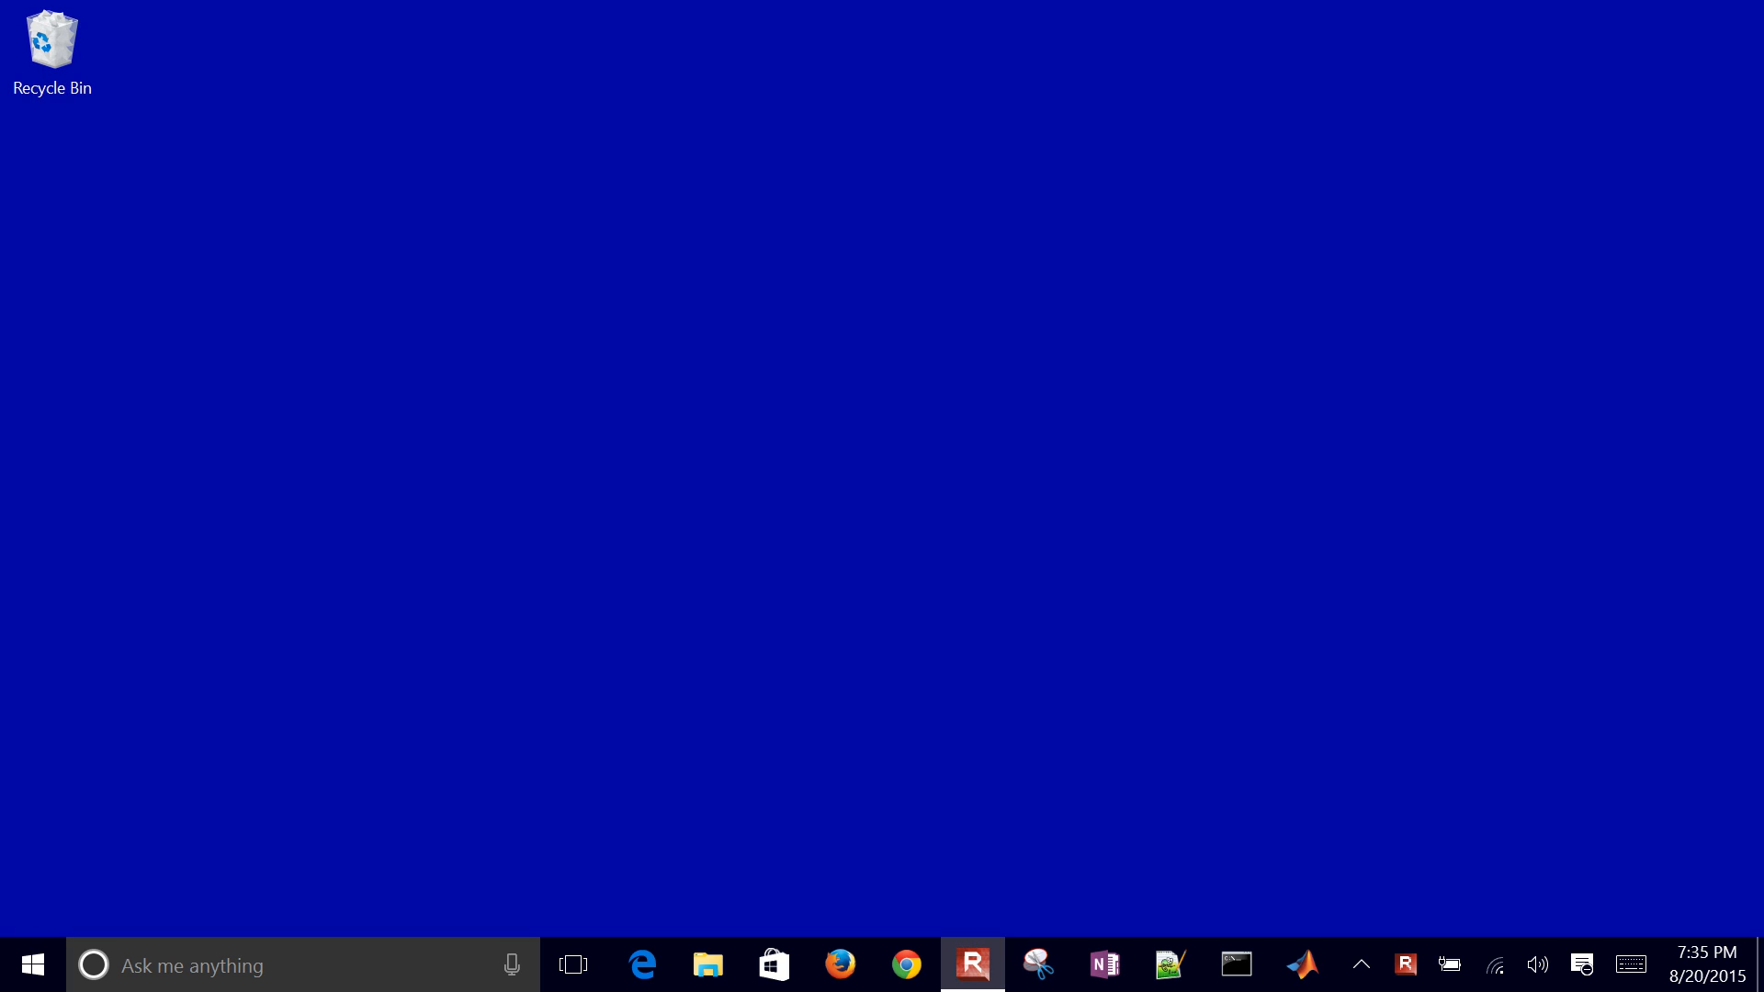
Step: Launch MATLAB and open the Edge browser from the taskbar
{"action": "left_click", "coordinate": [1301, 965]}
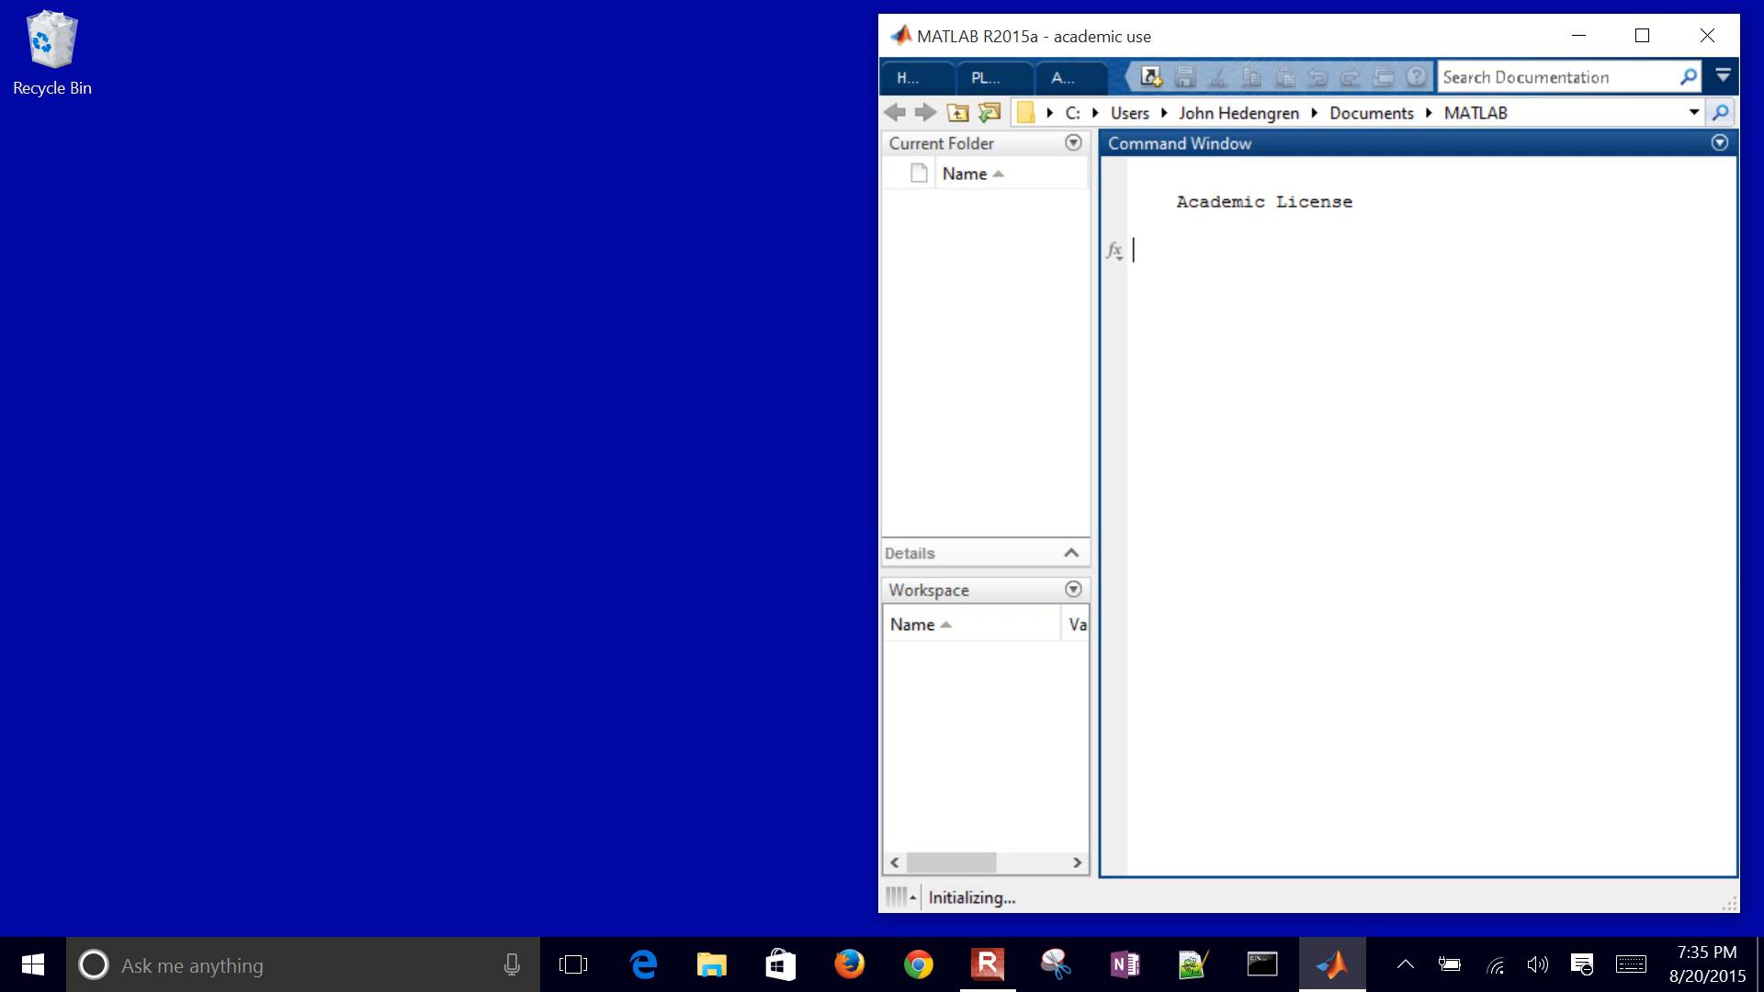
{"action": "left_click", "coordinate": [641, 976]}
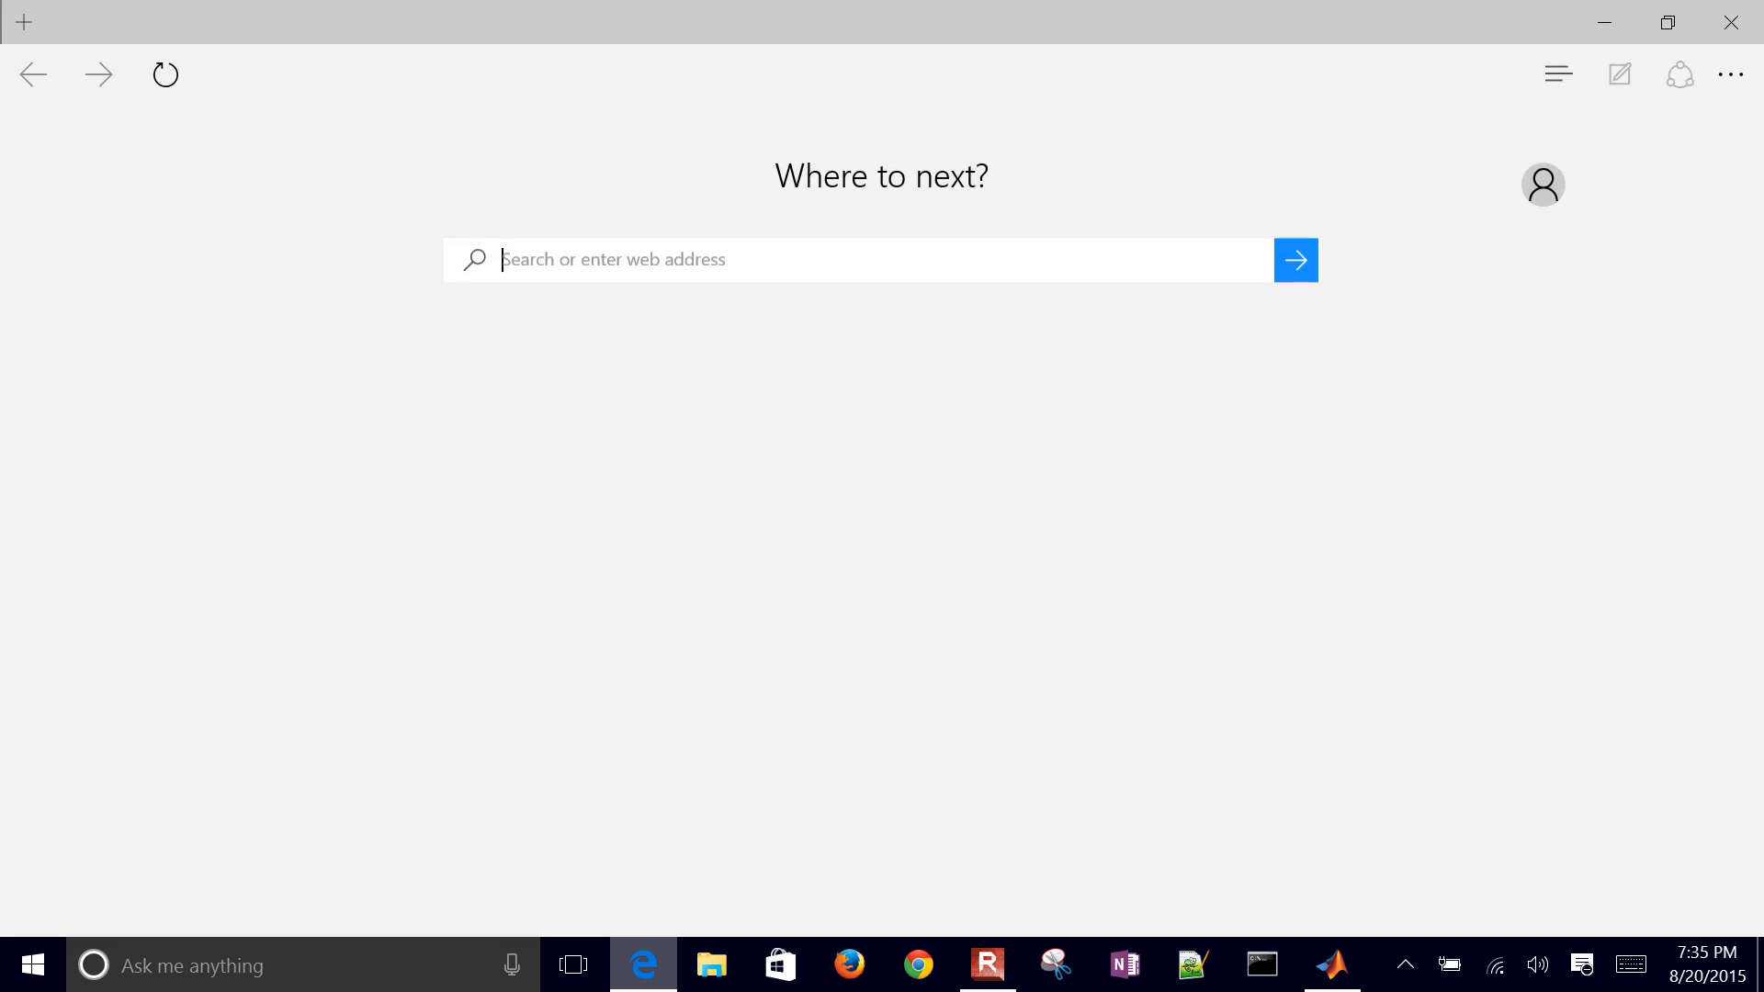
Step: Go to apmonitor.com/che263 and open the Excel Data Regression tutorial
{"action": "type", "text": "apmonitor.com/che263"}
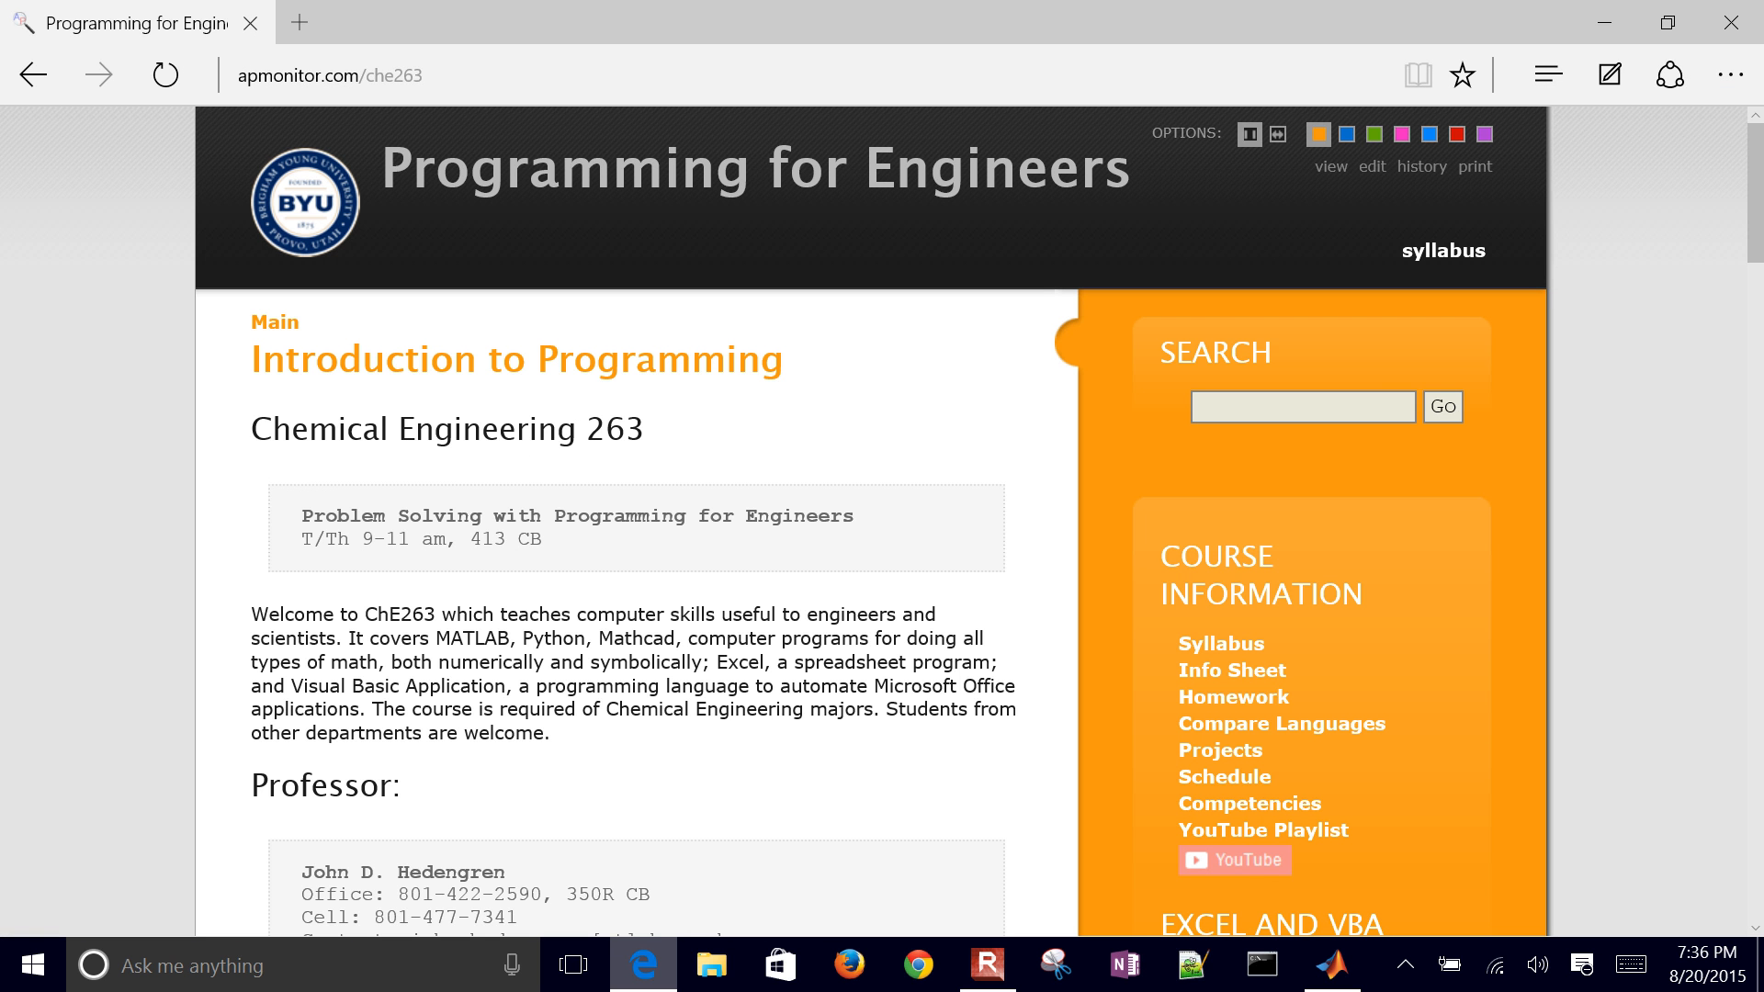
{"action": "scroll", "scroll_direction": "down", "scroll_amount": 3}
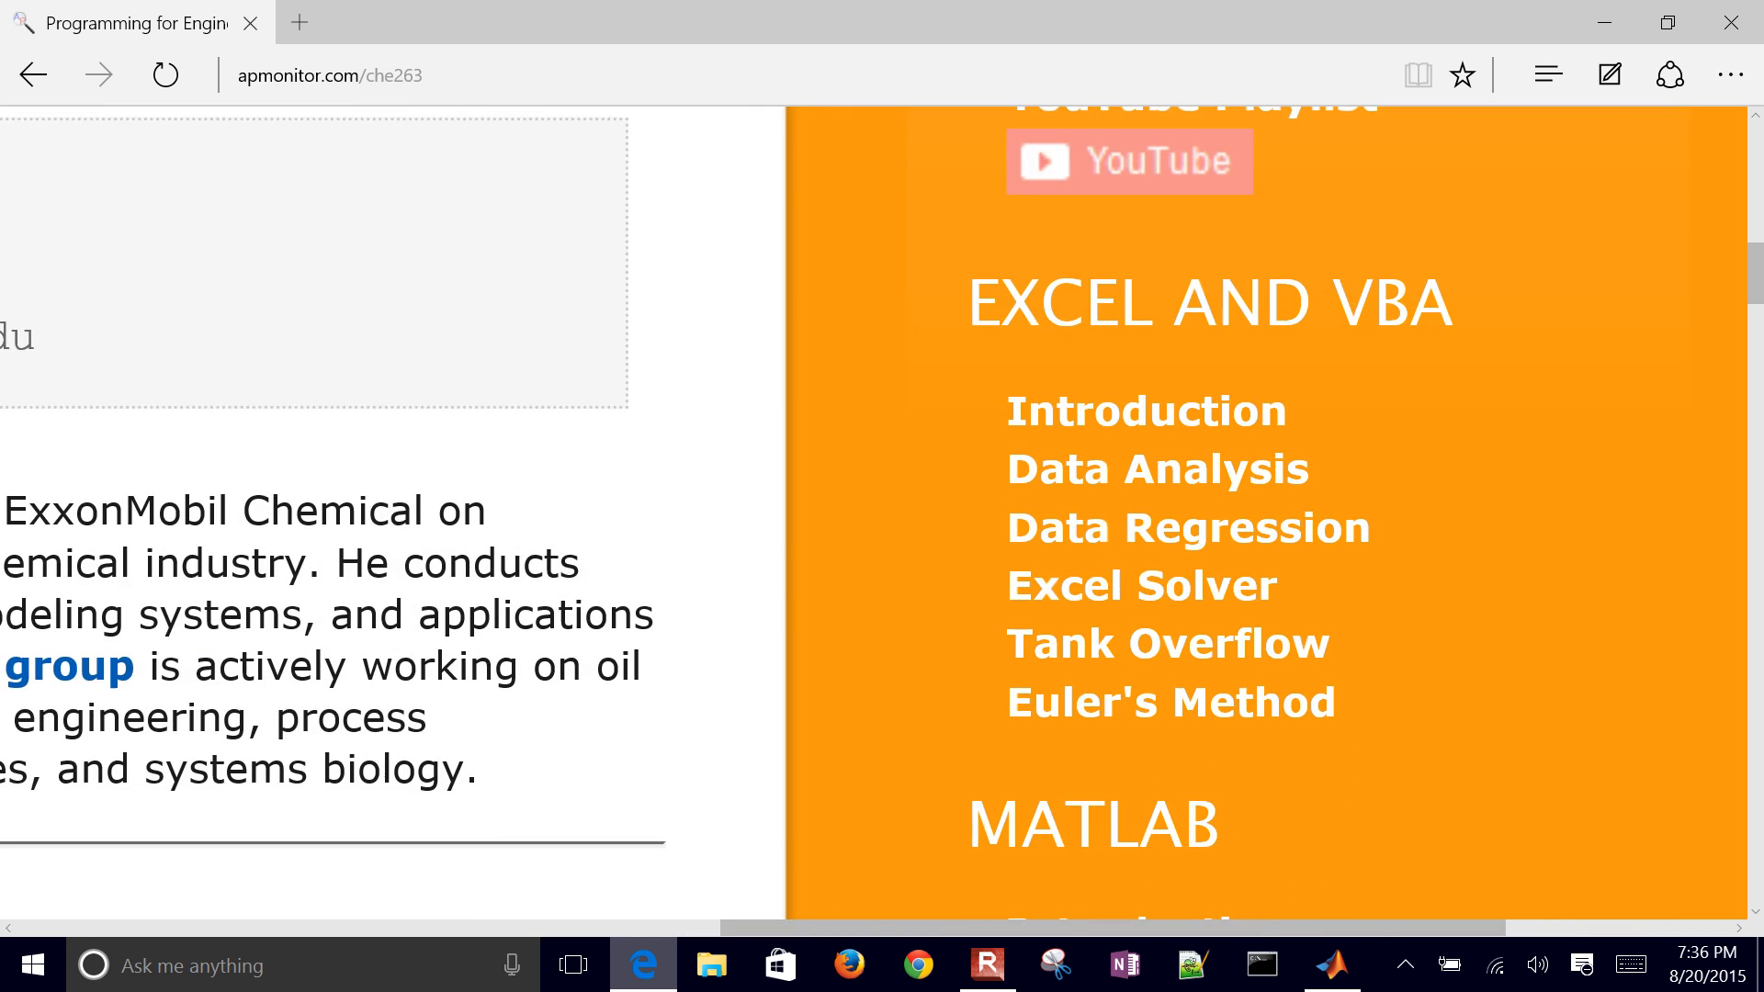
{"action": "left_click", "coordinate": [1187, 527]}
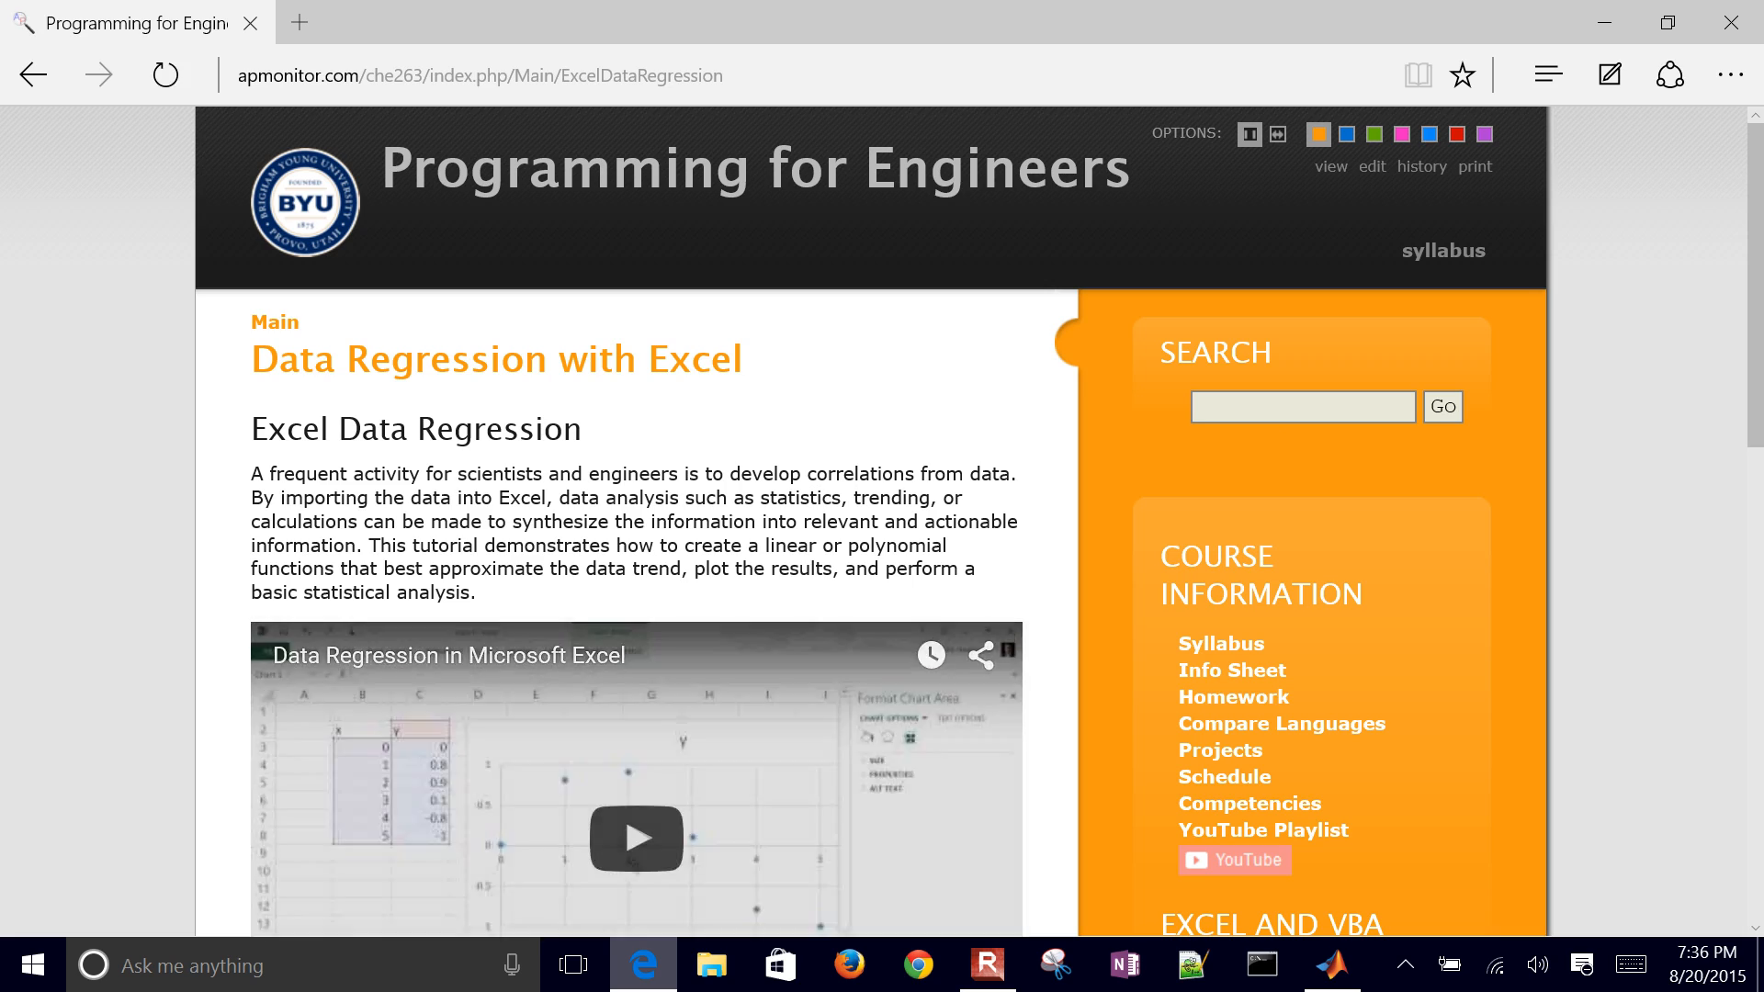
{"action": "scroll", "scroll_direction": "down", "scroll_amount": 3}
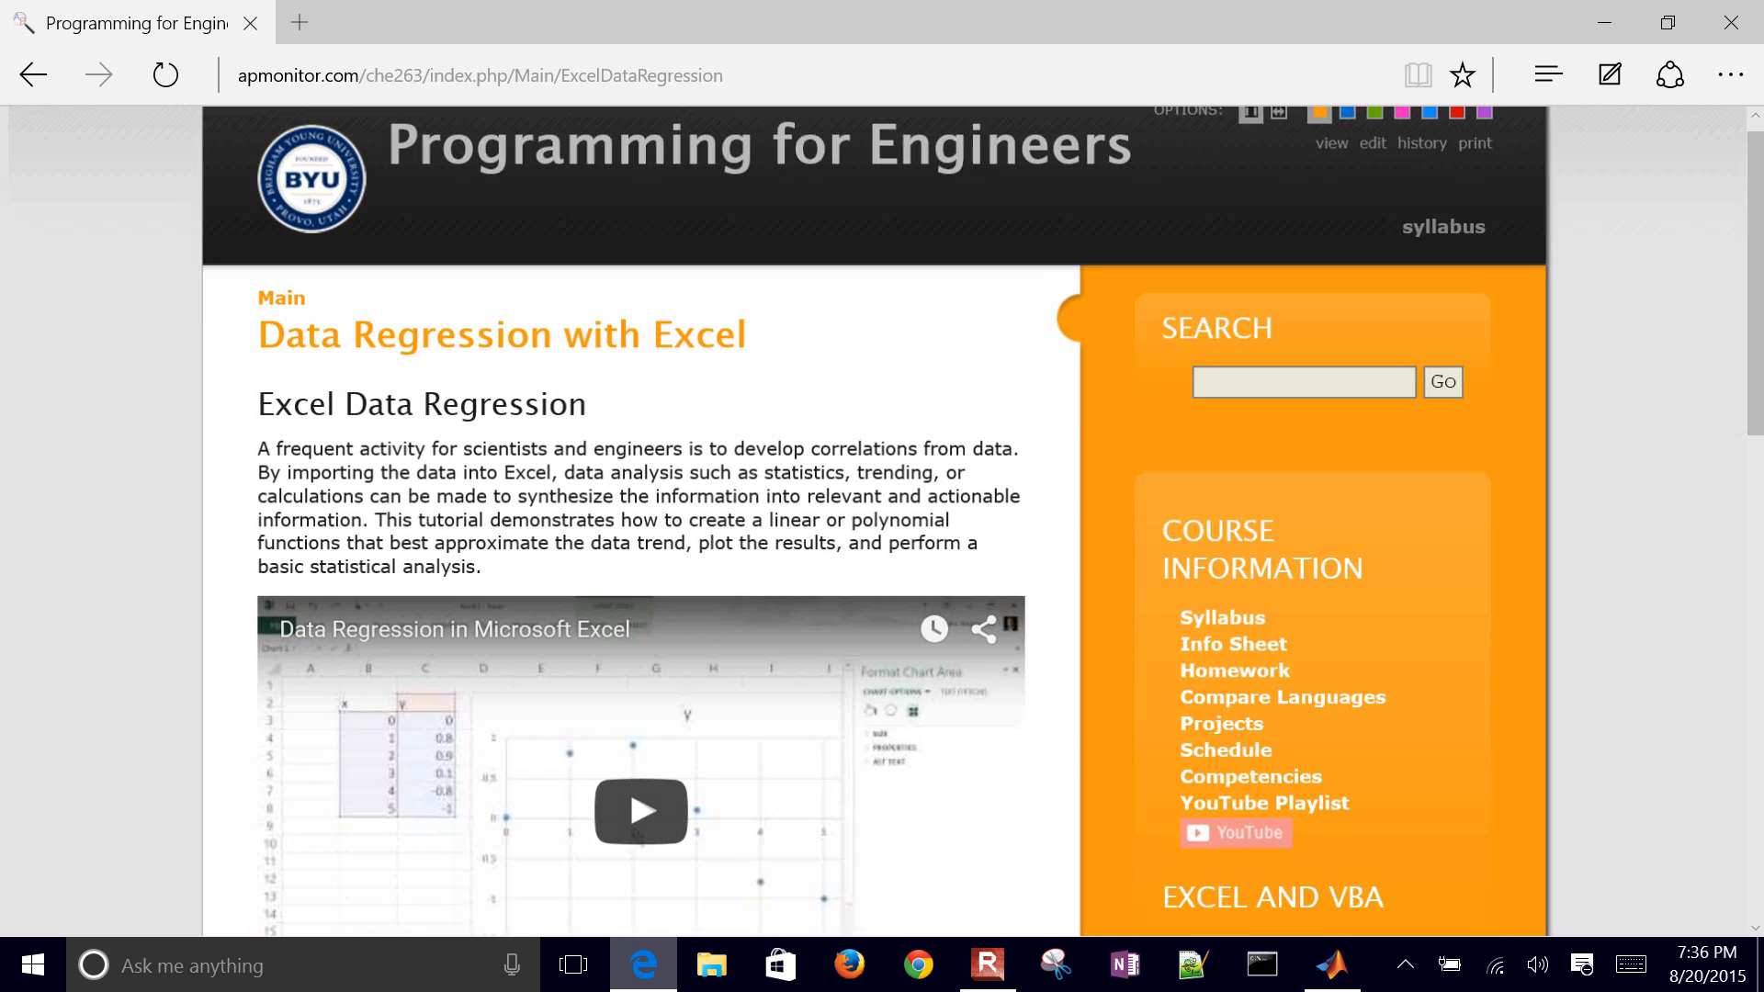
{"action": "scroll", "scroll_direction": "down", "scroll_amount": 3}
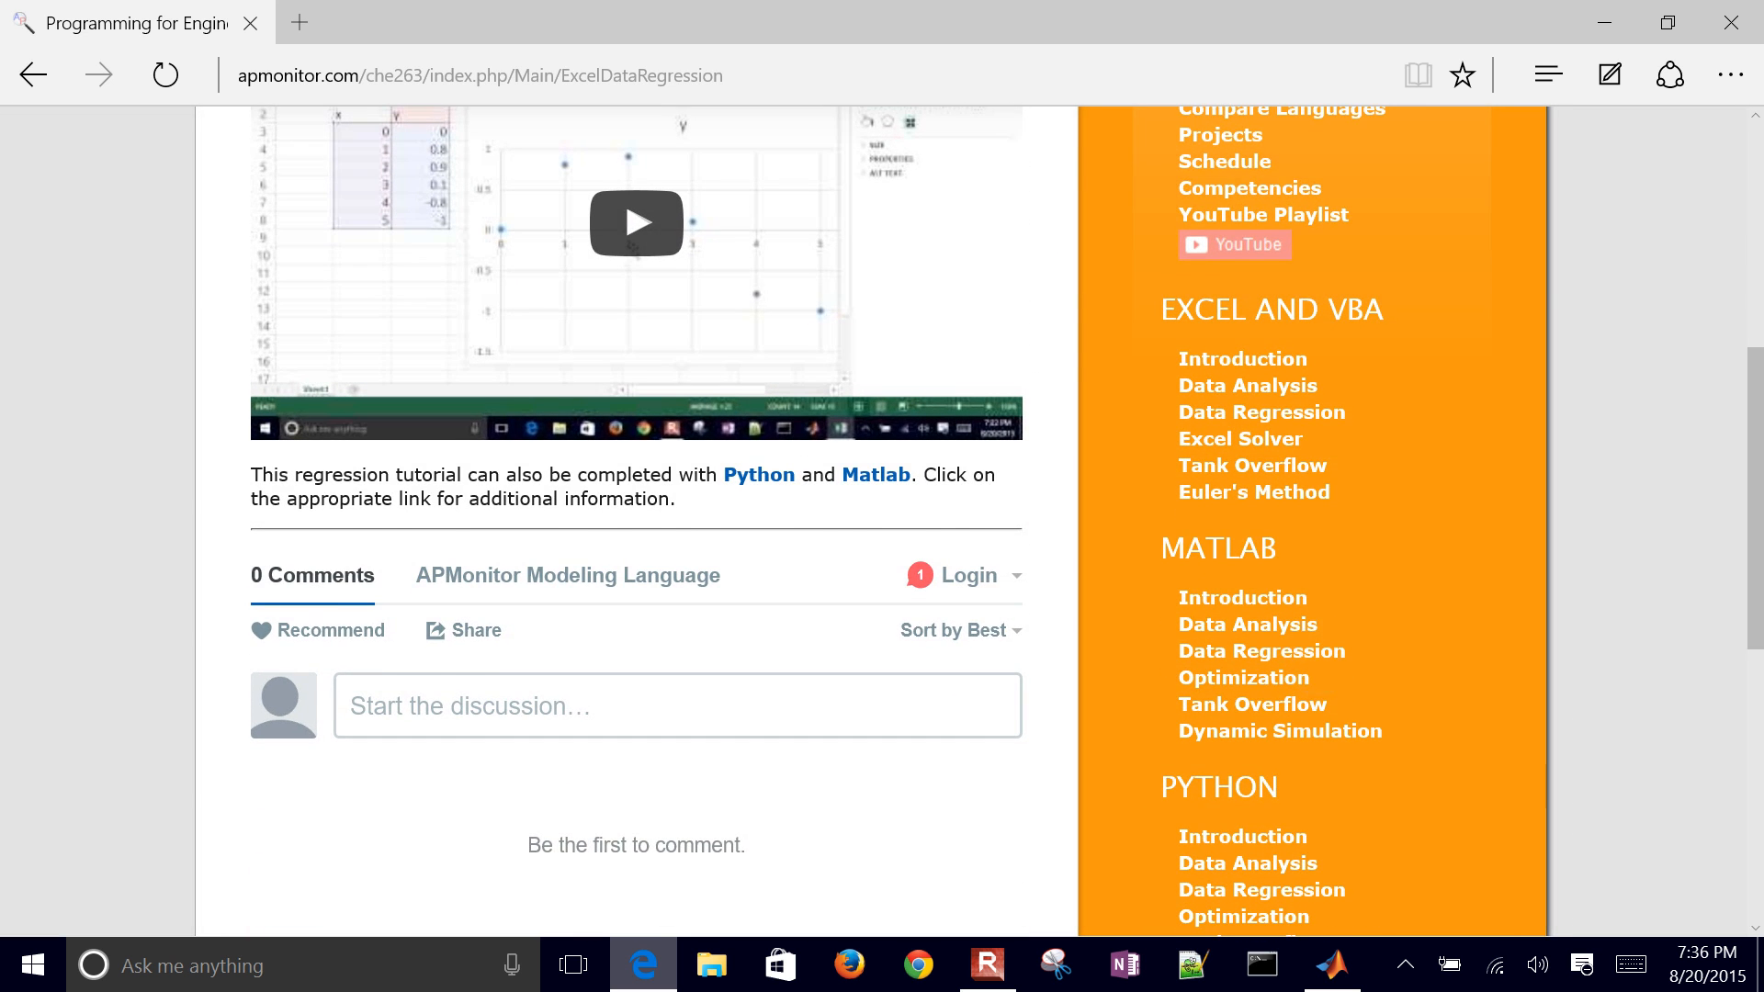
Step: Open the MATLAB regression tutorial page, browse it, and return to MATLAB
{"action": "left_click", "coordinate": [1260, 650]}
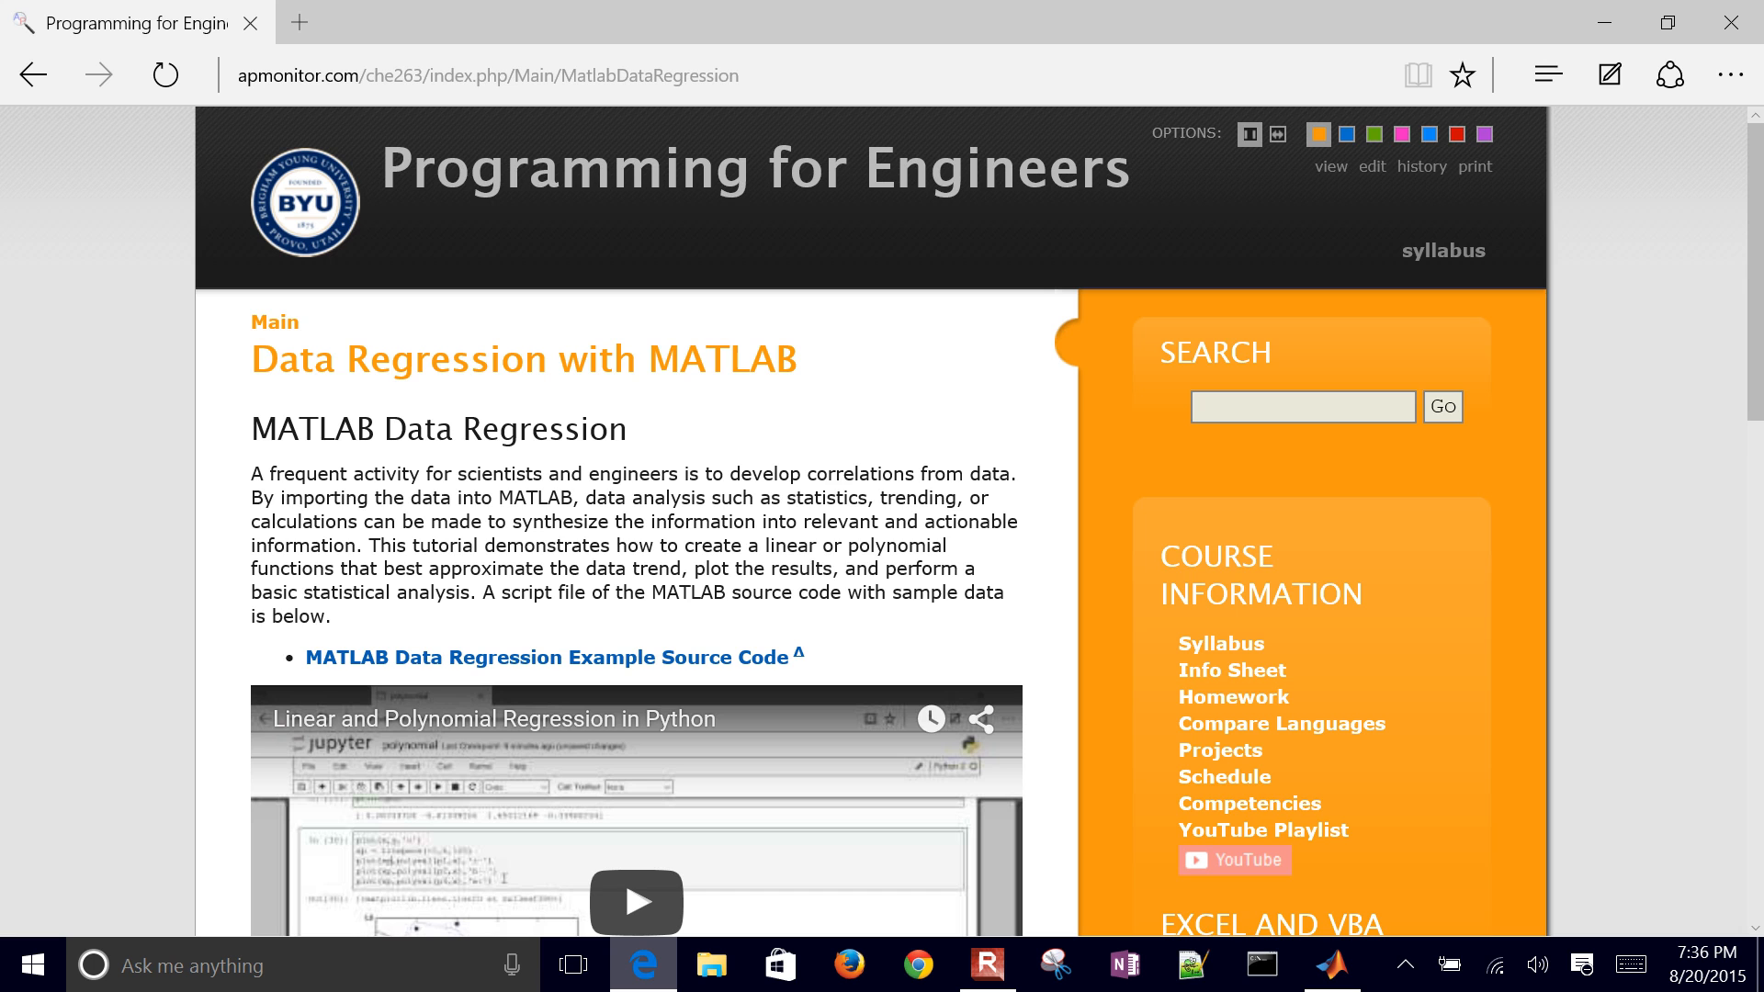
{"action": "scroll", "scroll_direction": "down", "scroll_amount": 3}
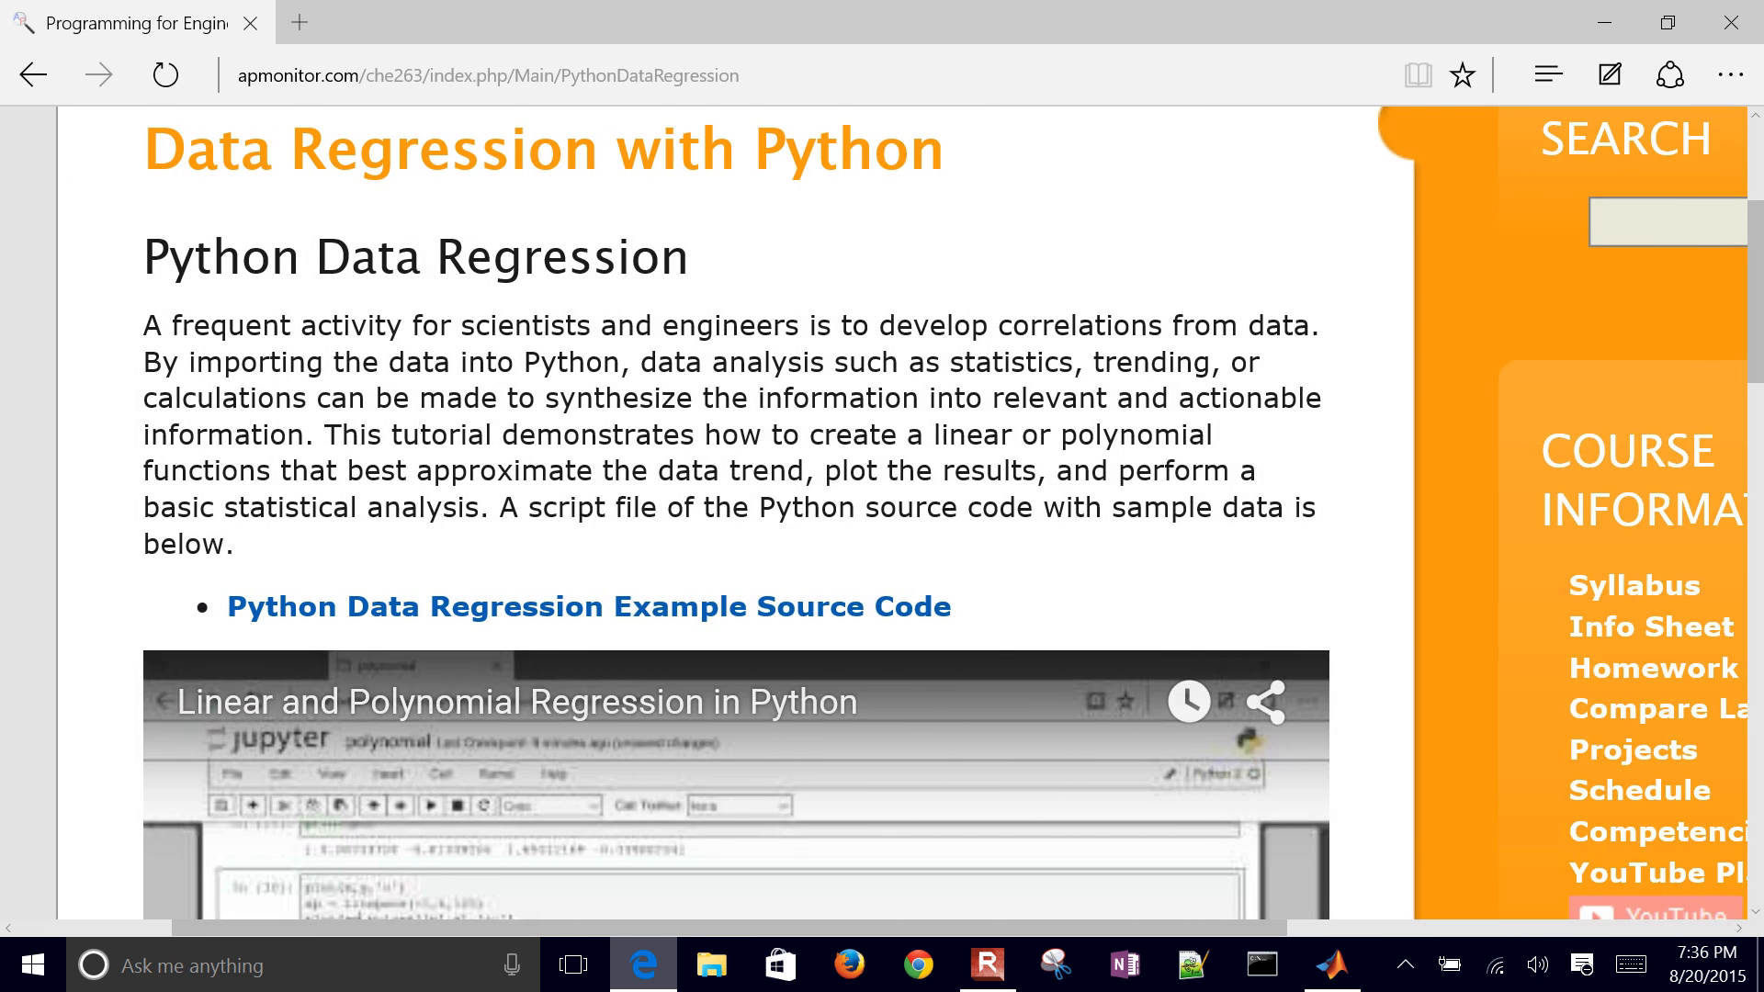
{"action": "scroll", "scroll_direction": "up", "scroll_amount": 3}
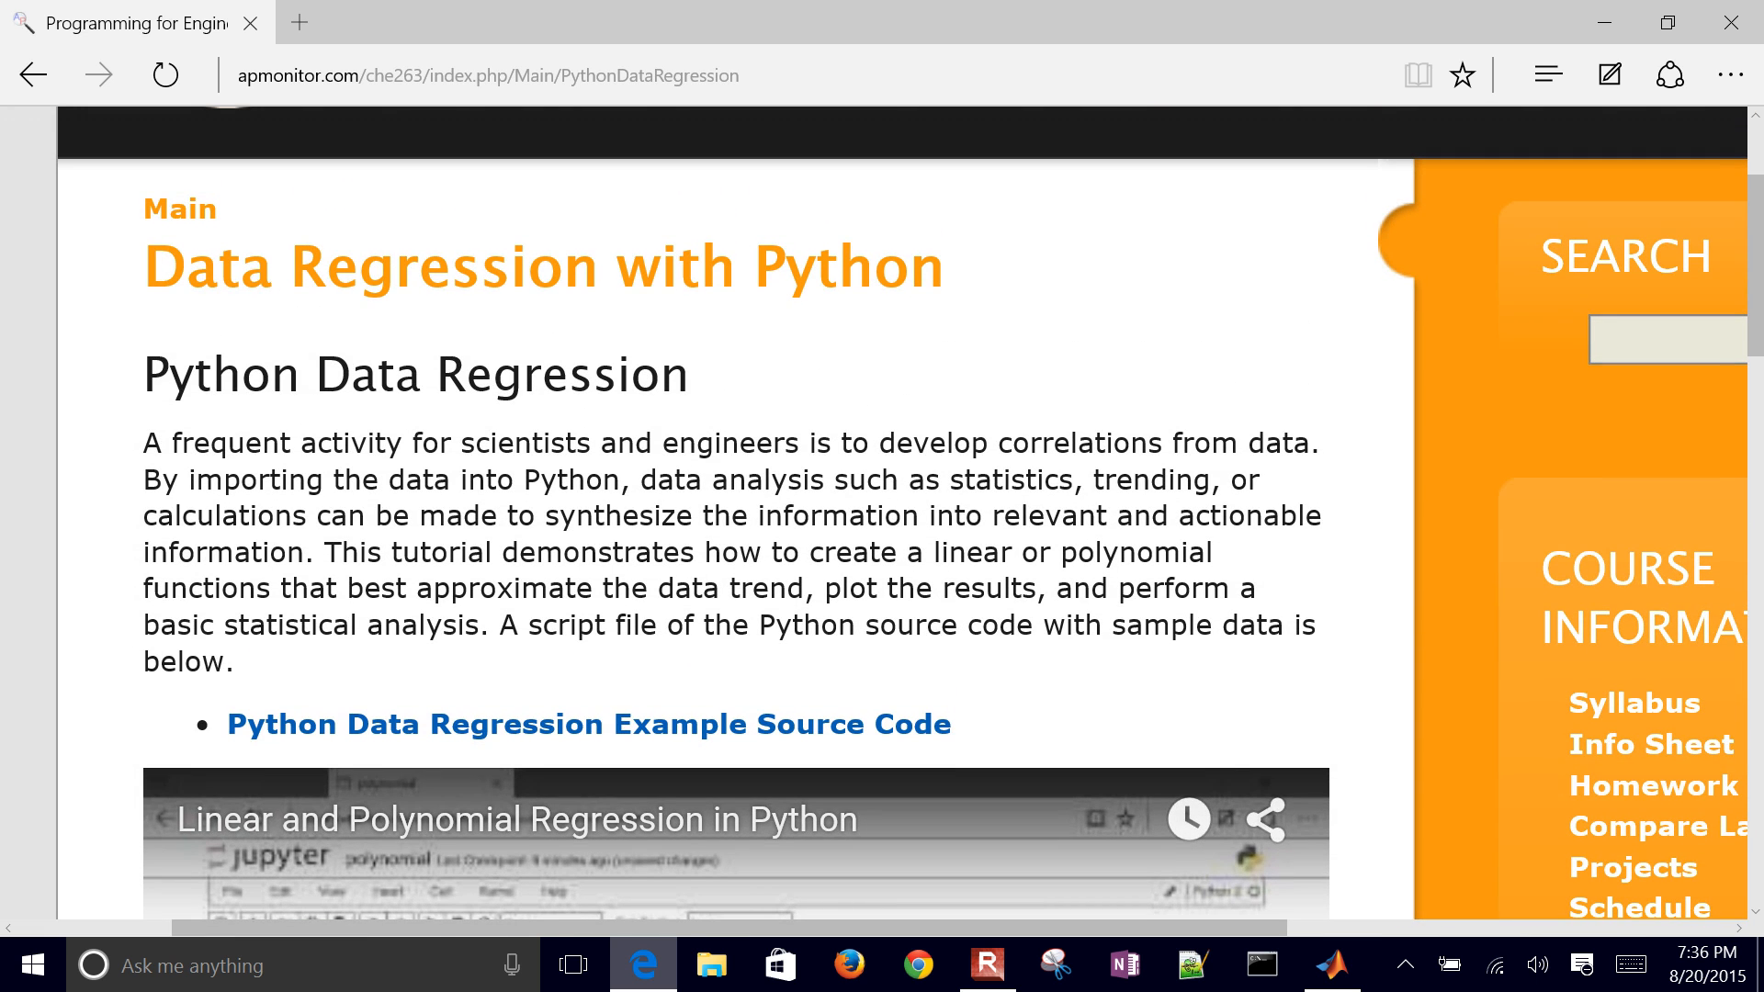
{"action": "left_click", "coordinate": [1333, 964]}
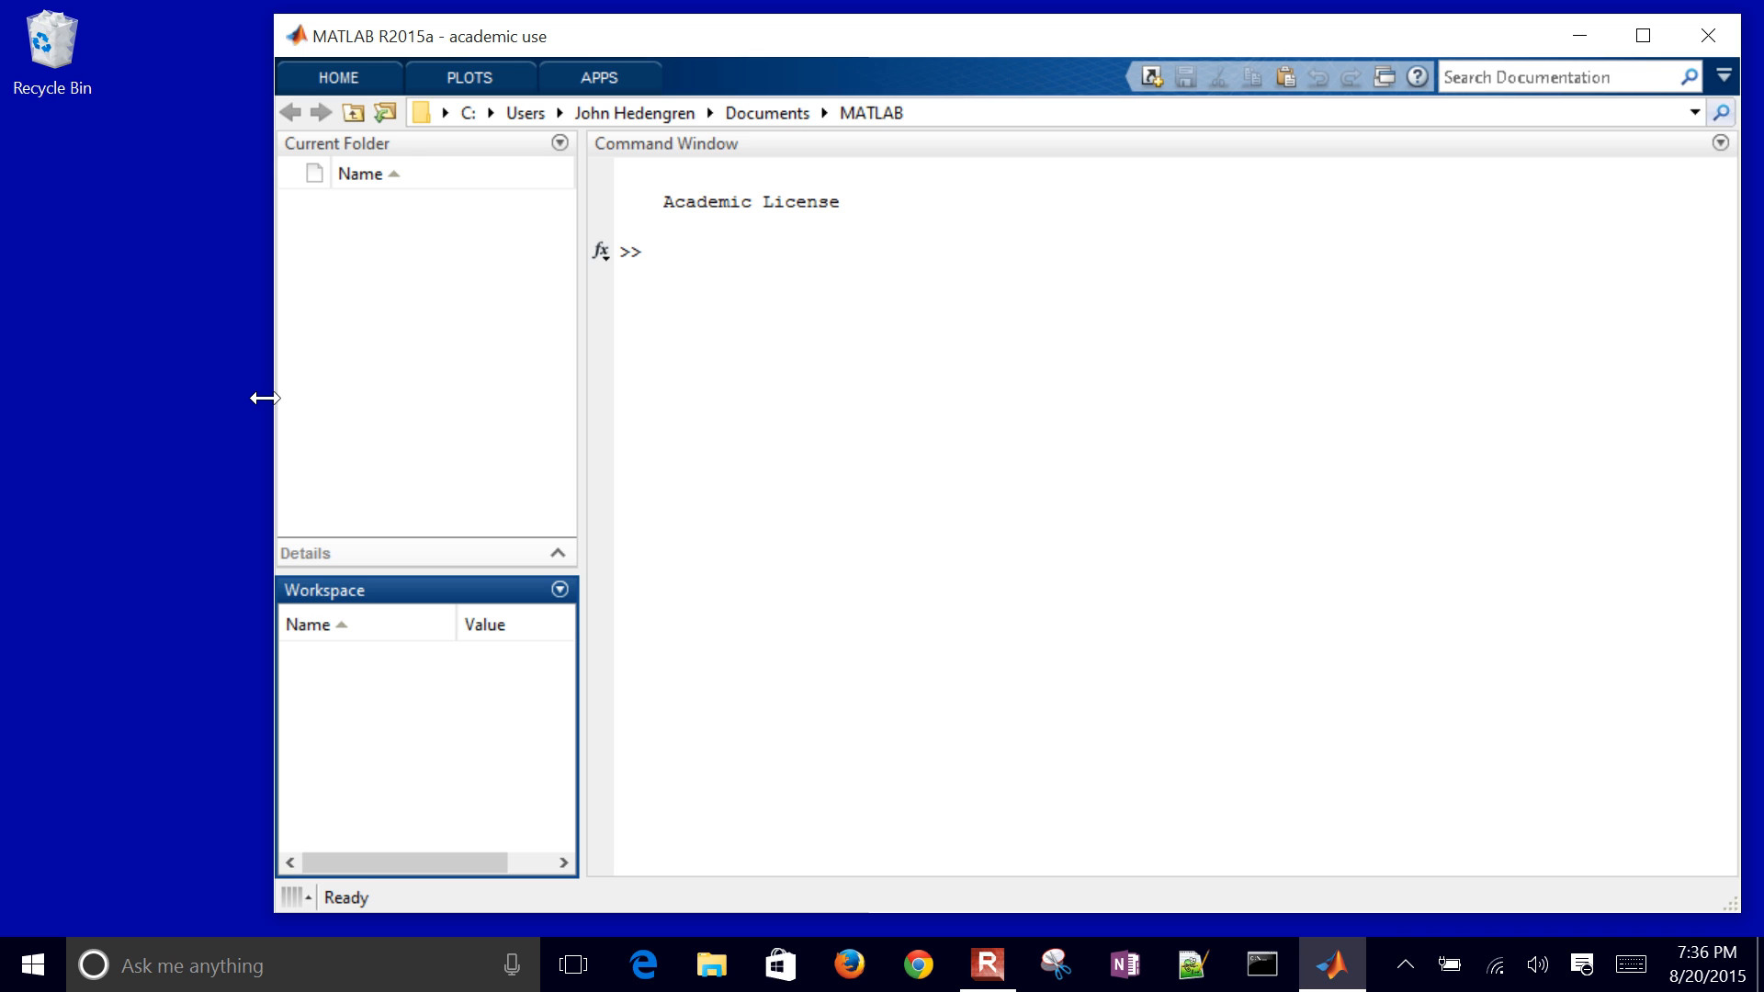
Step: Clear the workspace and define x = [0,1,2,3,4,5]
{"action": "type", "text": "cl"}
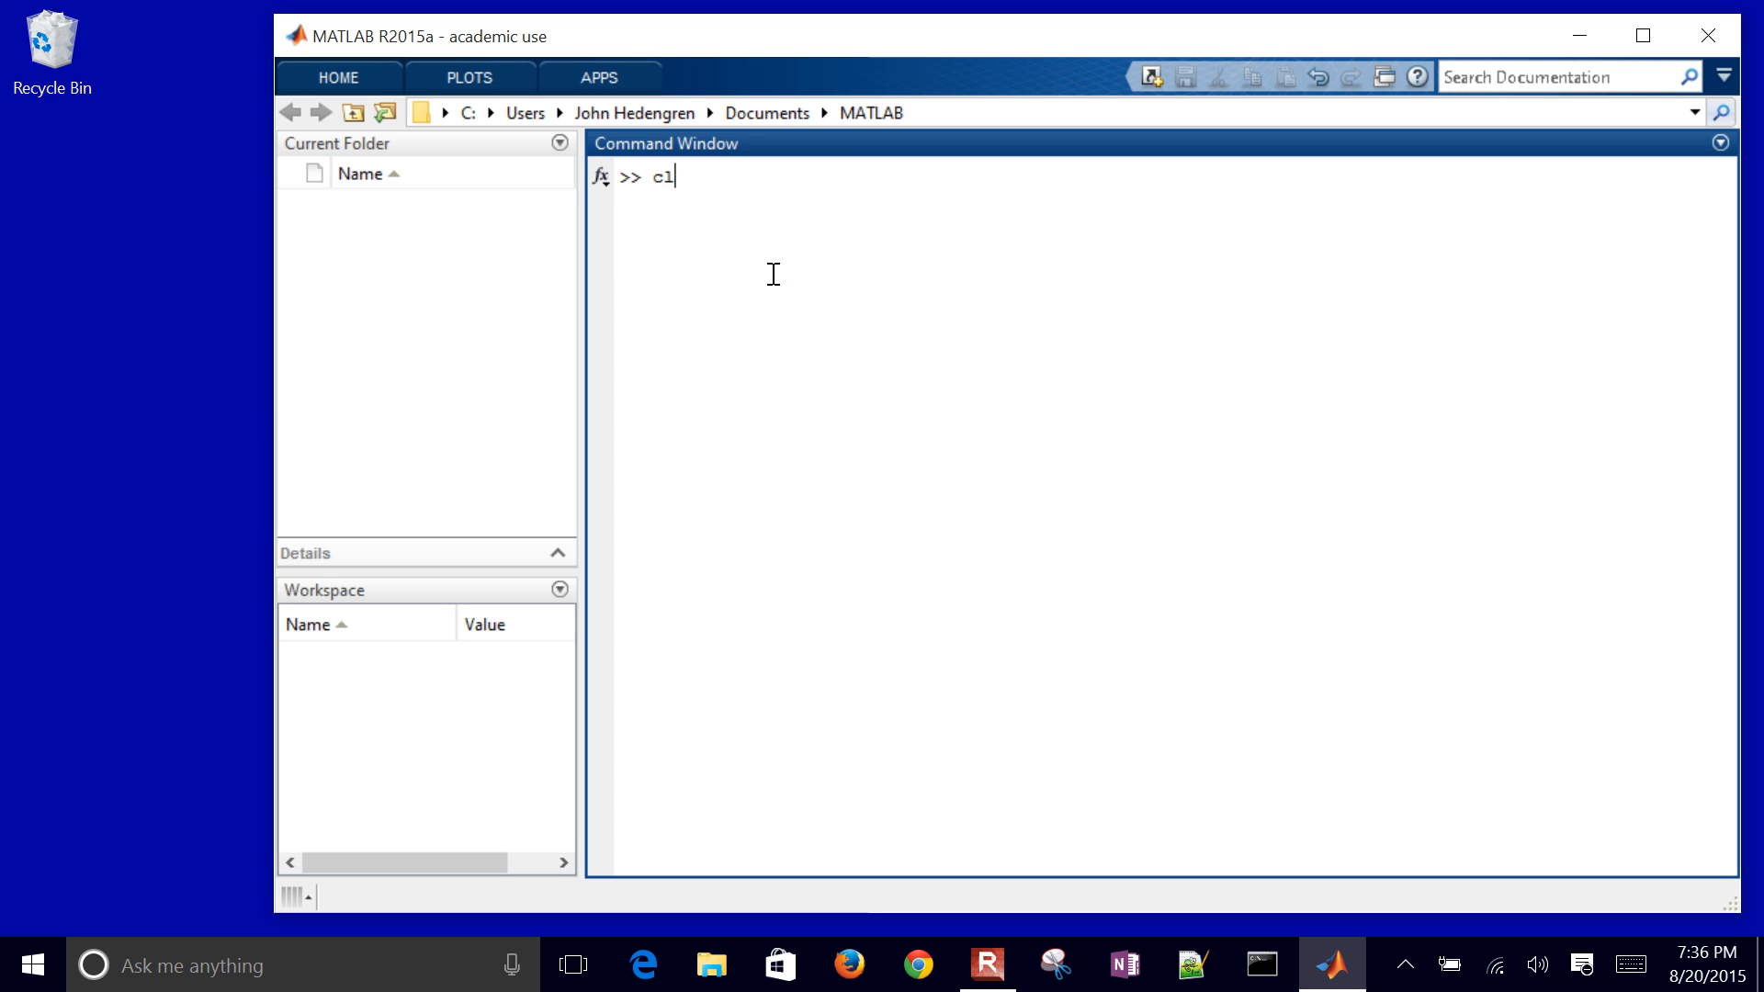
{"action": "type", "text": "clear all"}
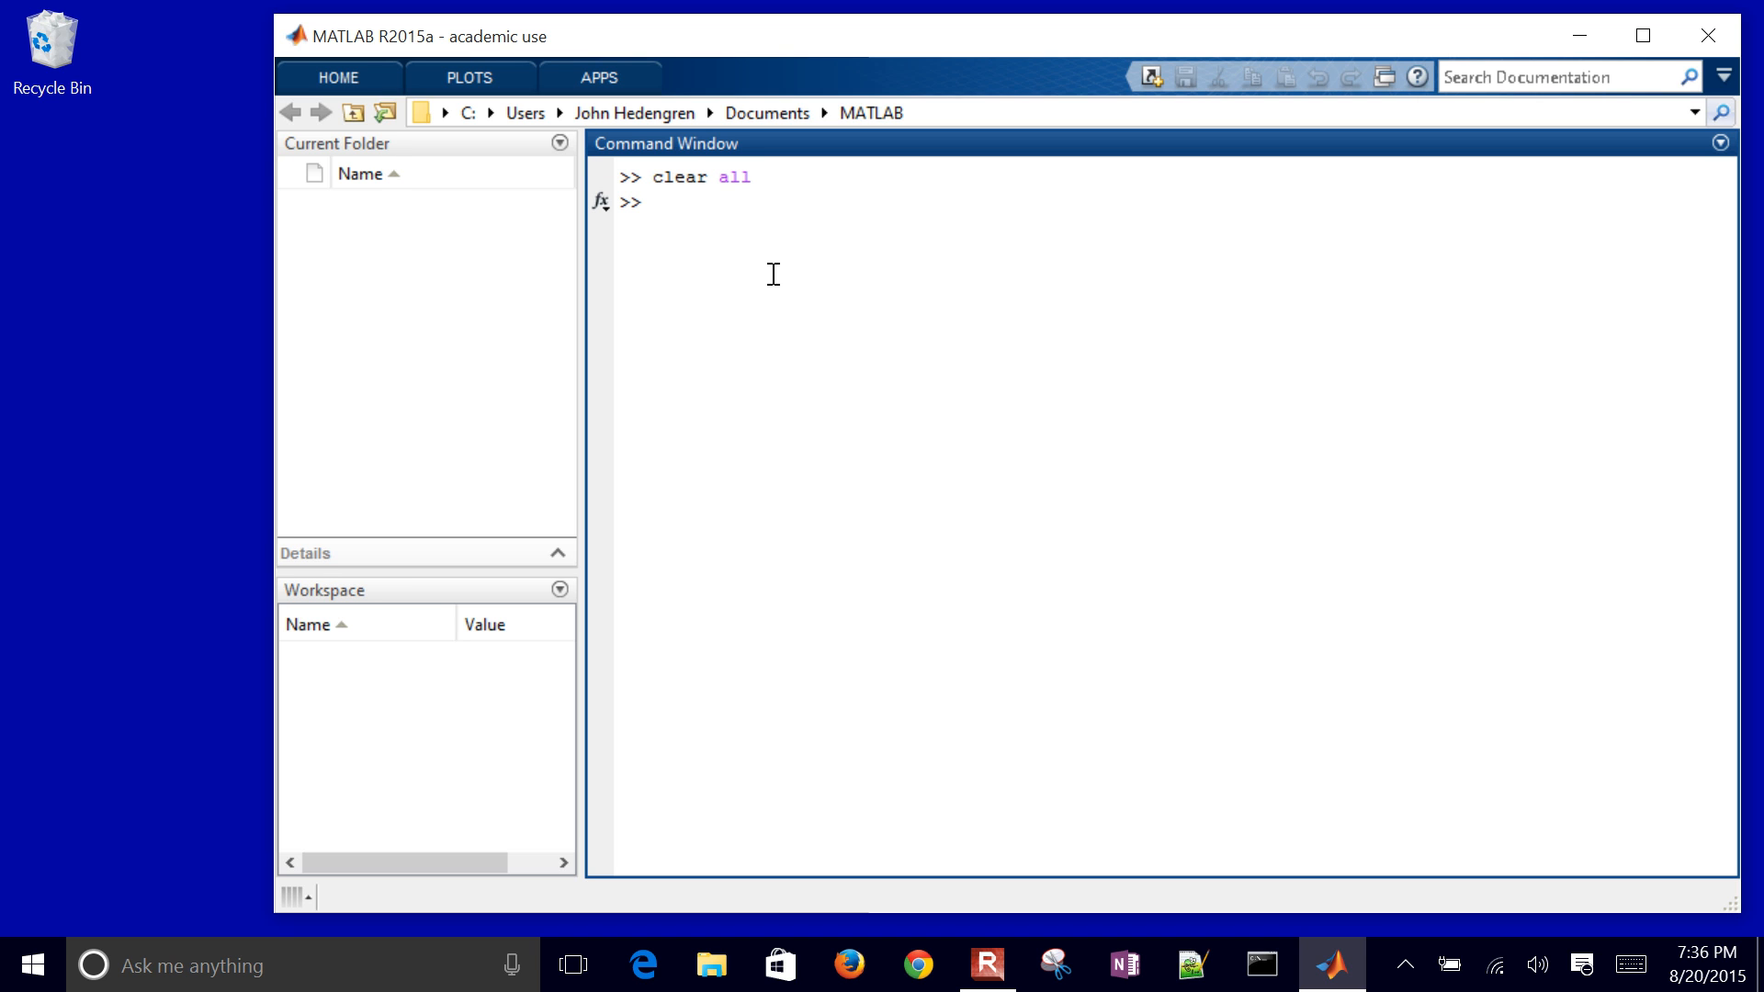
{"action": "type", "text": "x"}
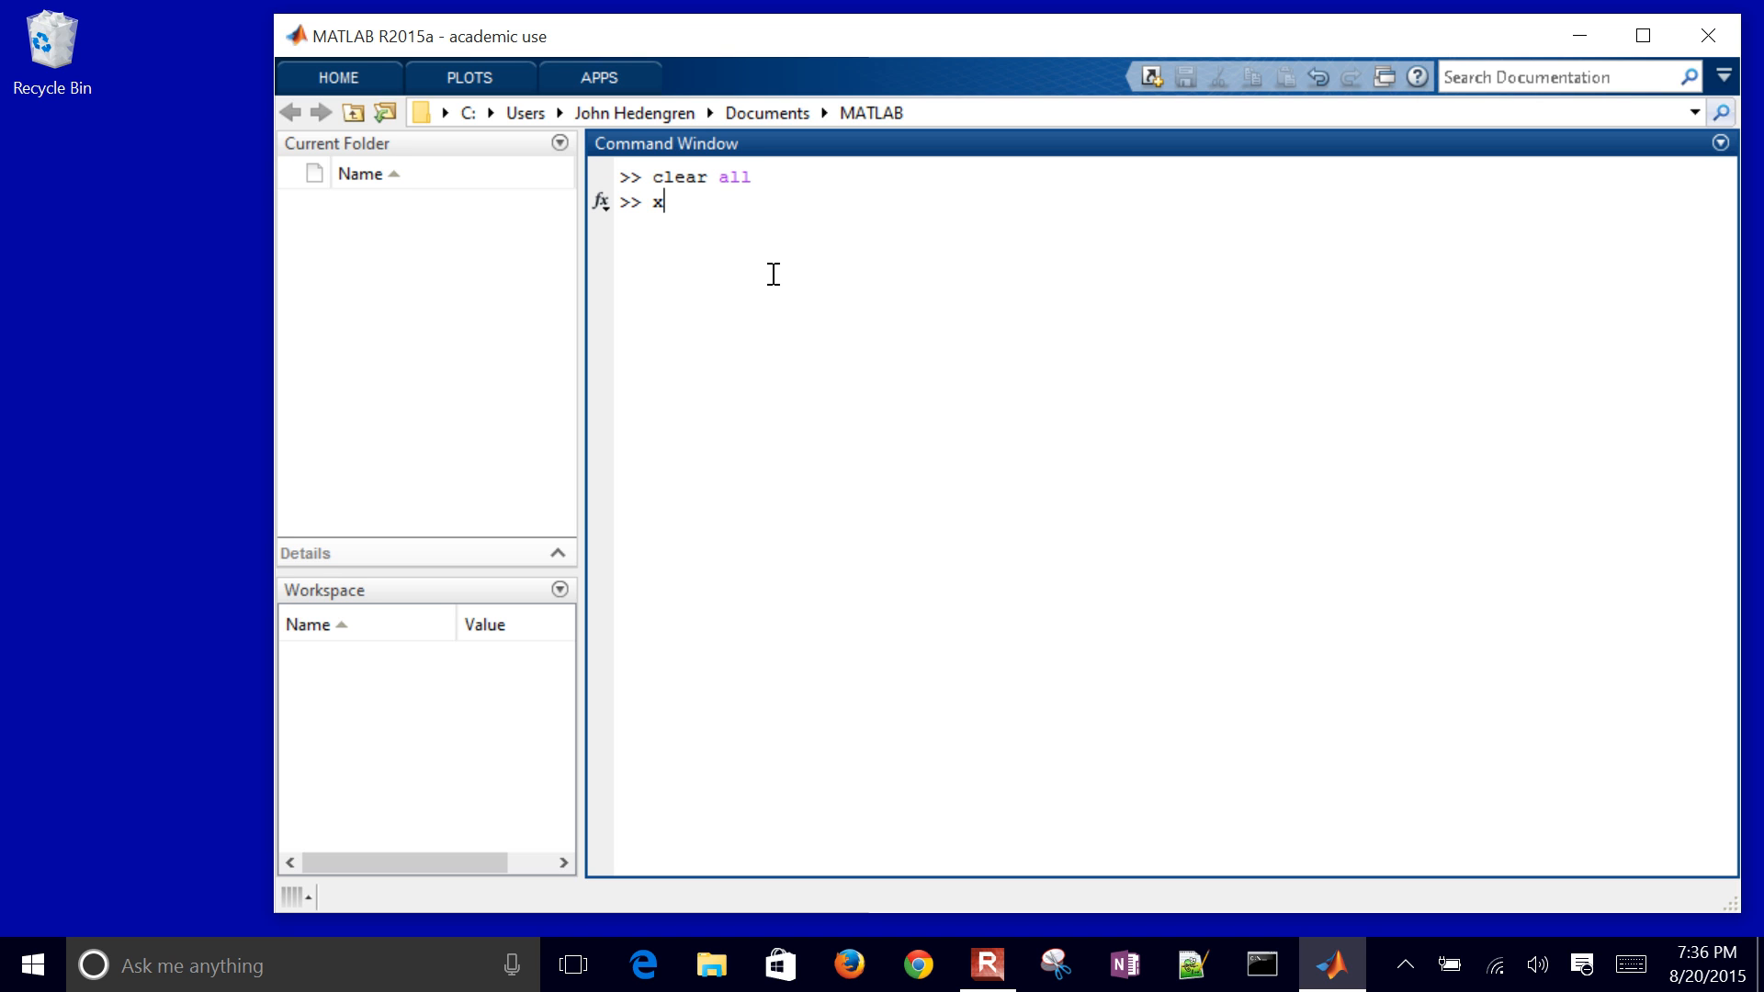
{"action": "type", "text": "= ["}
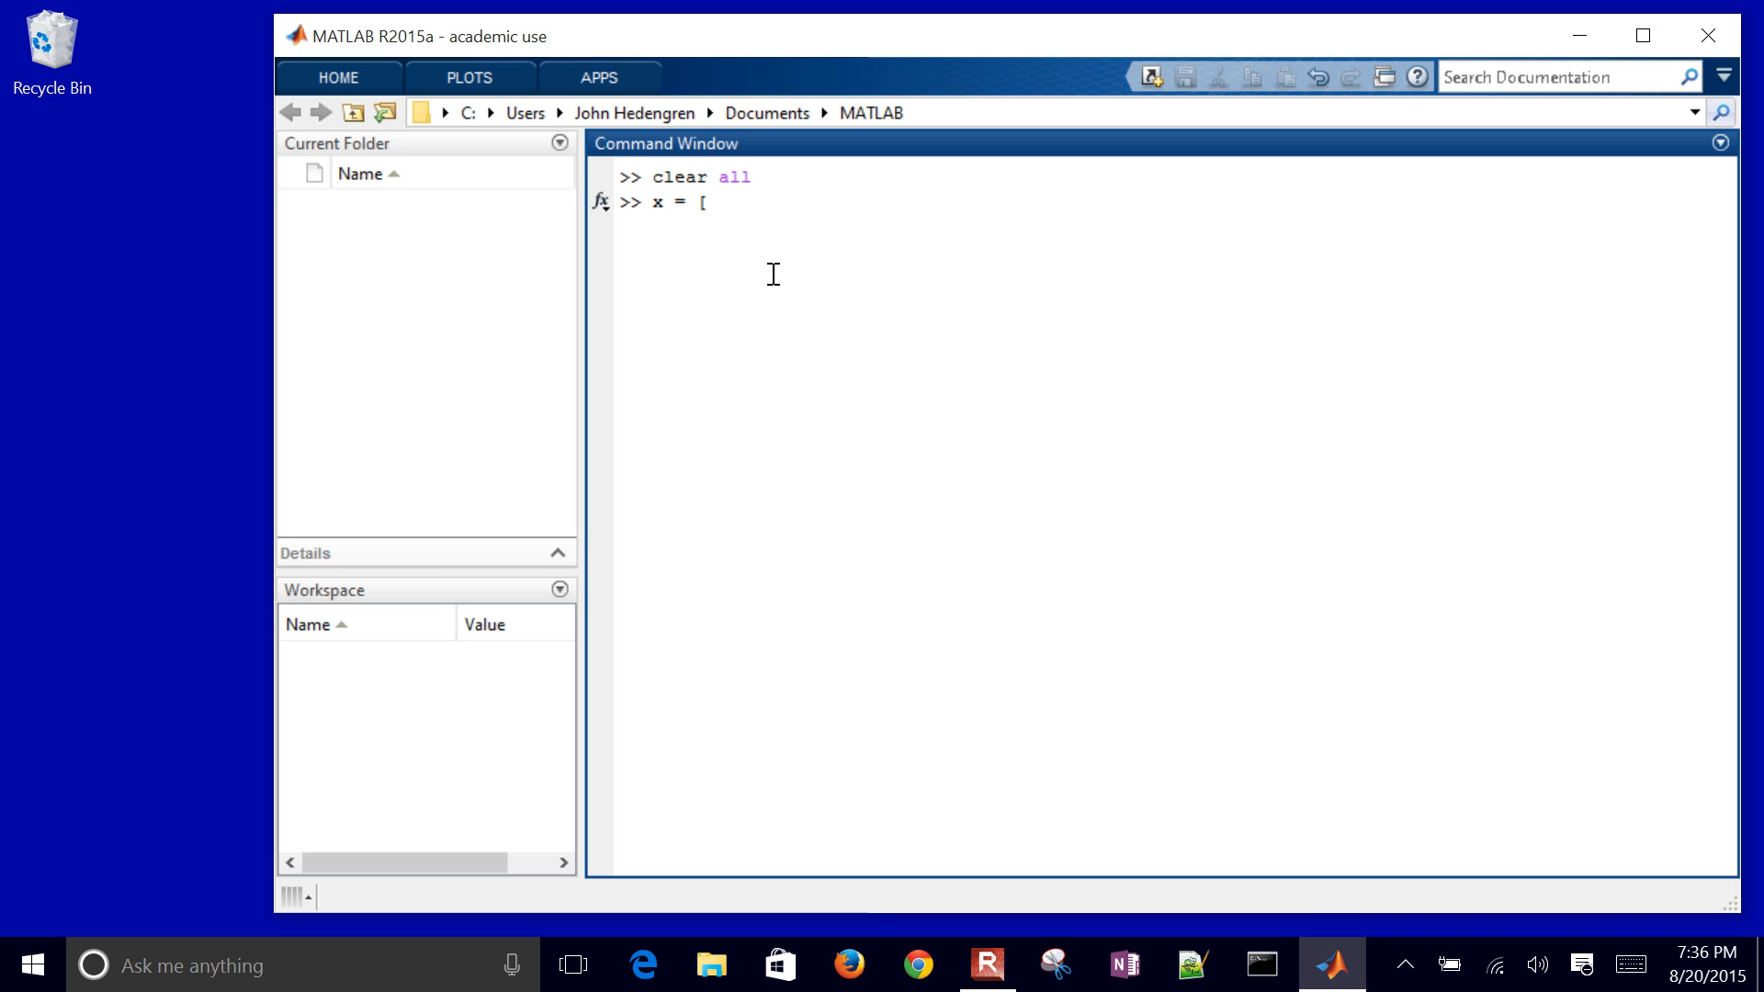
{"action": "type", "text": "0,"}
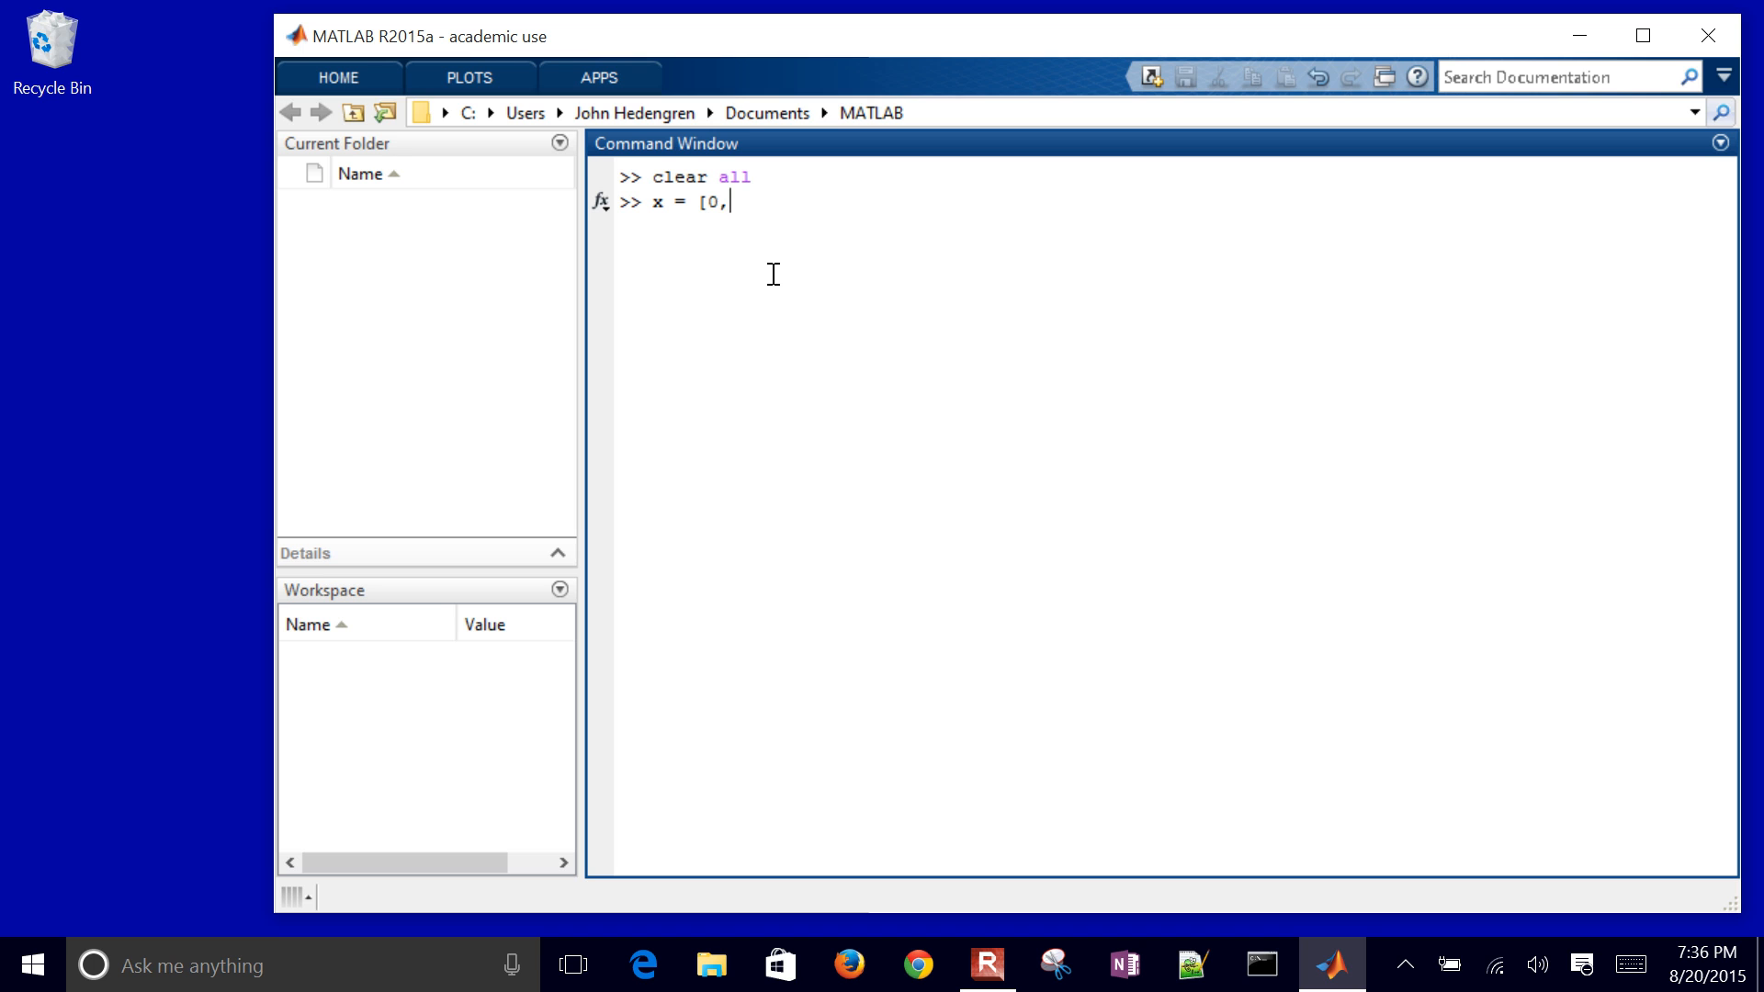
{"action": "type", "text": "1,"}
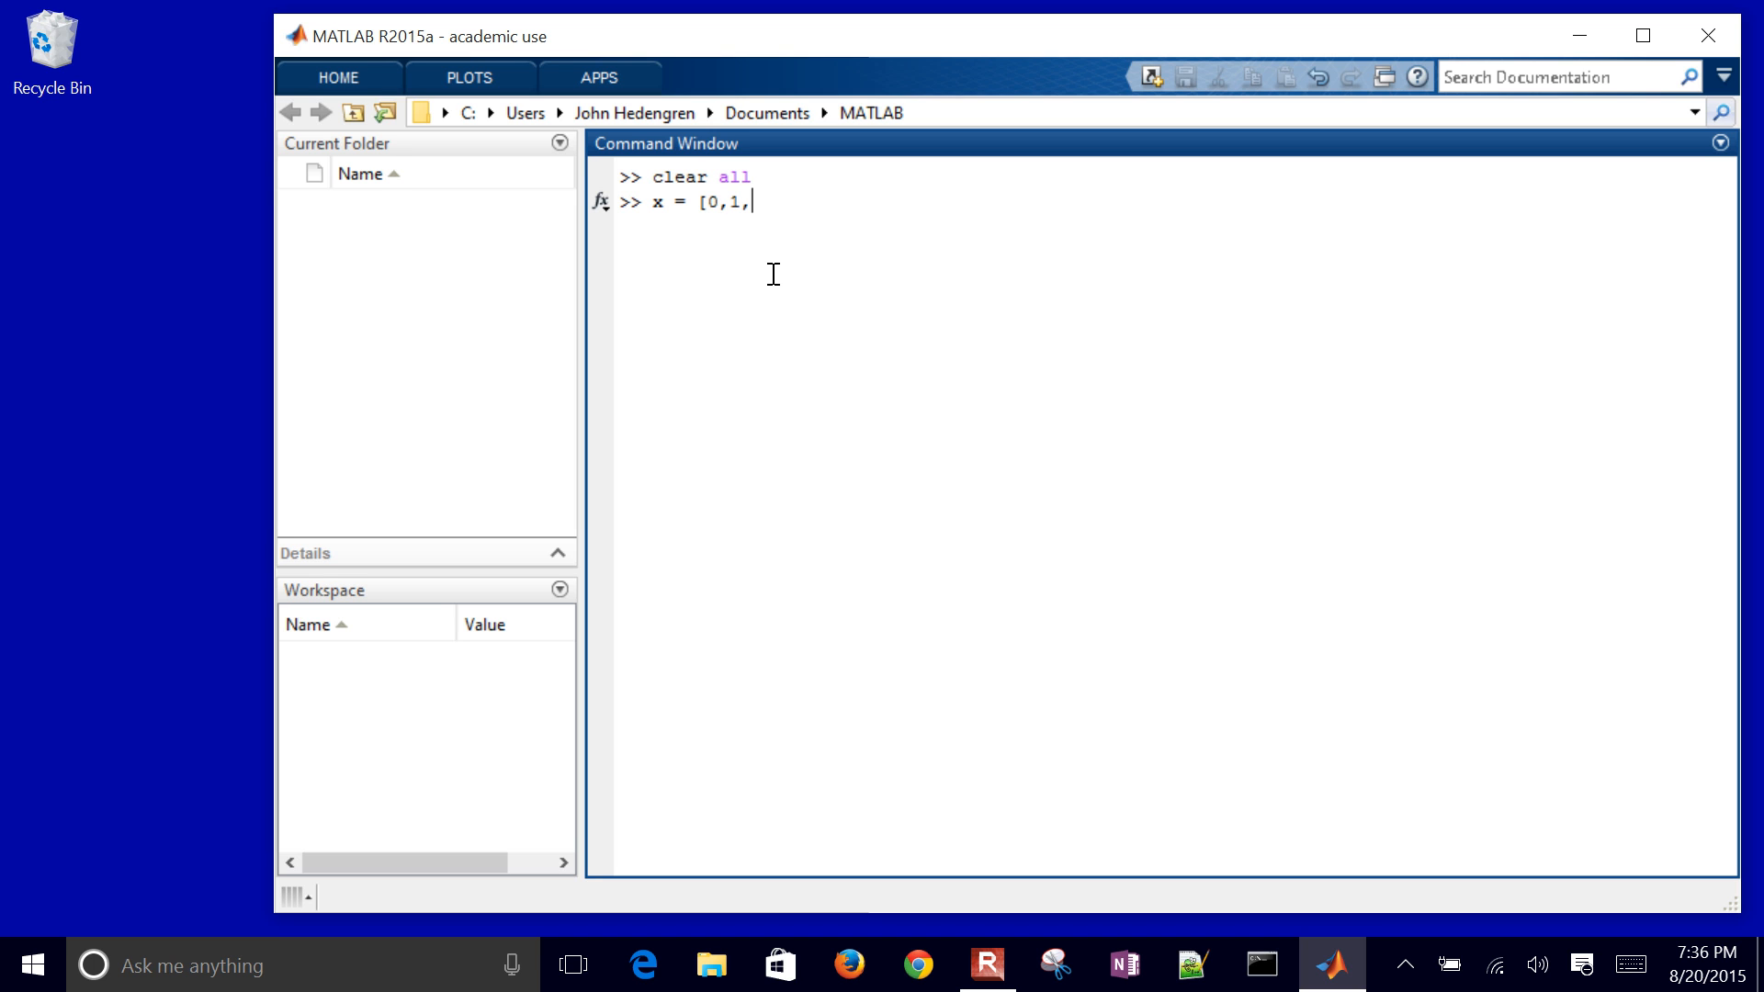
{"action": "type", "text": "2,3,4,5"}
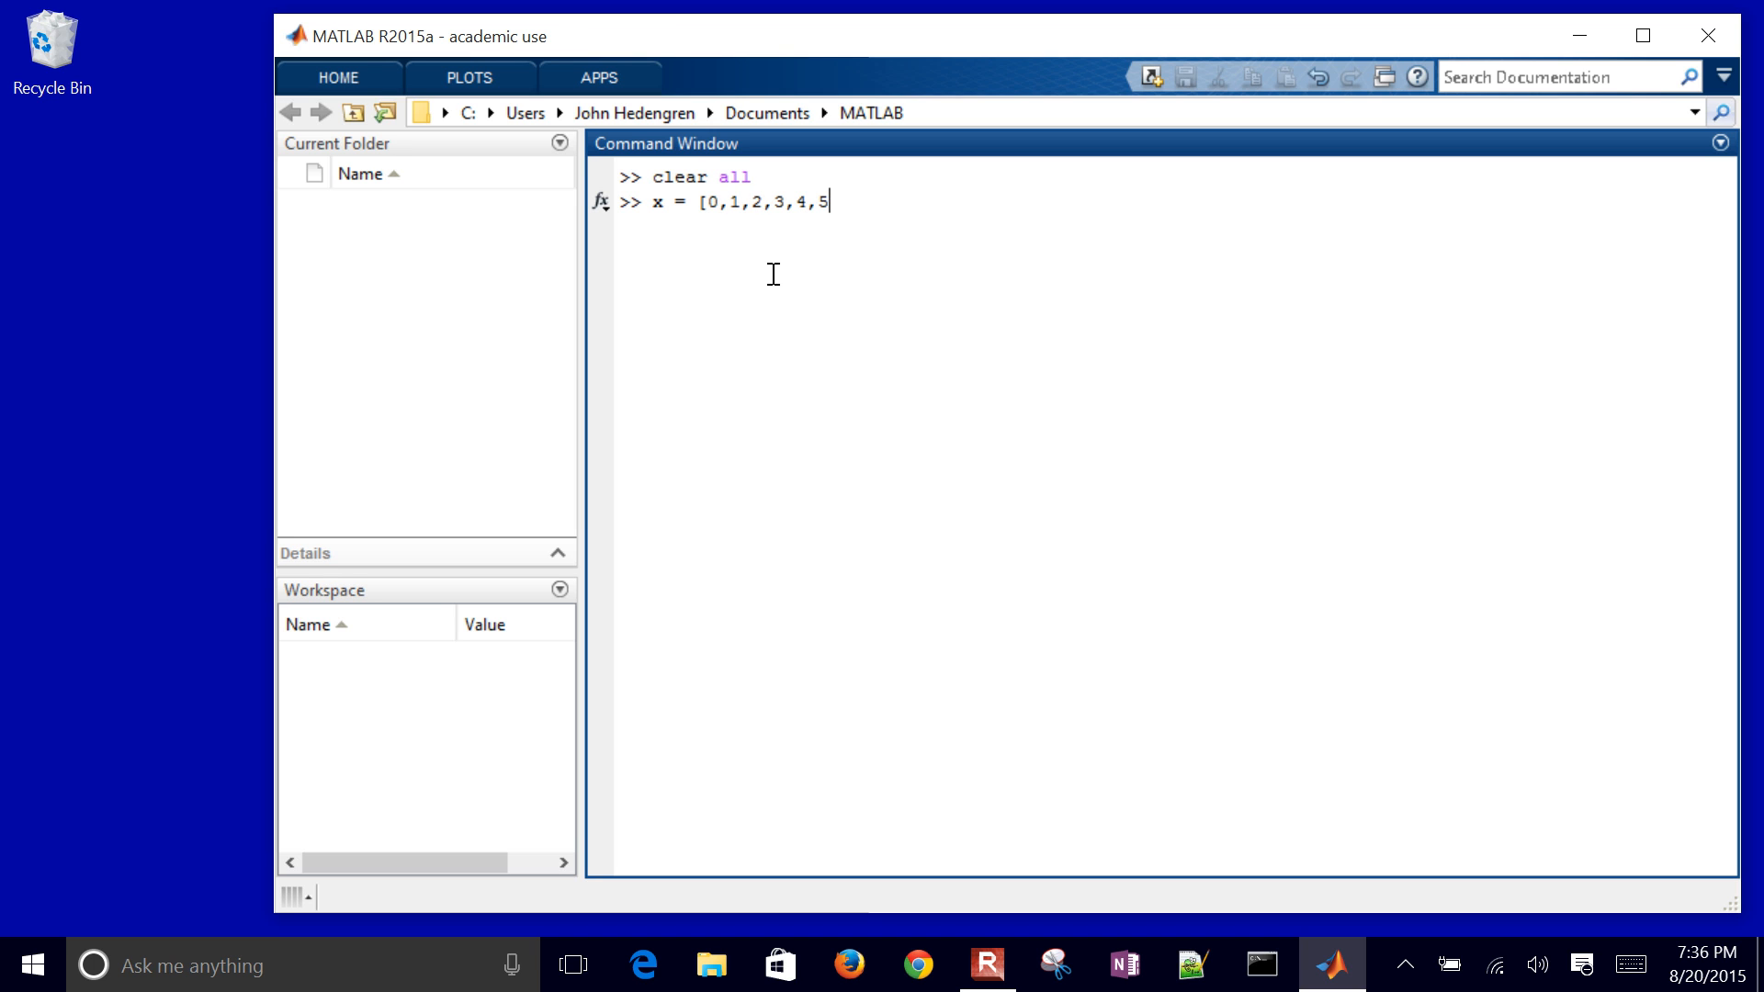
{"action": "type", "text": "]"}
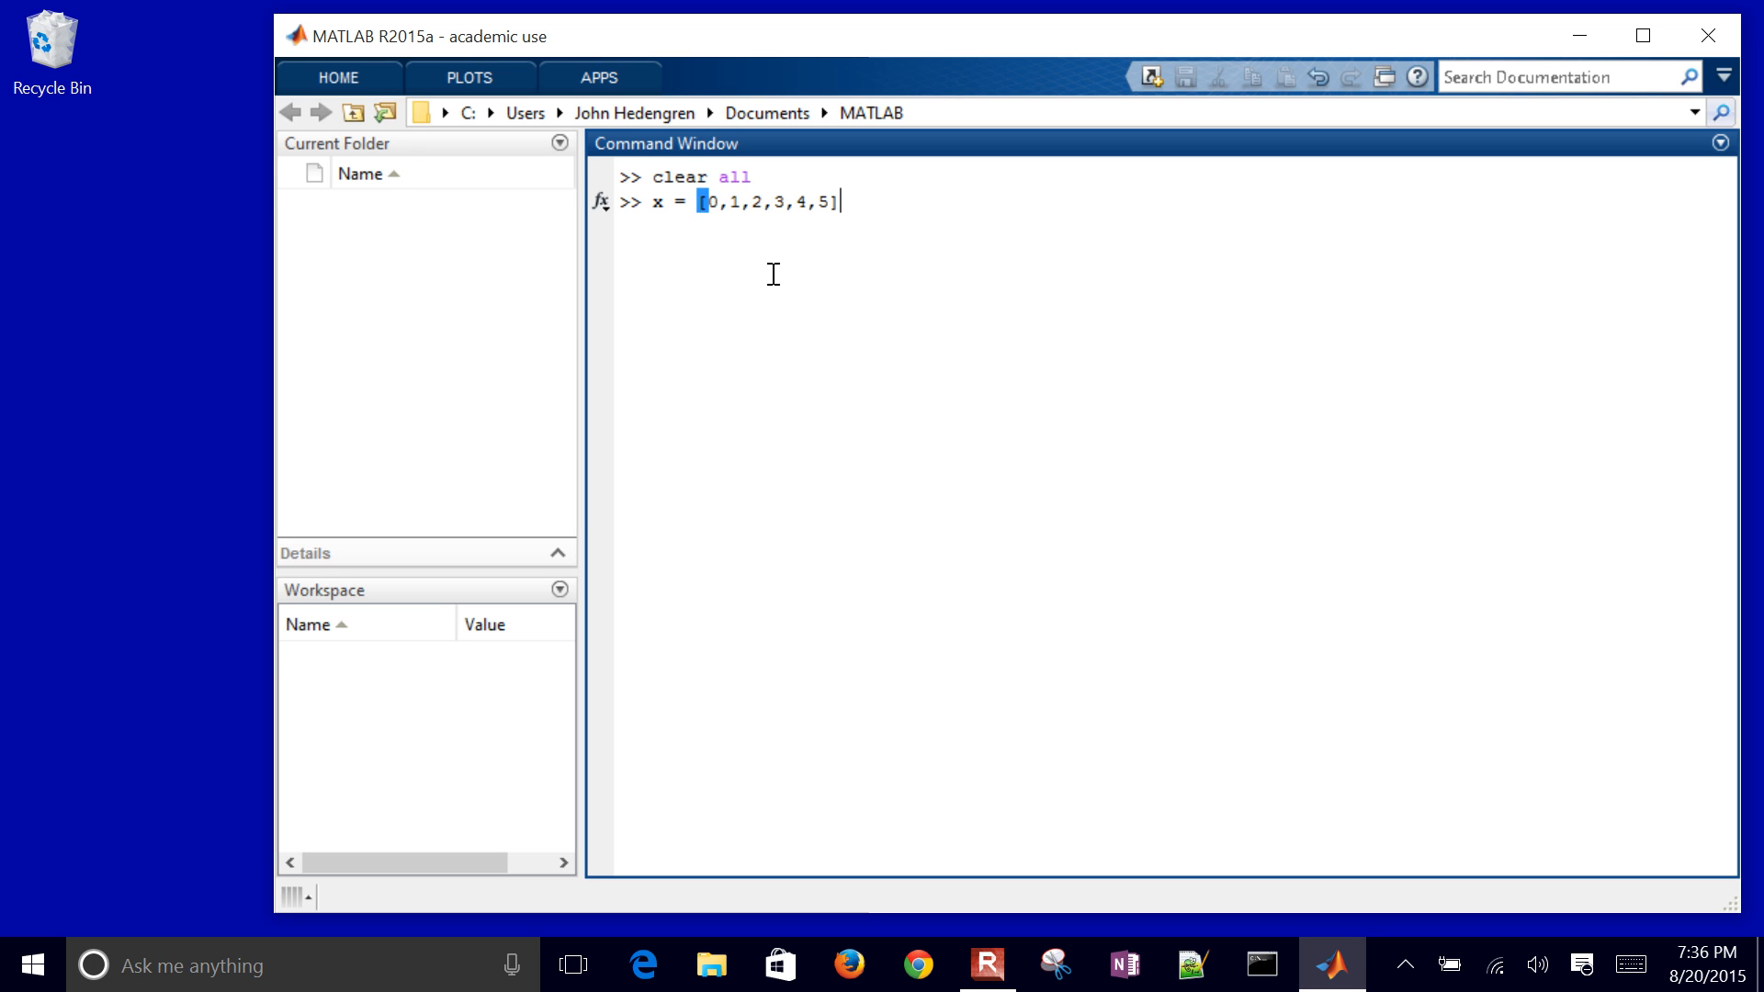
{"action": "key", "text": "Return"}
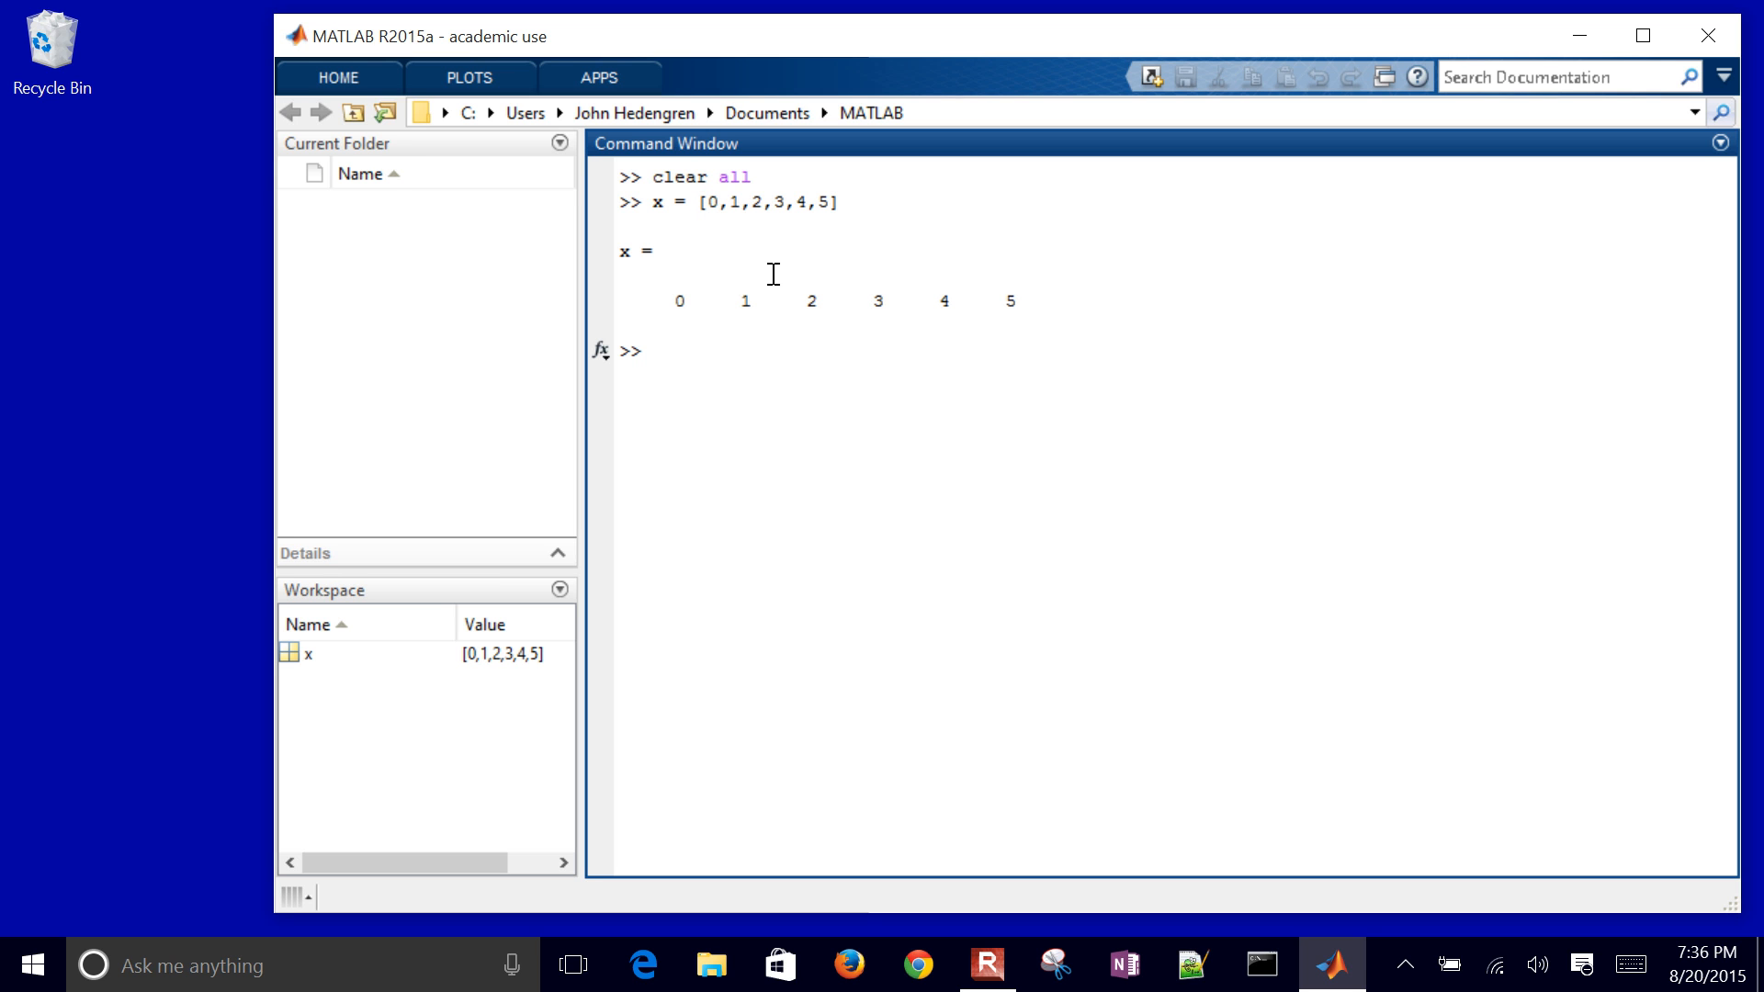
Step: Define y = [0,0.8,0.9,0.1,-0.8,-1]
{"action": "type", "text": "y ="}
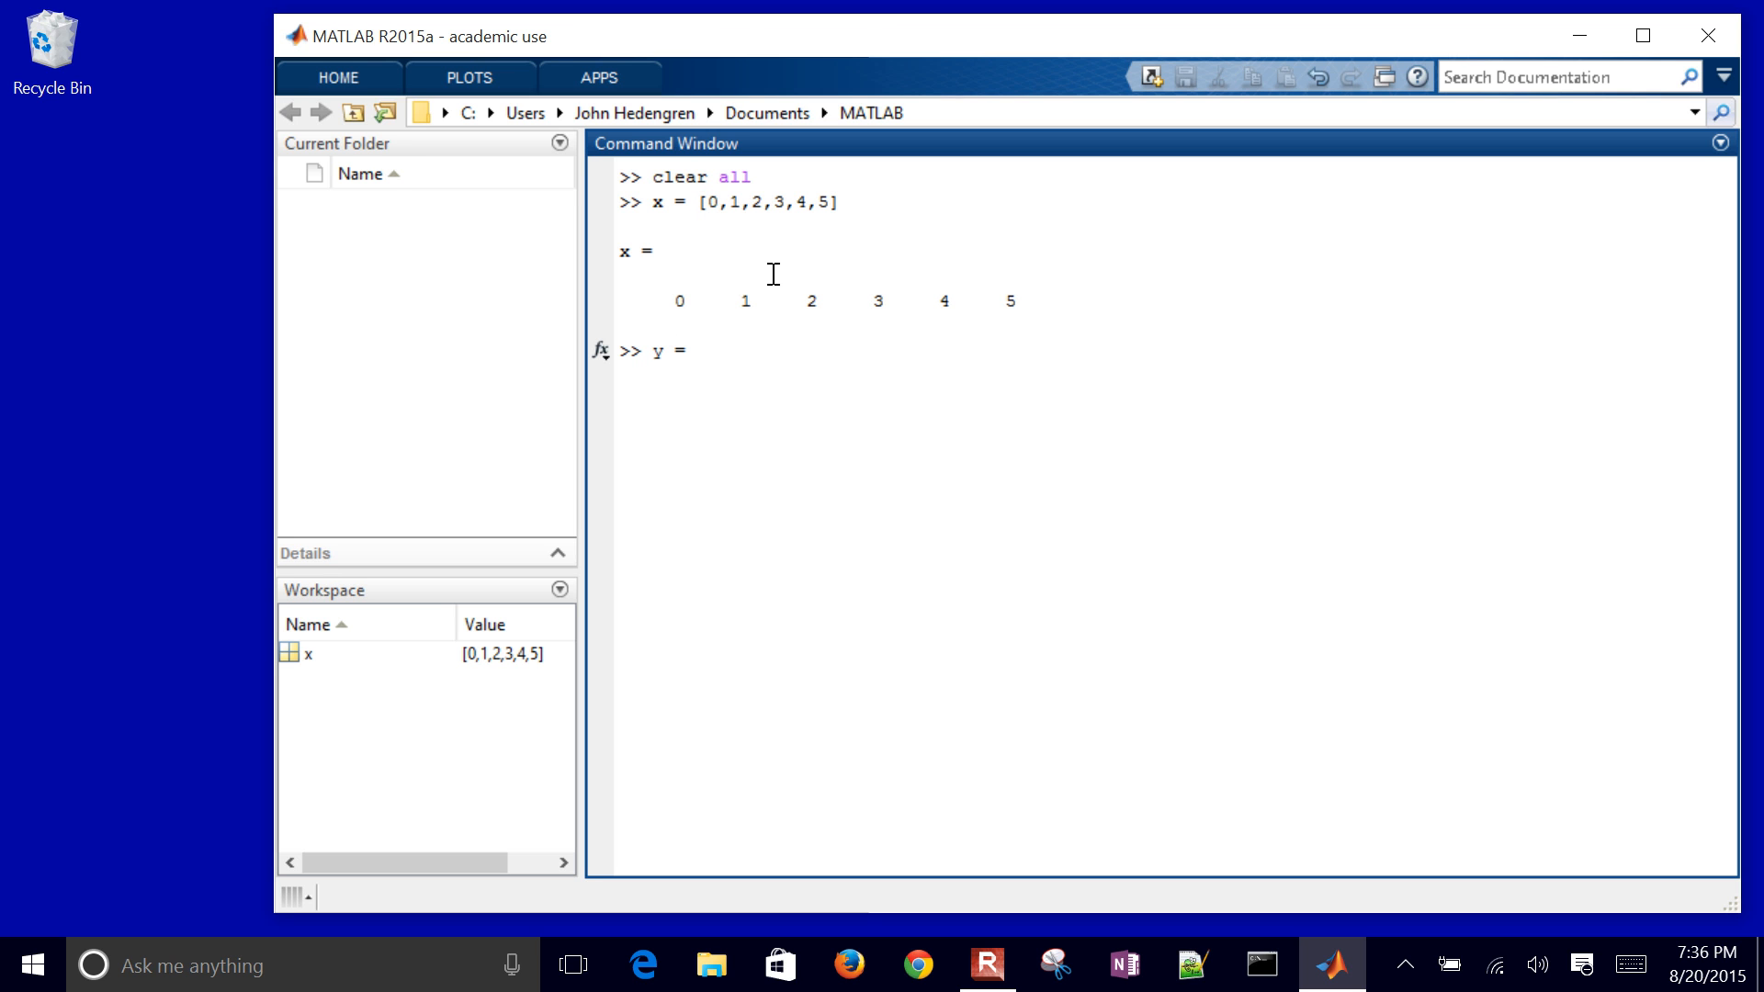
{"action": "type", "text": "[0"}
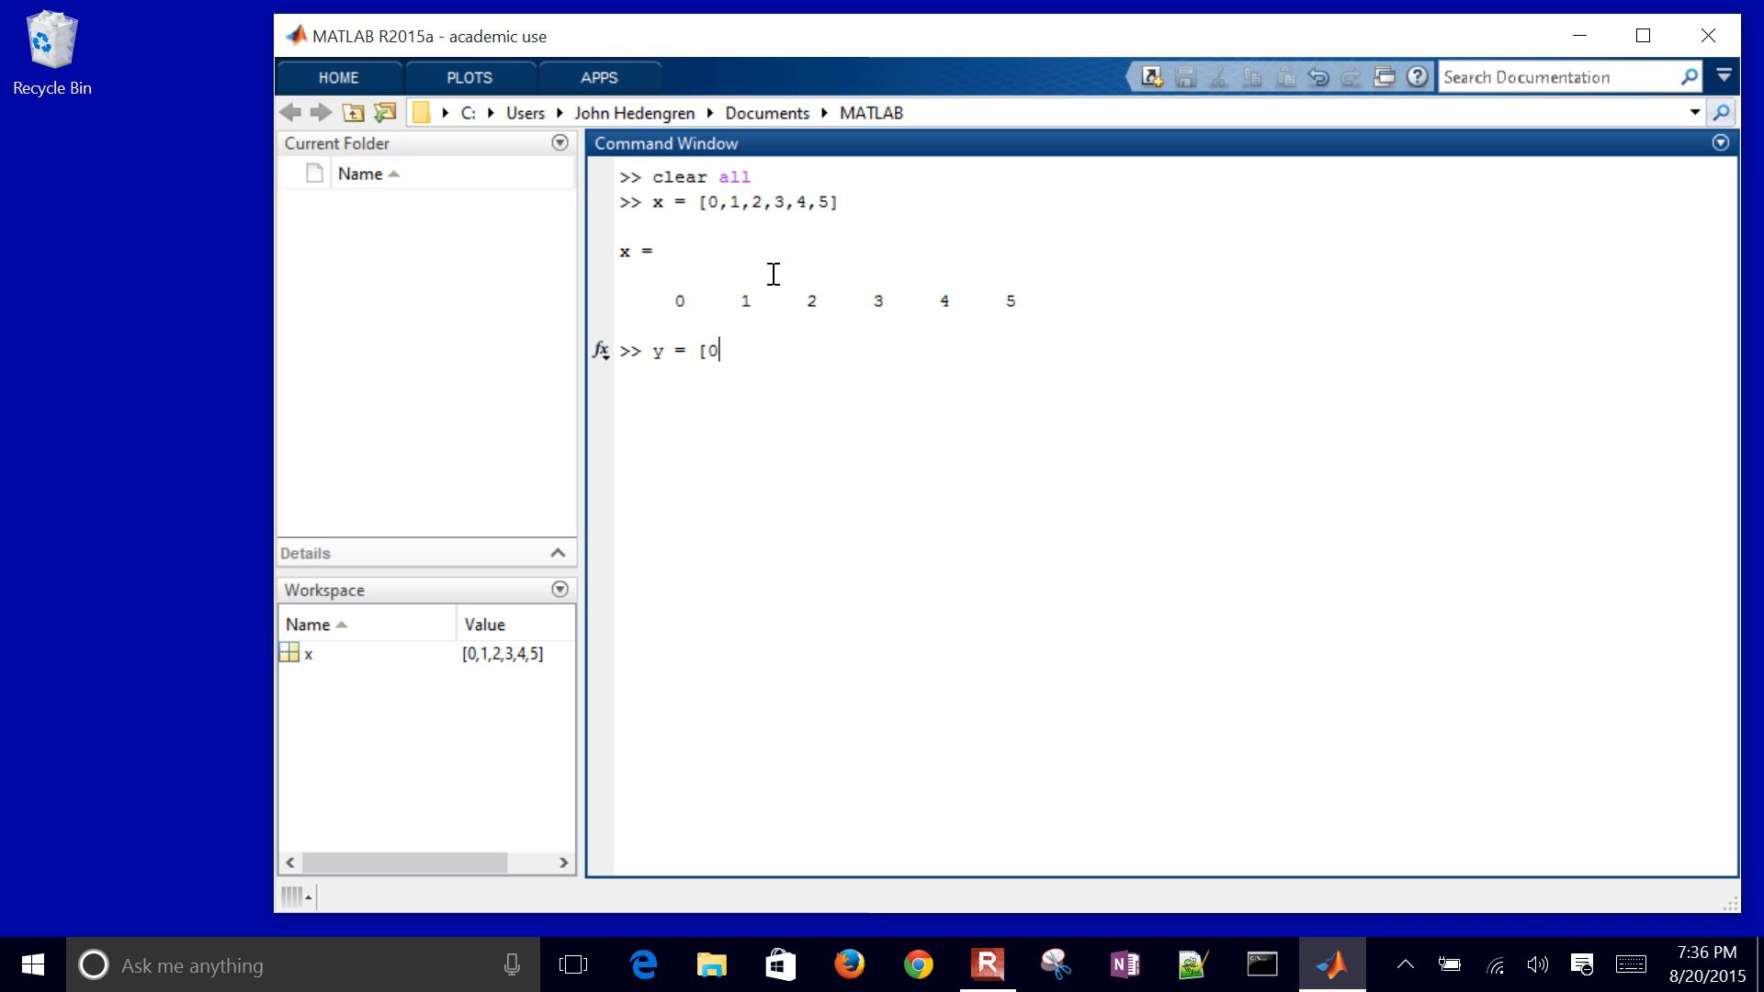
{"action": "type", "text": ",0.8"}
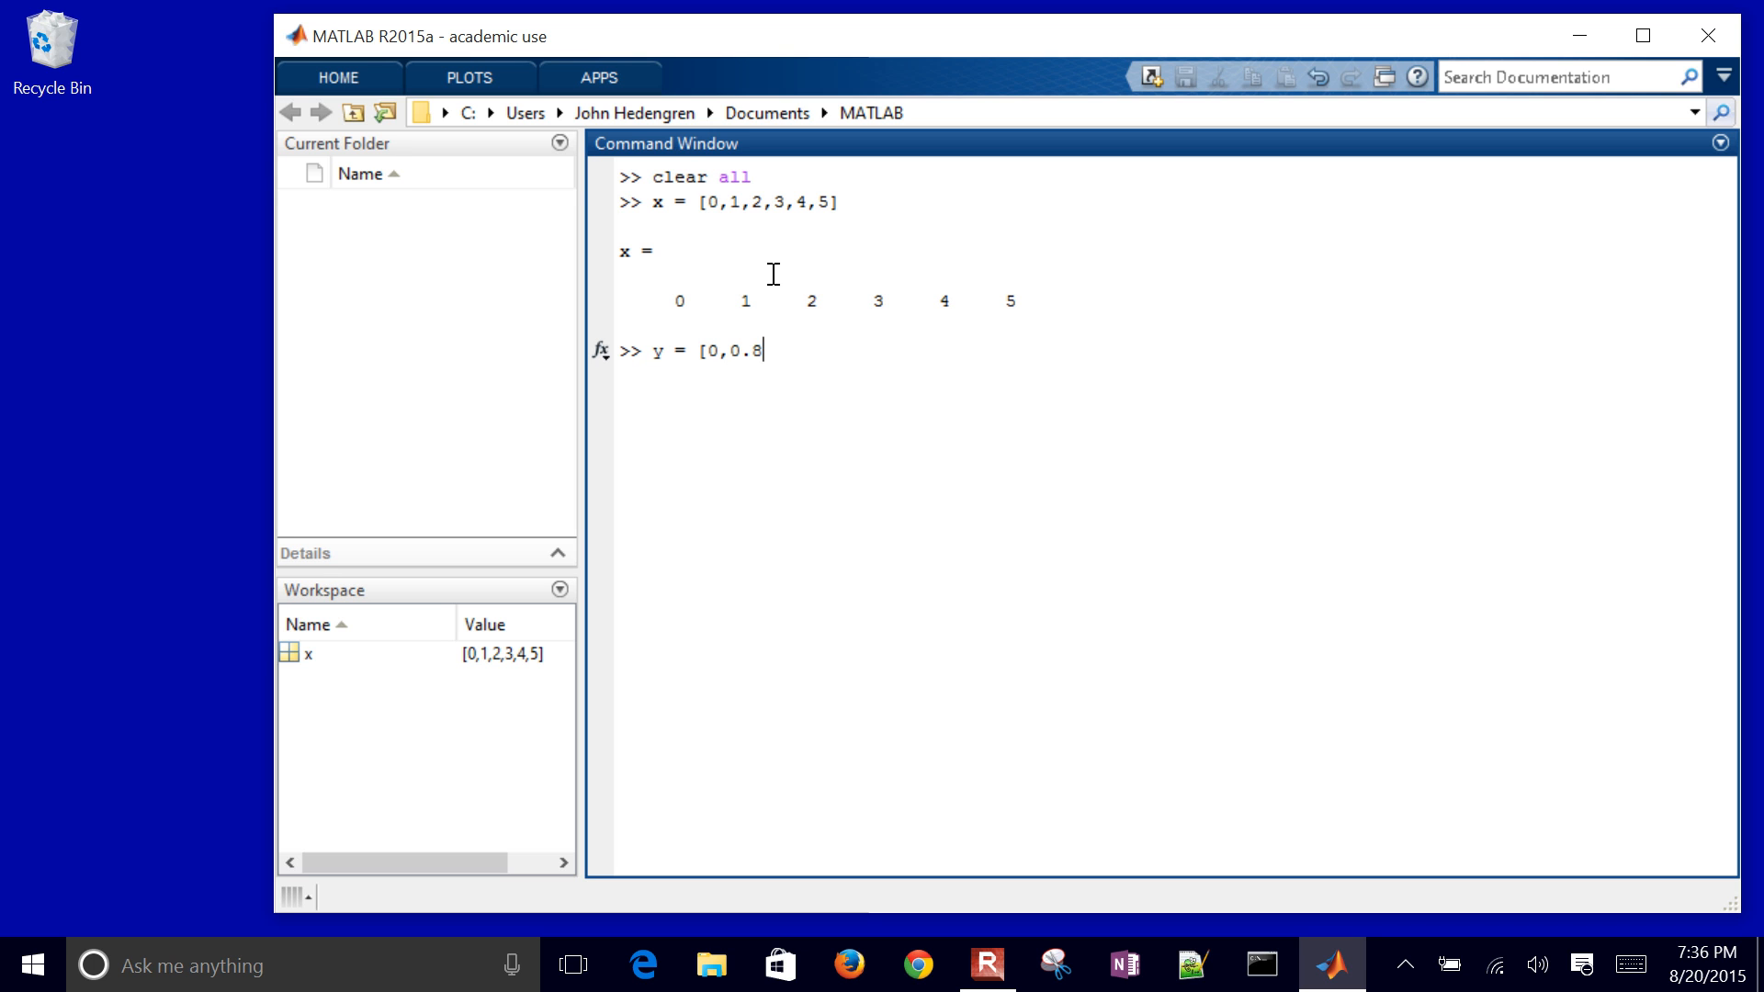
{"action": "type", "text": ",0"}
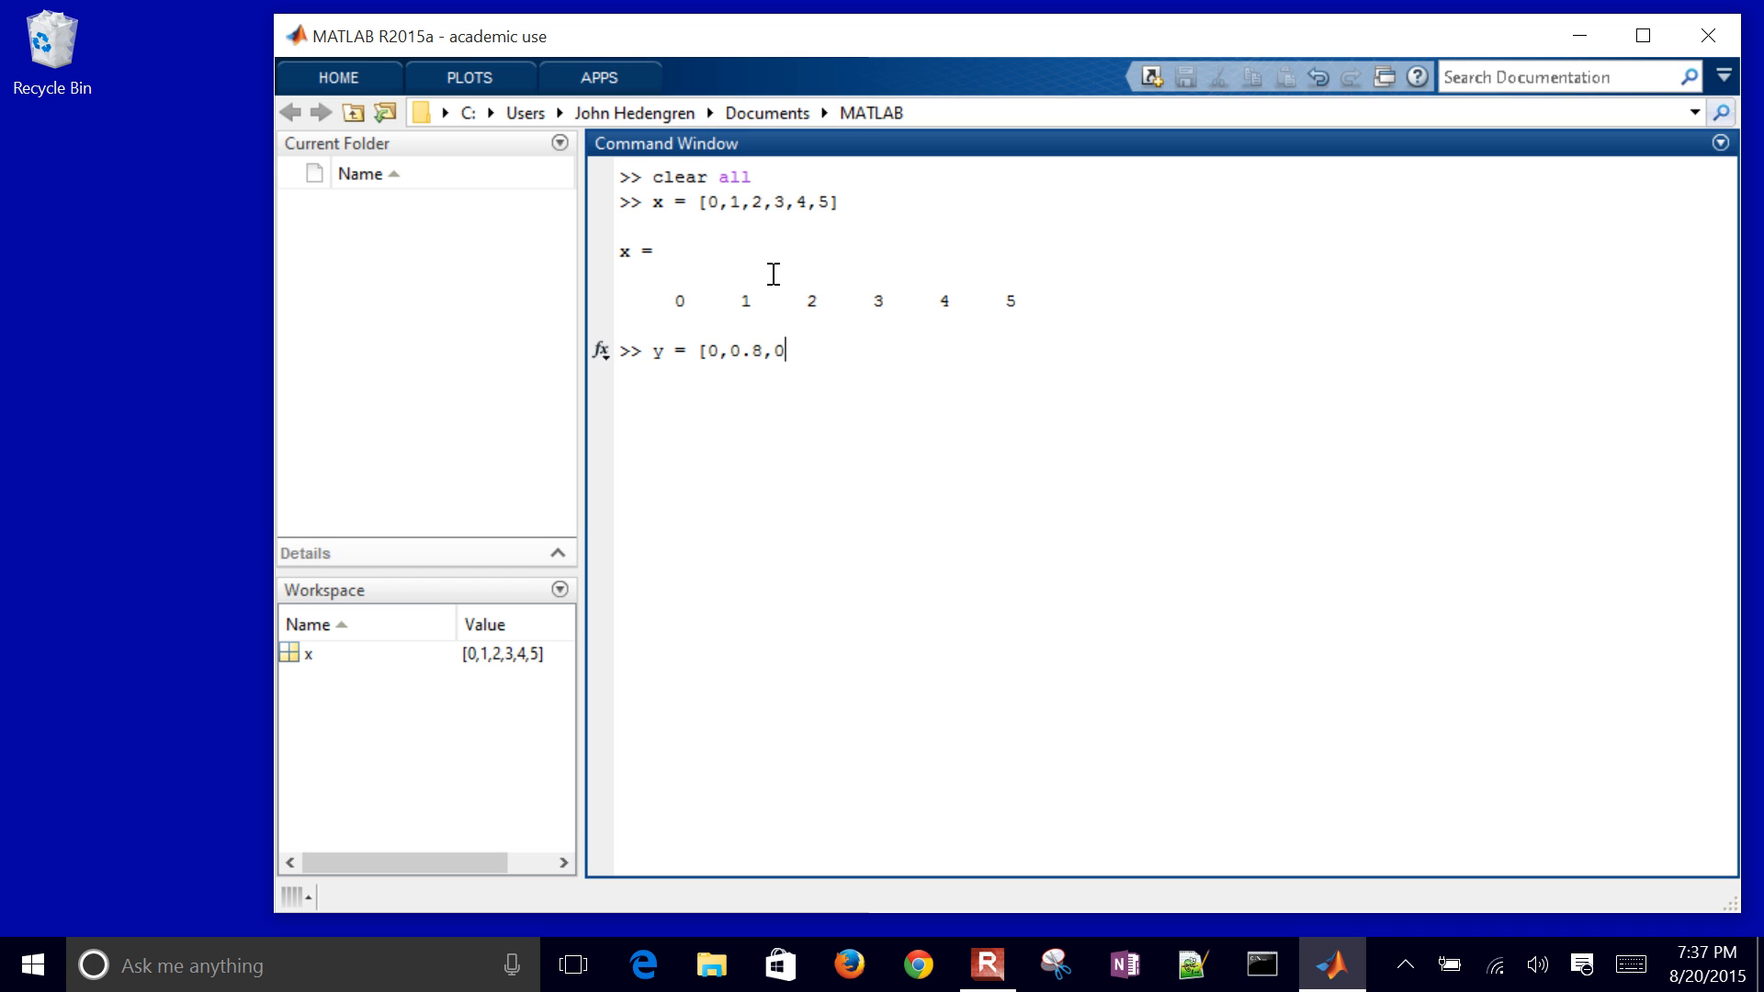
{"action": "type", "text": ".9,0"}
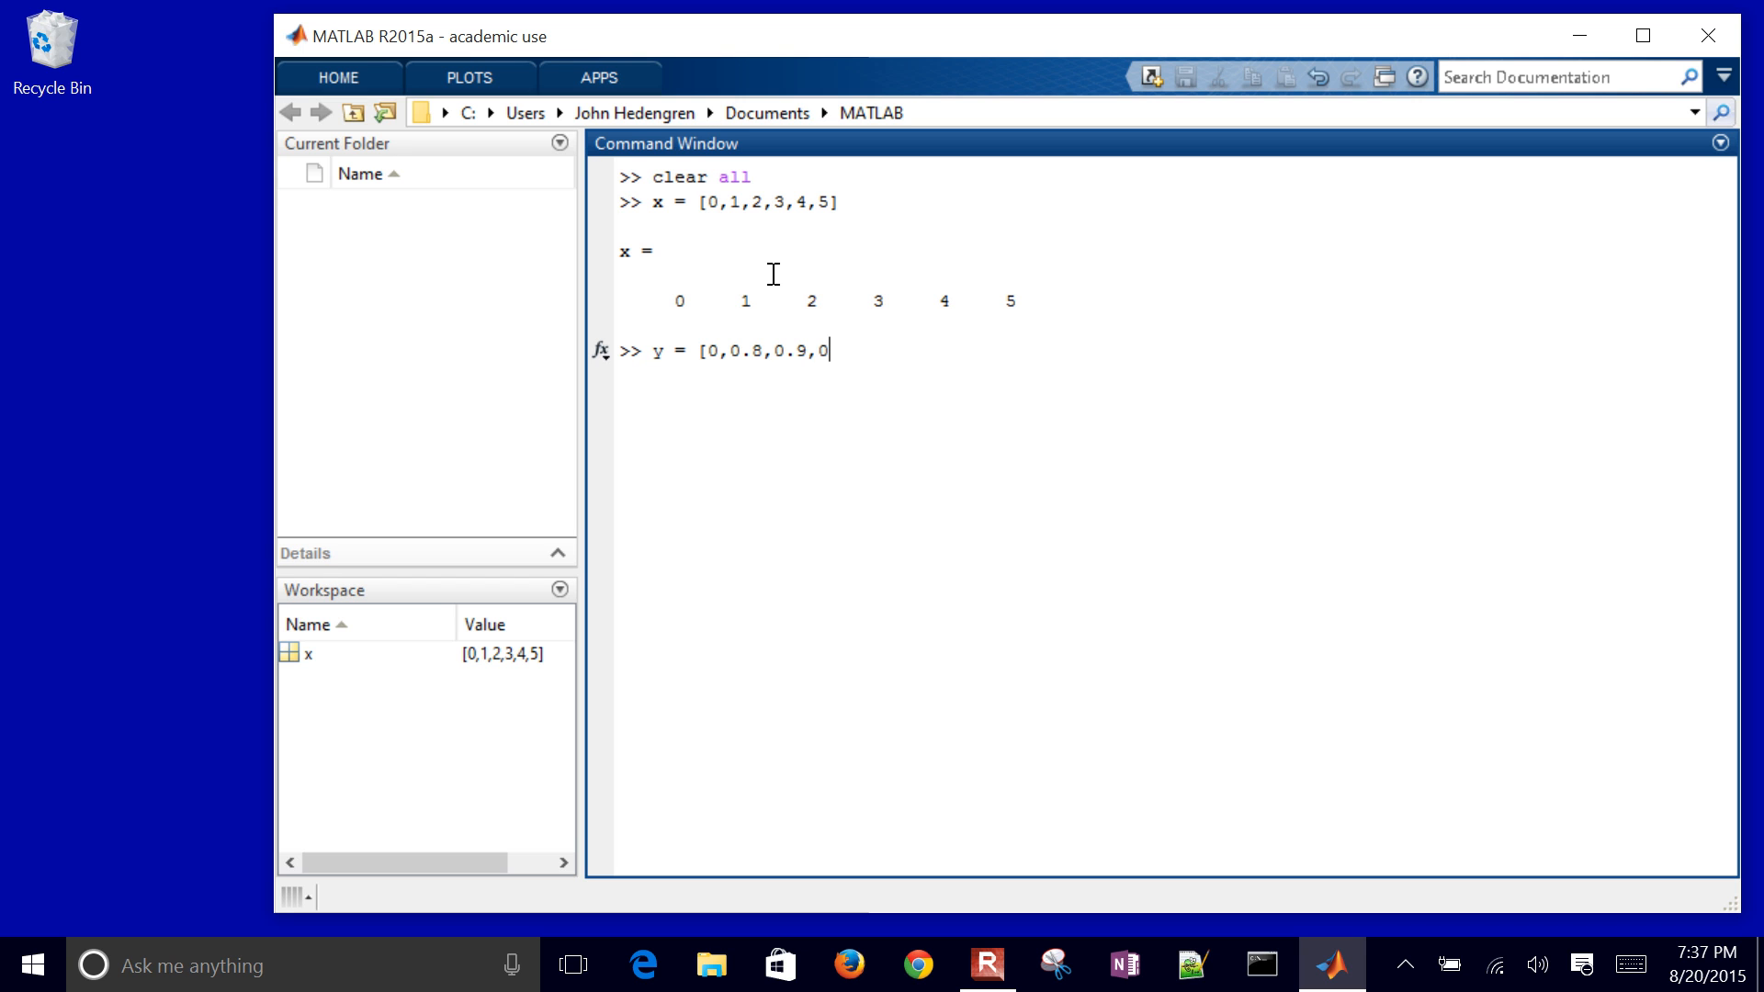
{"action": "type", "text": ".1,-0."}
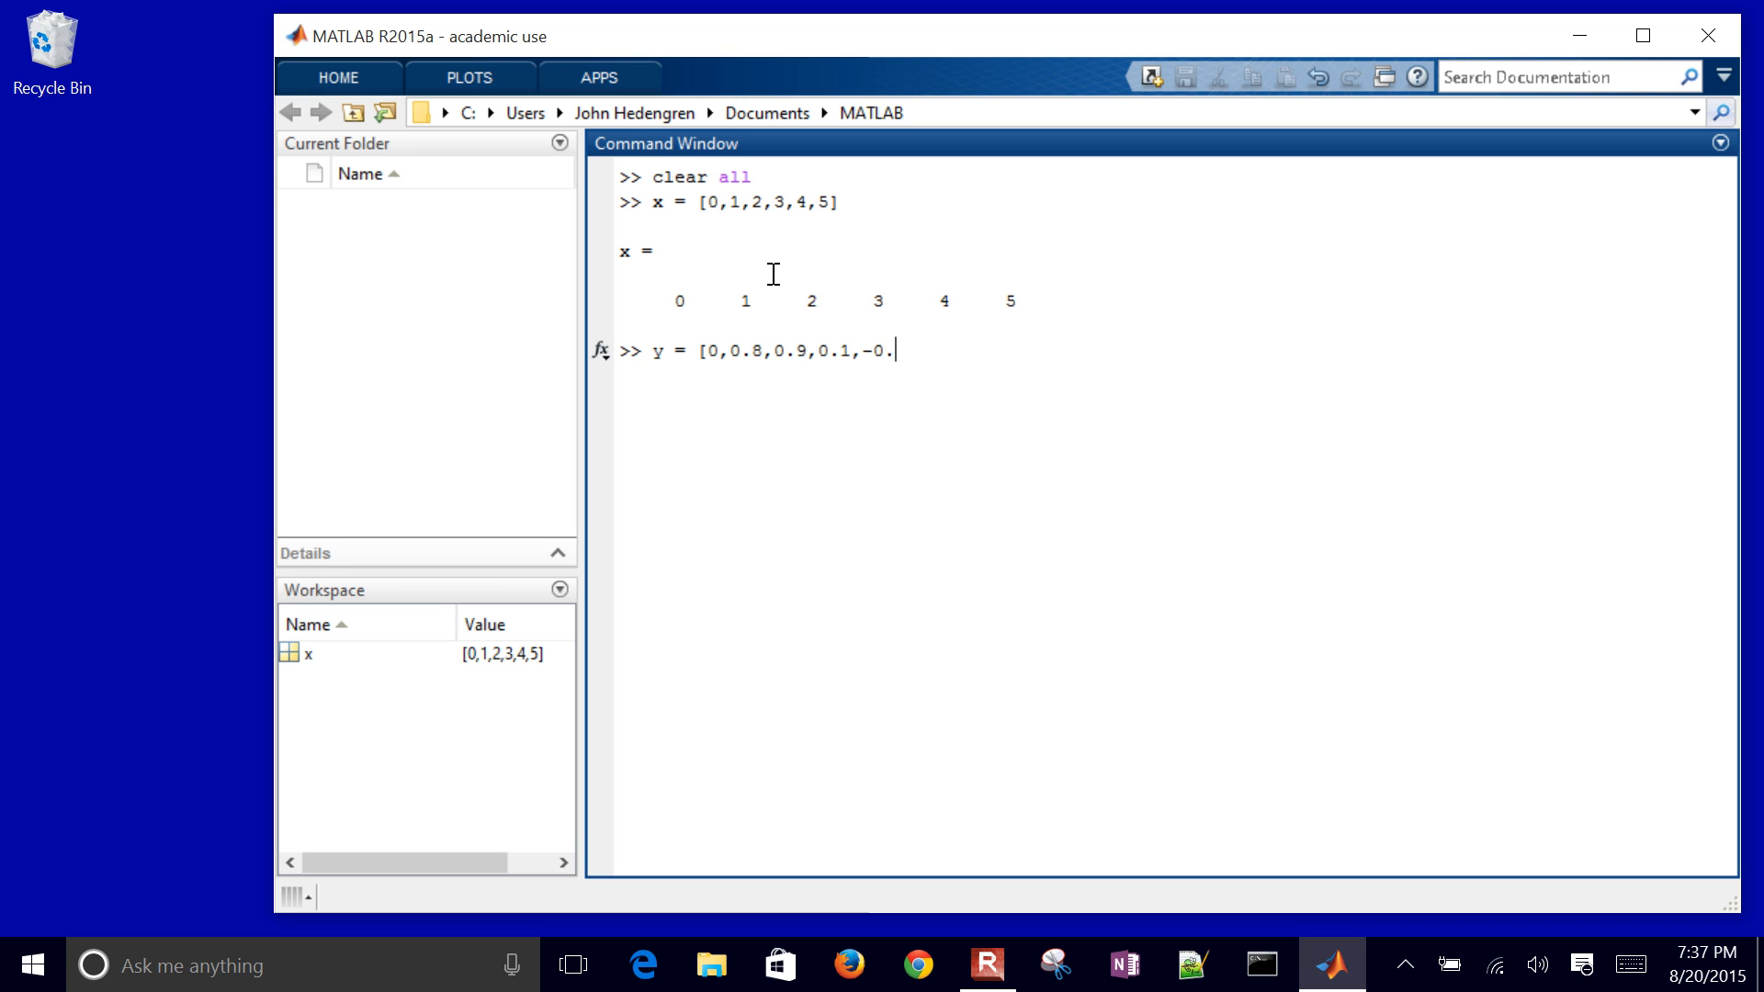
{"action": "type", "text": "8,-1];"}
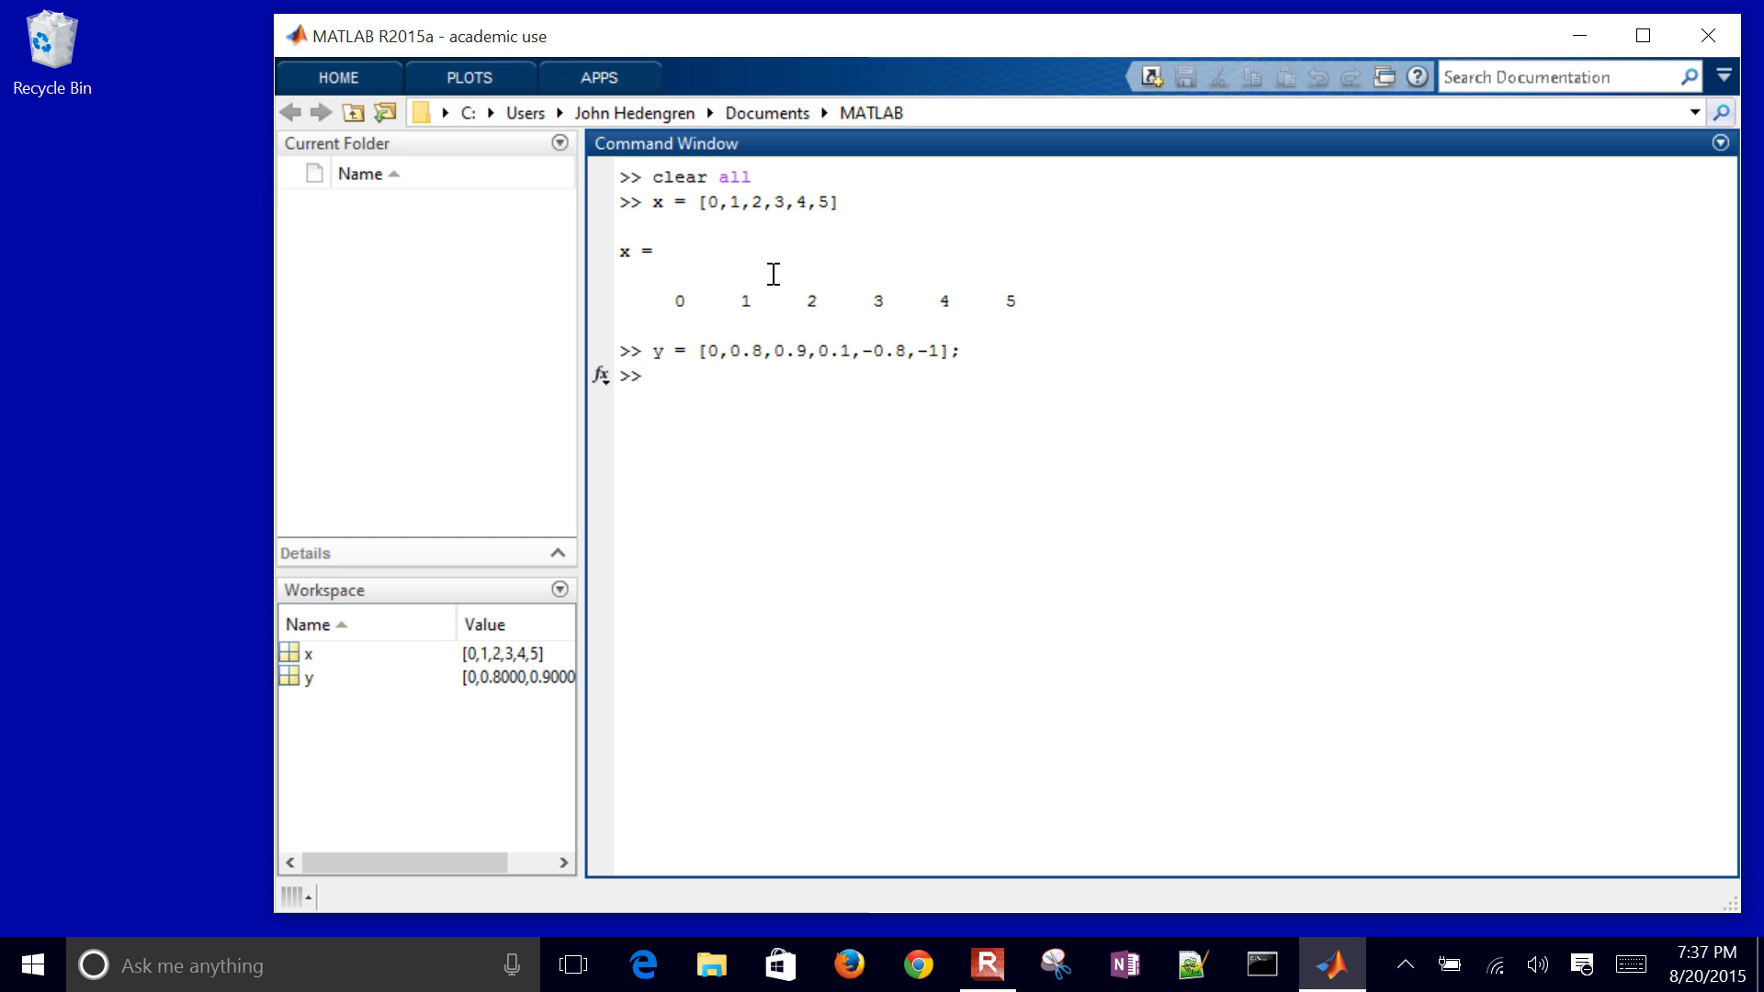
Step: Compute the linear fit p1 = polyfit(x,y,1)
{"action": "type", "text": "p1"}
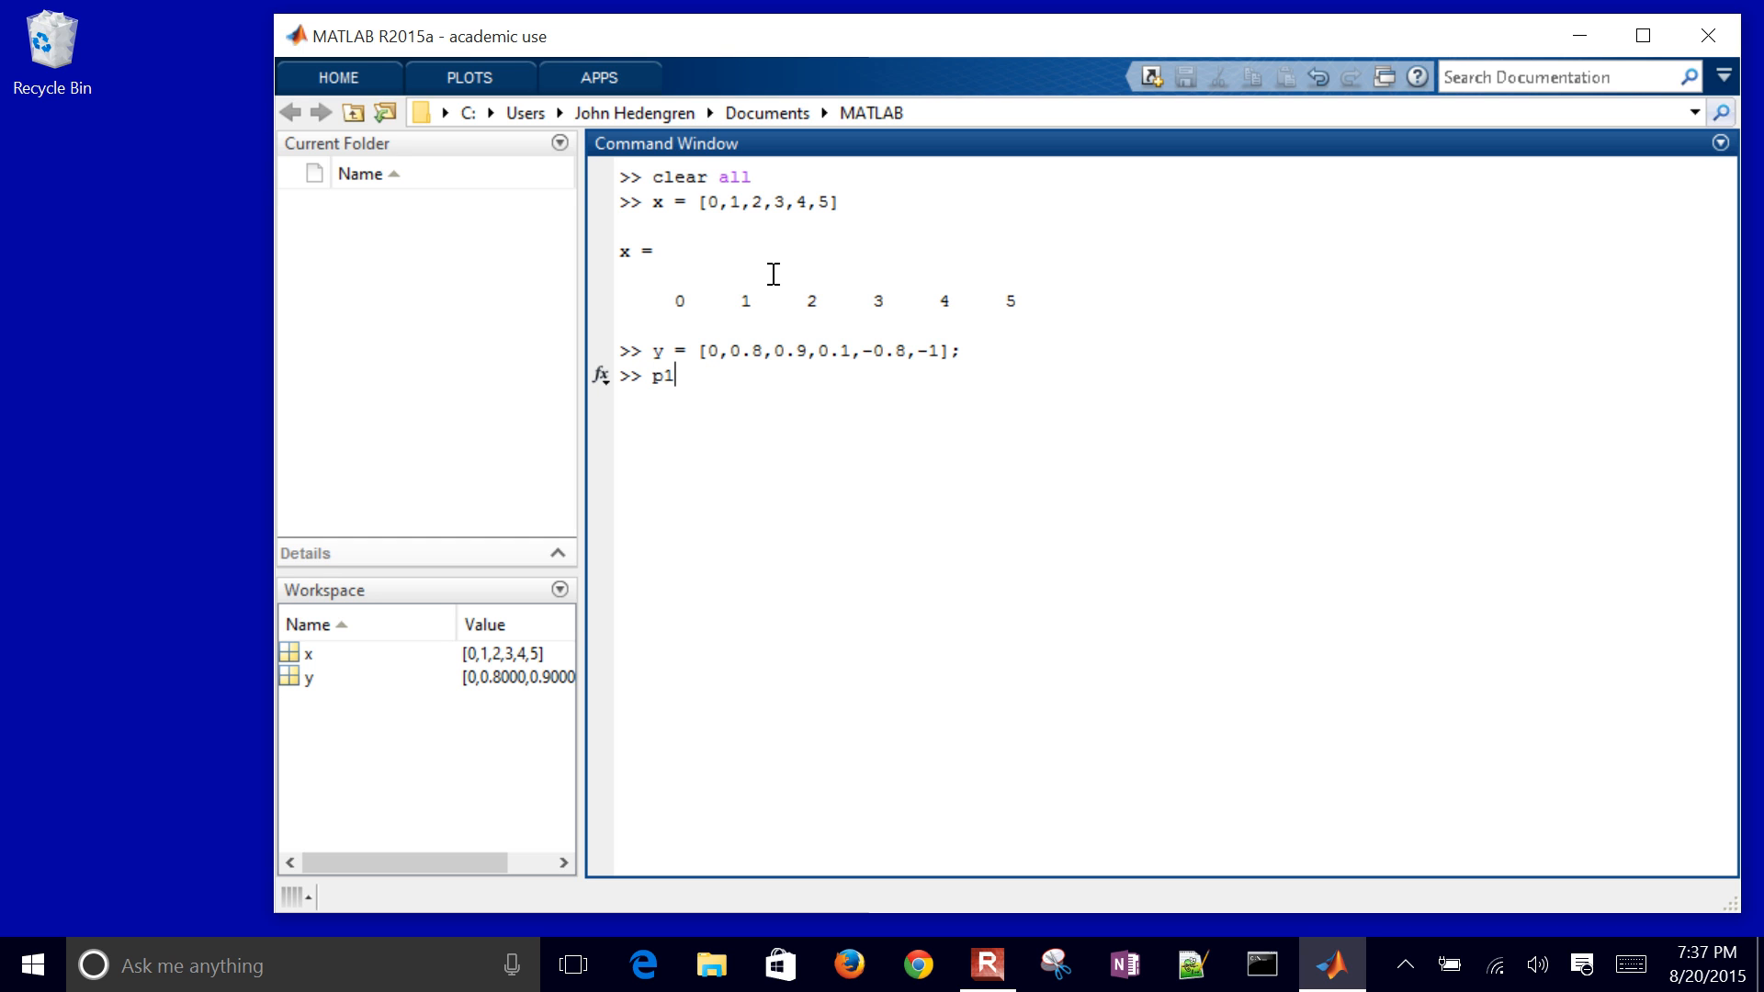
{"action": "type", "text": "= poly"}
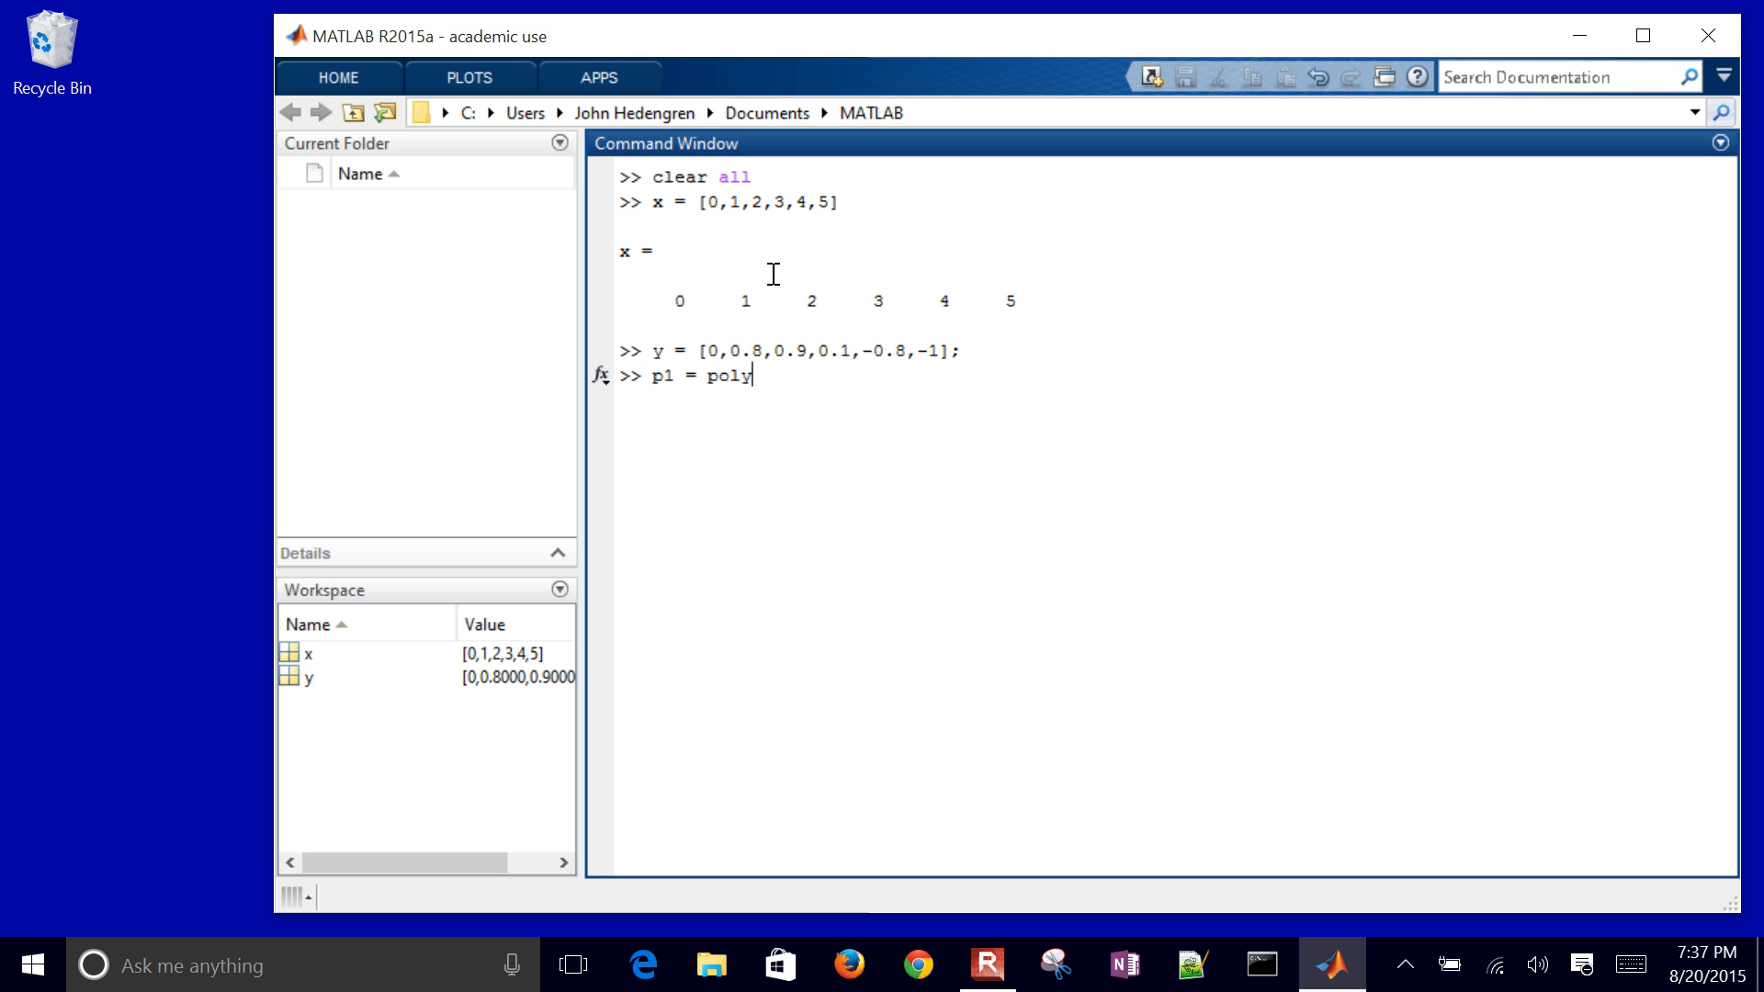
{"action": "type", "text": "fit(x"}
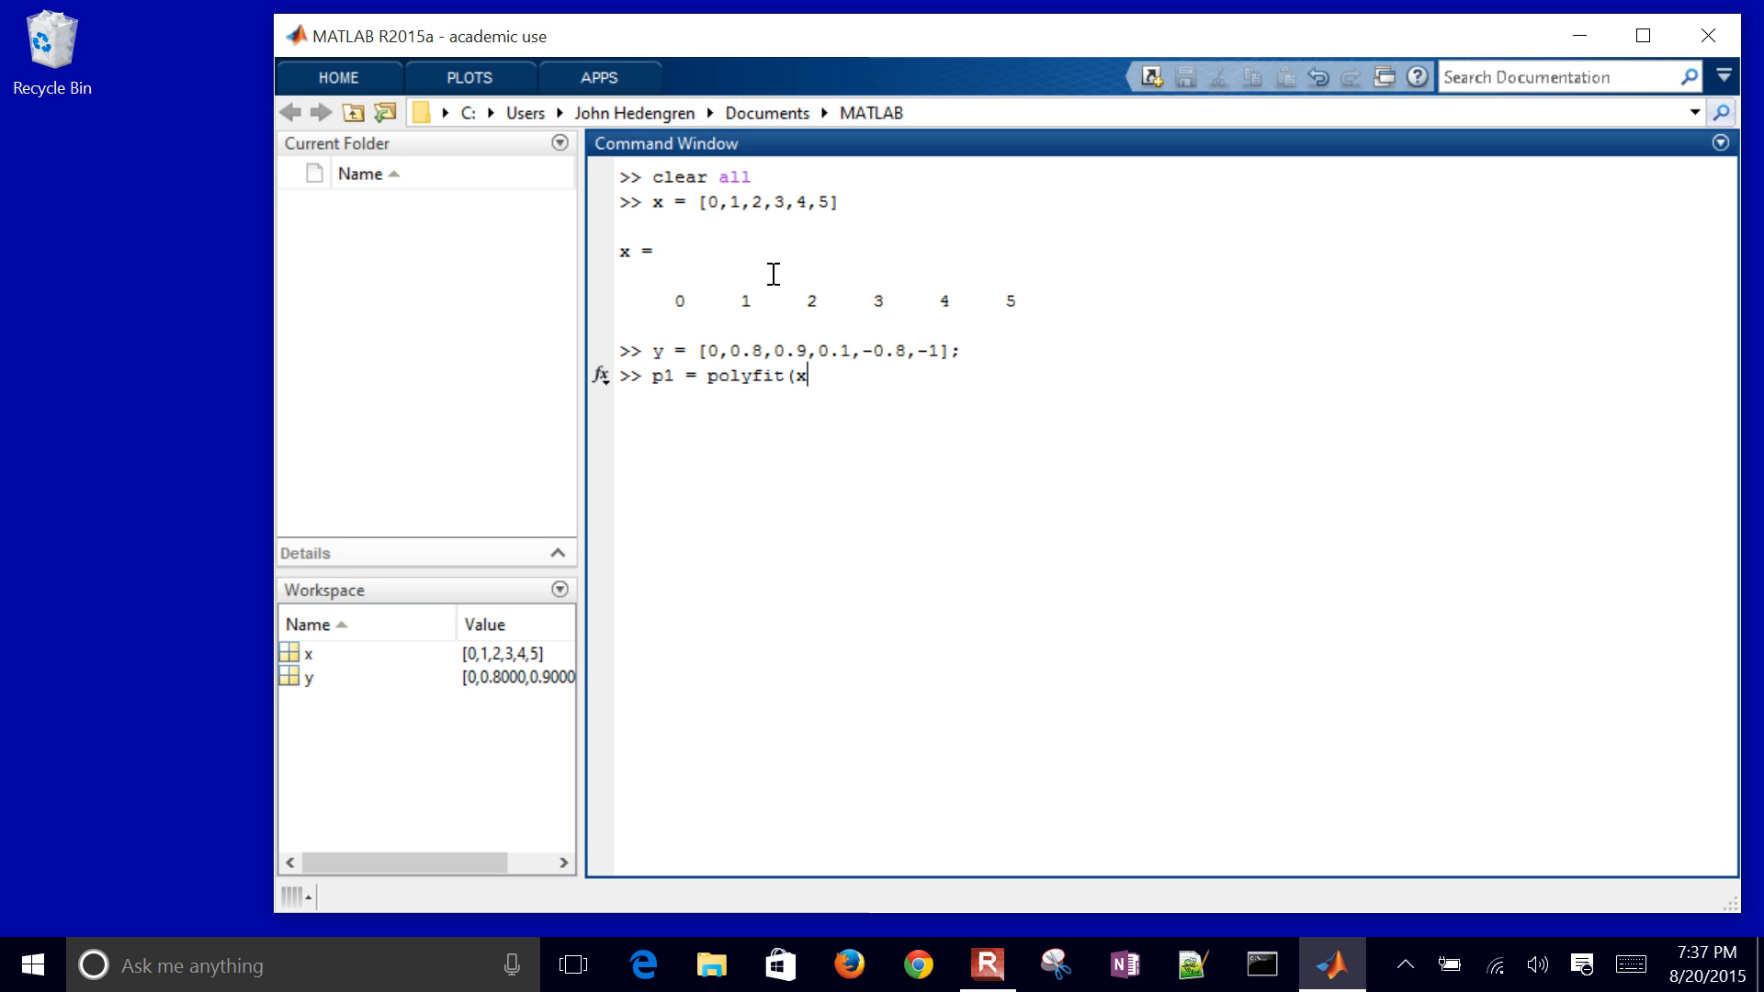
{"action": "type", "text": ",y,1"}
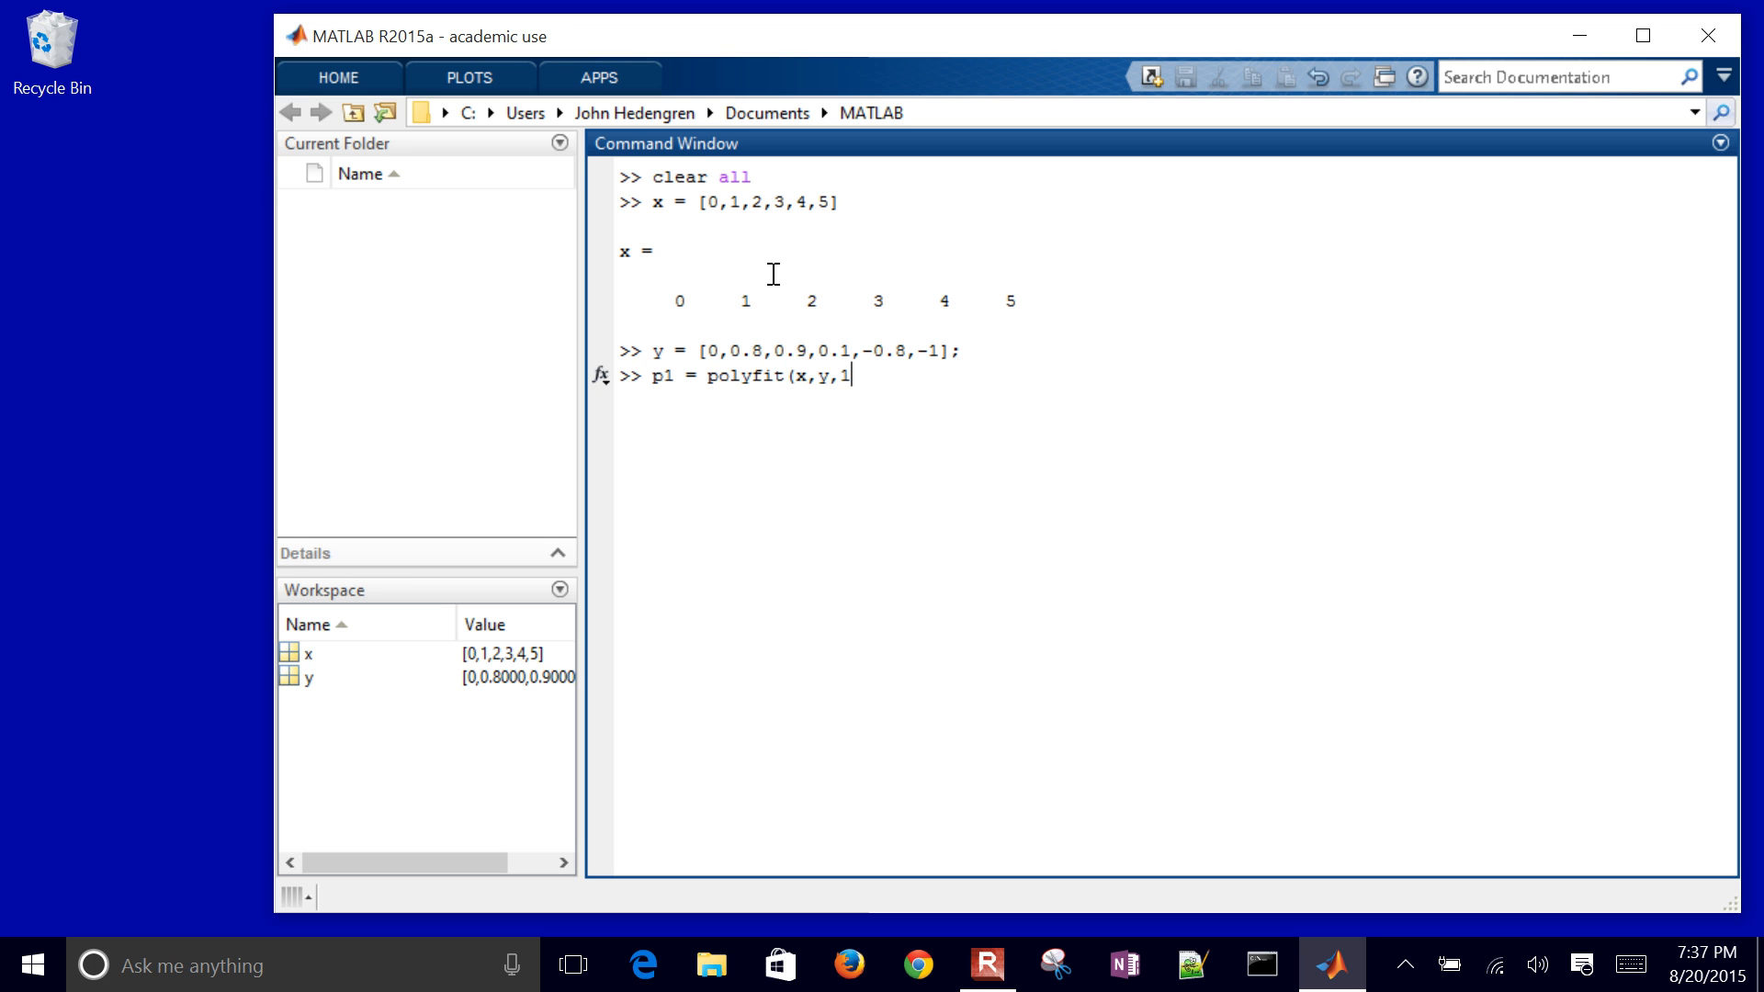
{"action": "type", "text": ");"}
{"action": "type", "text": "p1"}
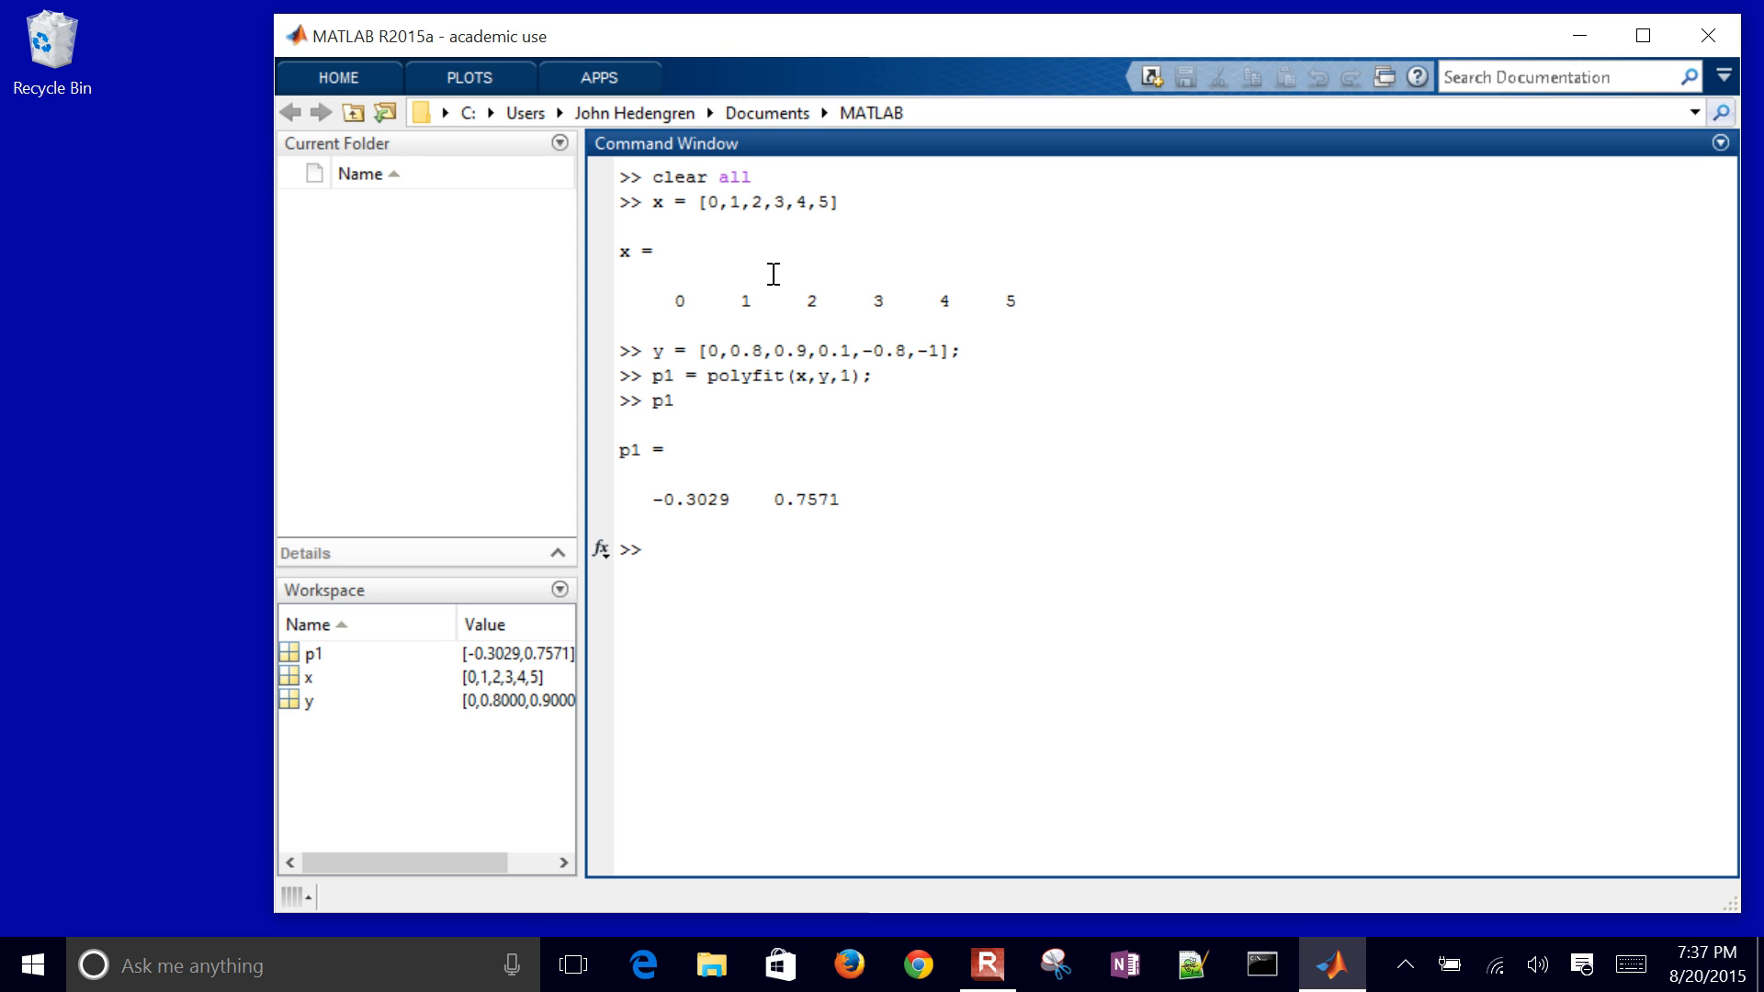
Step: Reuse the polyfit command for quadratic p2 and cubic p3, and display p1
{"action": "type", "text": "p2"}
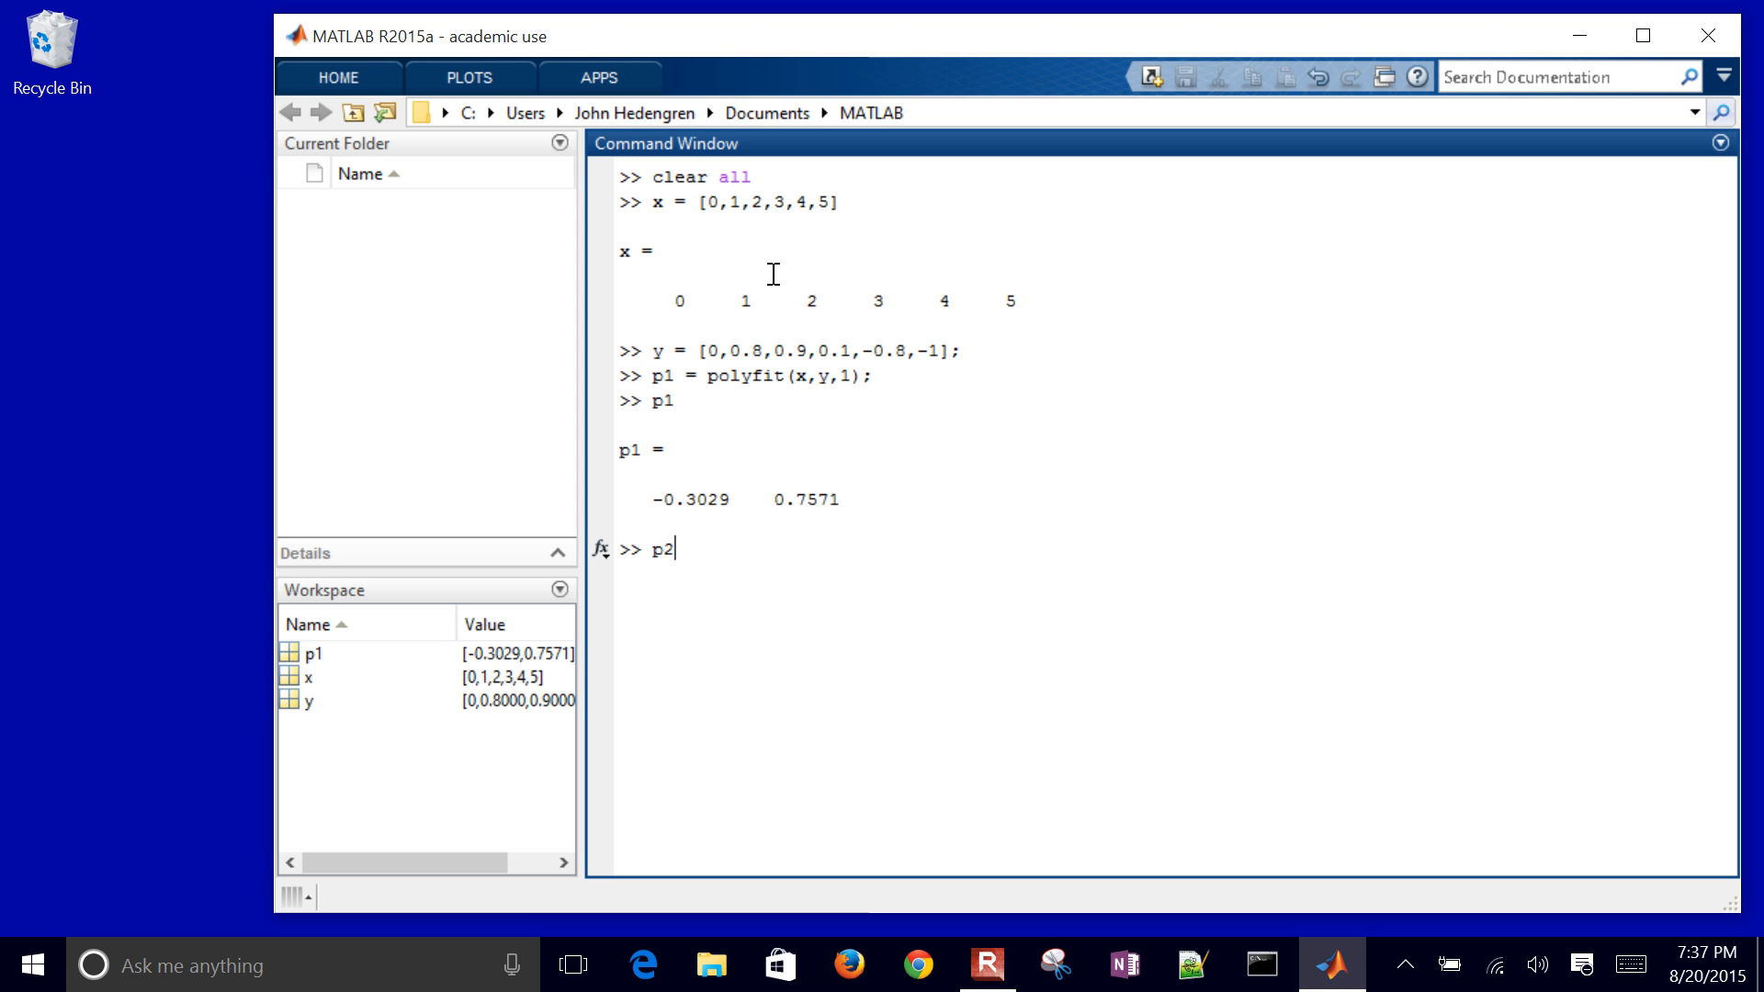
{"action": "key", "text": "Backspace"}
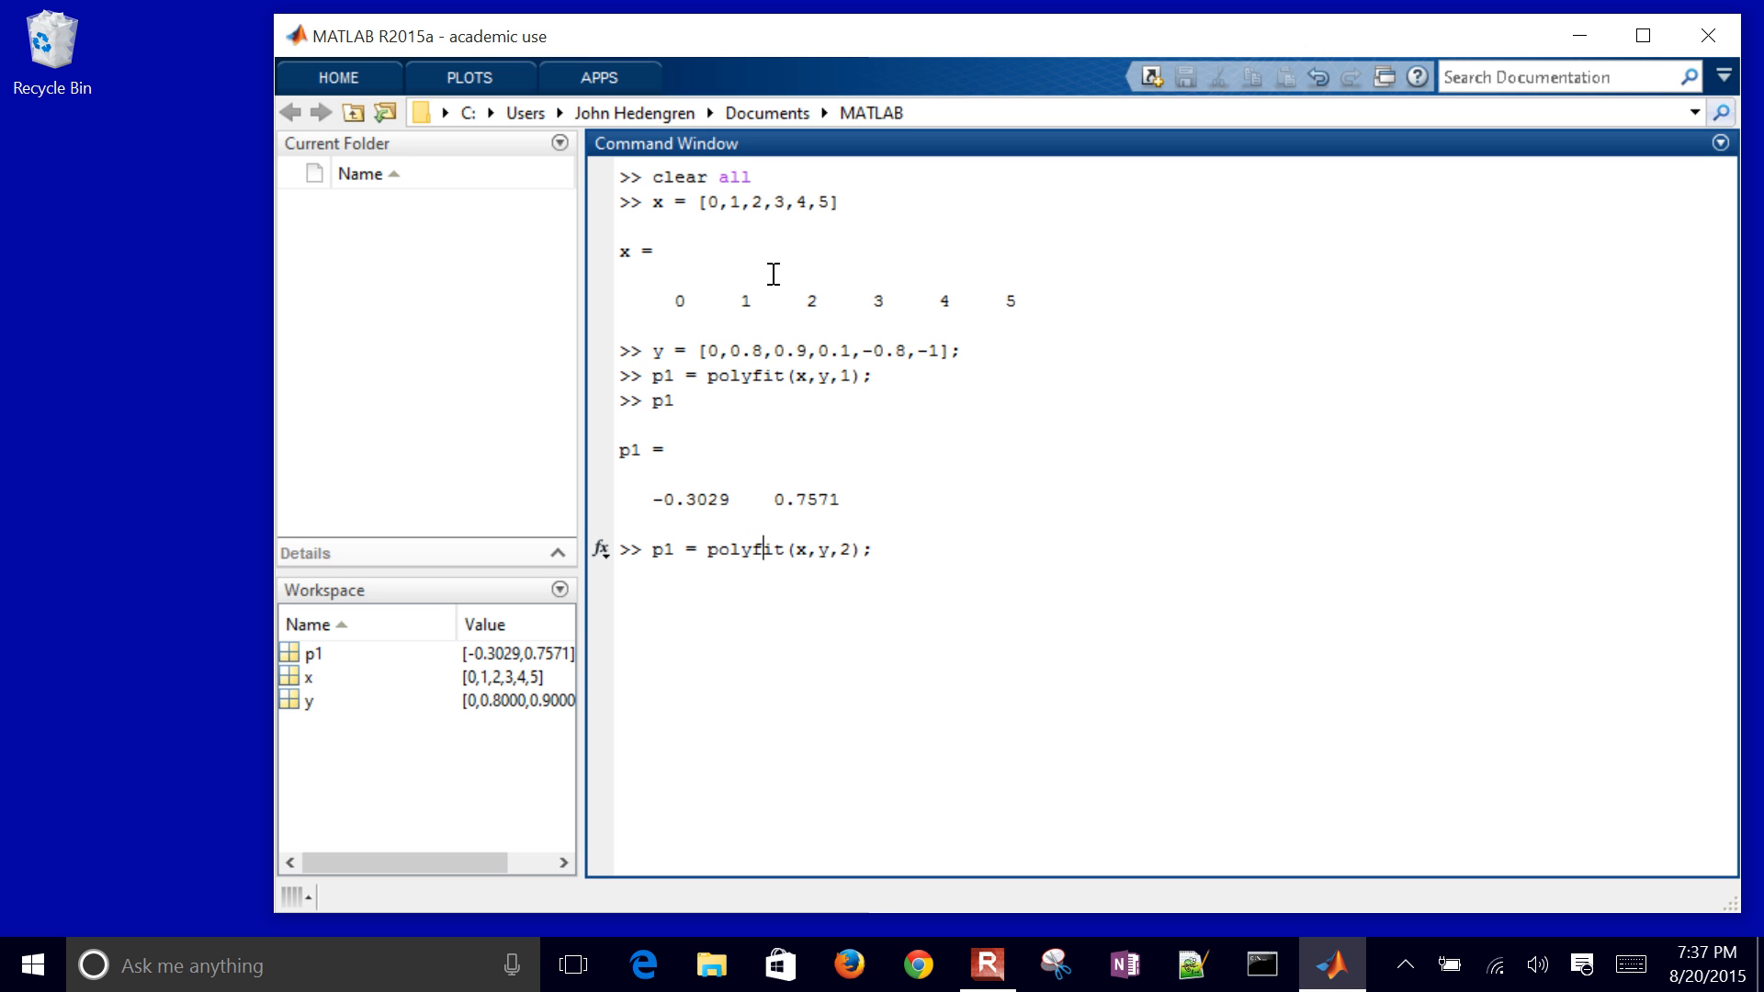
{"action": "type", "text": "2"}
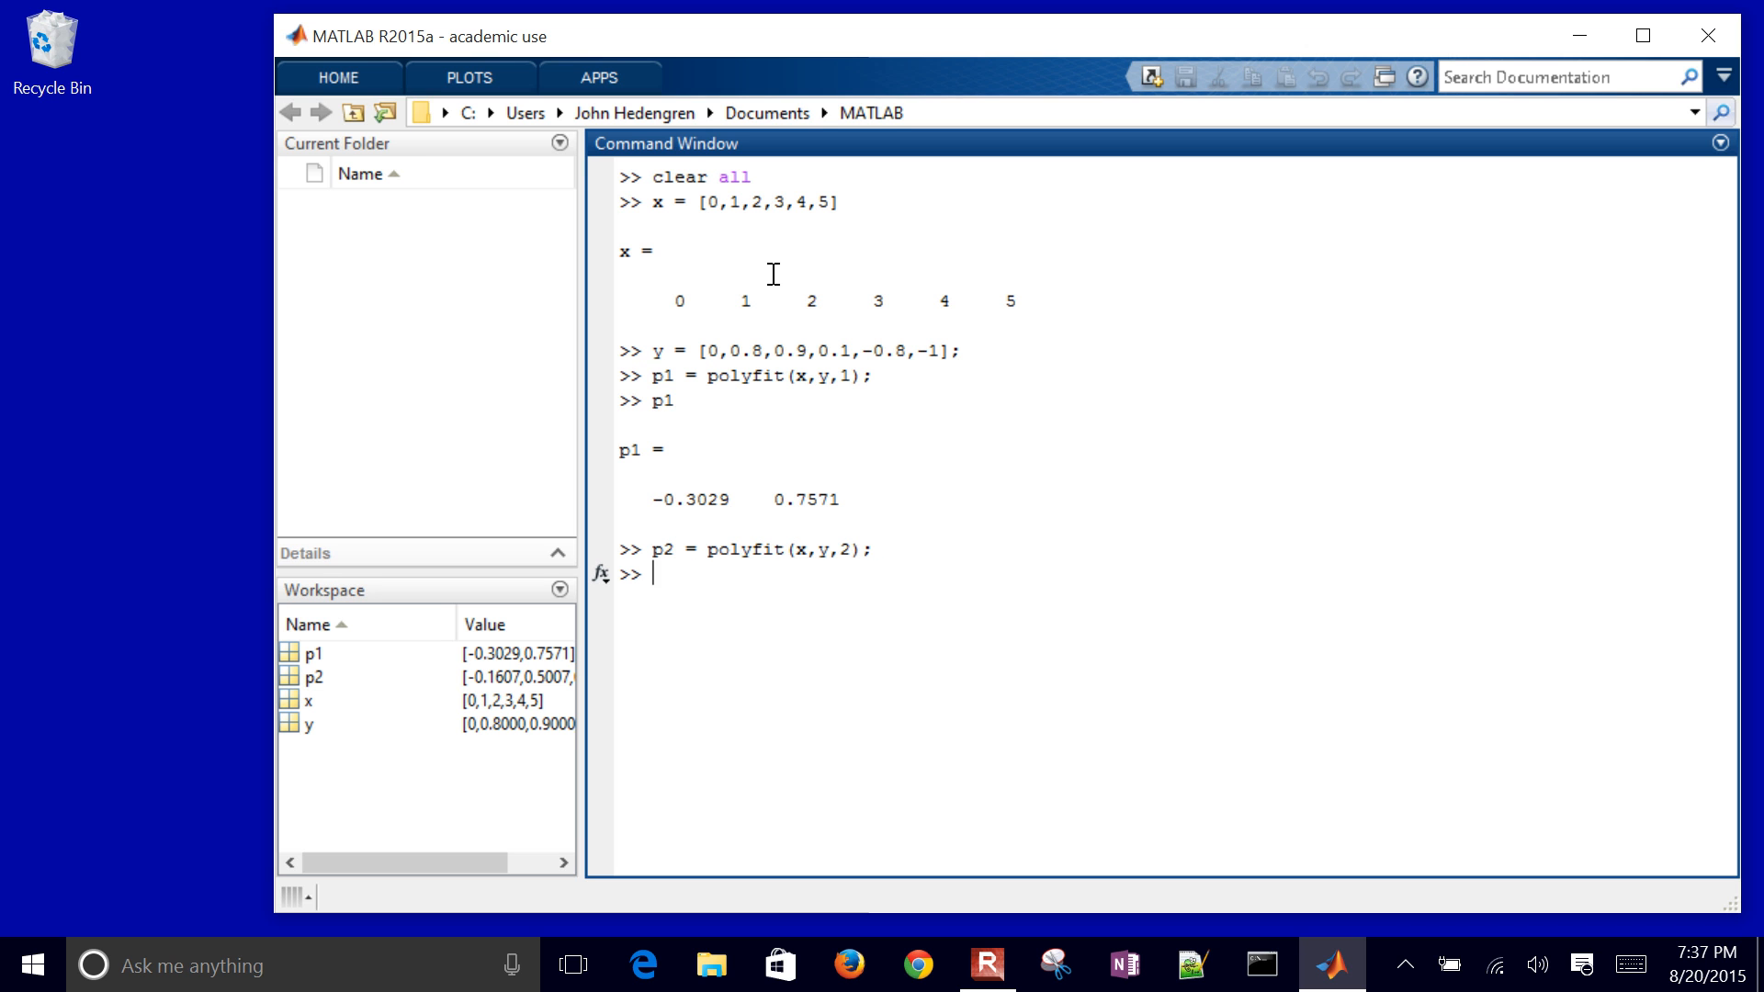
{"action": "type", "text": "p2 = polyfit(x,y,23);"}
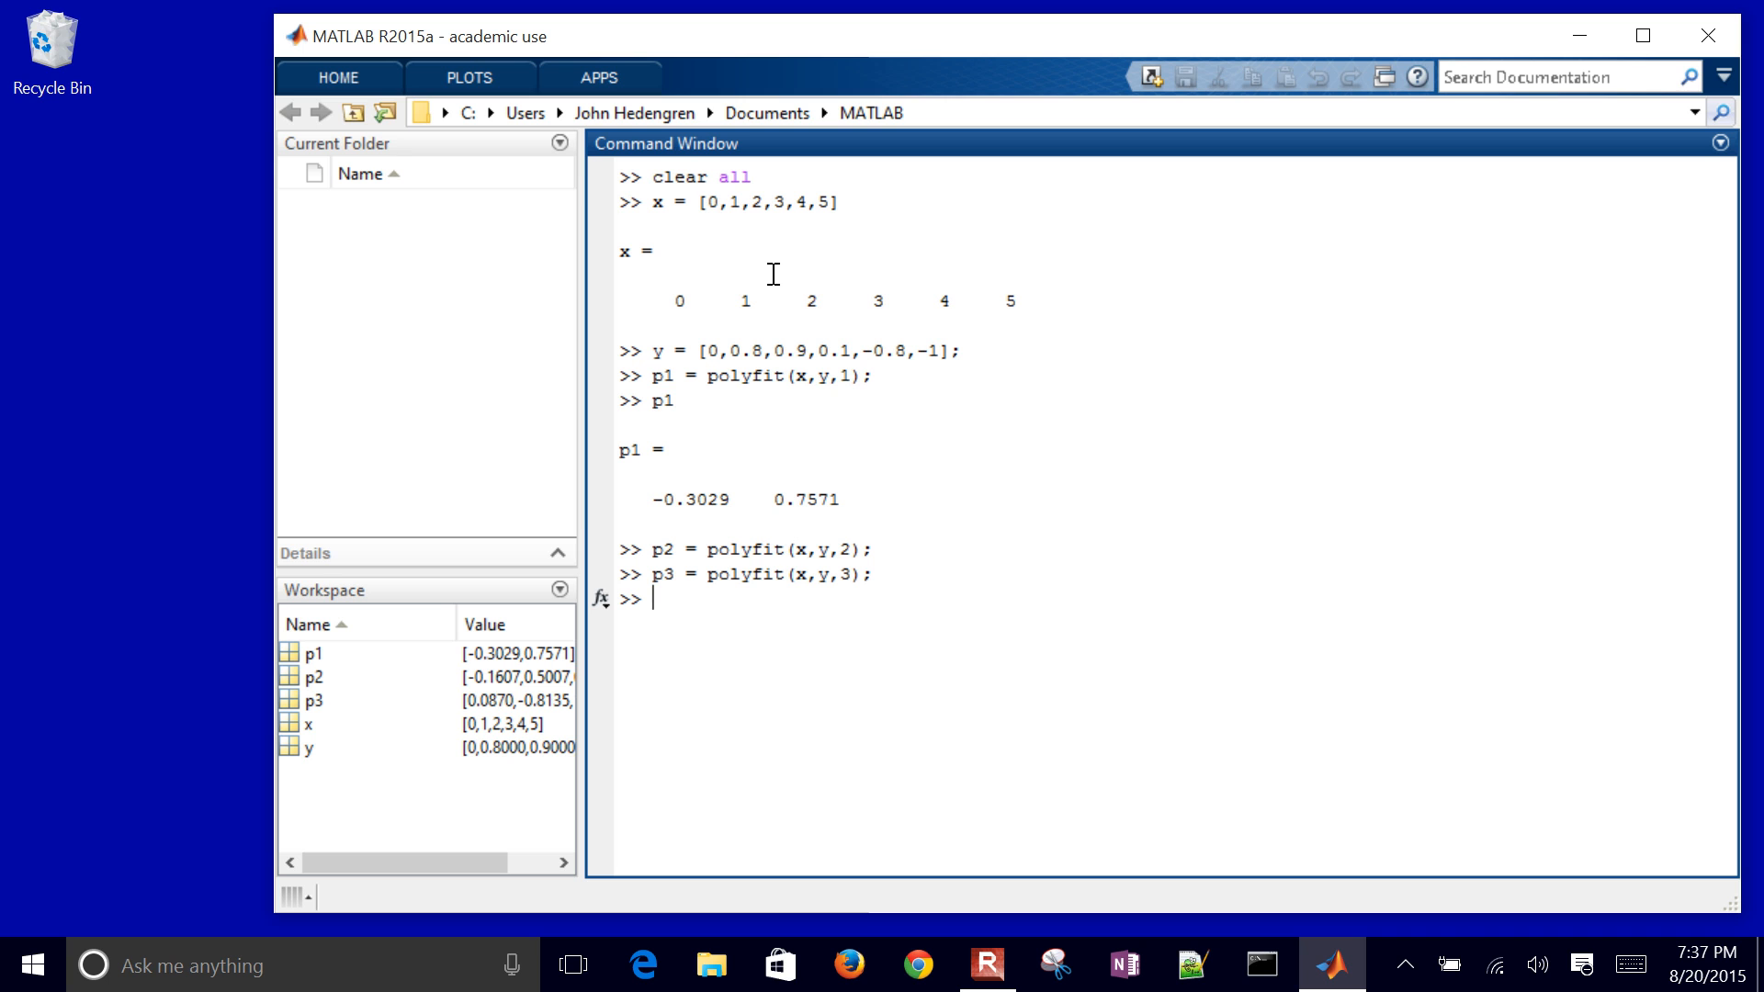
{"action": "type", "text": "p1"}
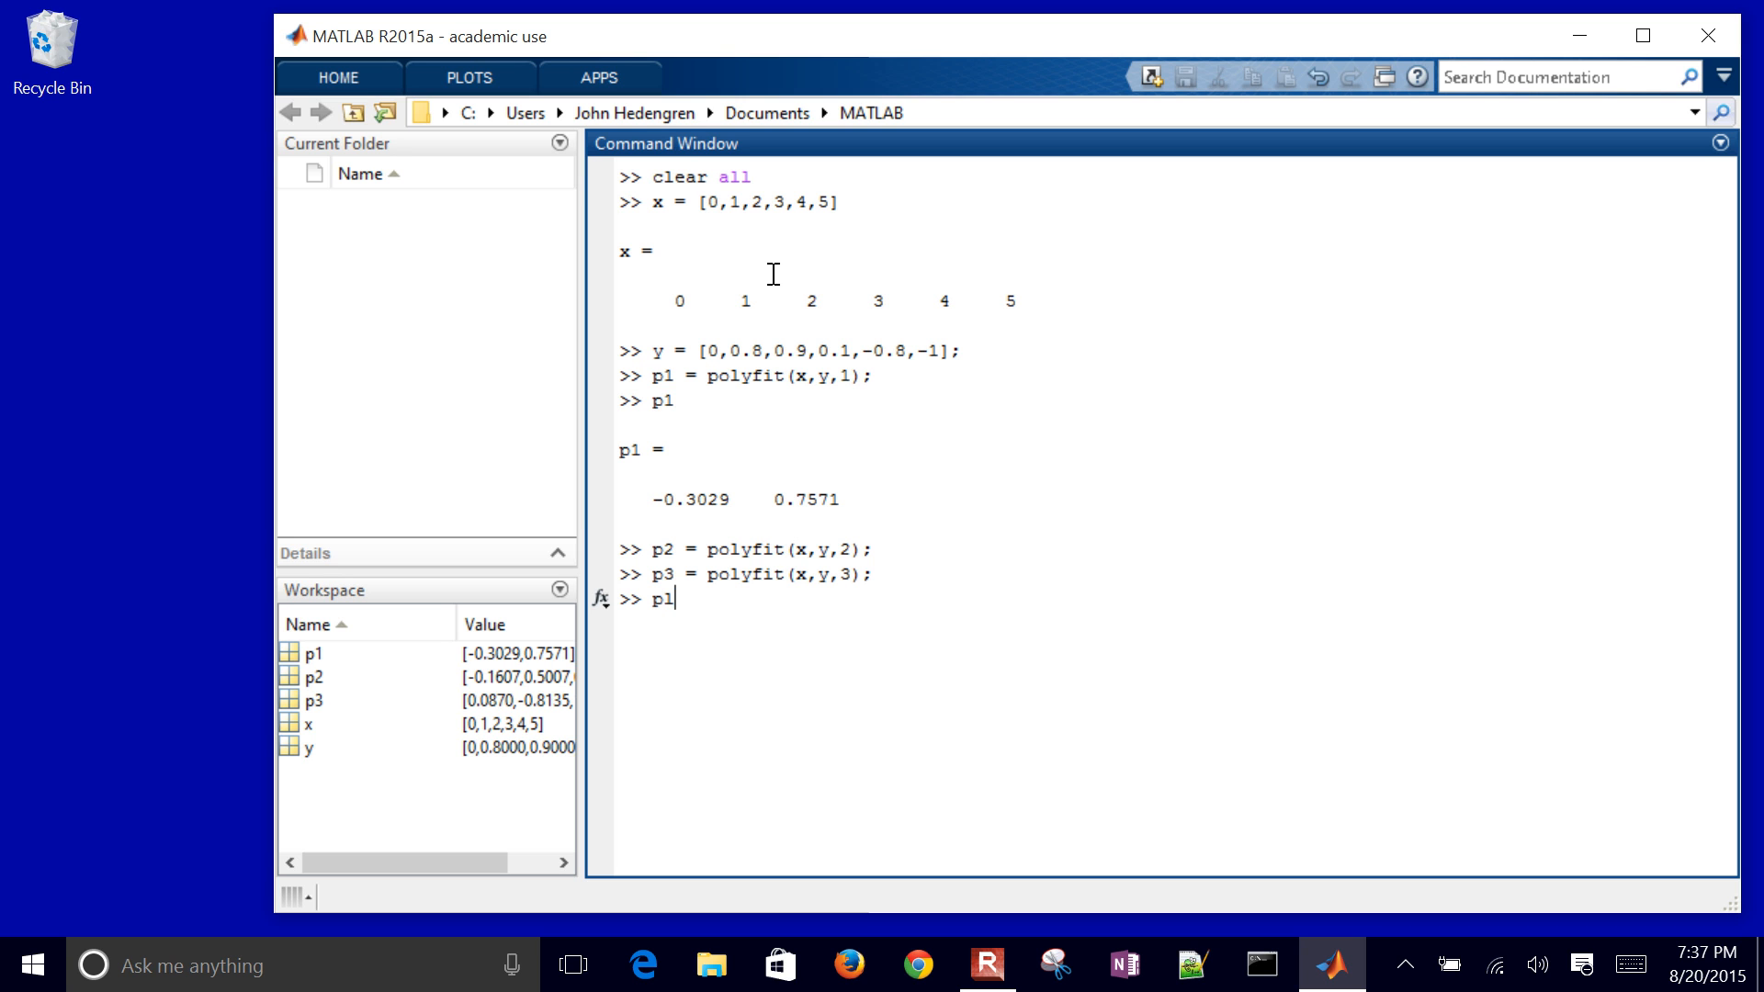
{"action": "type", "text": "plot(x,y"}
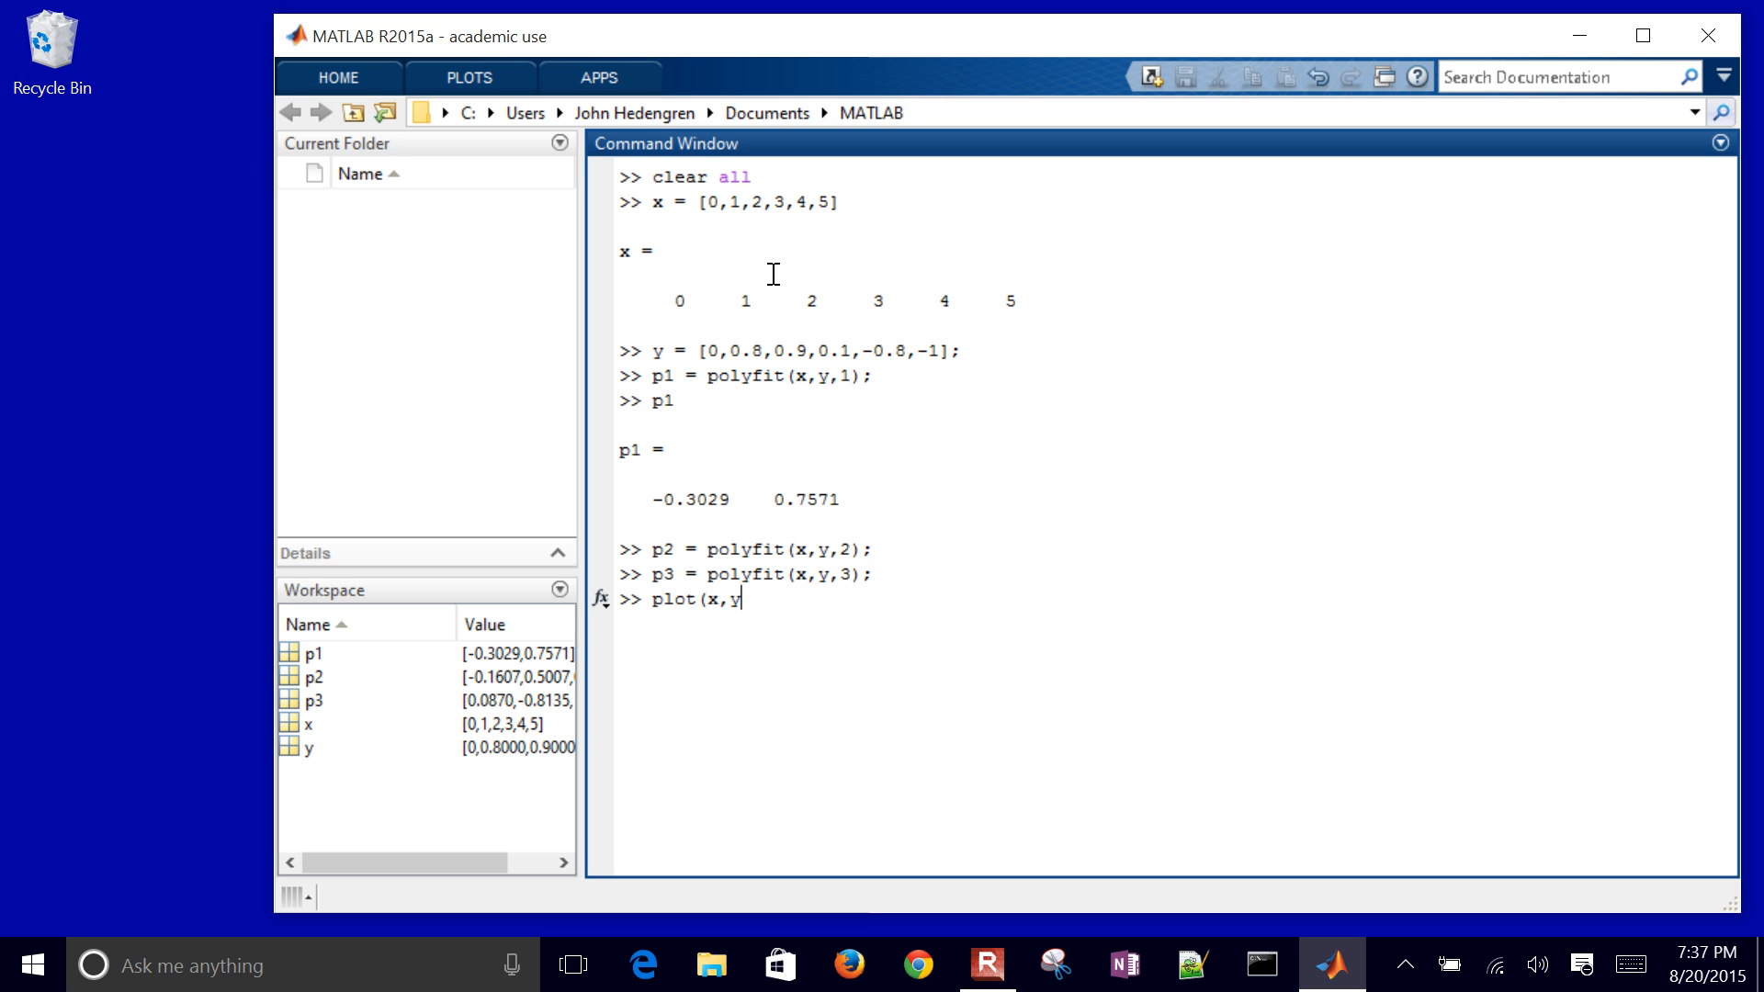
Step: Plot the data points as circles with plot(x,y,'o') and hold the figure
{"action": "type", "text": ",'o'"}
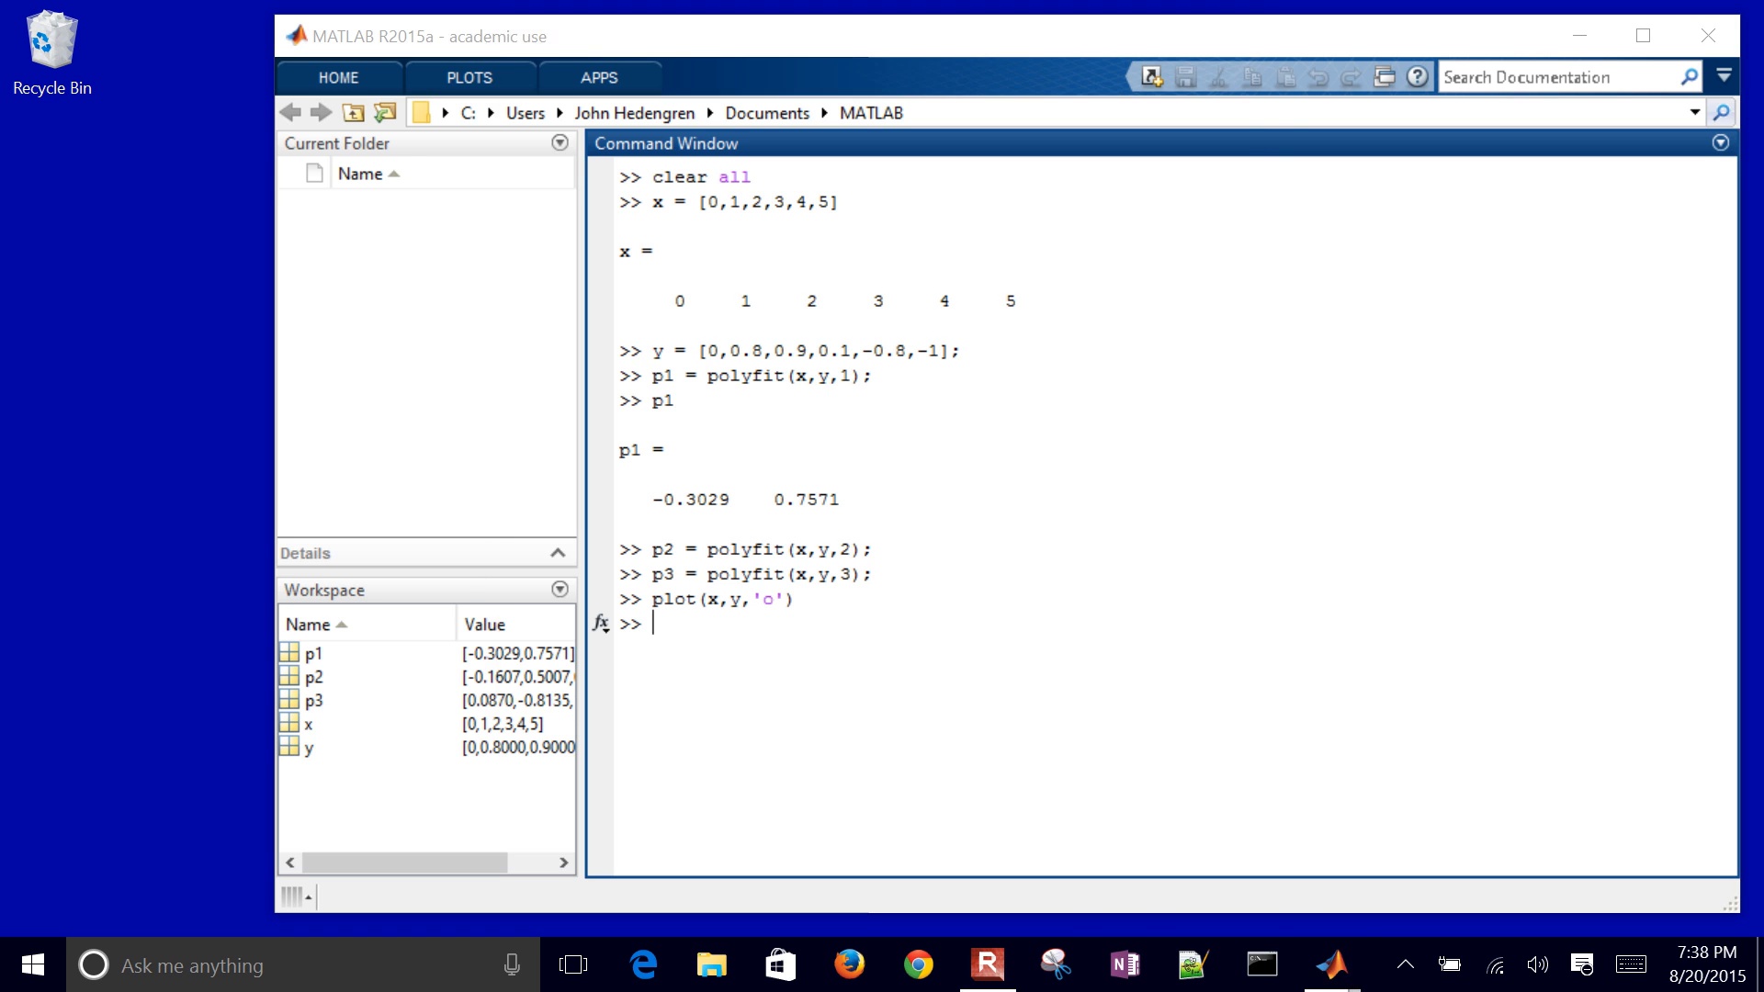
{"action": "key", "text": "Return"}
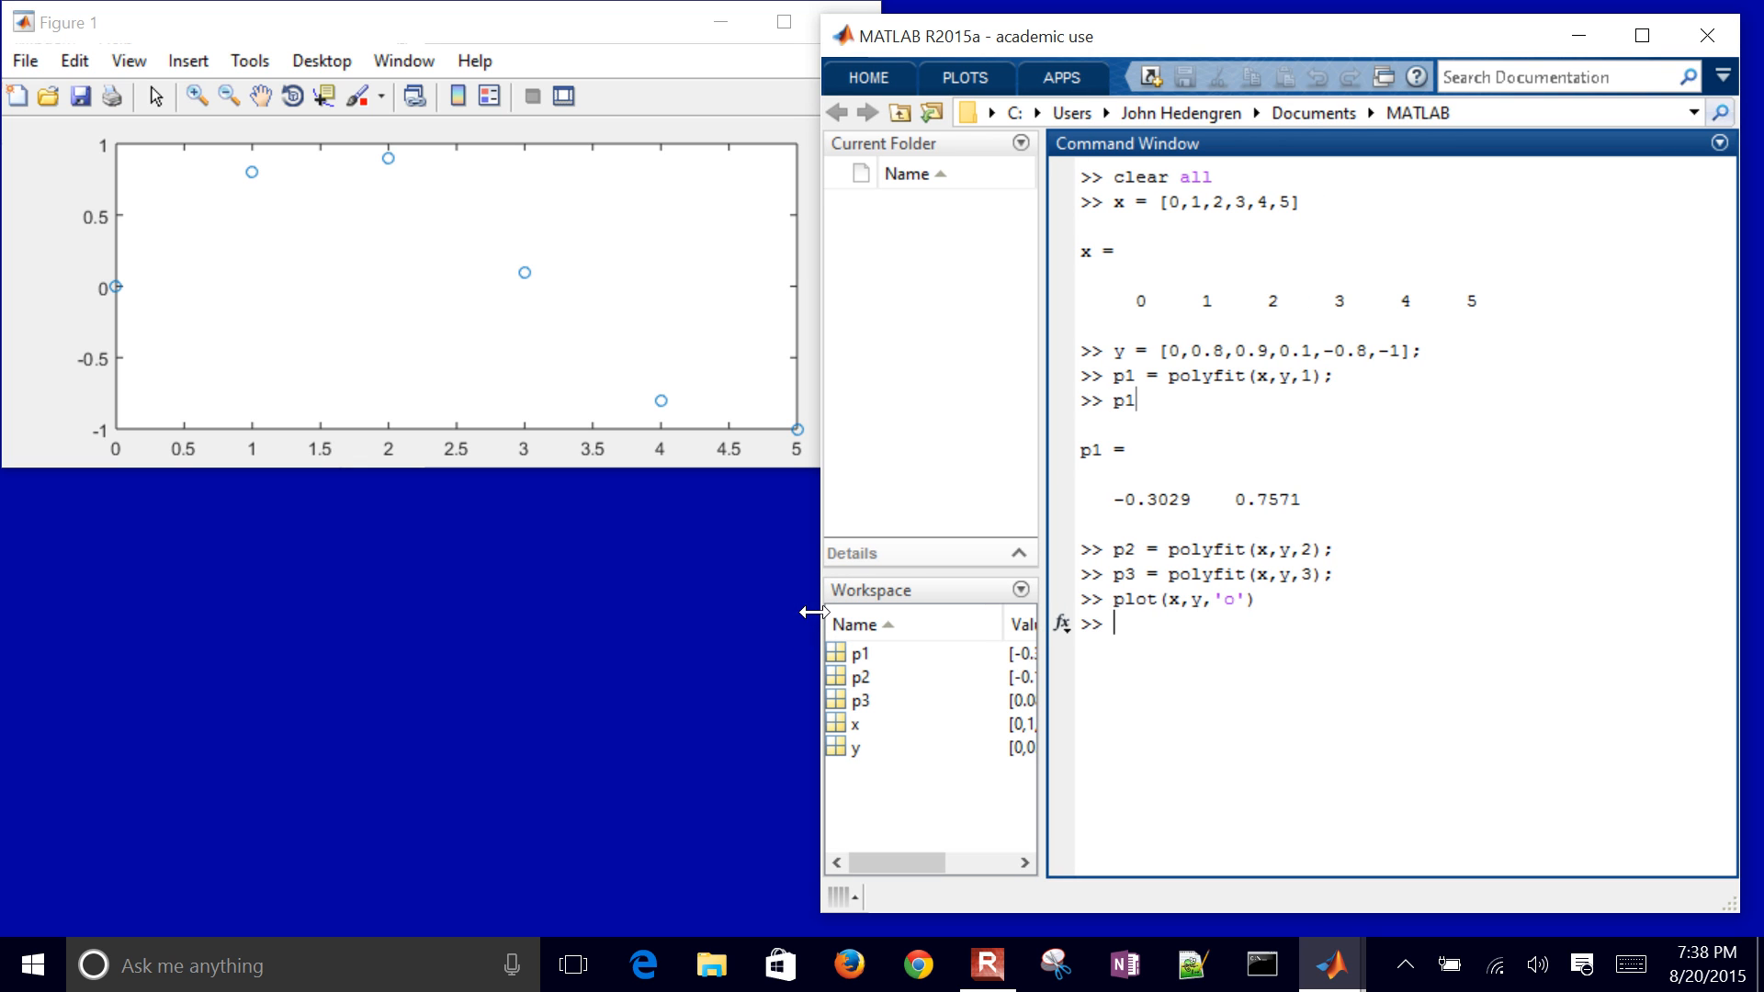
{"action": "mouse_move", "coordinate": [1235, 670]}
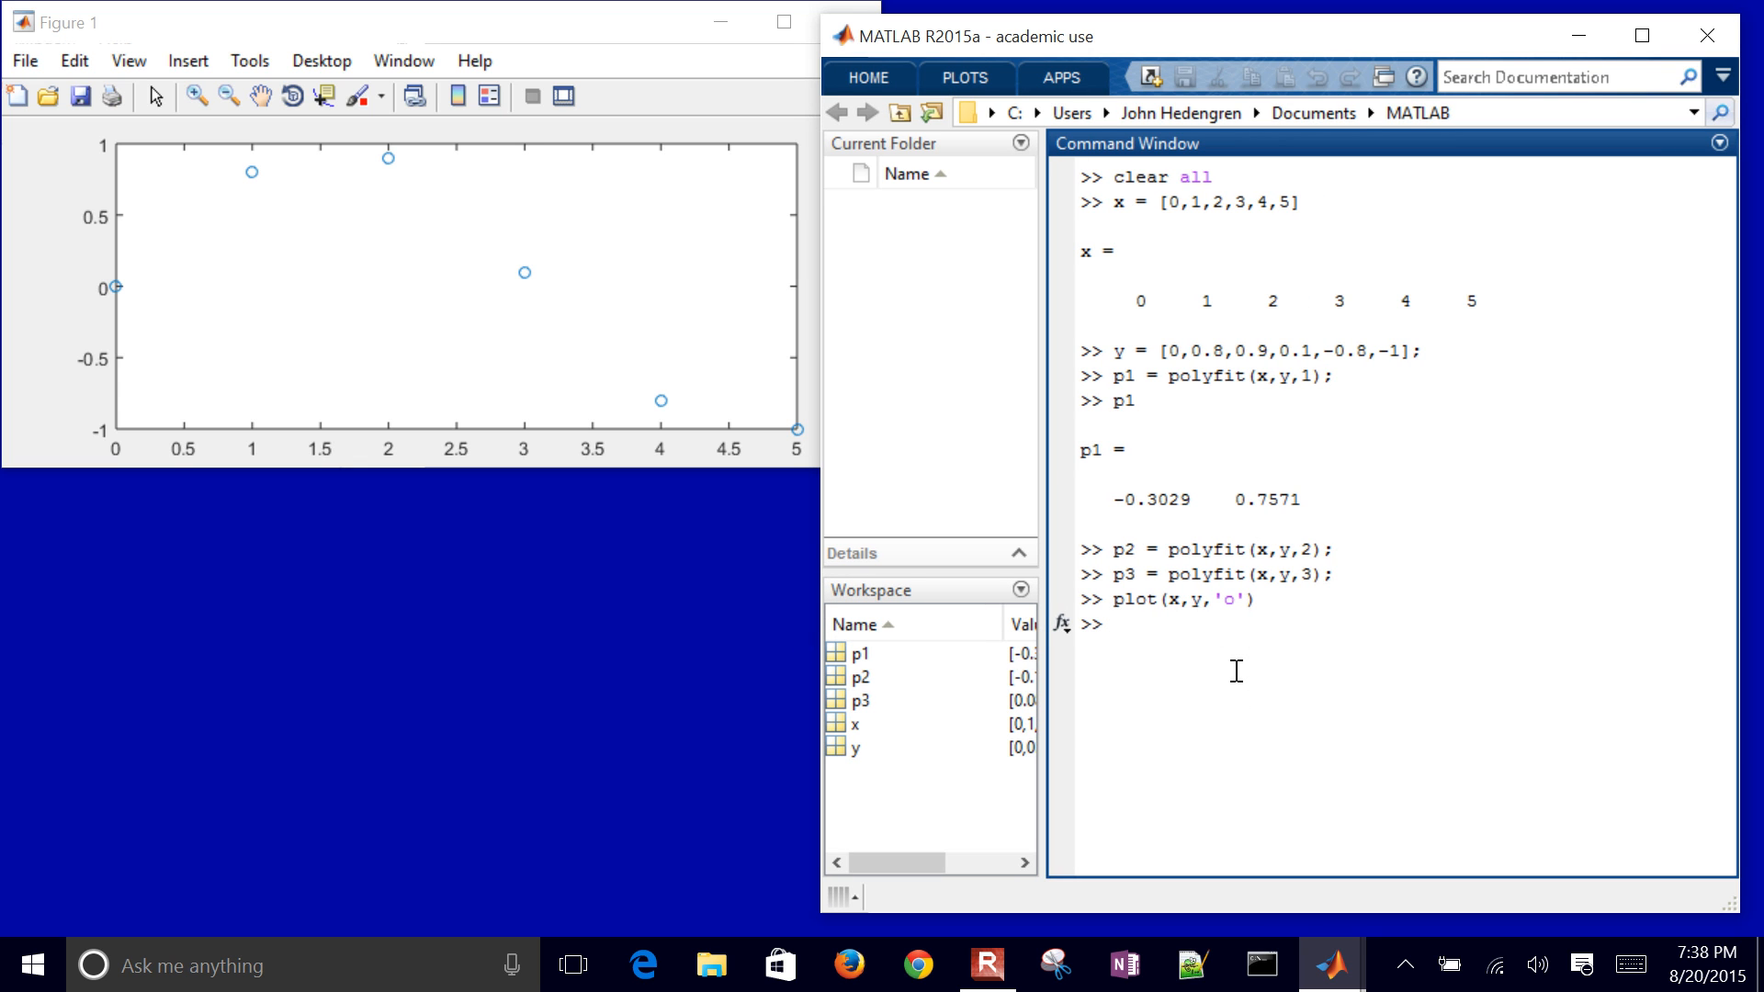
{"action": "type", "text": "hold on"}
{"action": "type", "text": "p1"}
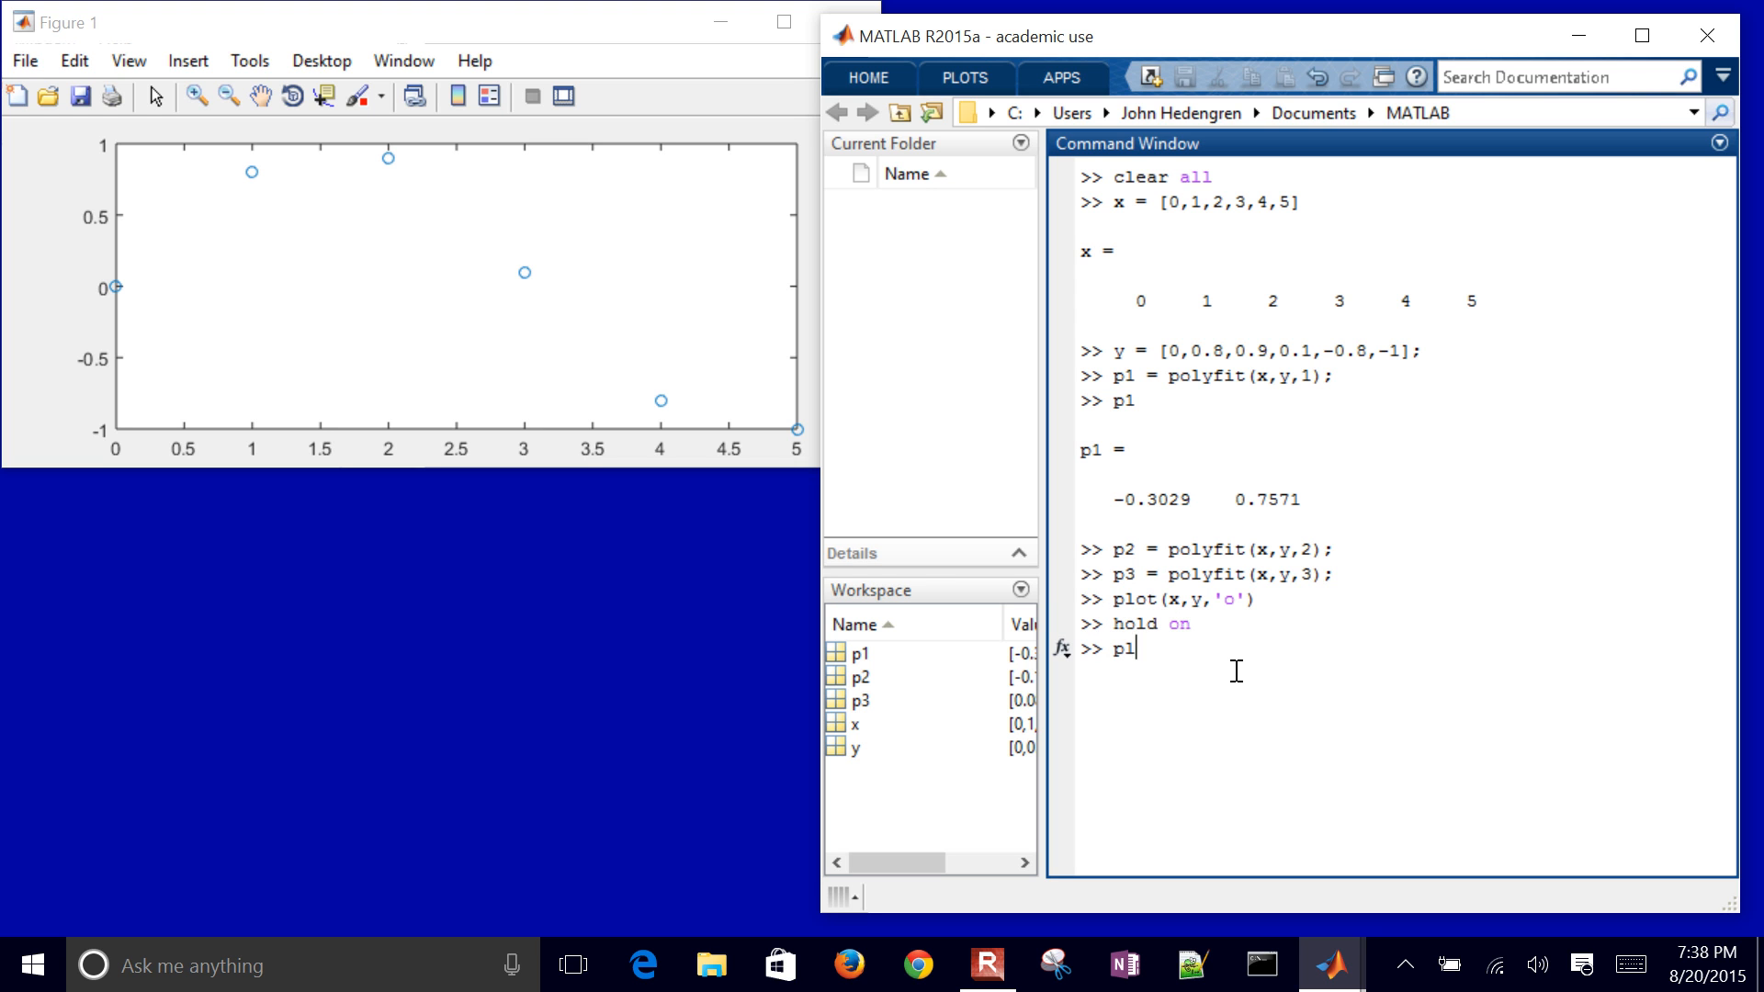
Step: Overlay the red linear fit with plot(x,polyval(p1,x),'r-')
{"action": "type", "text": "plot("}
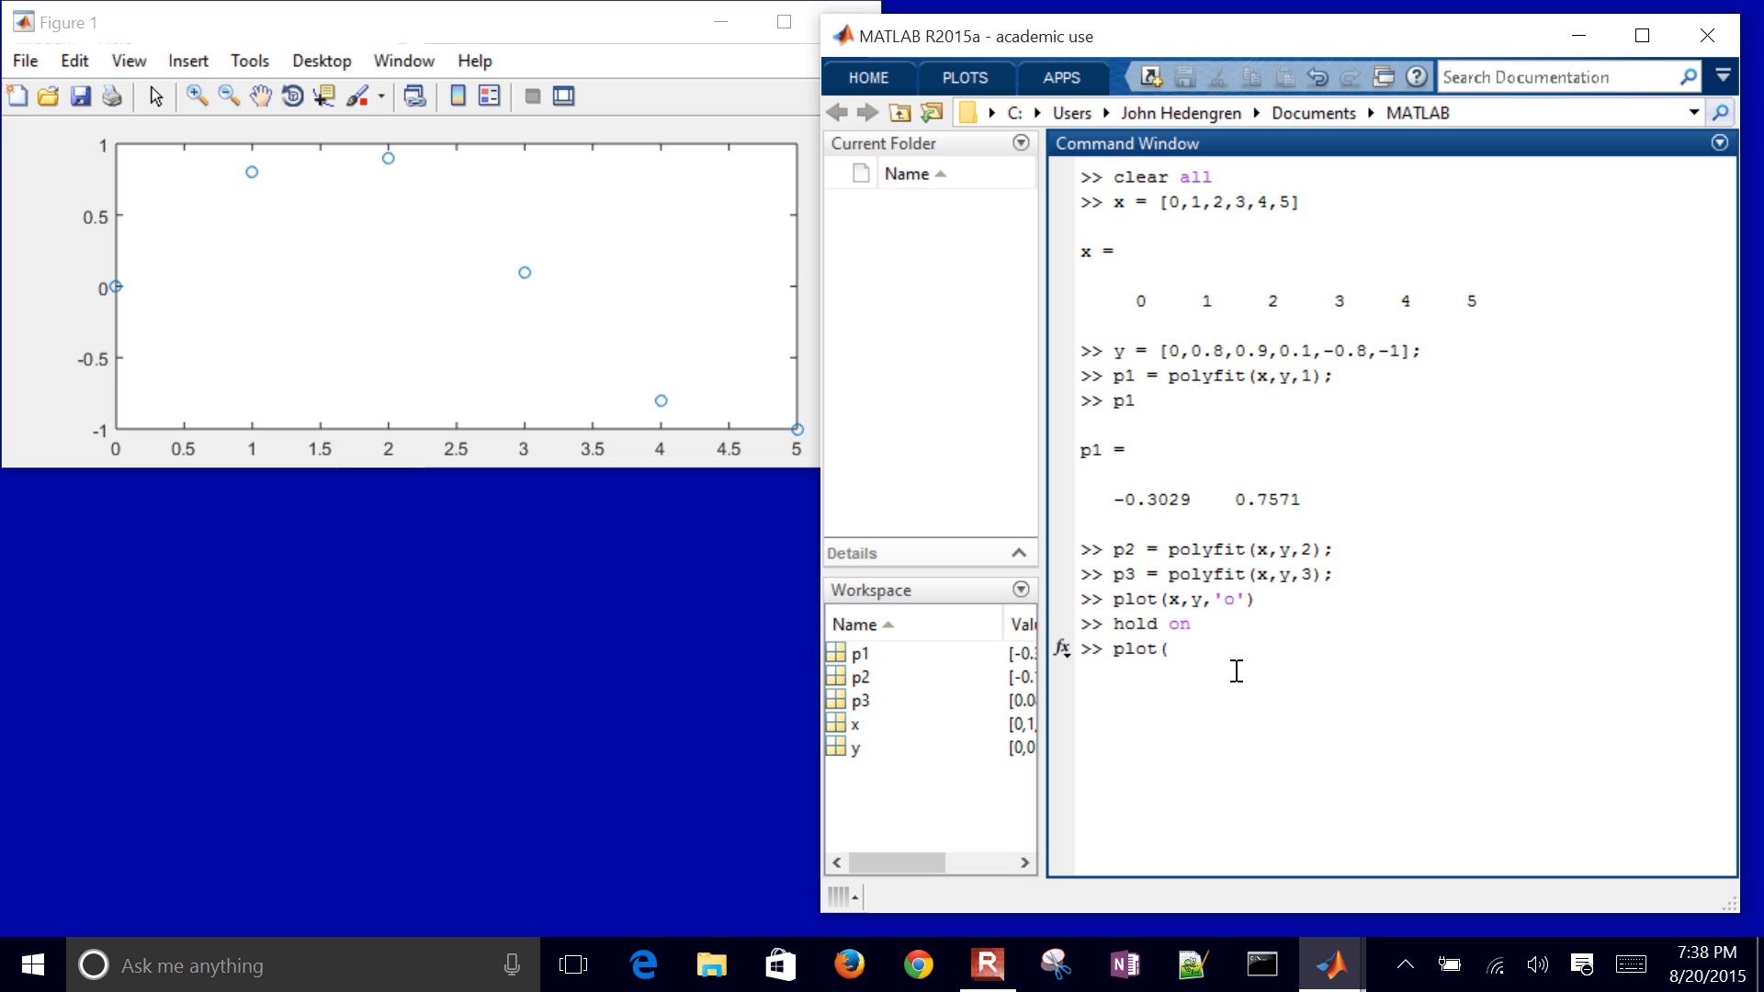
{"action": "type", "text": "x,y,"}
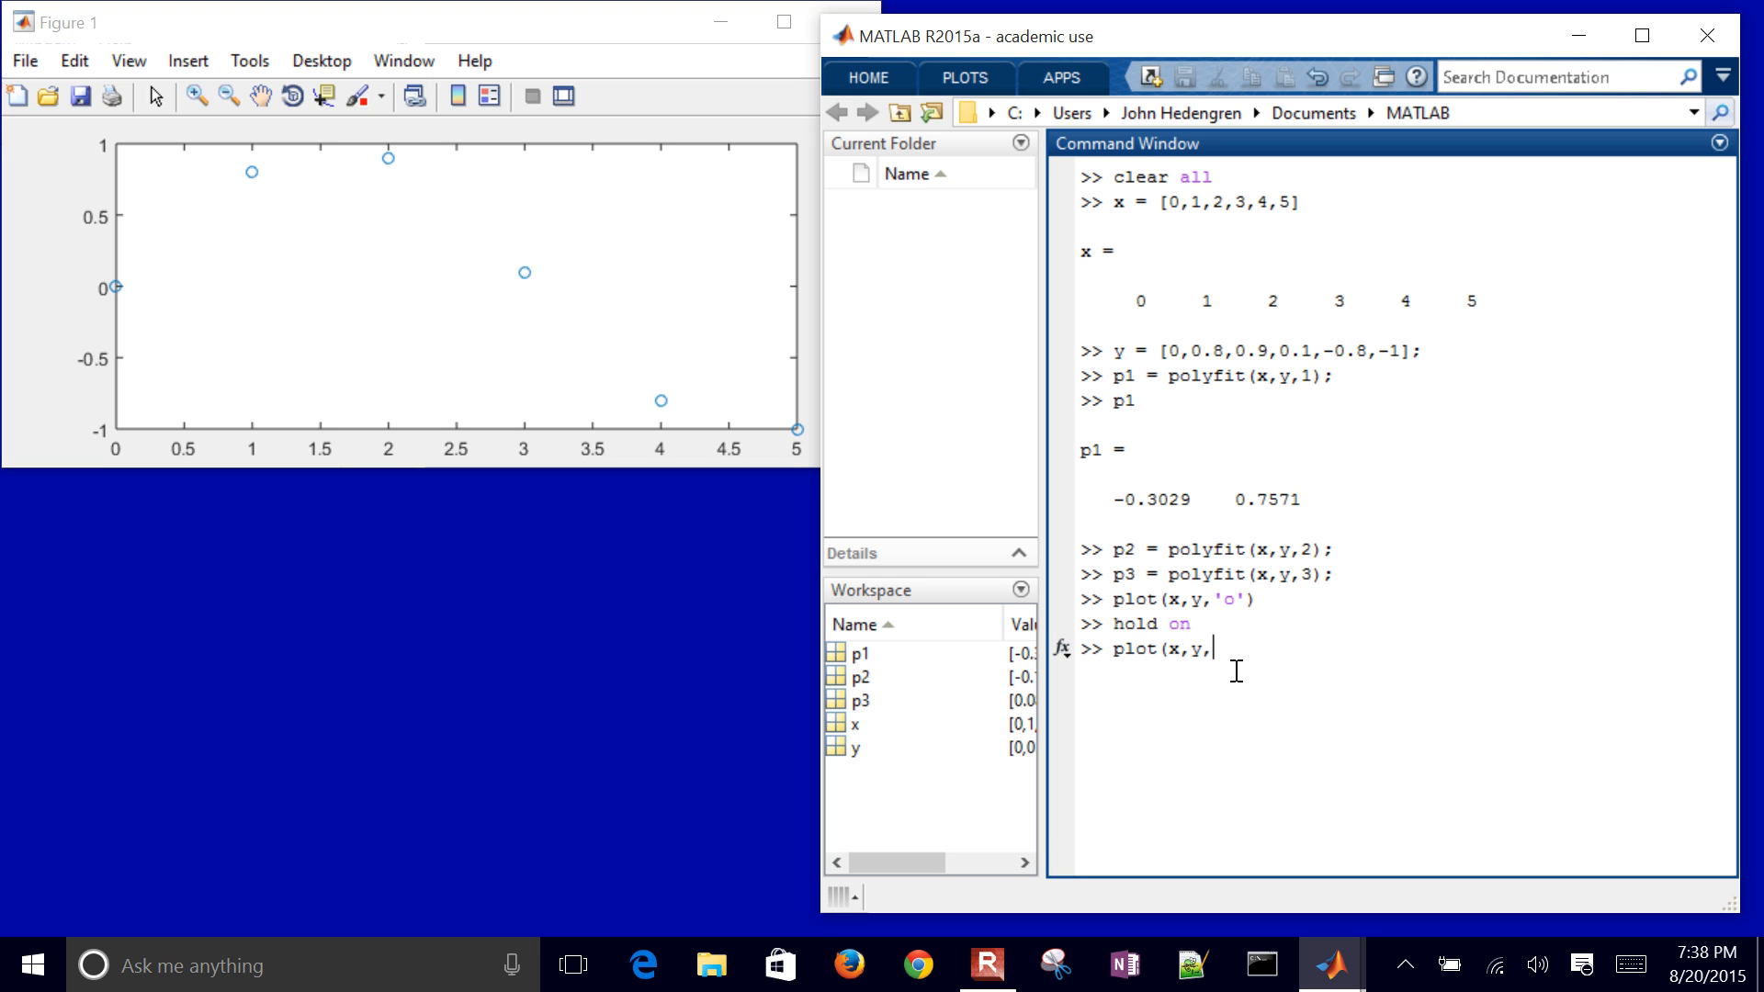
{"action": "key", "text": "Backspace"}
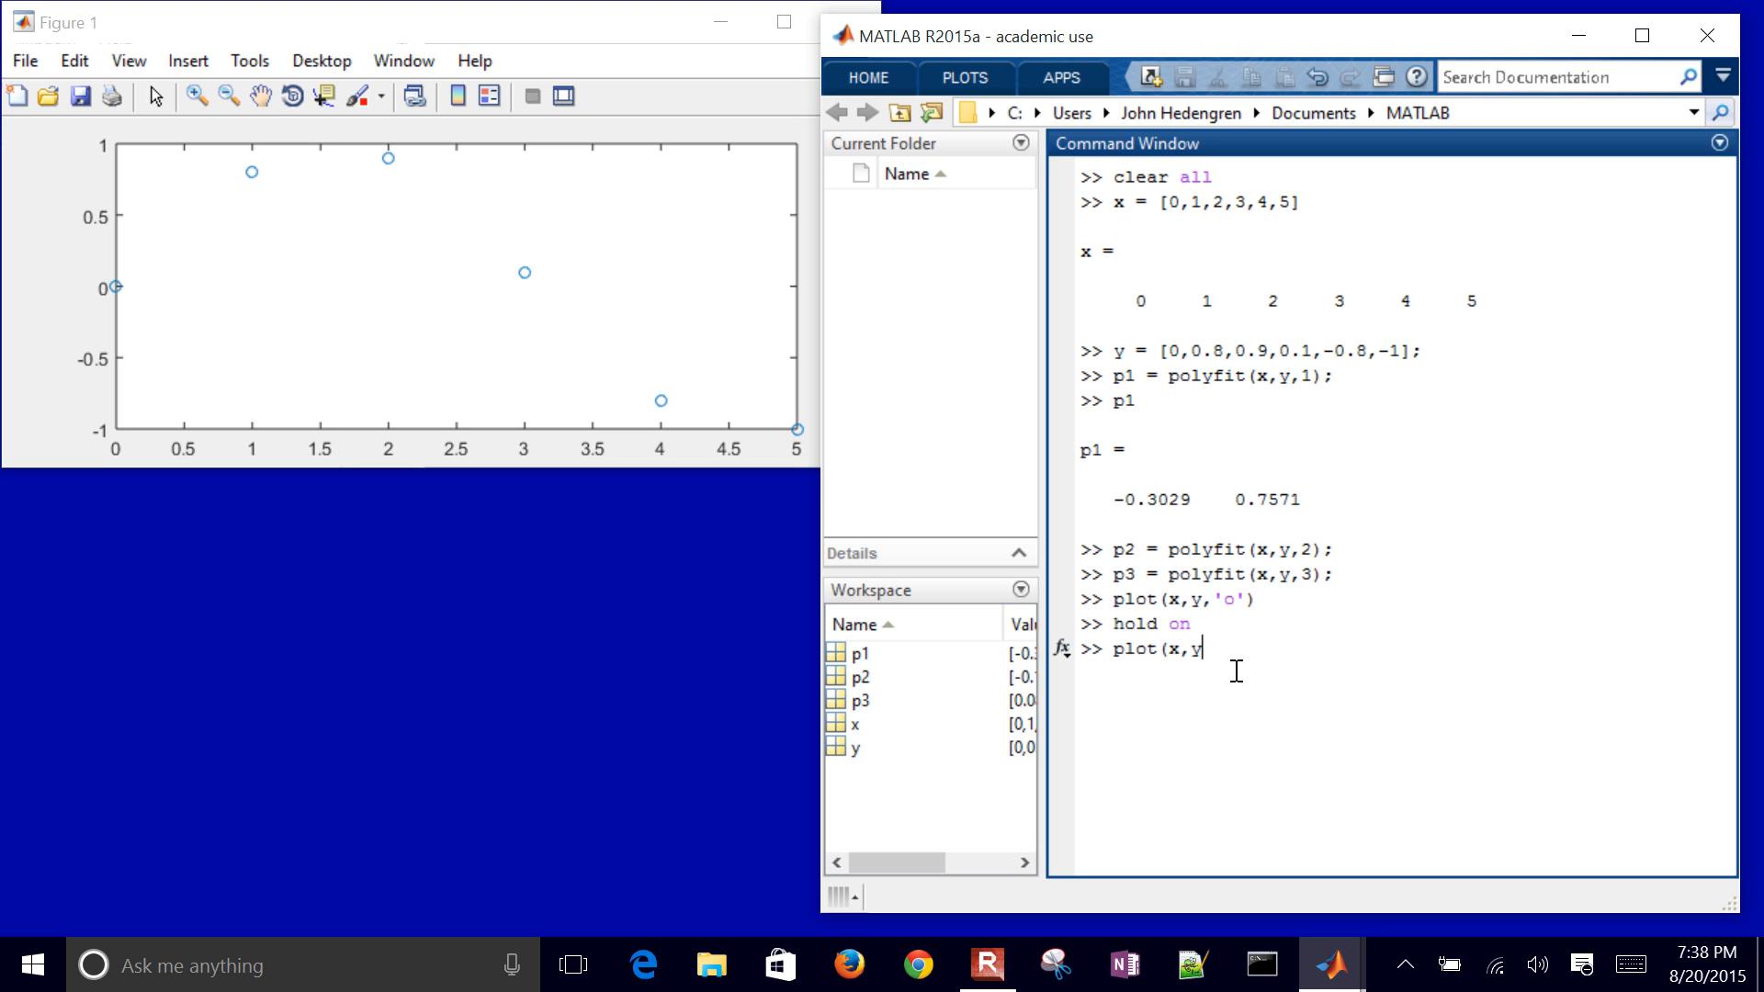
{"action": "type", "text": "p"}
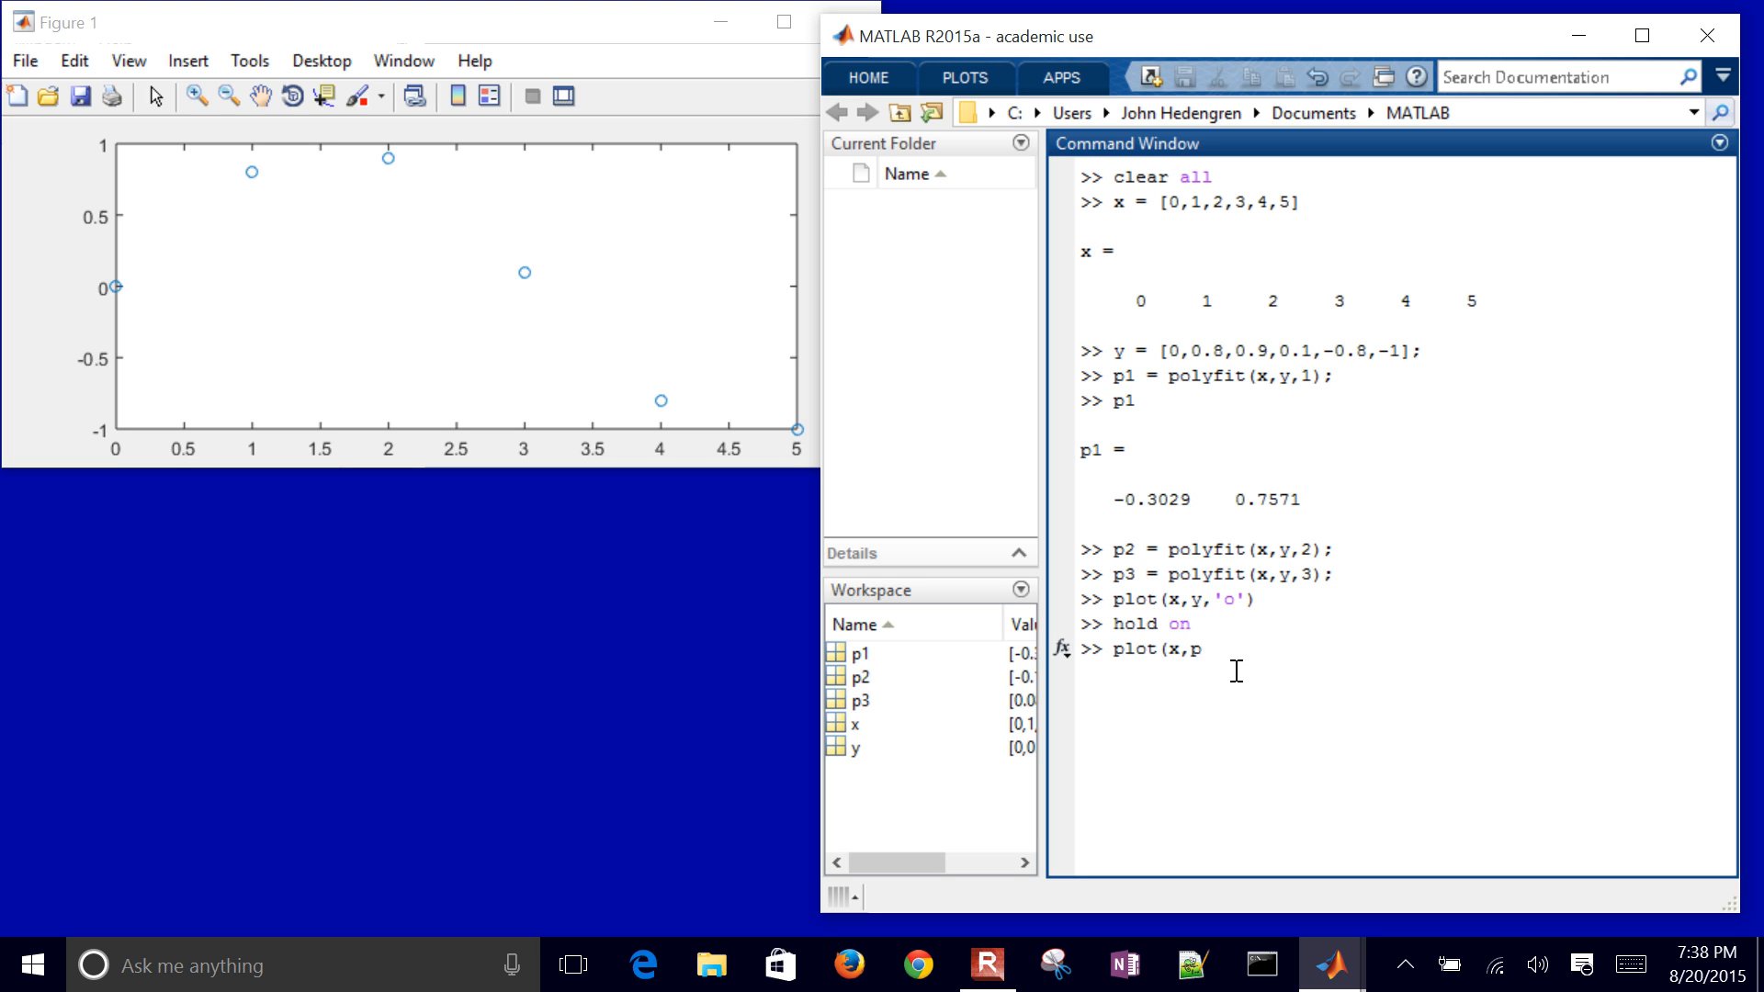
{"action": "type", "text": "olyval"}
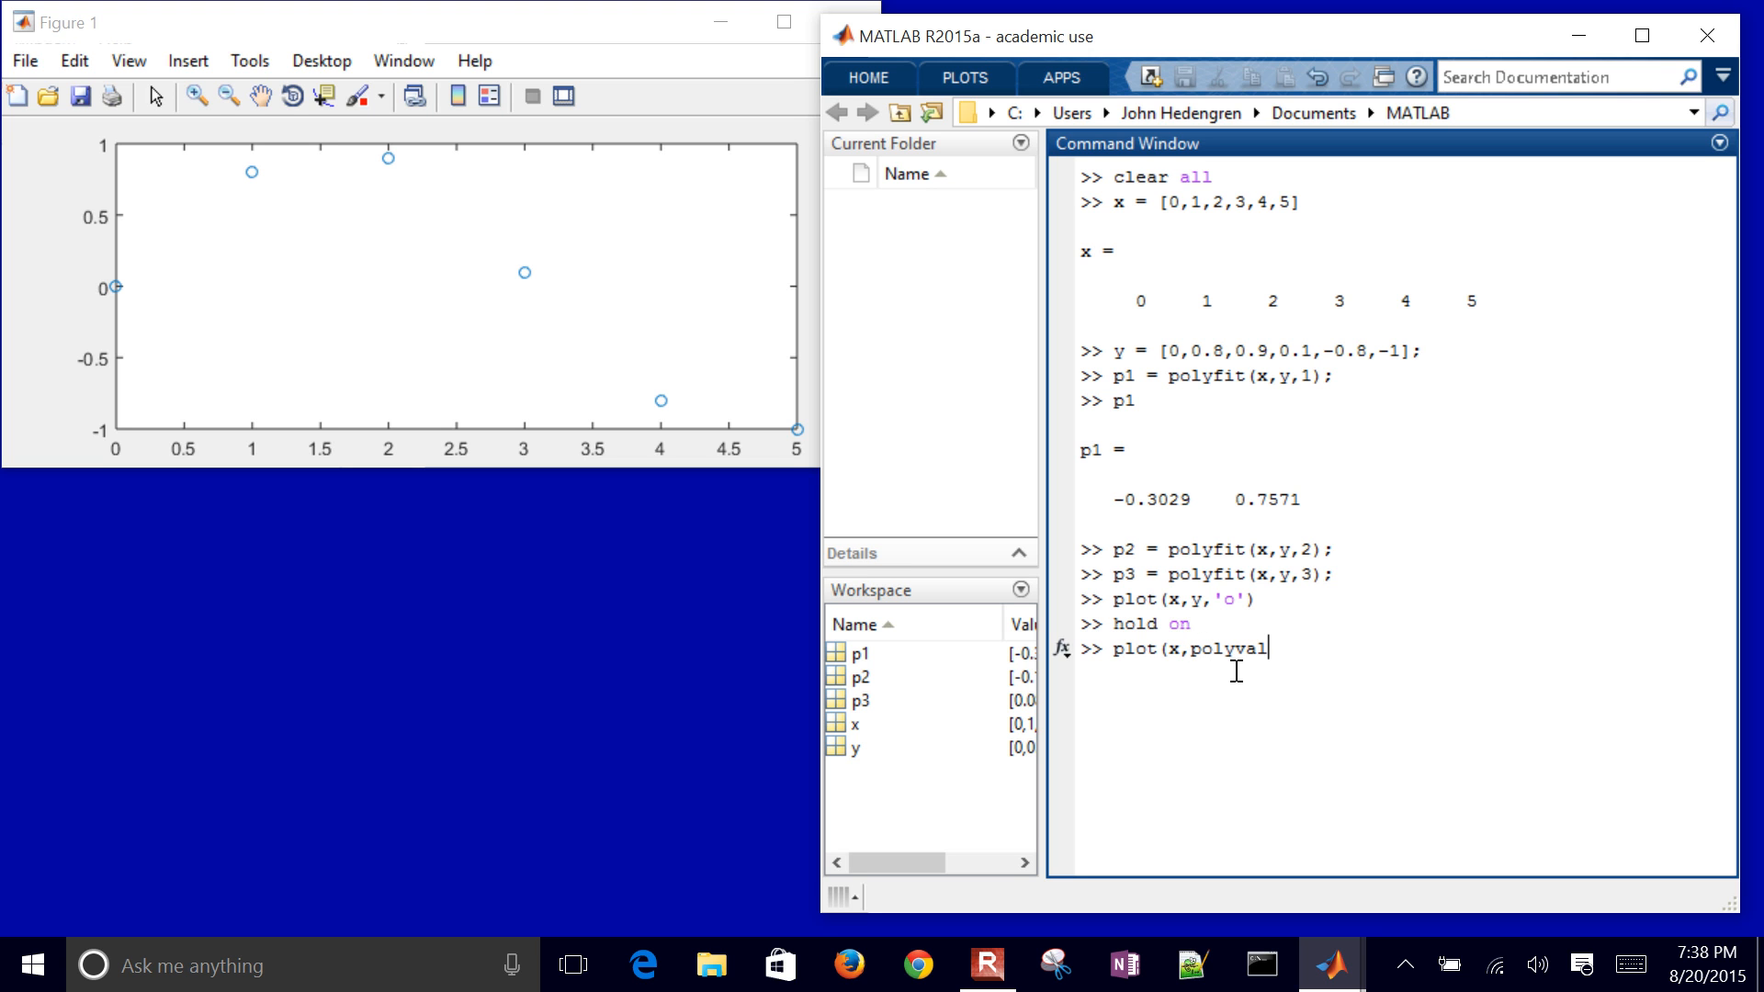
{"action": "type", "text": "(p1"}
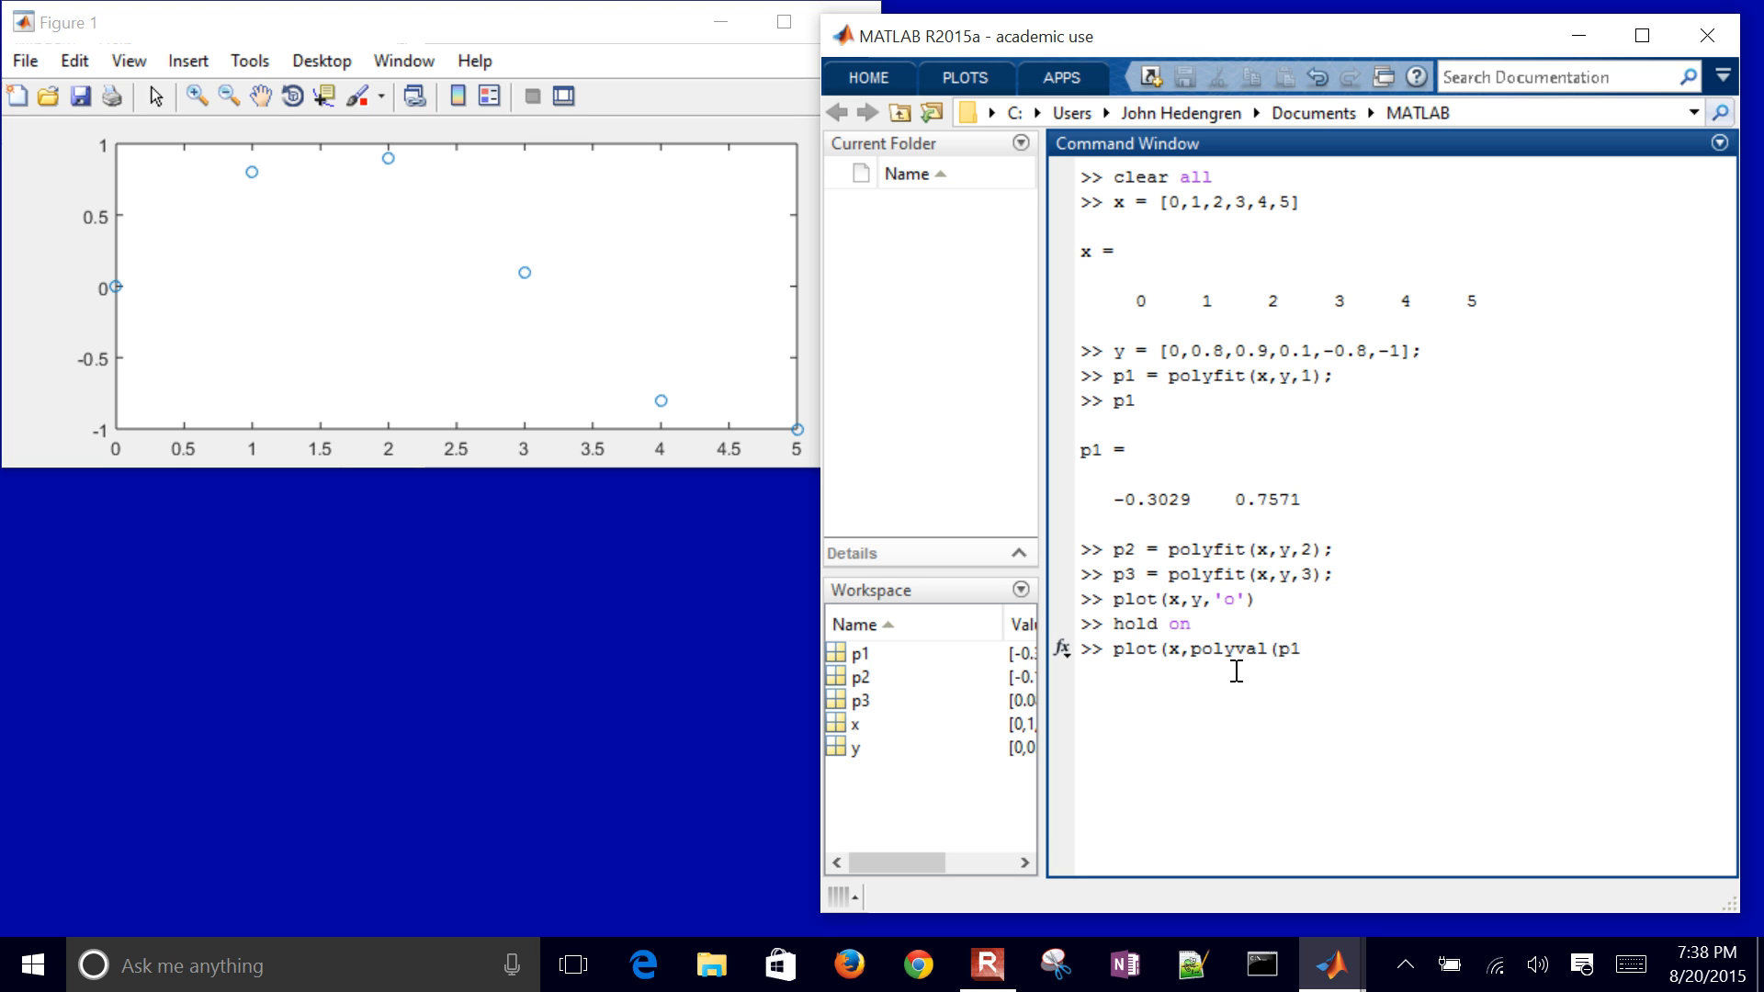
{"action": "type", "text": ",x"}
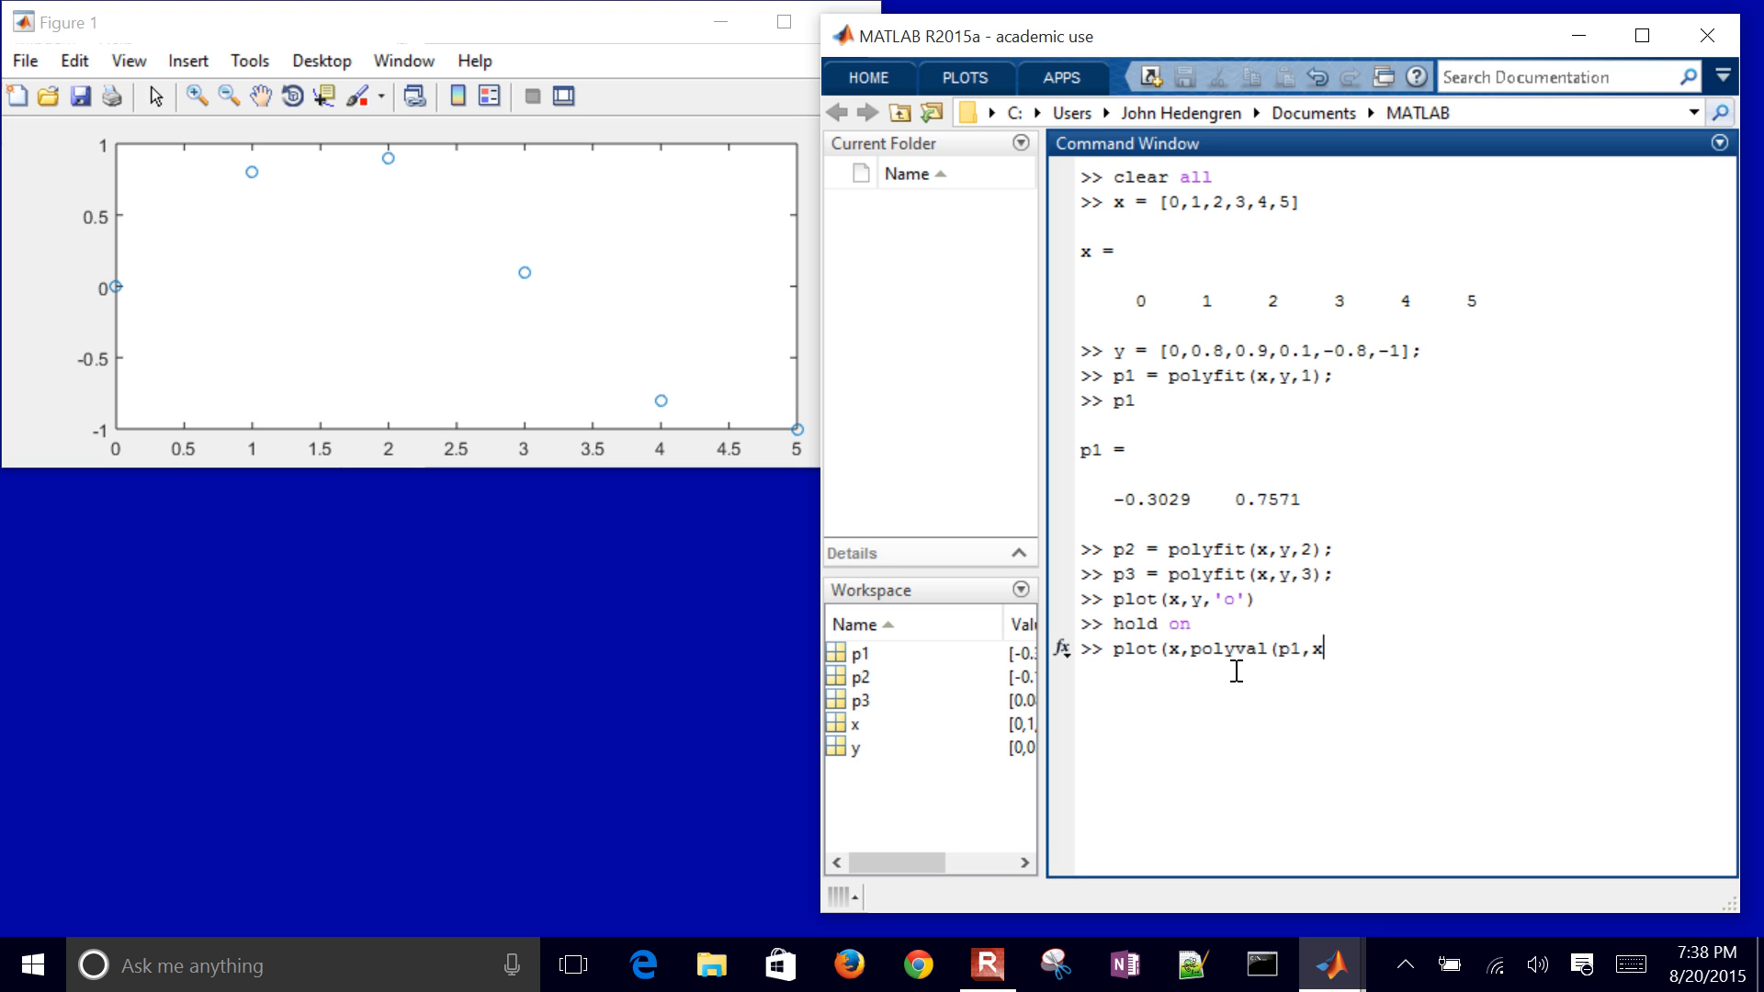
{"action": "type", "text": ")"}
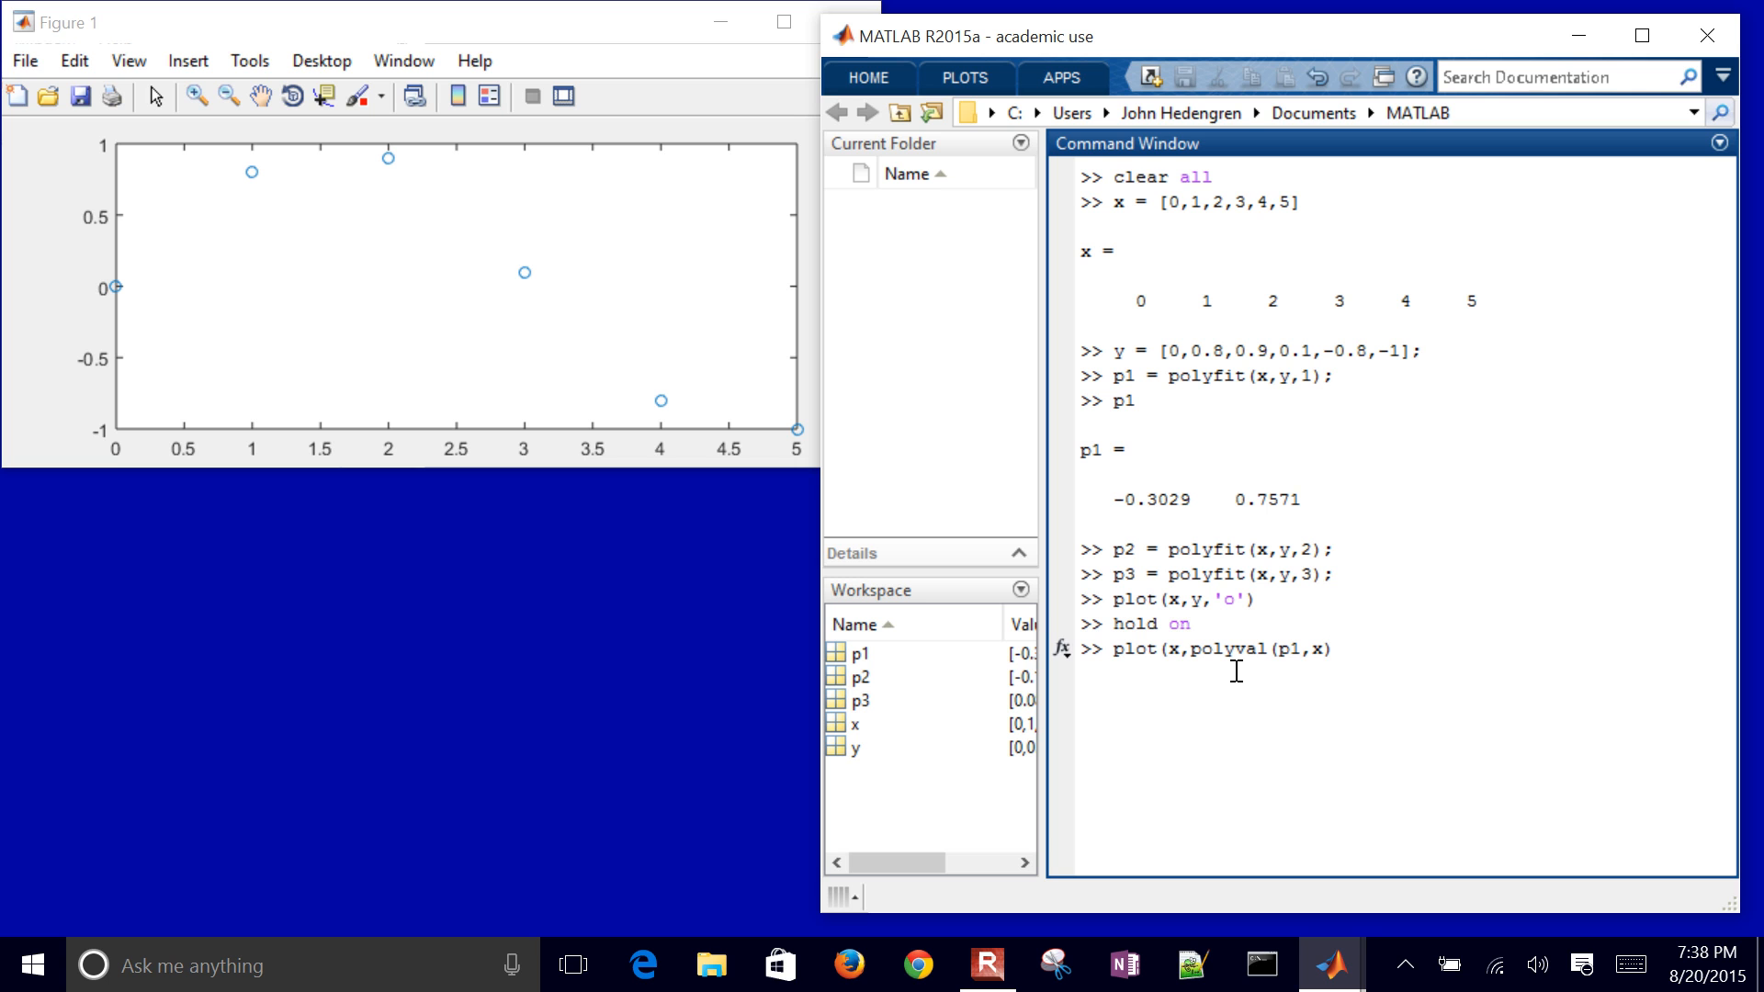
{"action": "type", "text": ","}
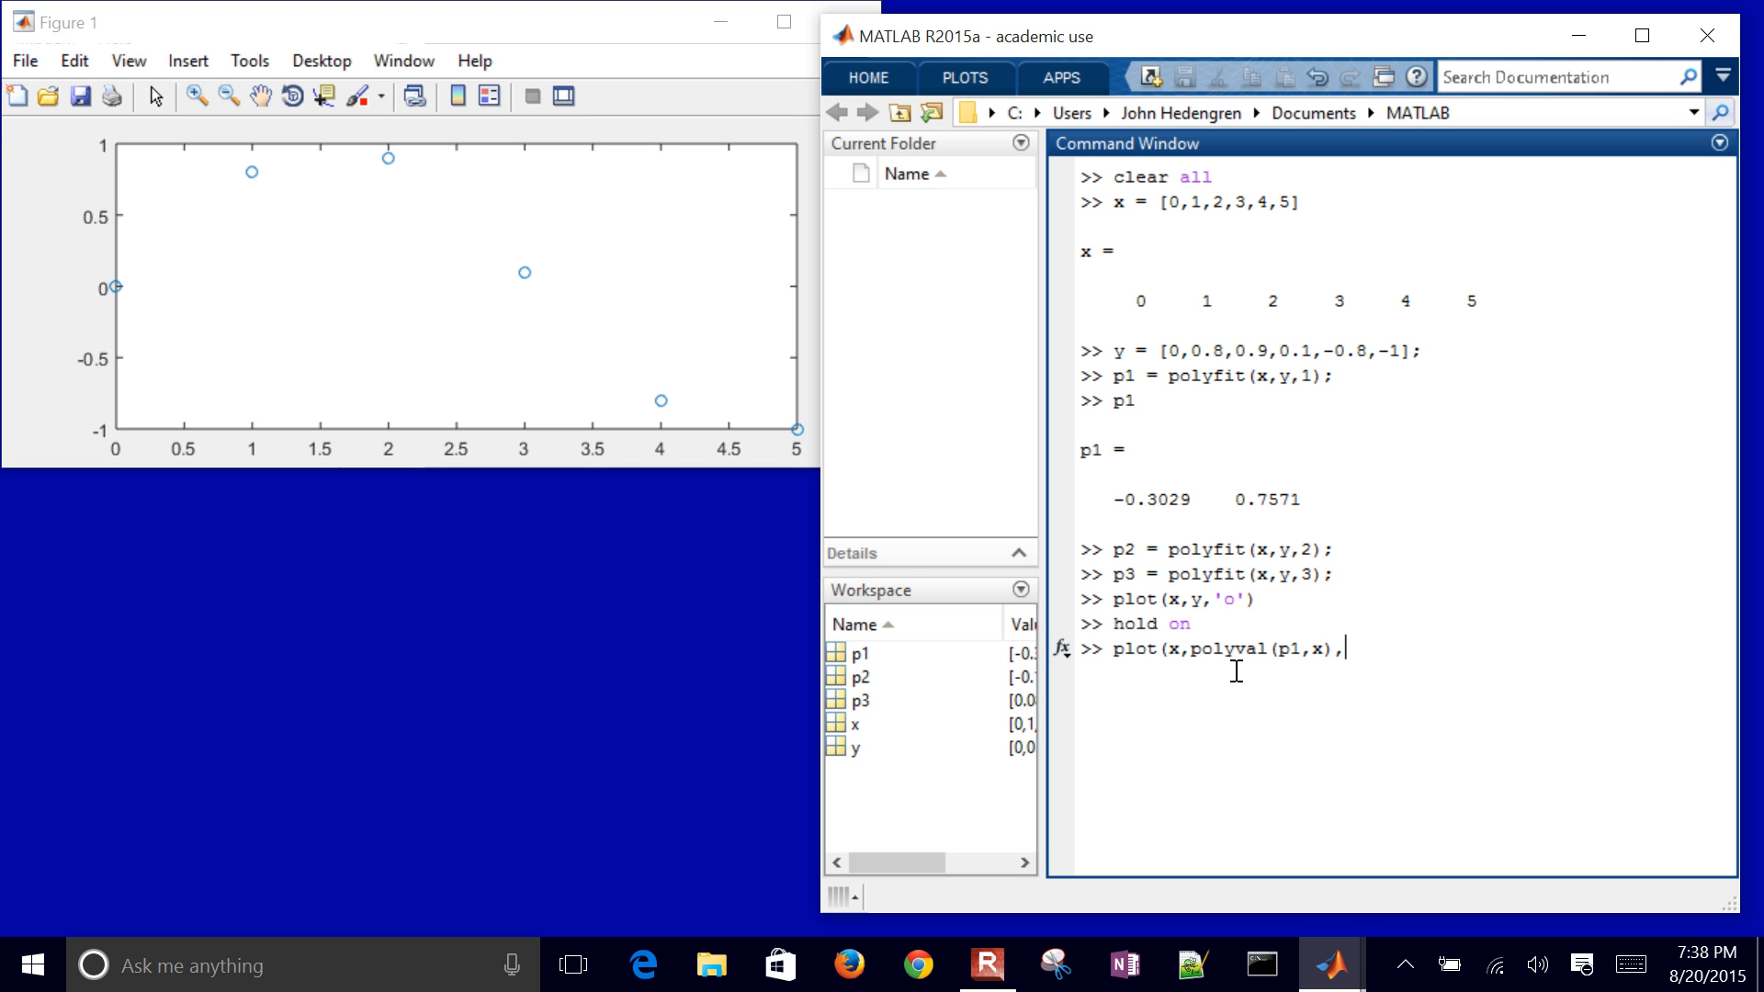
{"action": "type", "text": "'r"}
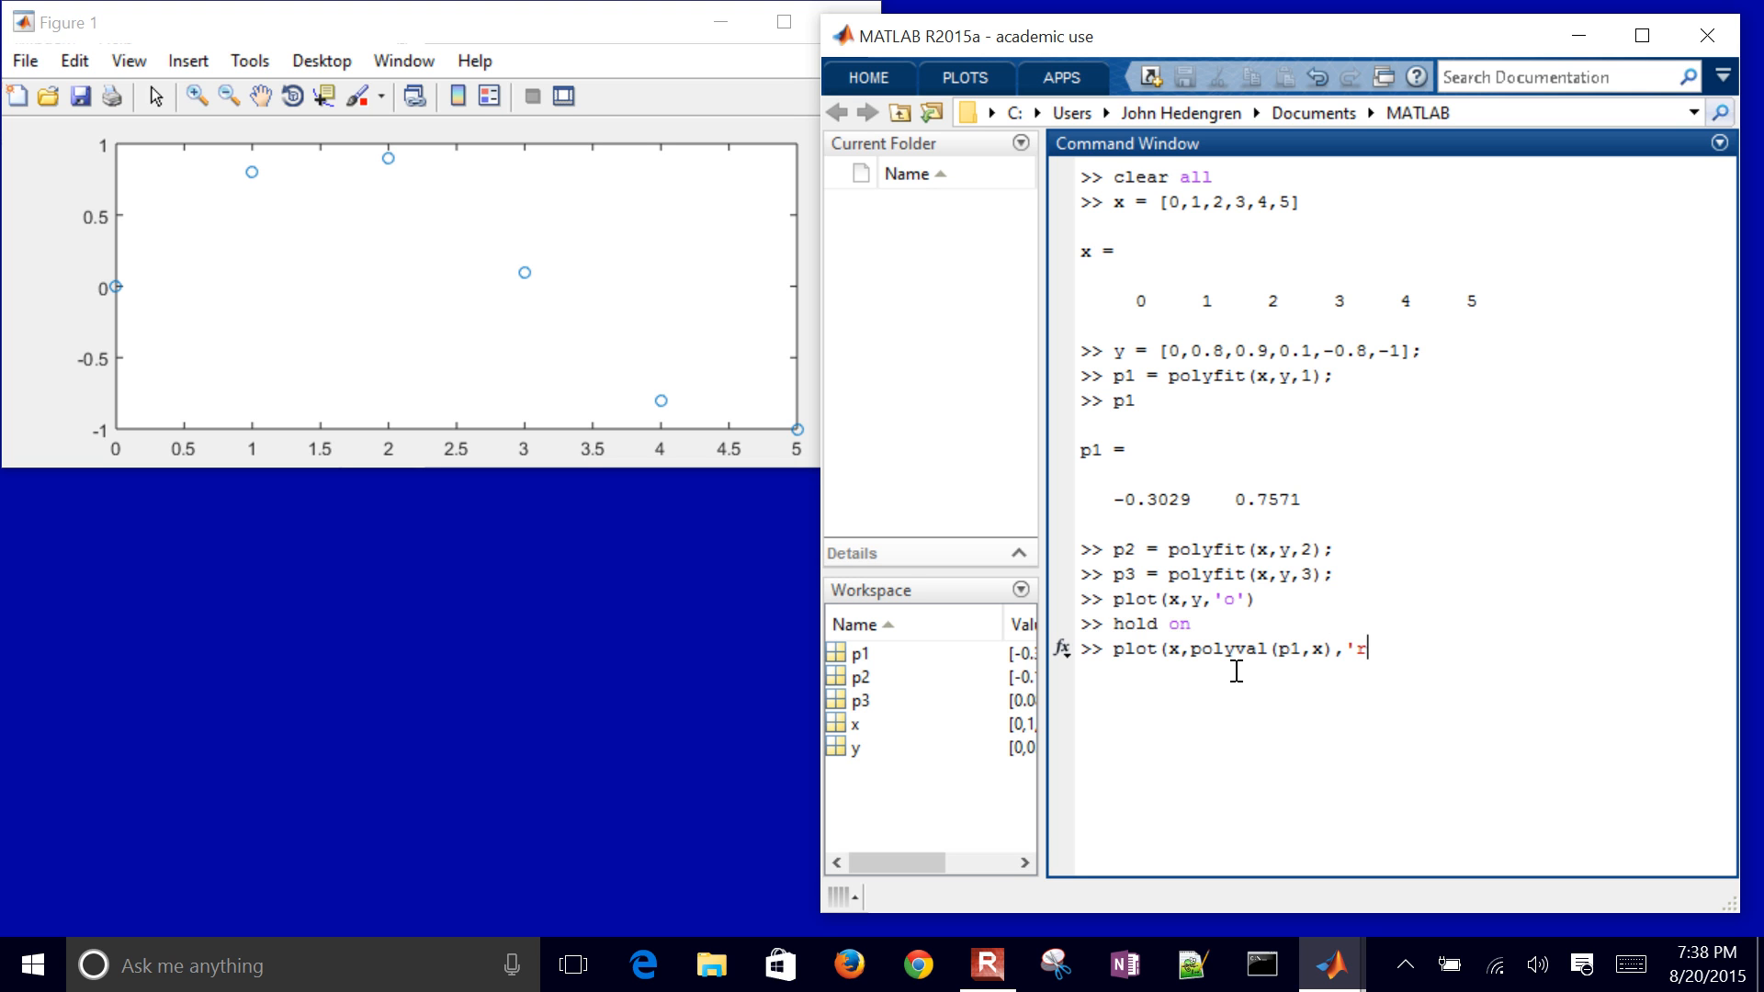
{"action": "key", "text": "Return"}
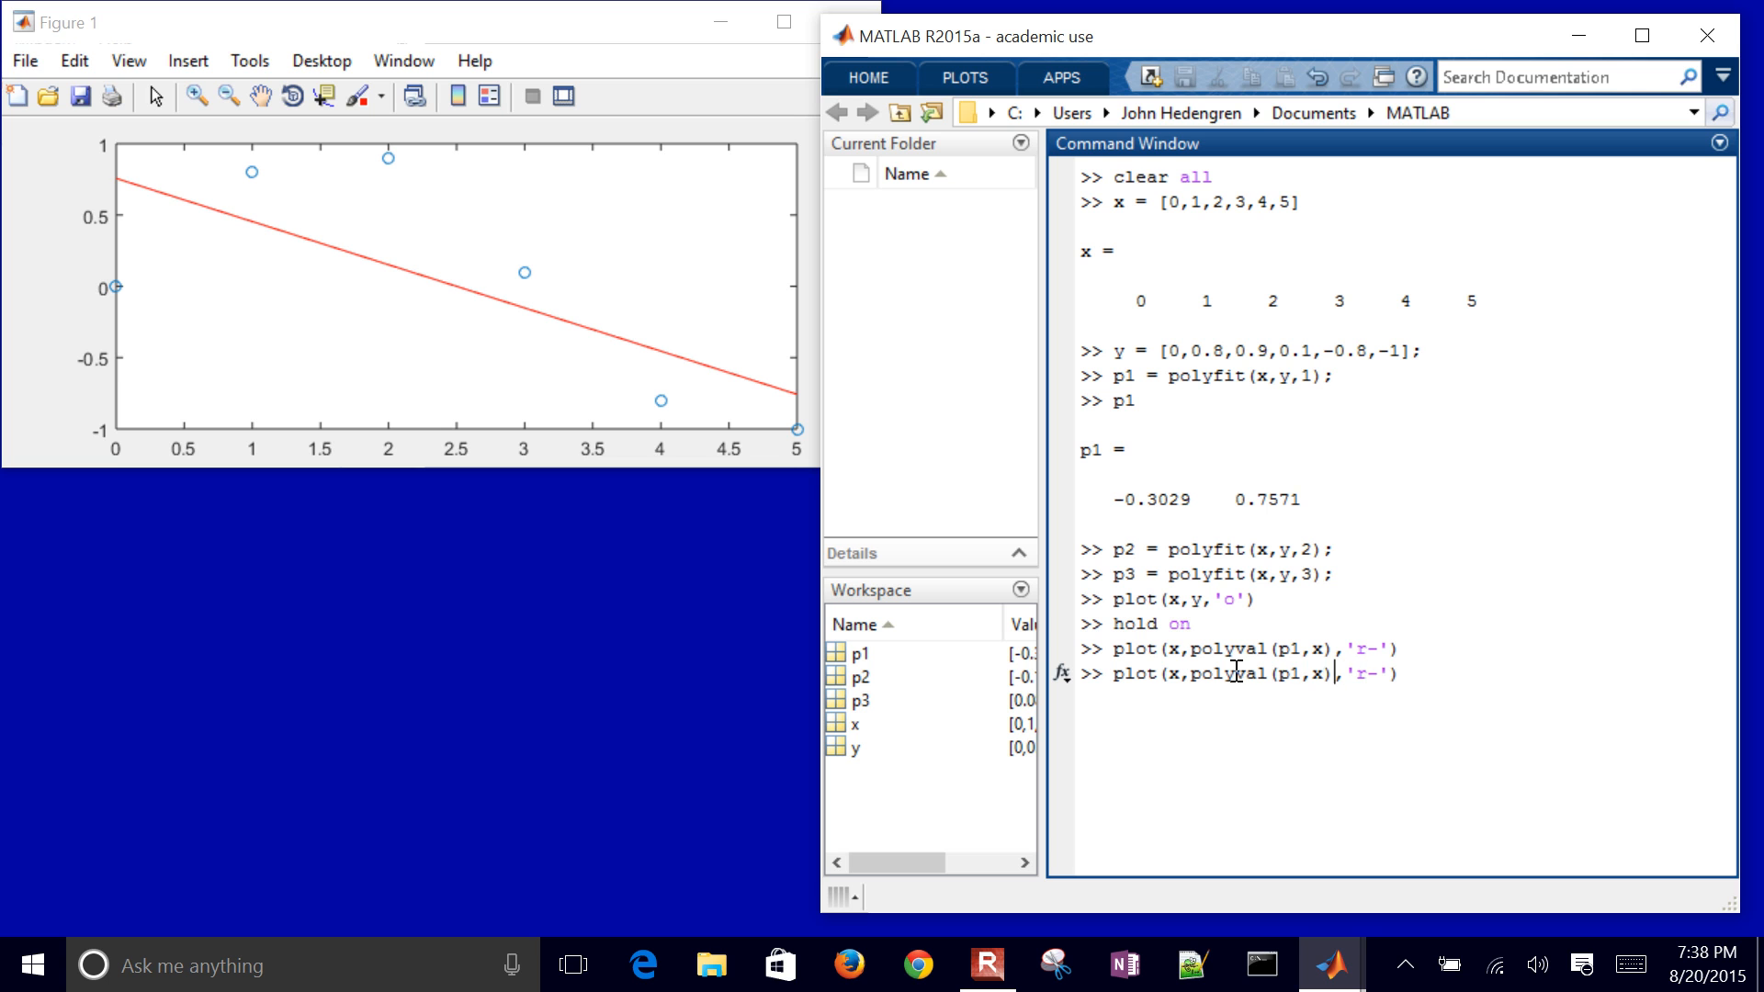
Step: Overlay the quadratic fit polyval(p2,x) as a blue dashed 'b--' curve
{"action": "type", "text": "p2"}
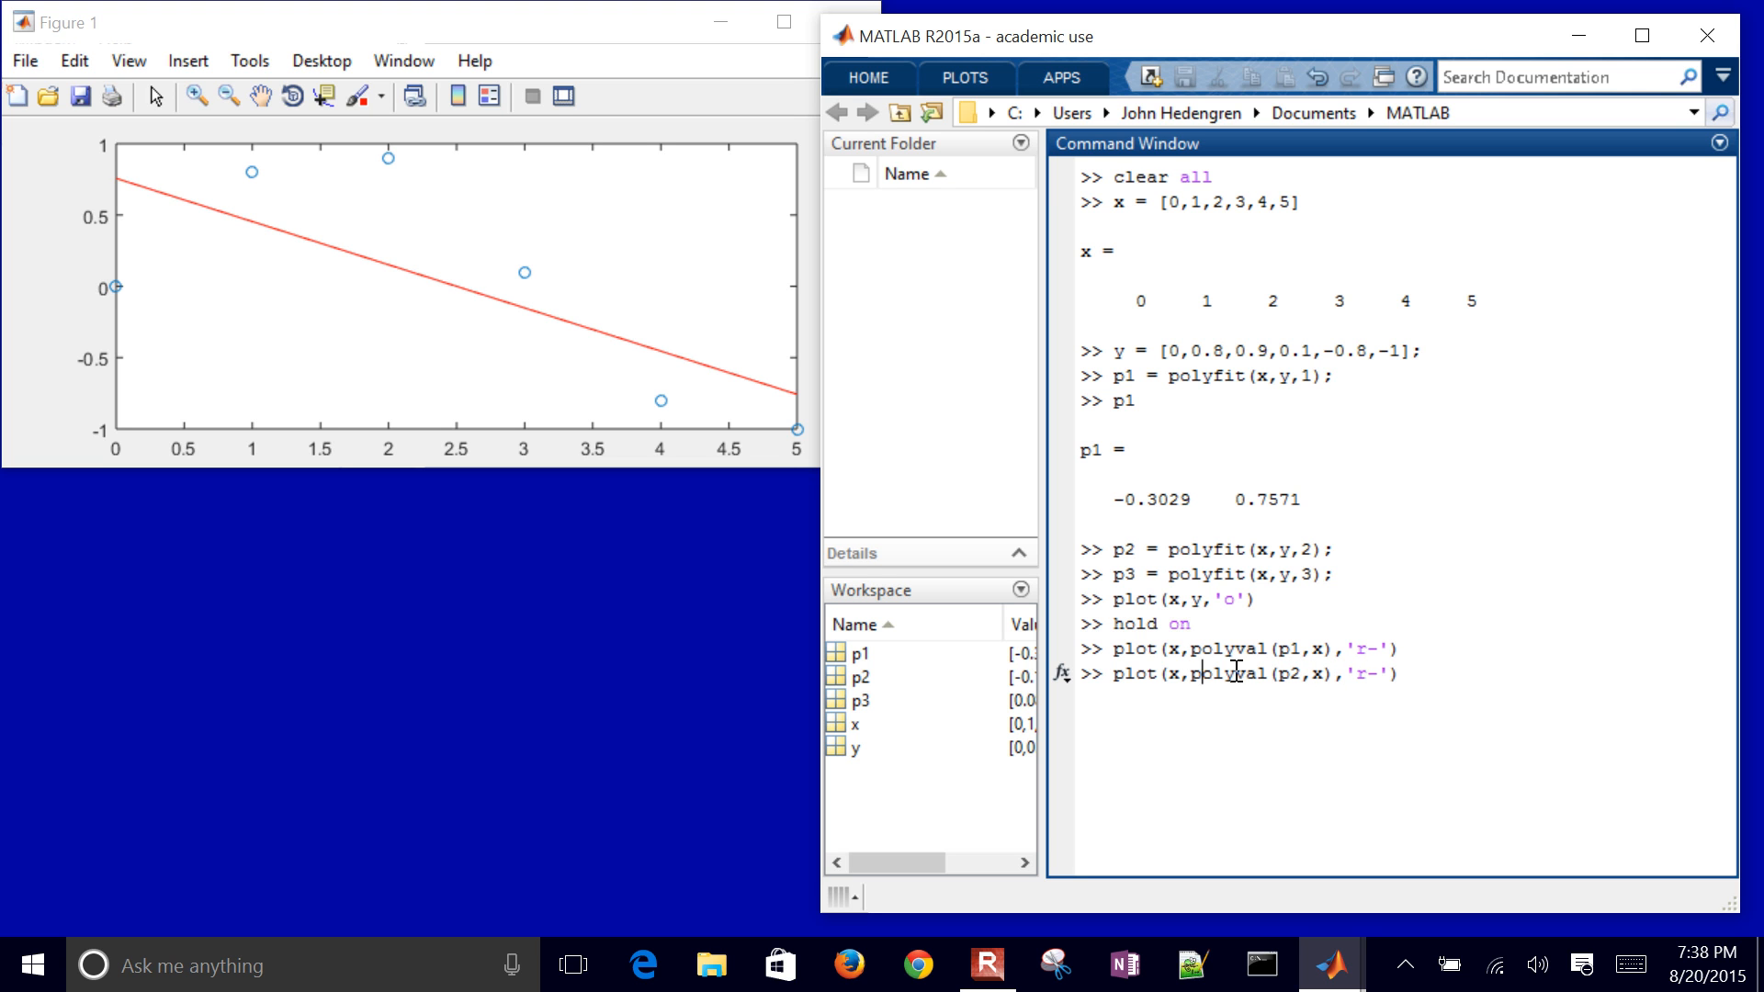
{"action": "double_click", "coordinate": [1361, 673]}
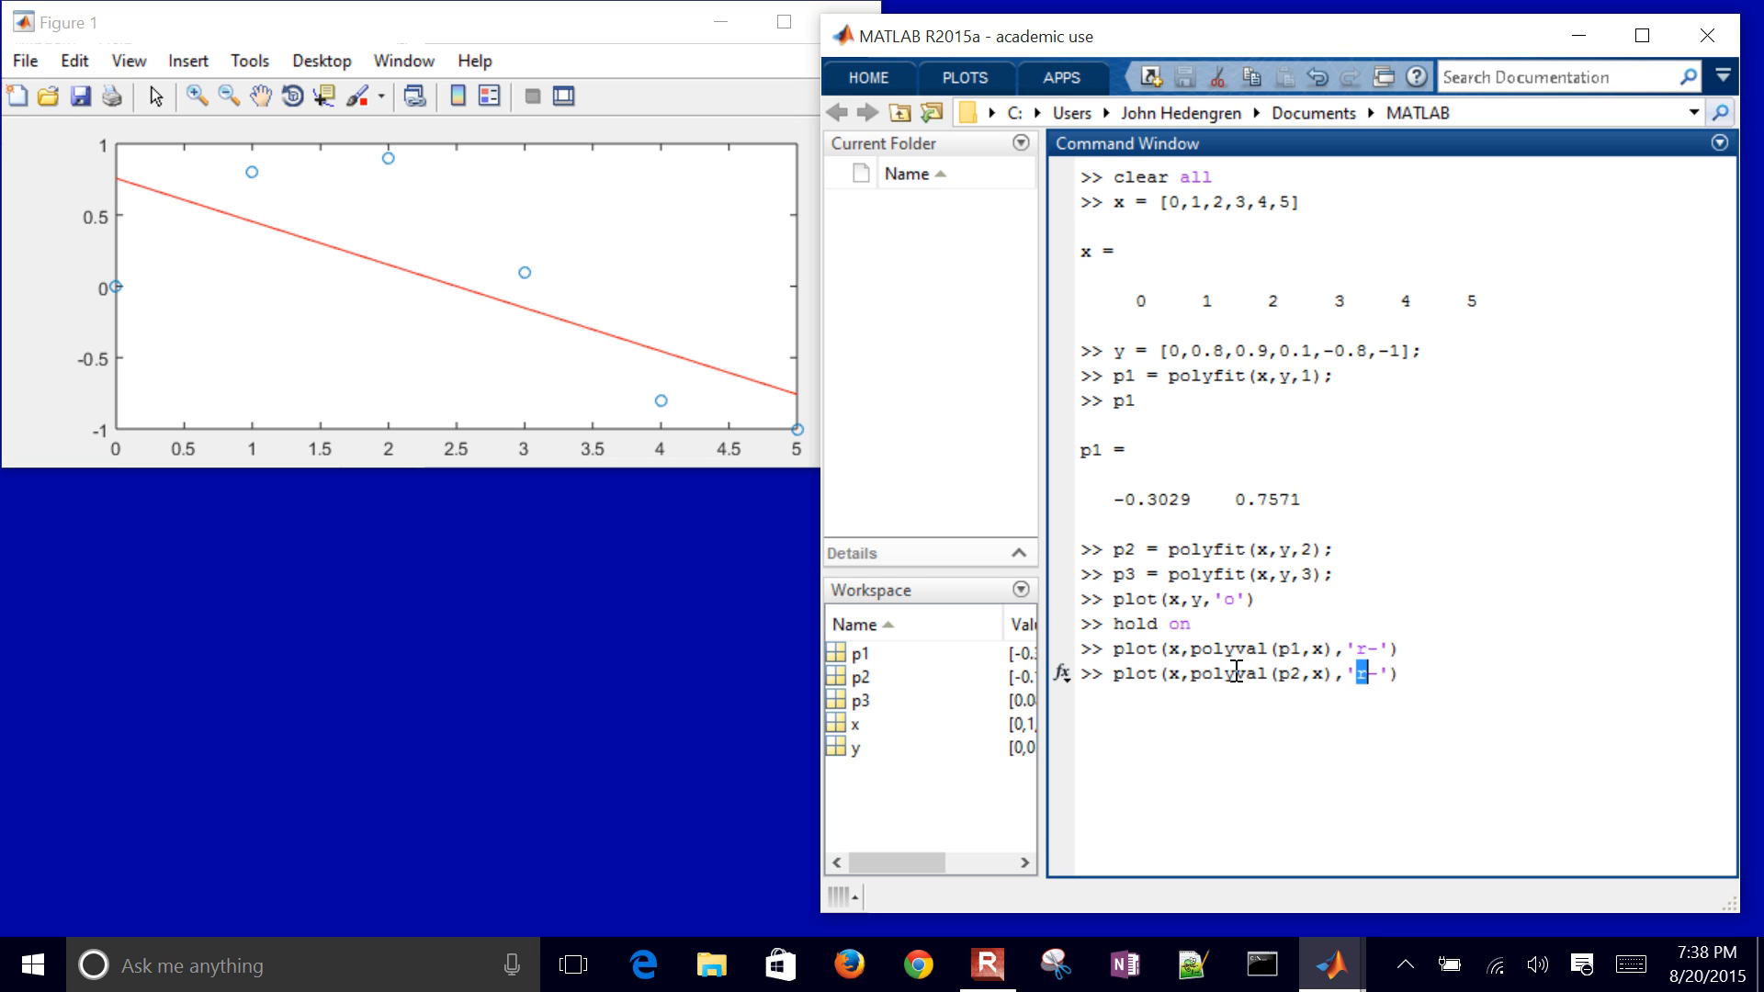
{"action": "type", "text": "b--"}
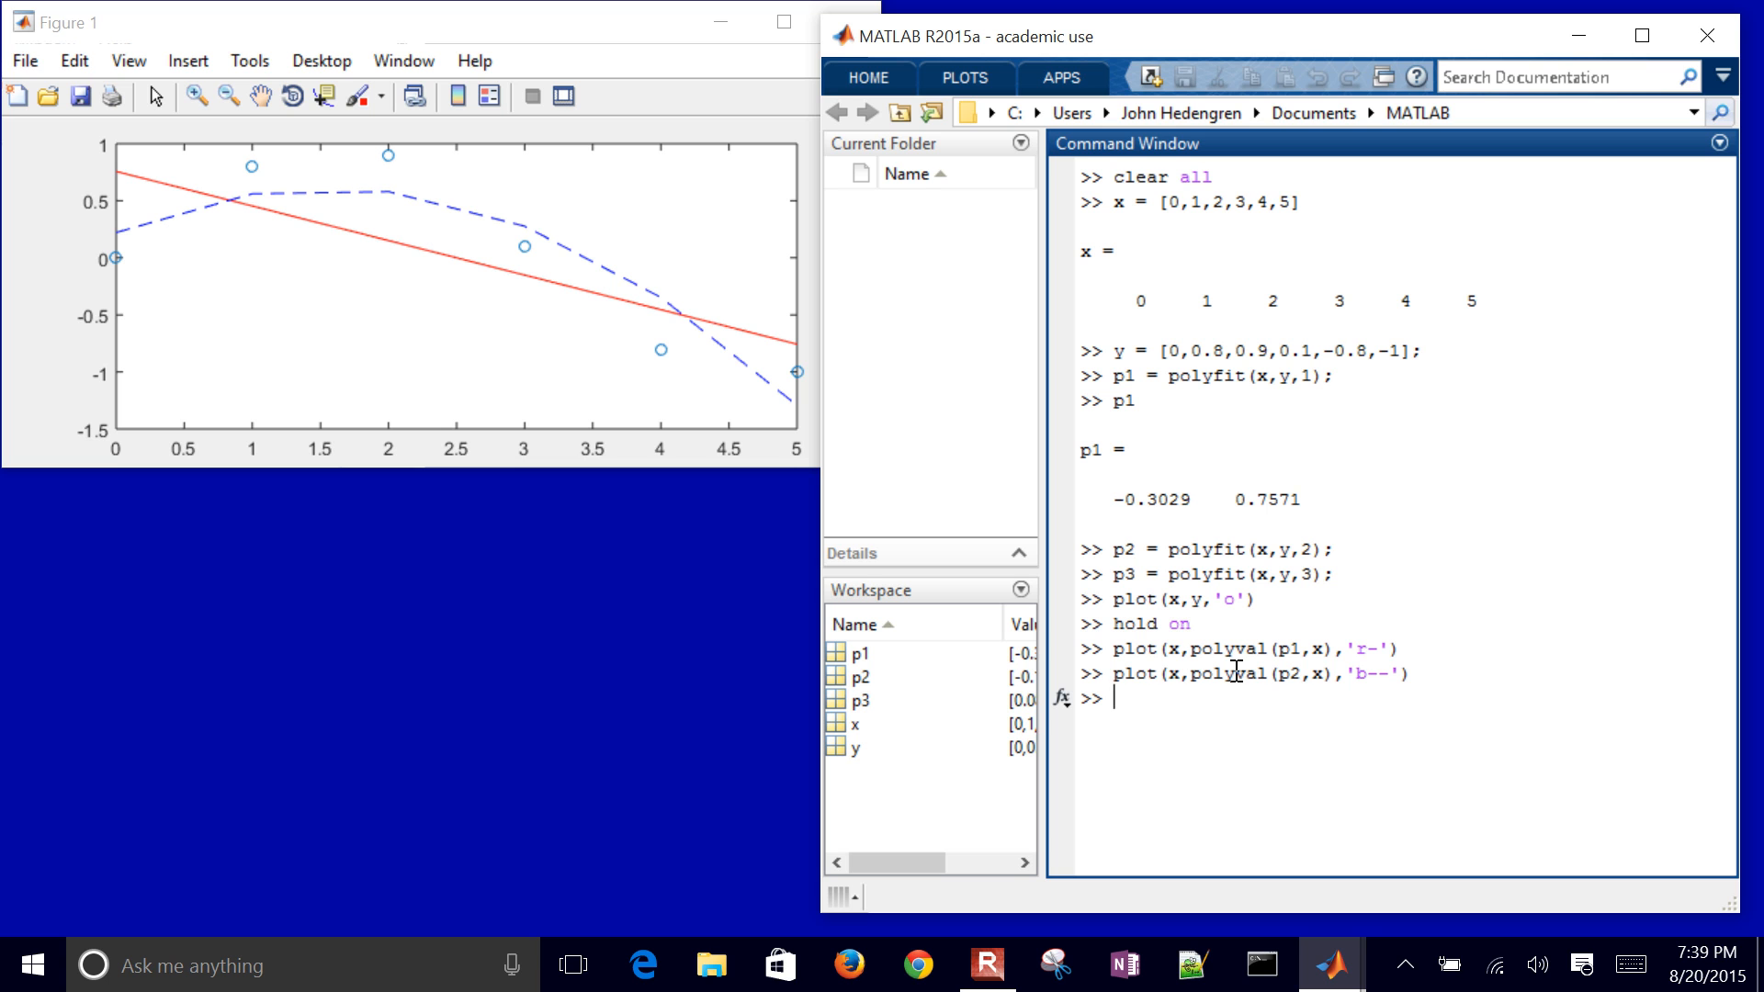
Step: Create xp = linspace(-2,6,100)
{"action": "type", "text": "xp"}
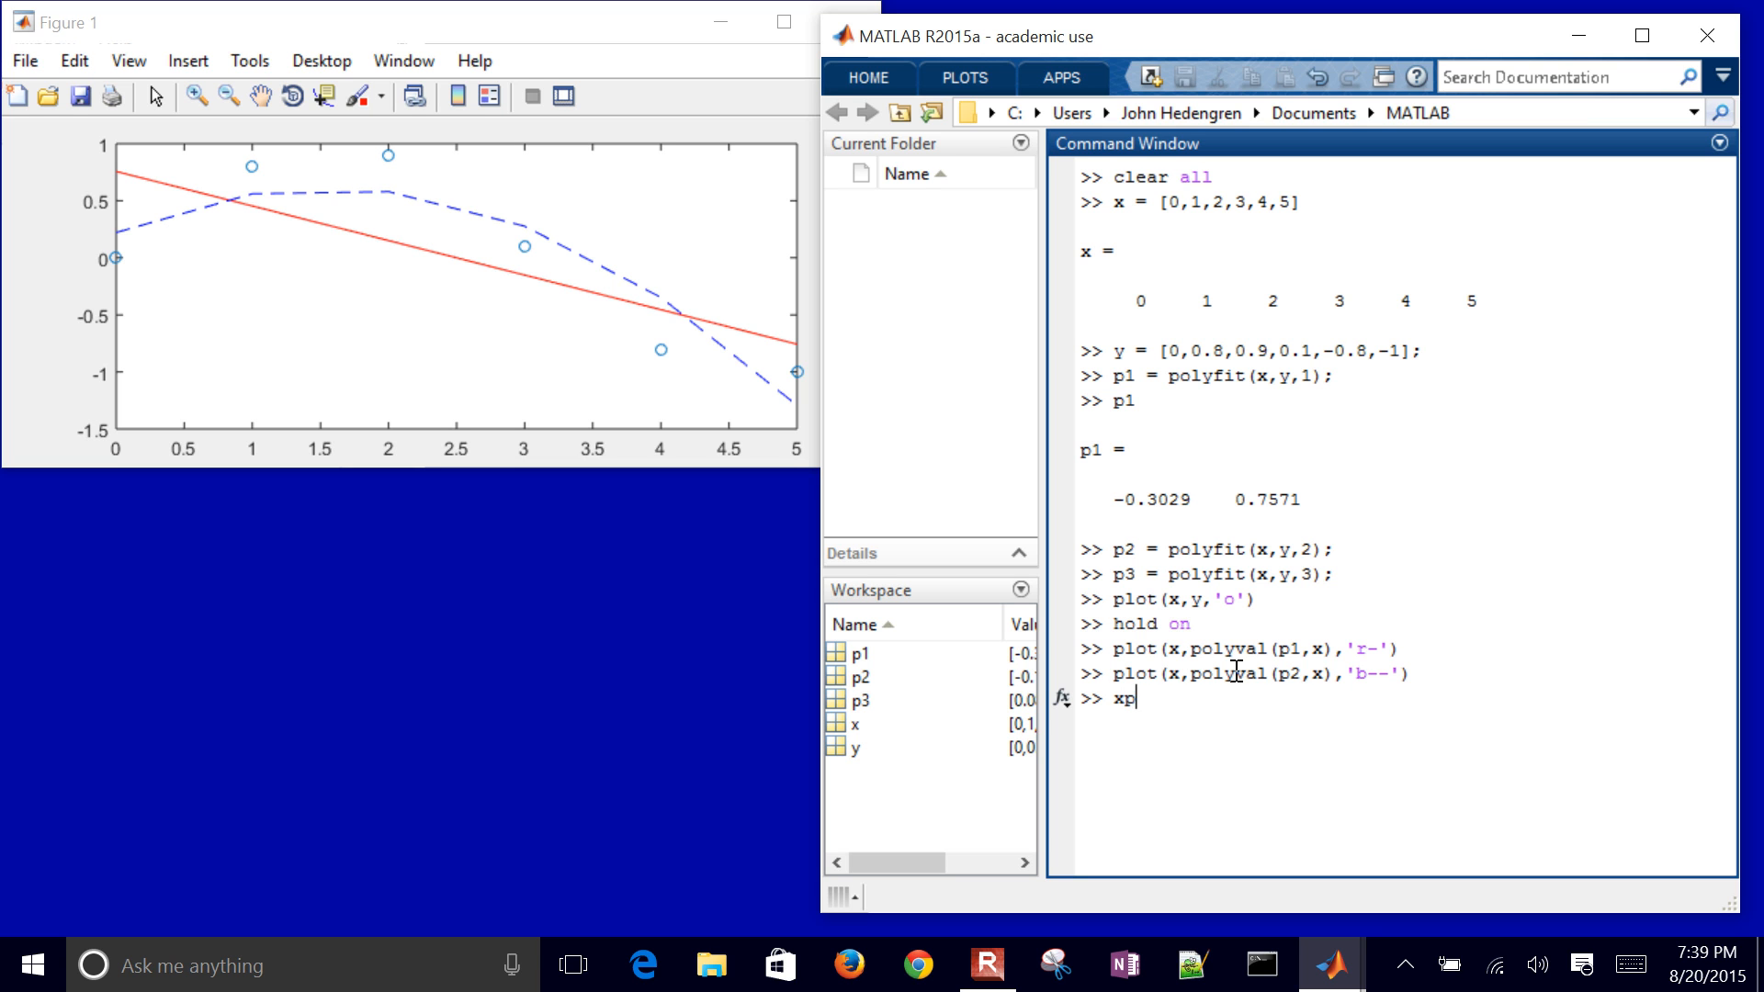
{"action": "type", "text": "= lin"}
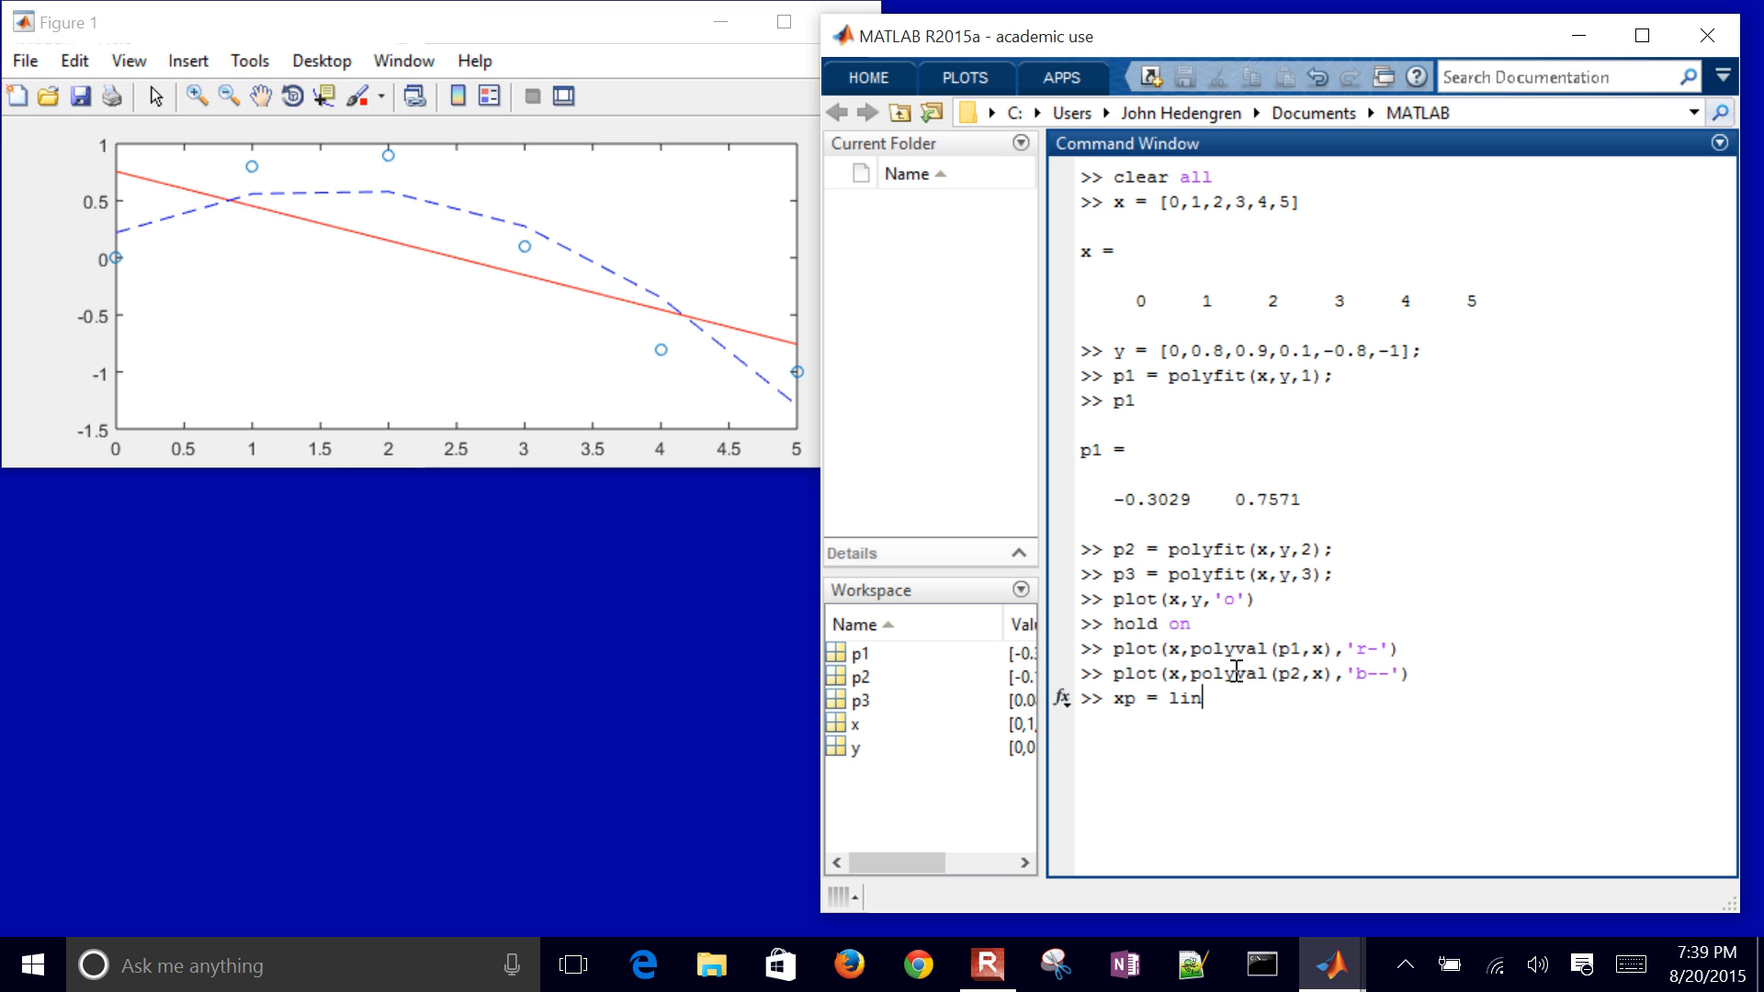
{"action": "type", "text": "space"}
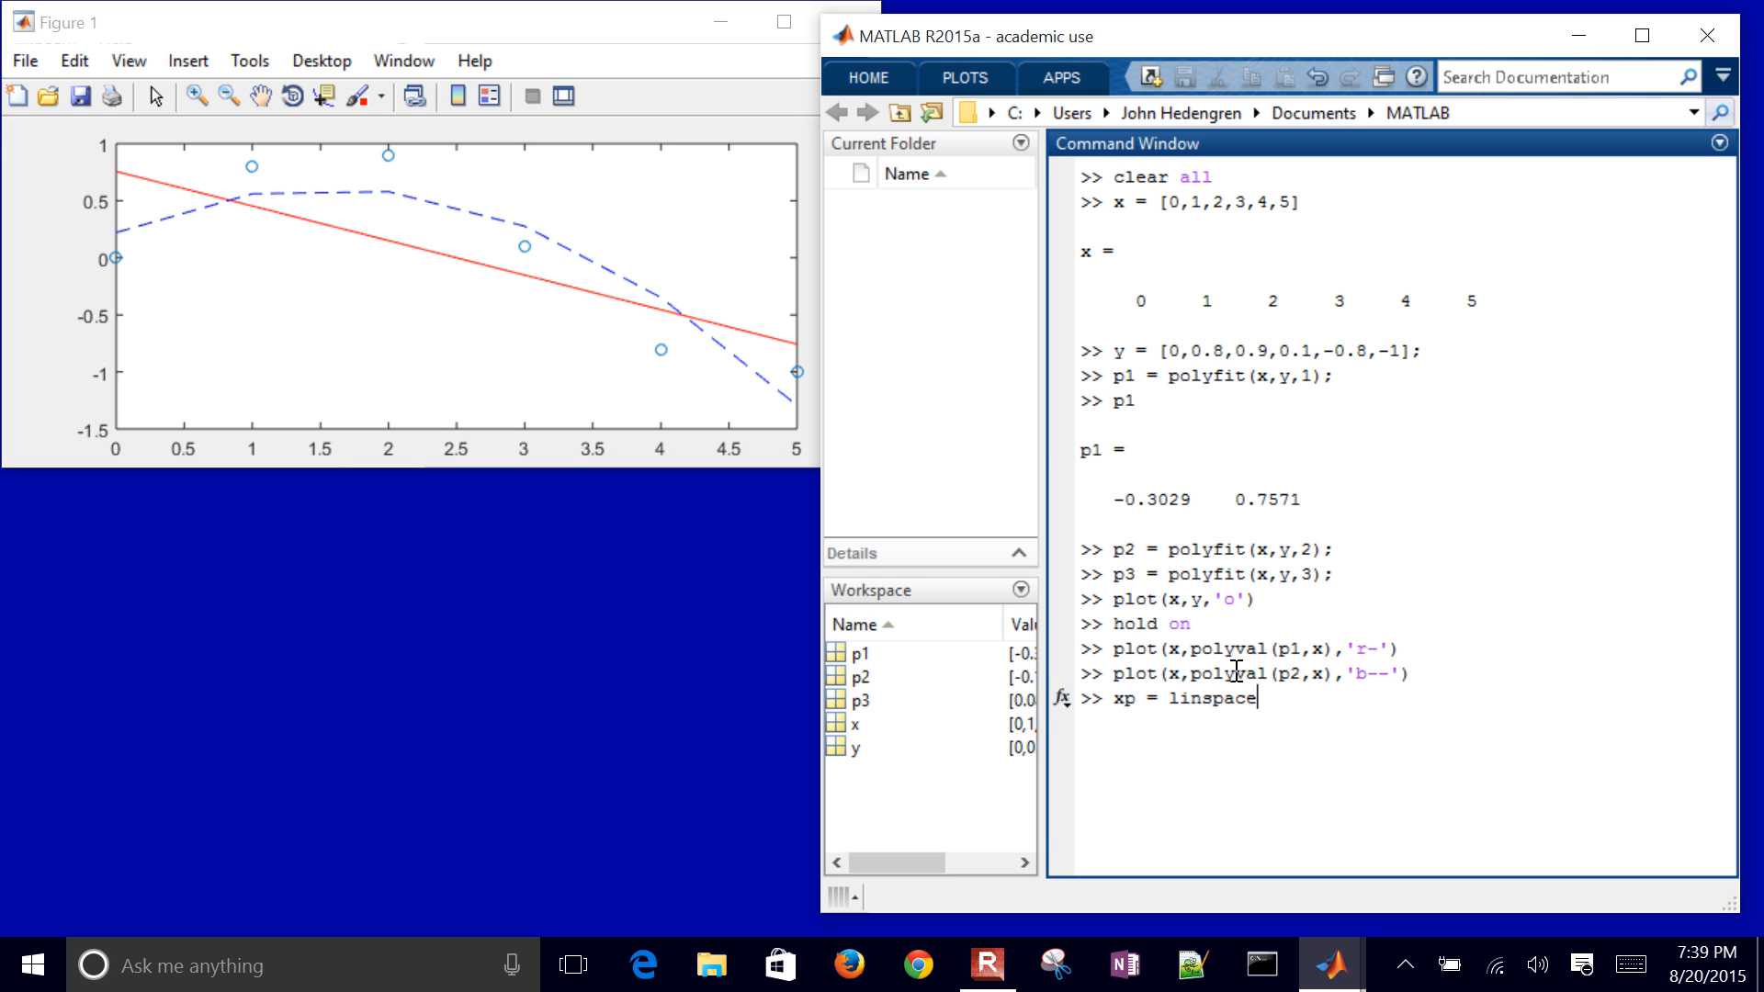
{"action": "type", "text": "(-2"}
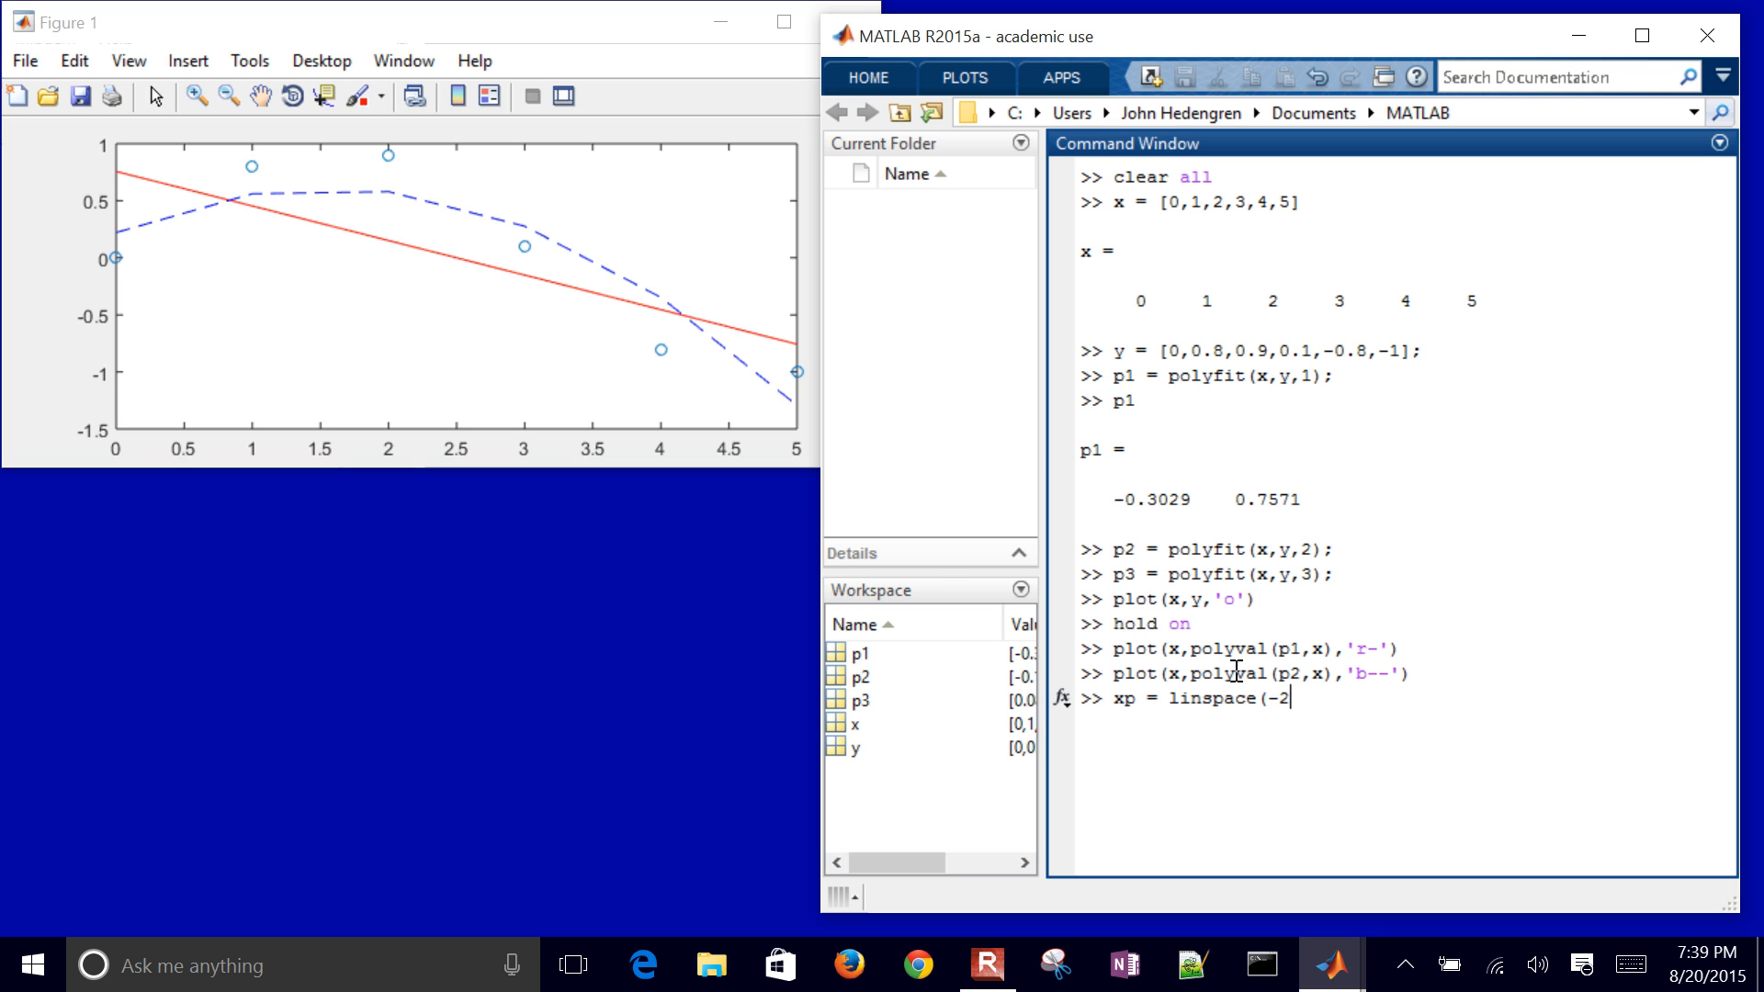
{"action": "type", "text": ",6,"}
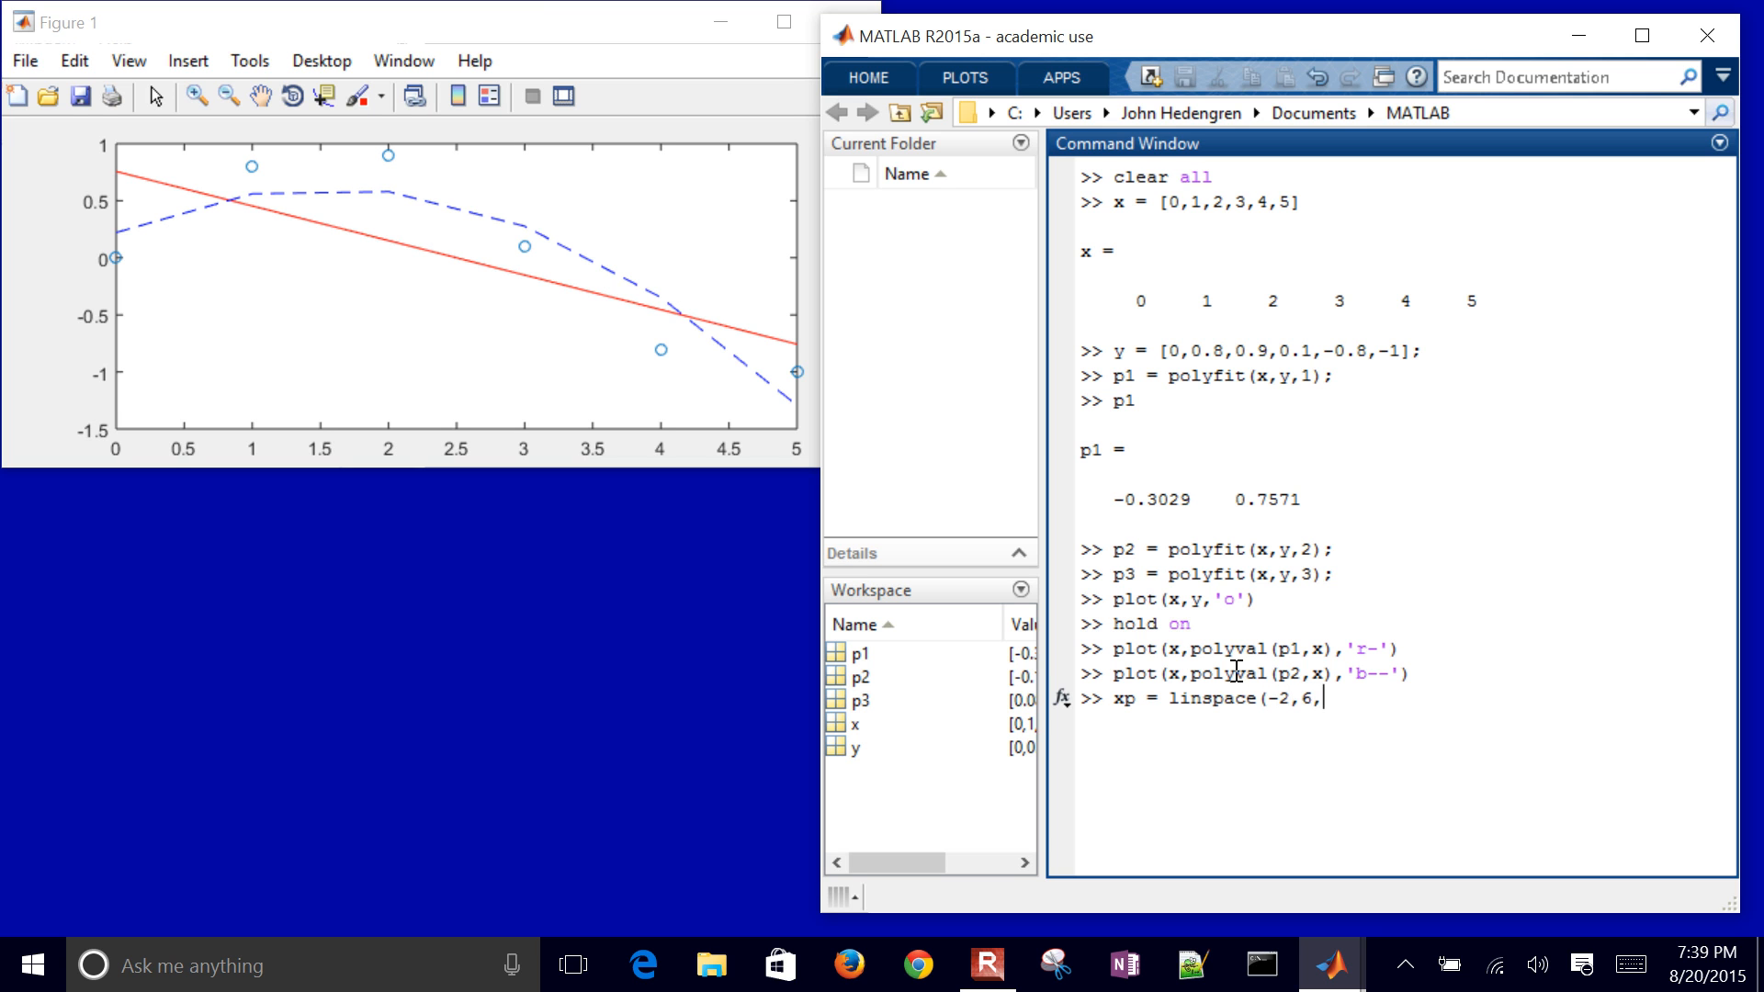
{"action": "type", "text": "100"}
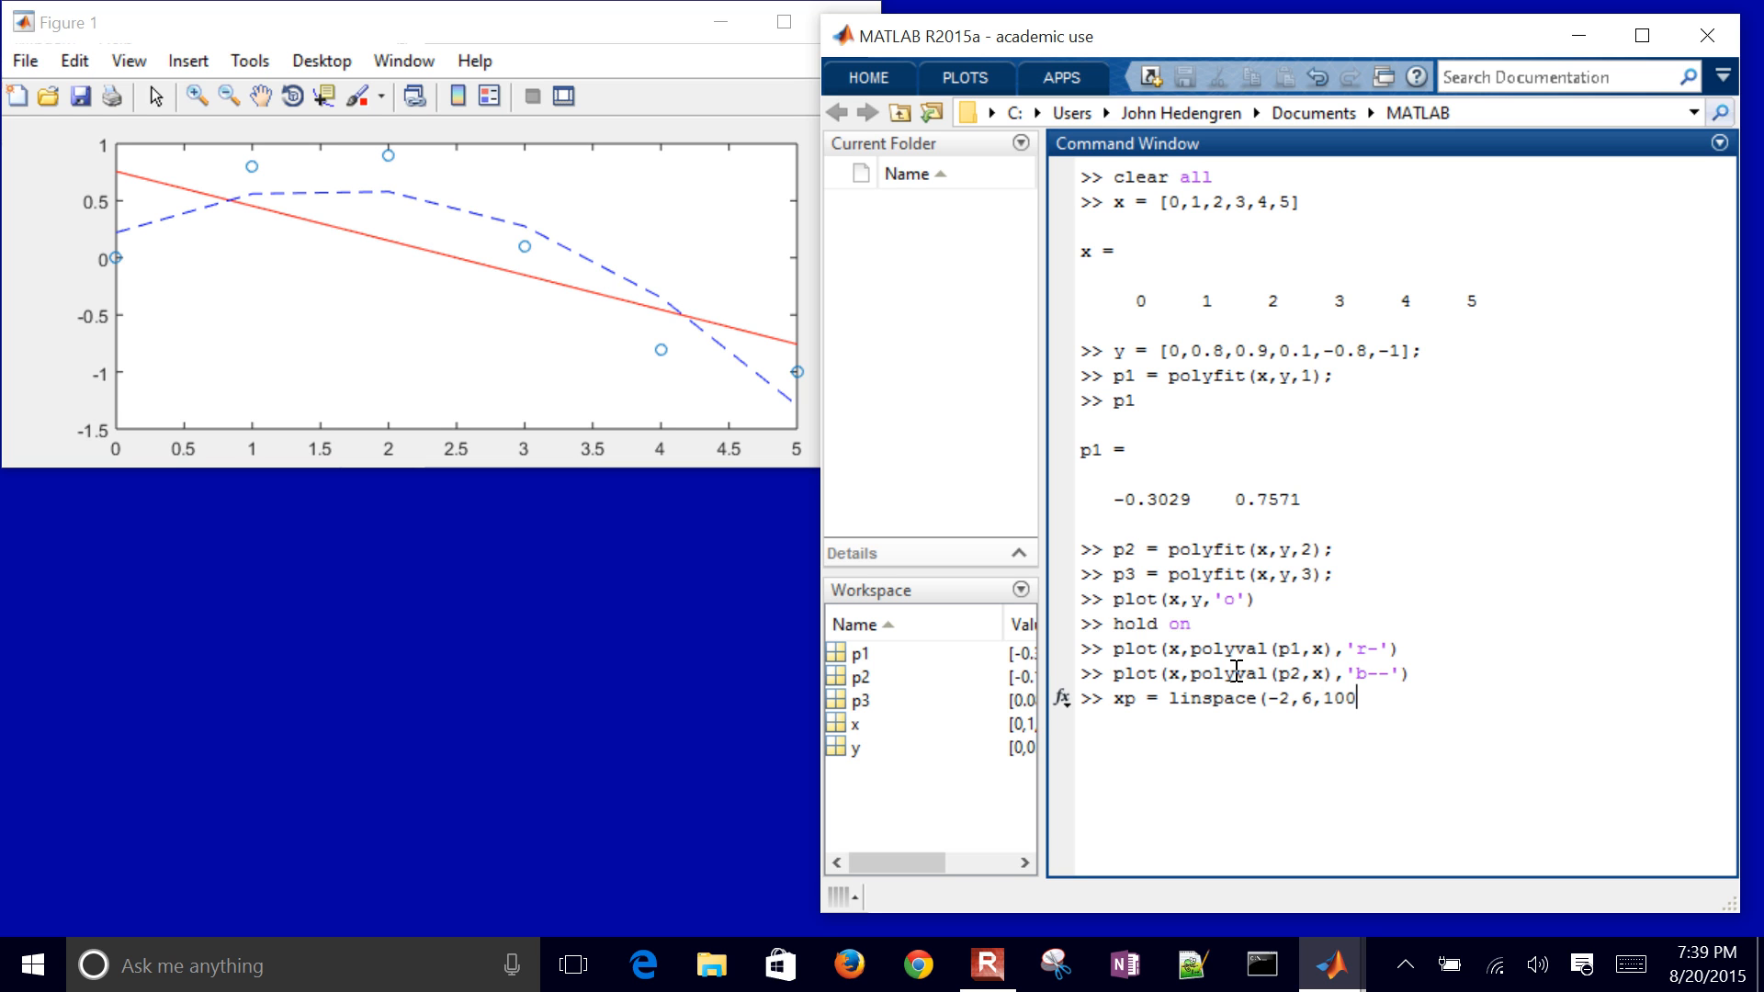
{"action": "type", "text": ";"}
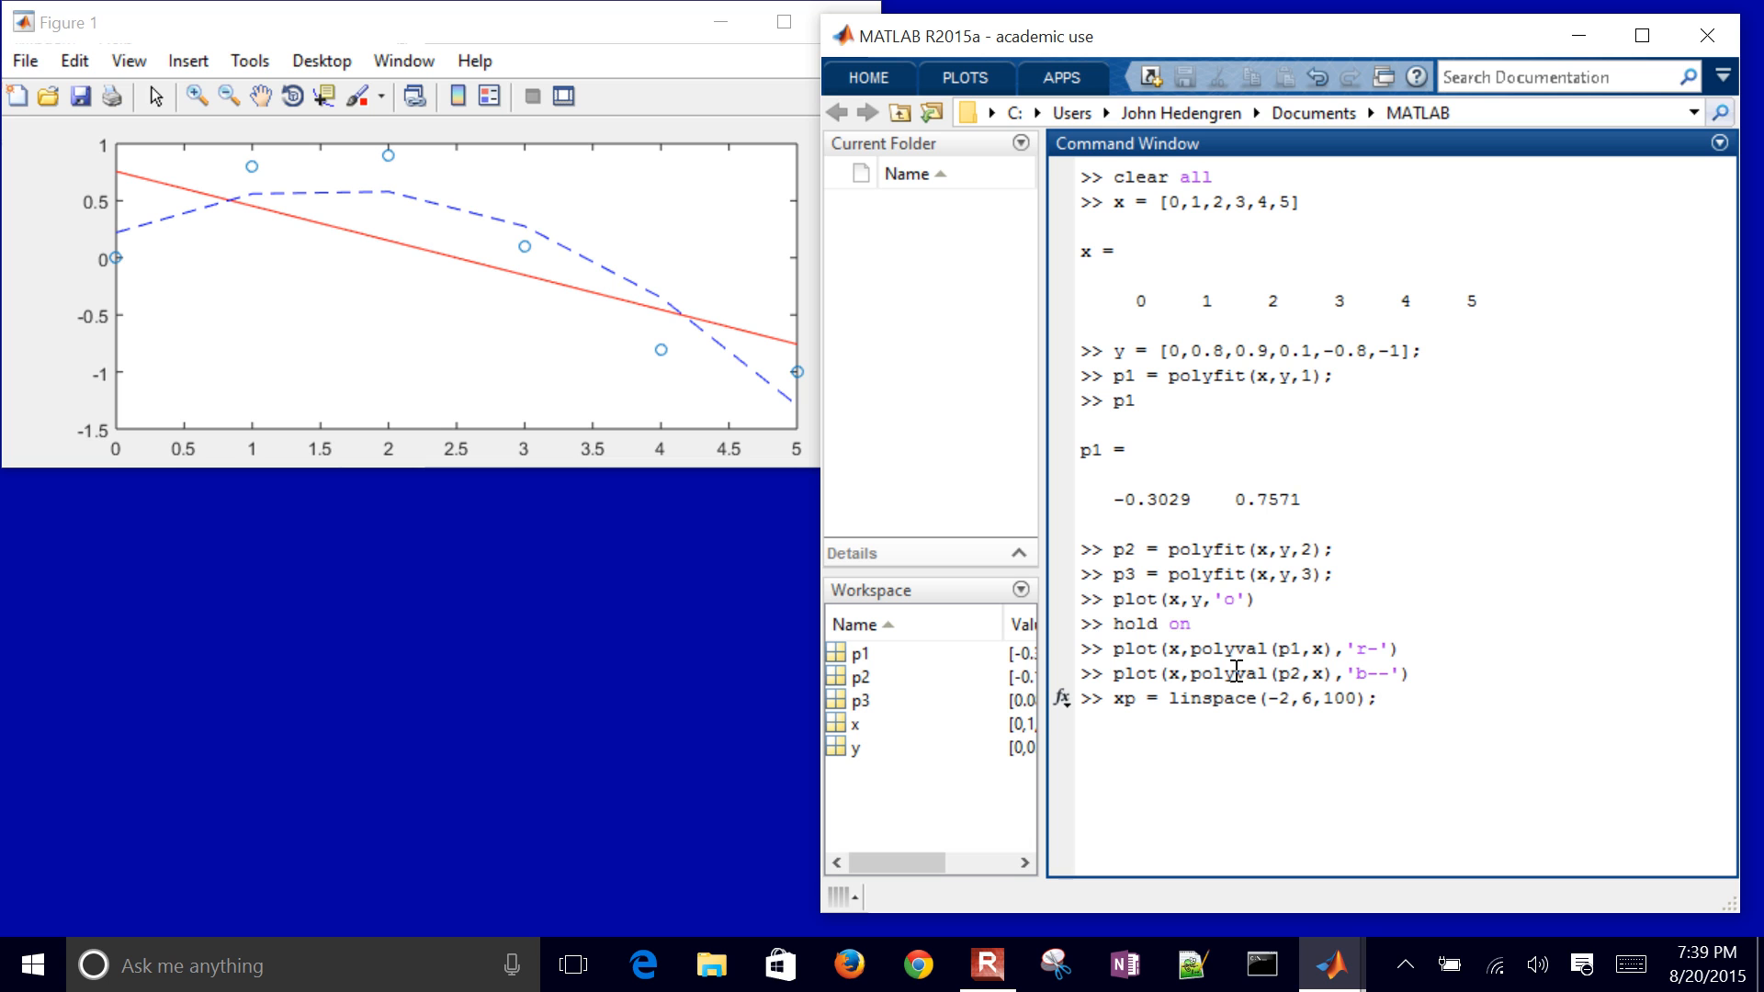
{"action": "key", "text": "Return"}
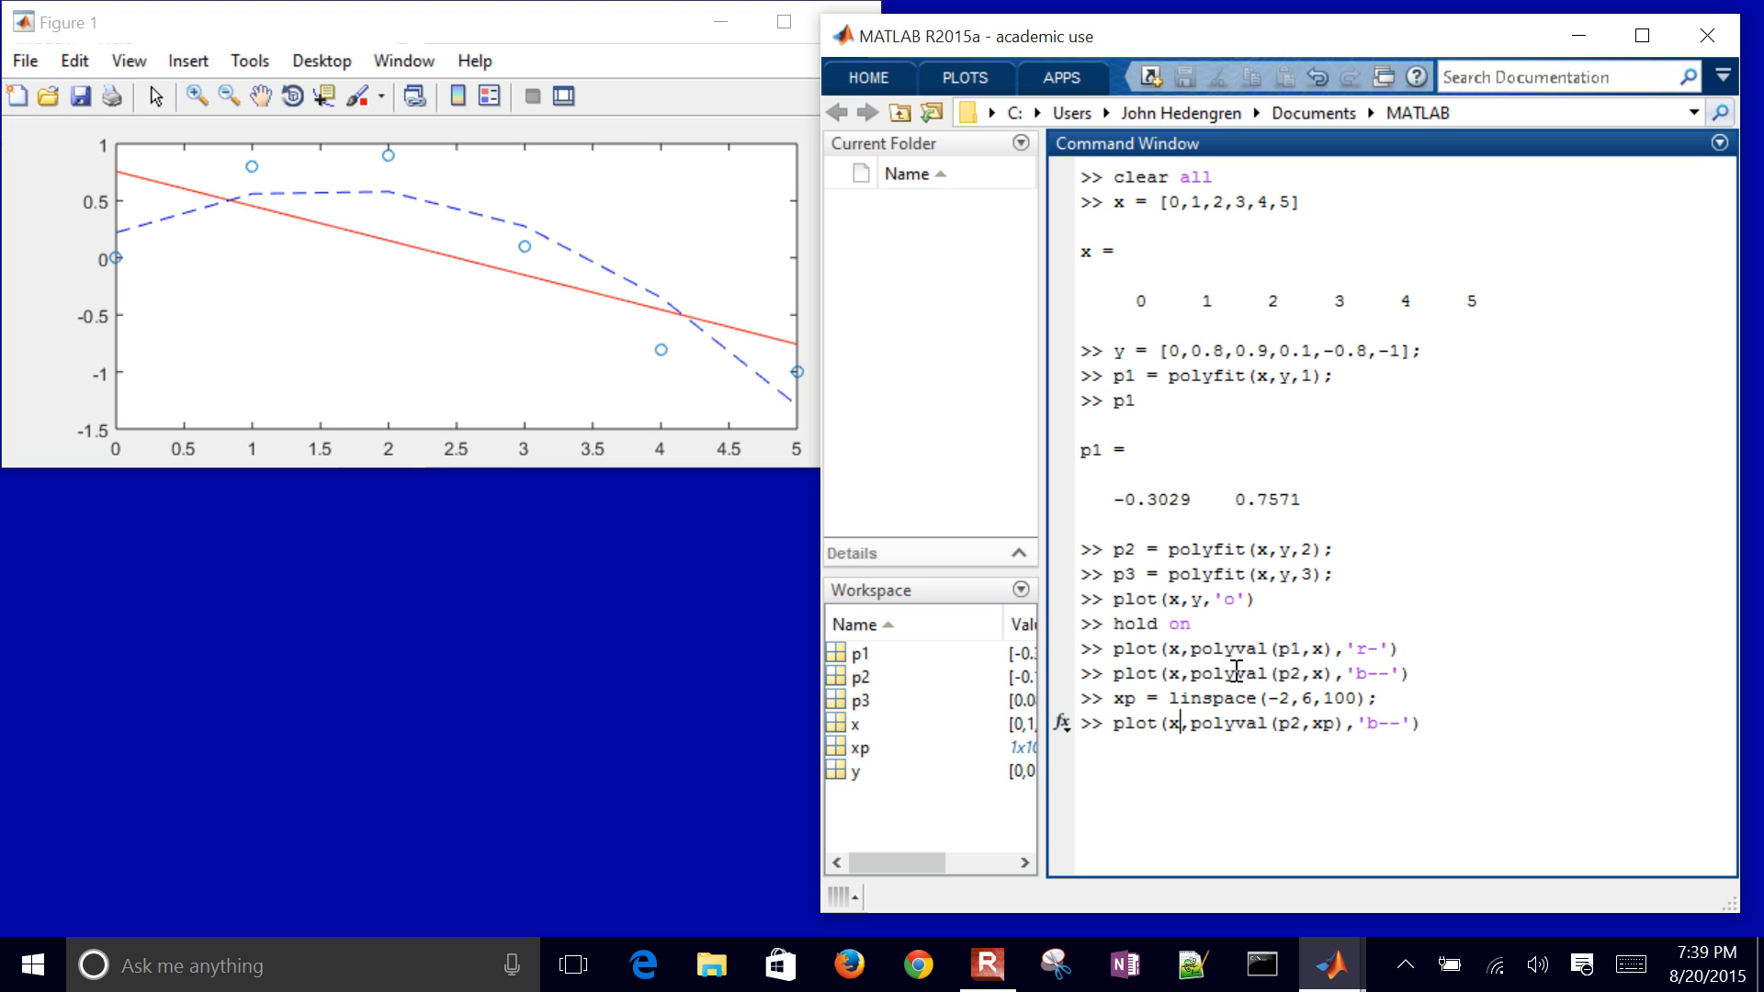
Step: Plot the quadratic fit over xp as a magenta dashed 'm--' curve
{"action": "type", "text": "p"}
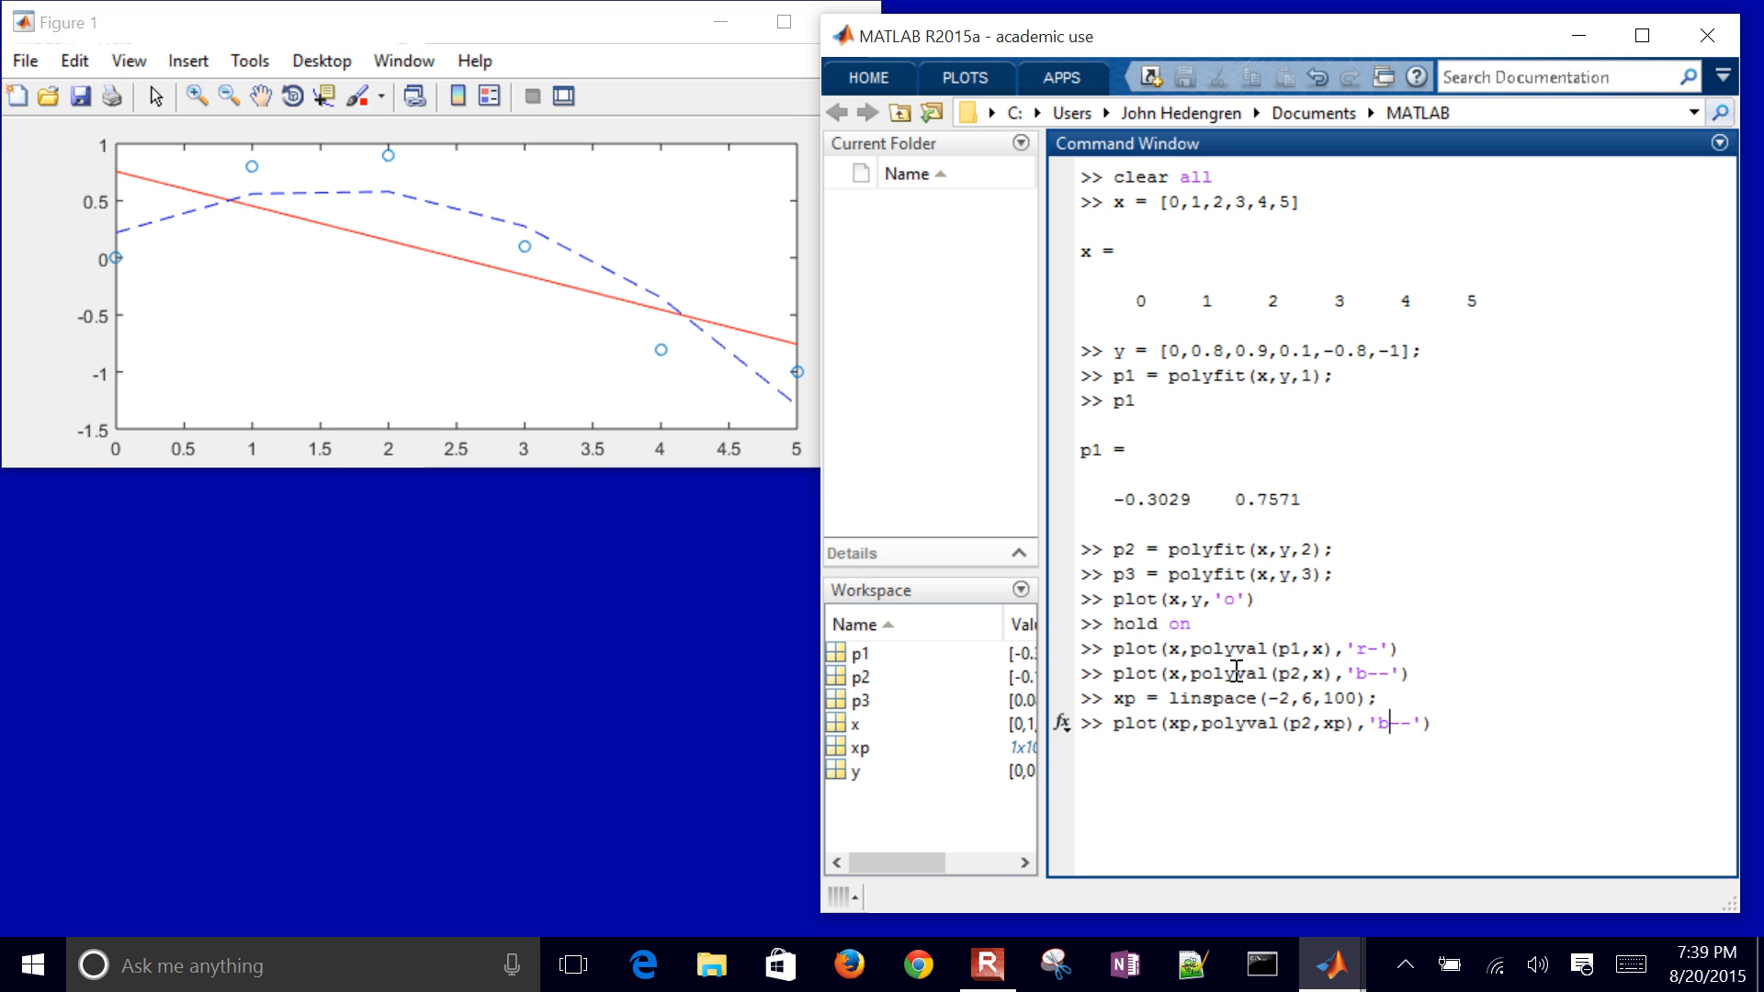
{"action": "type", "text": "m"}
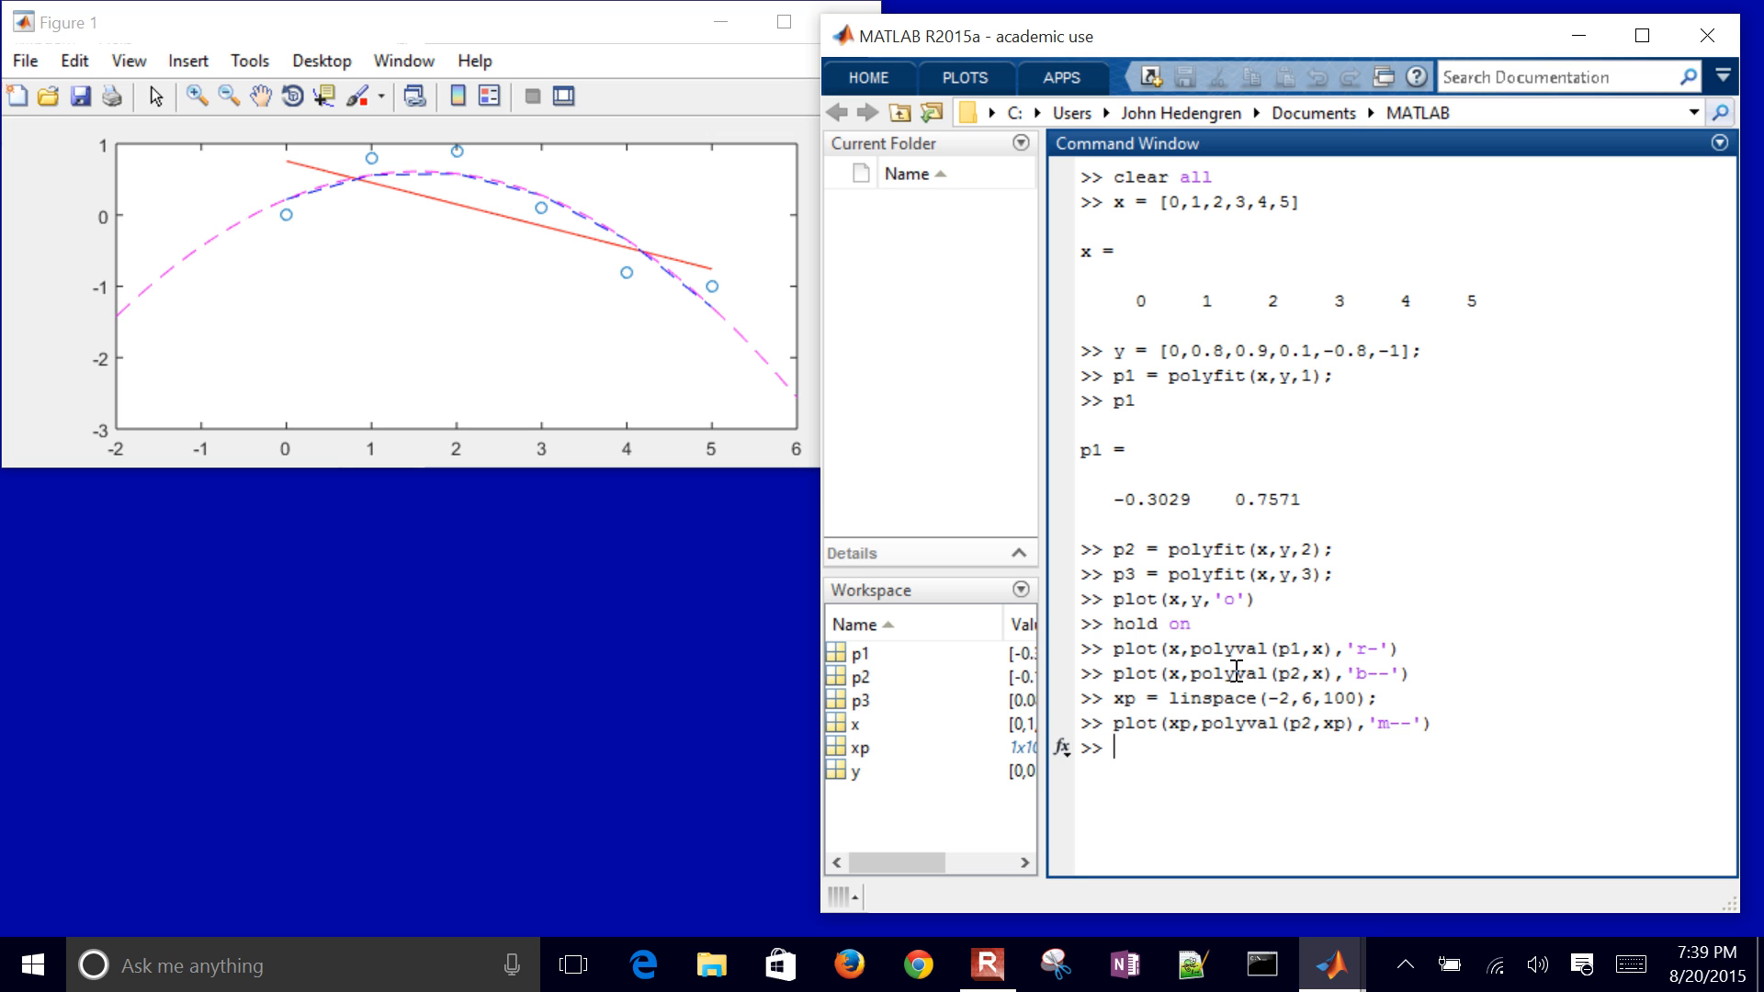
Step: Set the y-axis limits to ylim([-2,2])
{"action": "type", "text": "yaxis"}
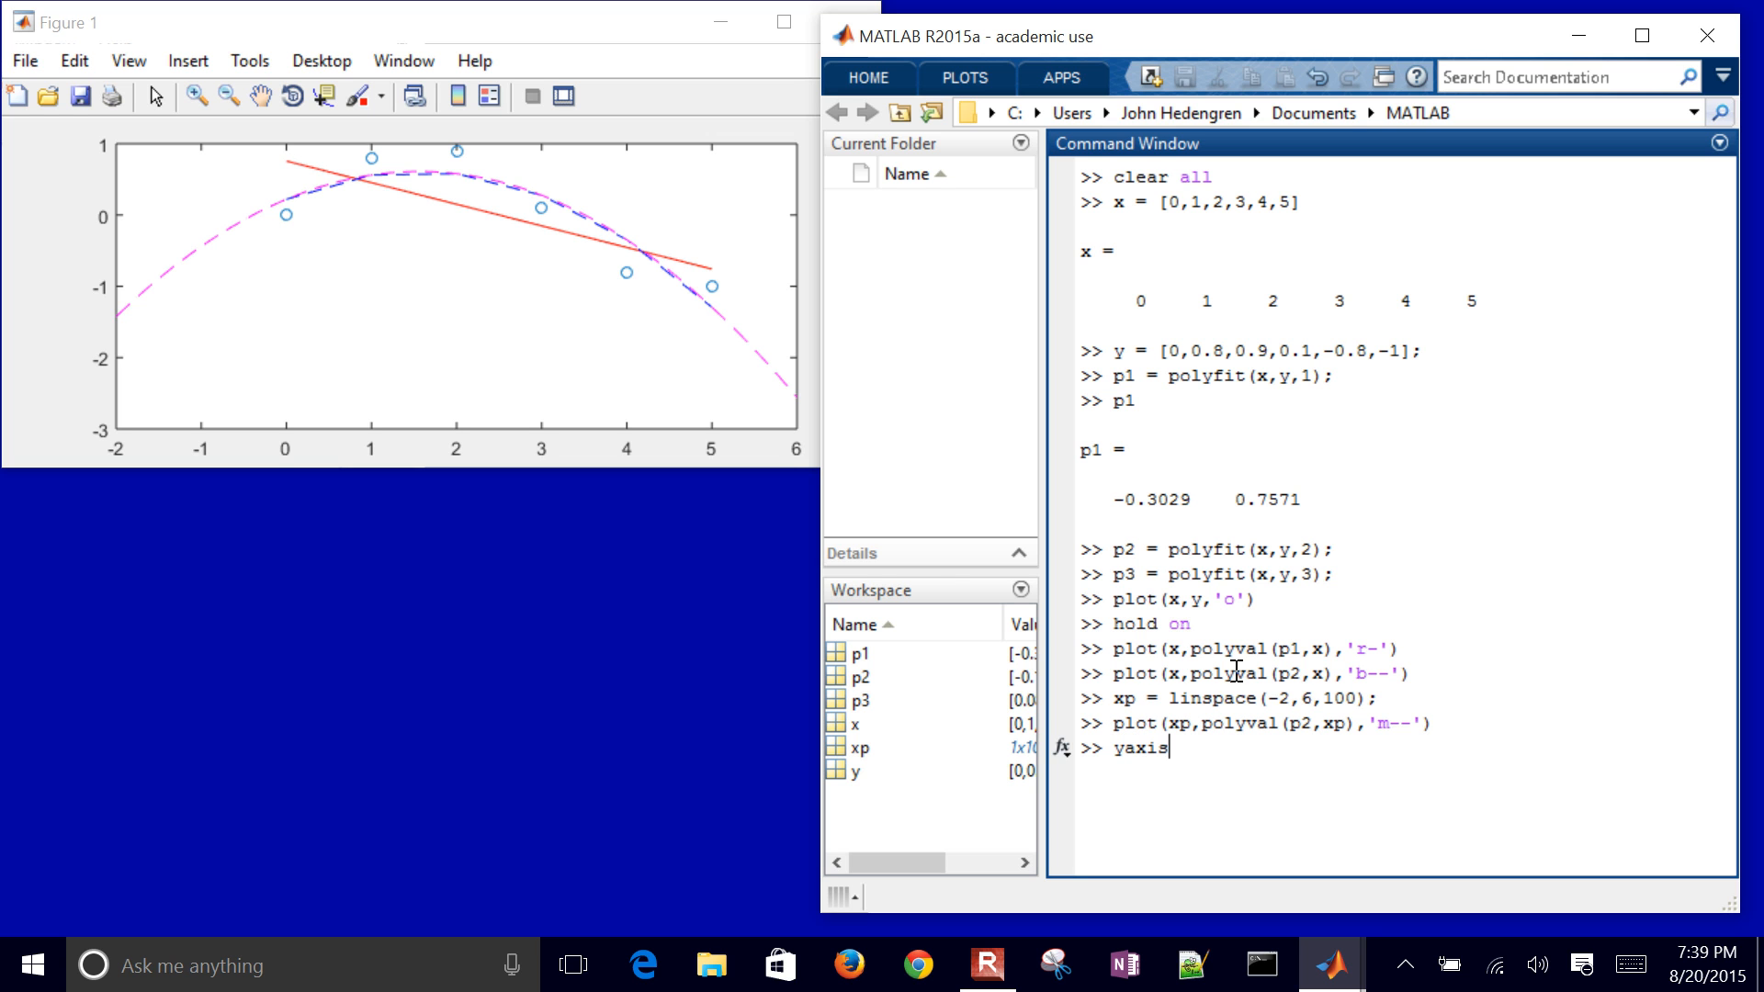
{"action": "key", "text": "Backspace"}
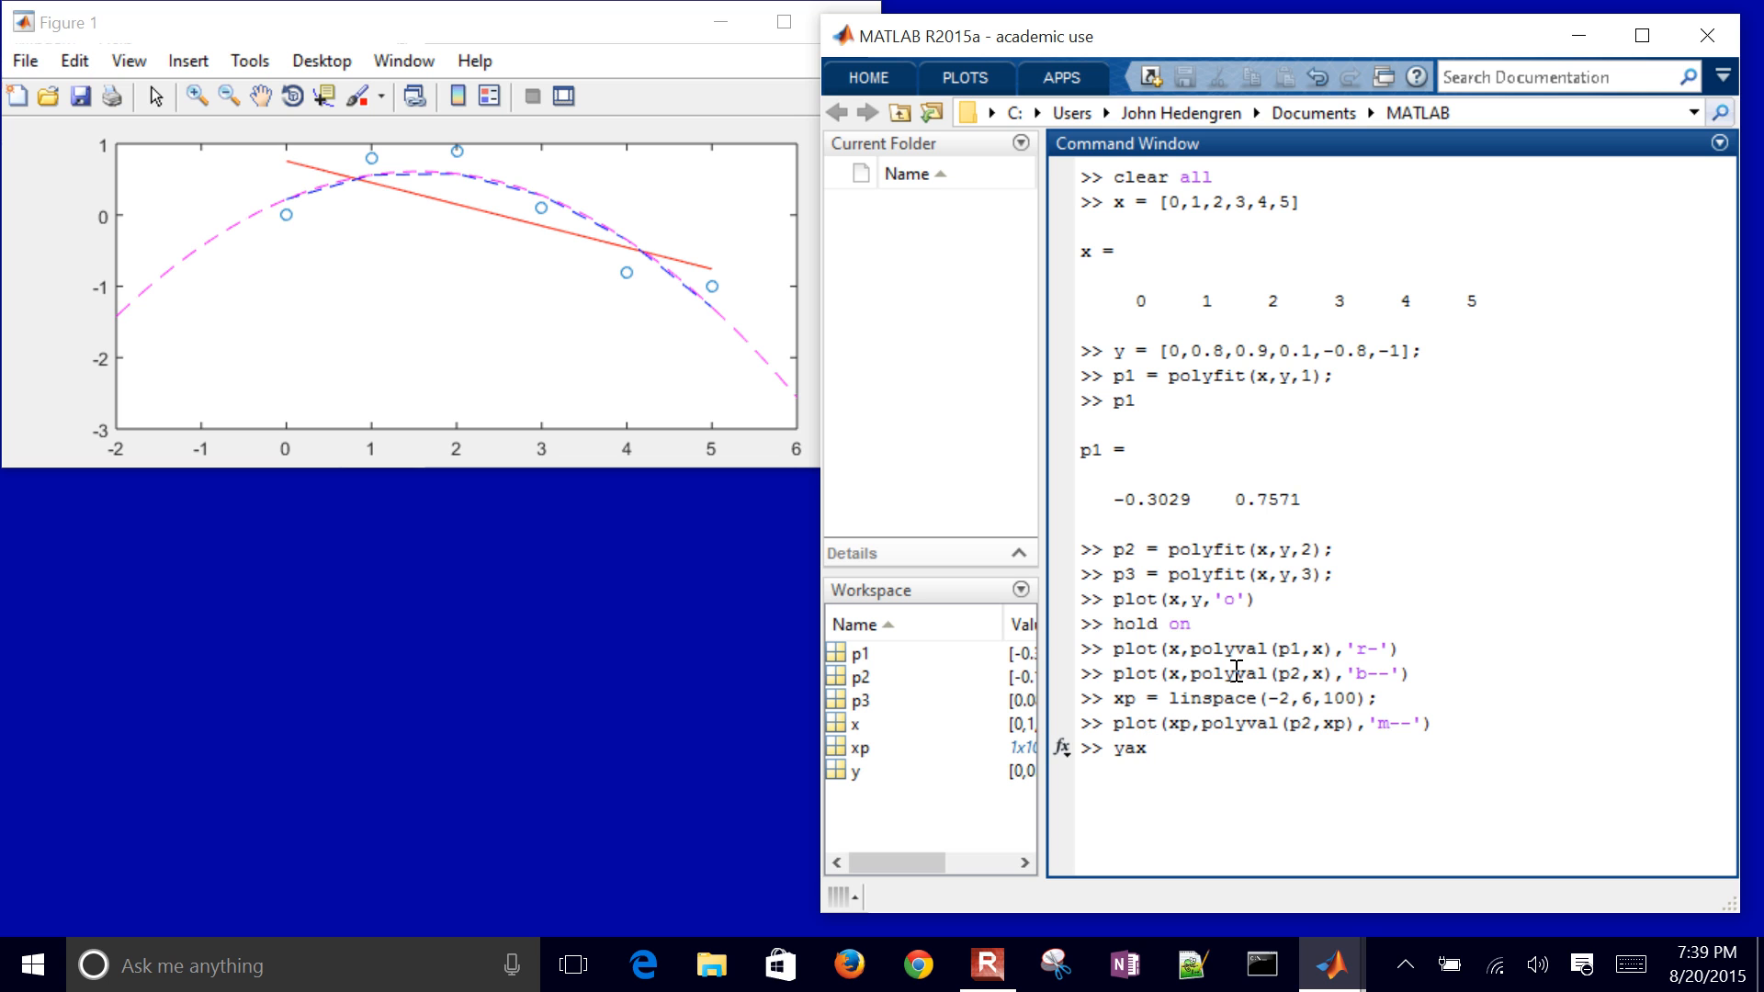
{"action": "type", "text": "lim"}
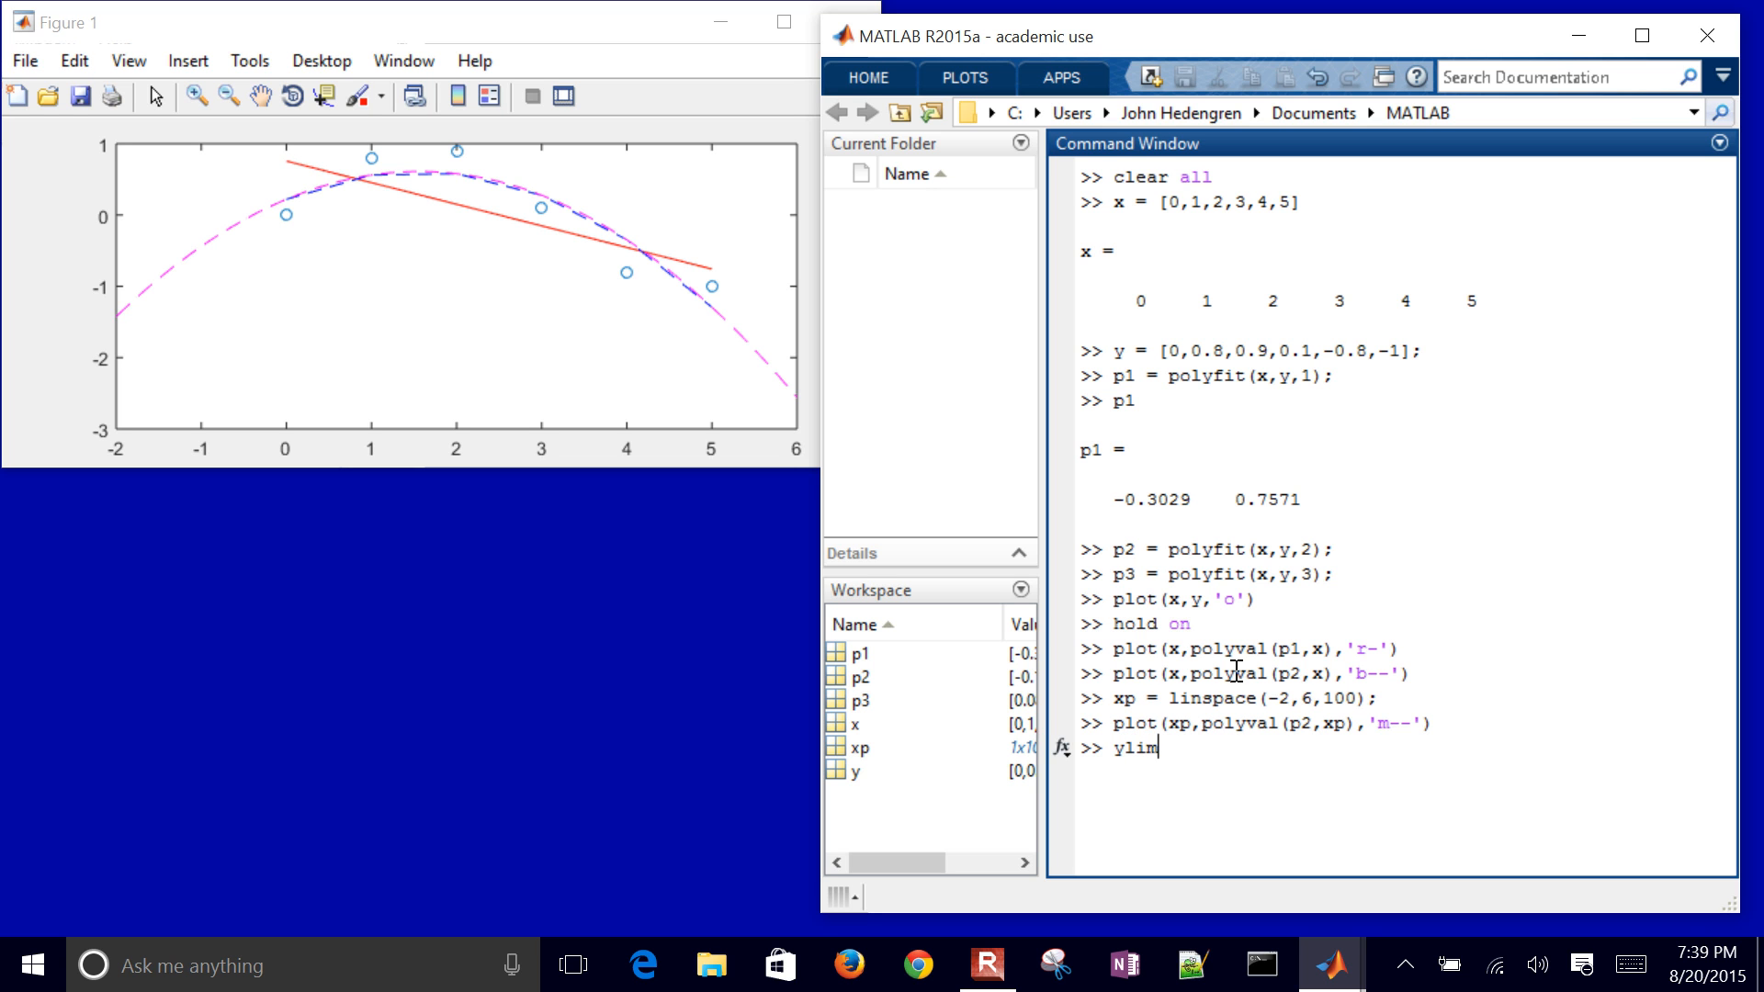
{"action": "type", "text": "(["}
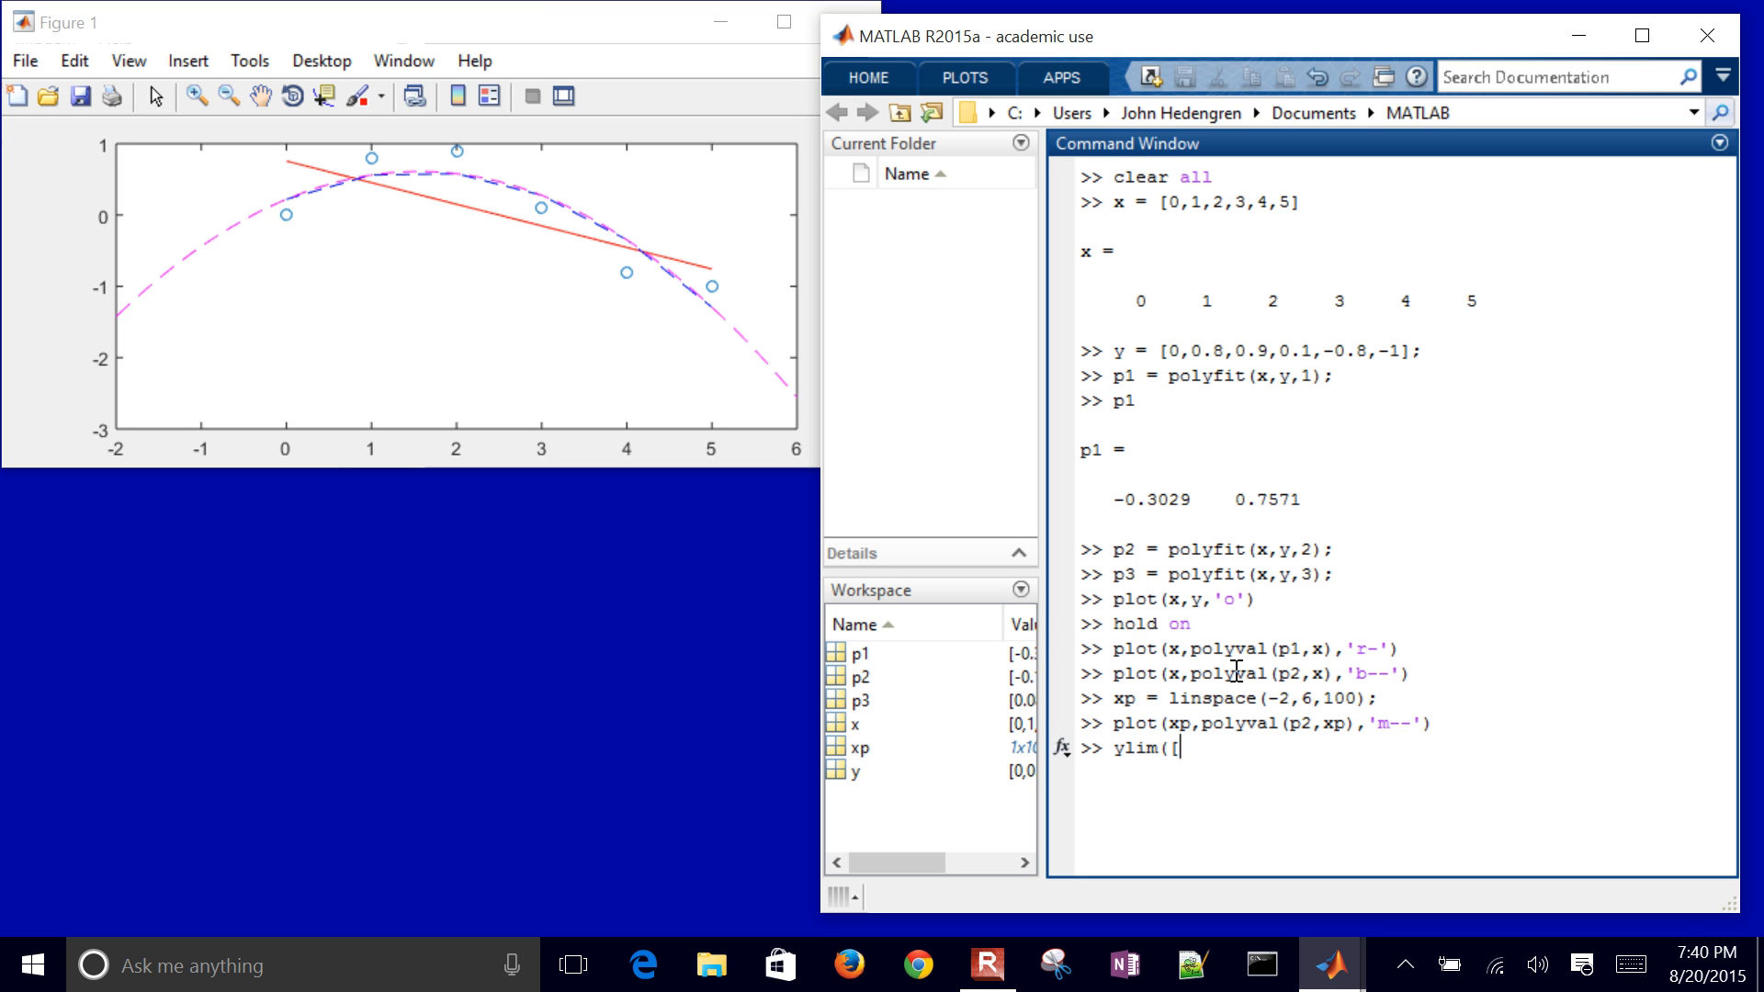
{"action": "type", "text": "-2,2"}
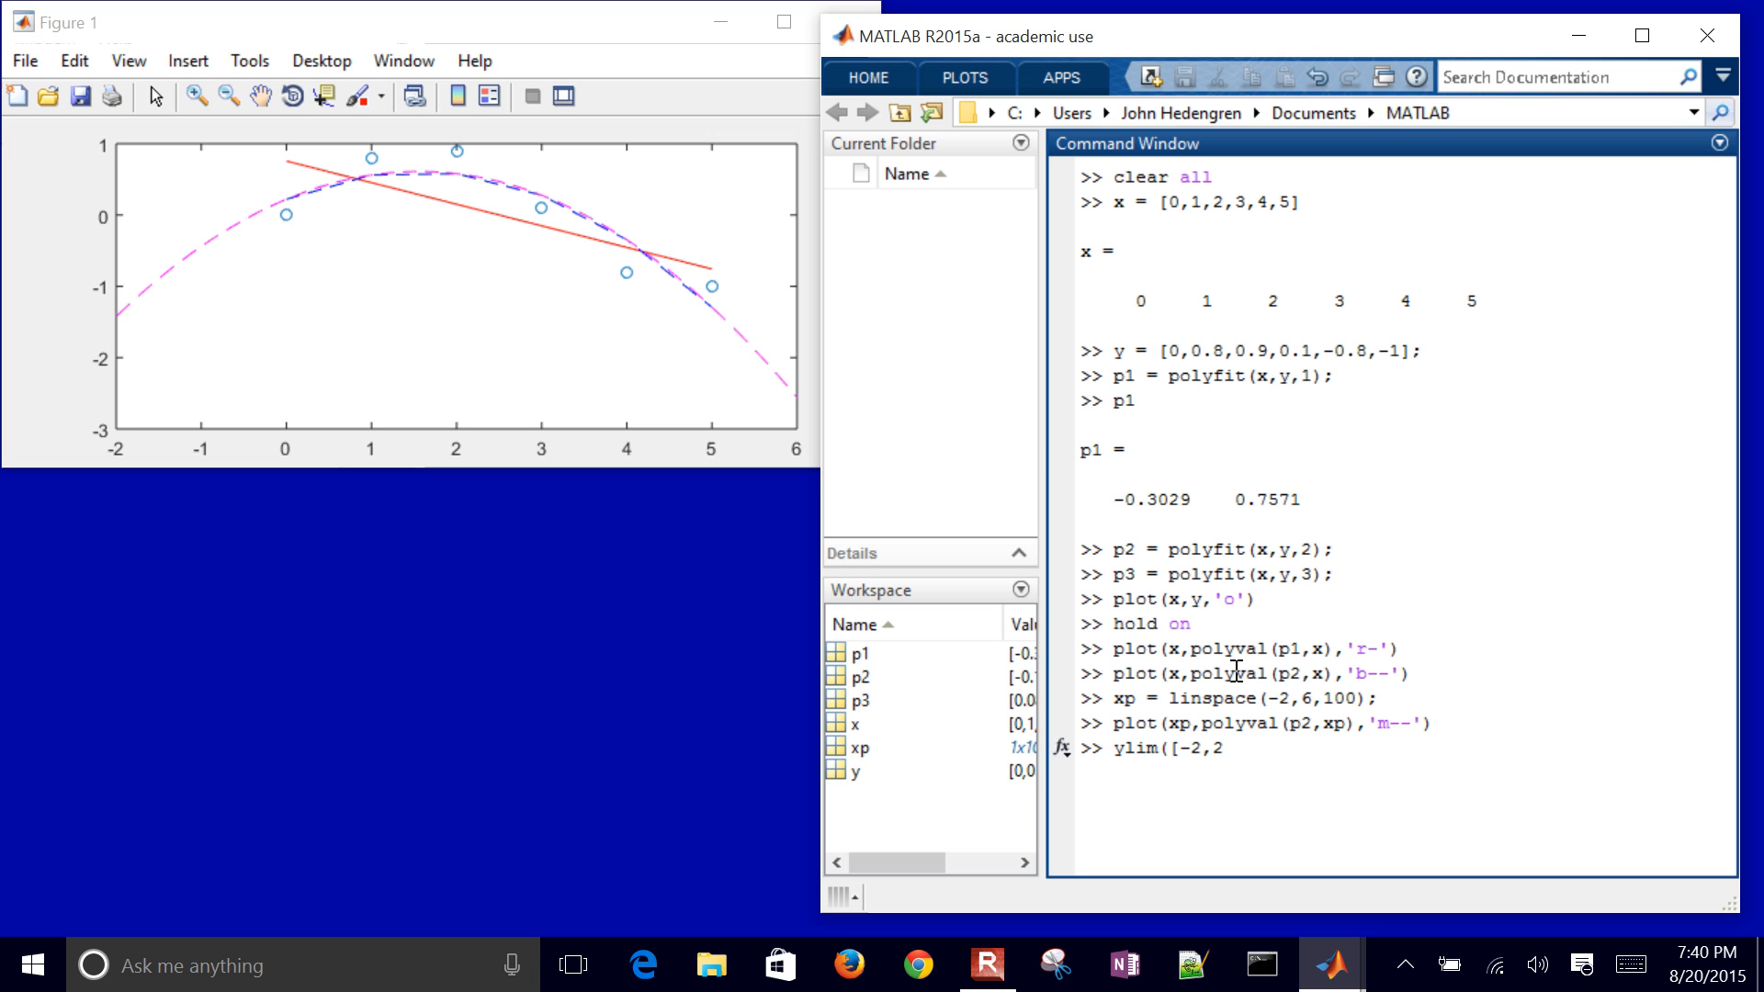
{"action": "type", "text": "]"}
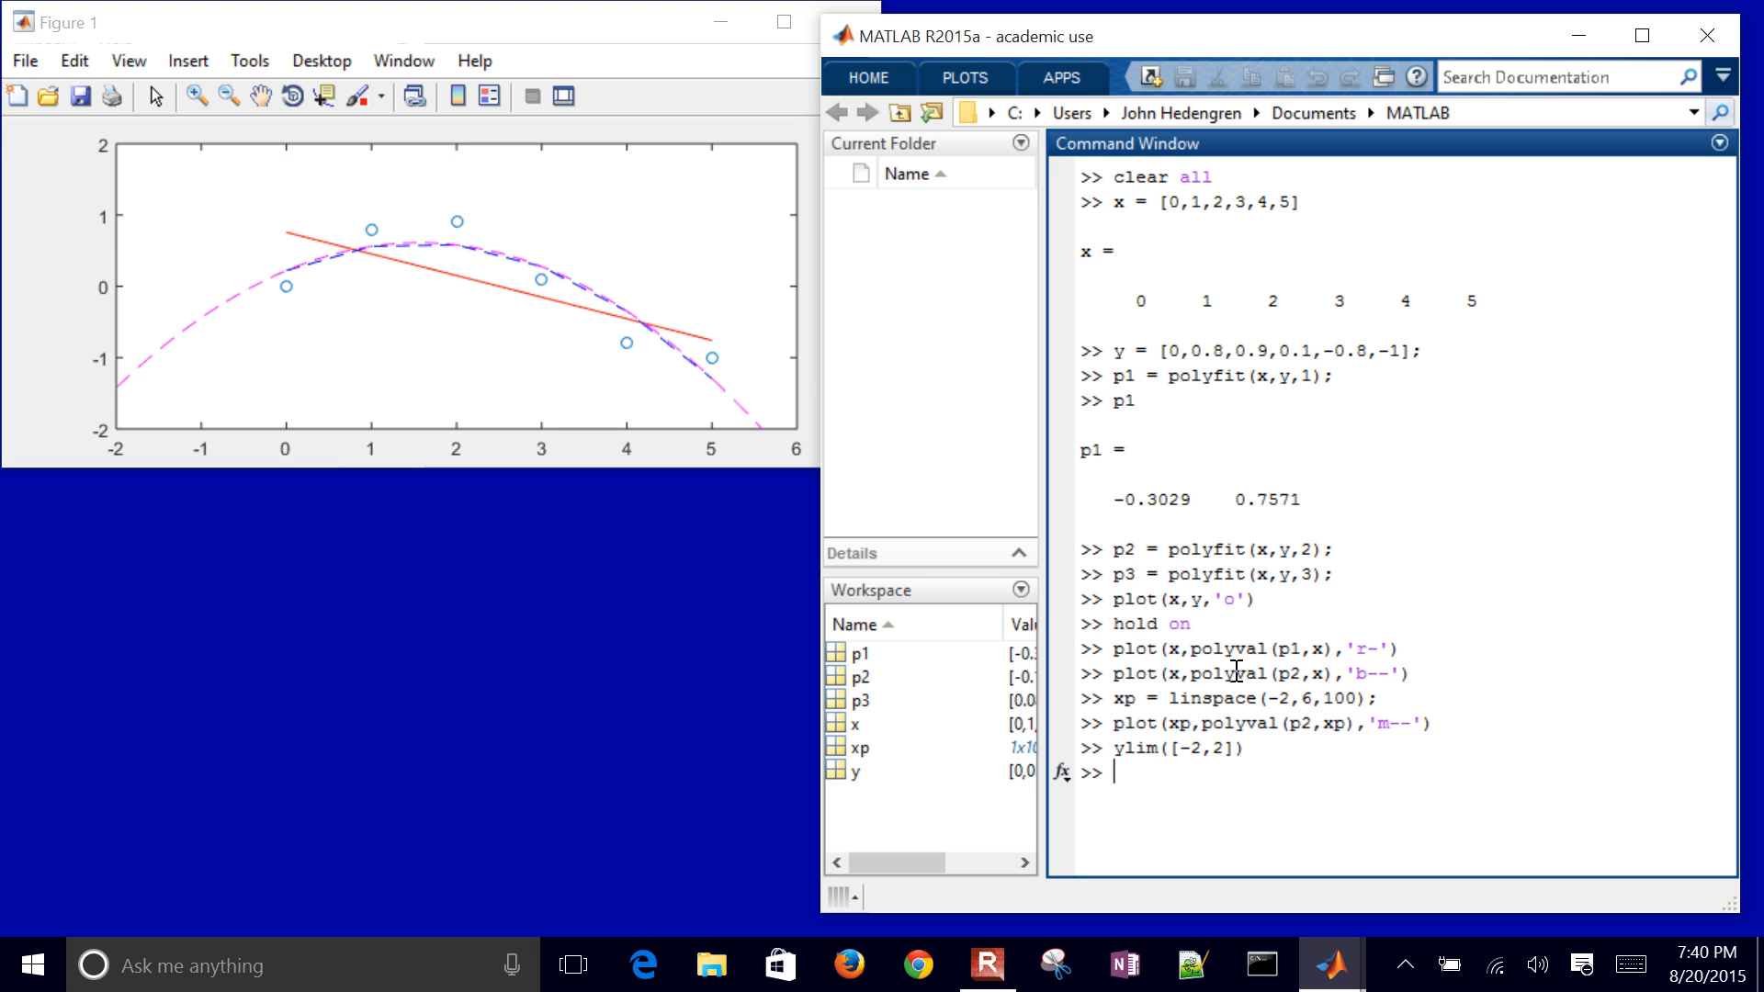
Step: Set the x-axis limits to xlim([0,5])
{"action": "type", "text": "xlim(["}
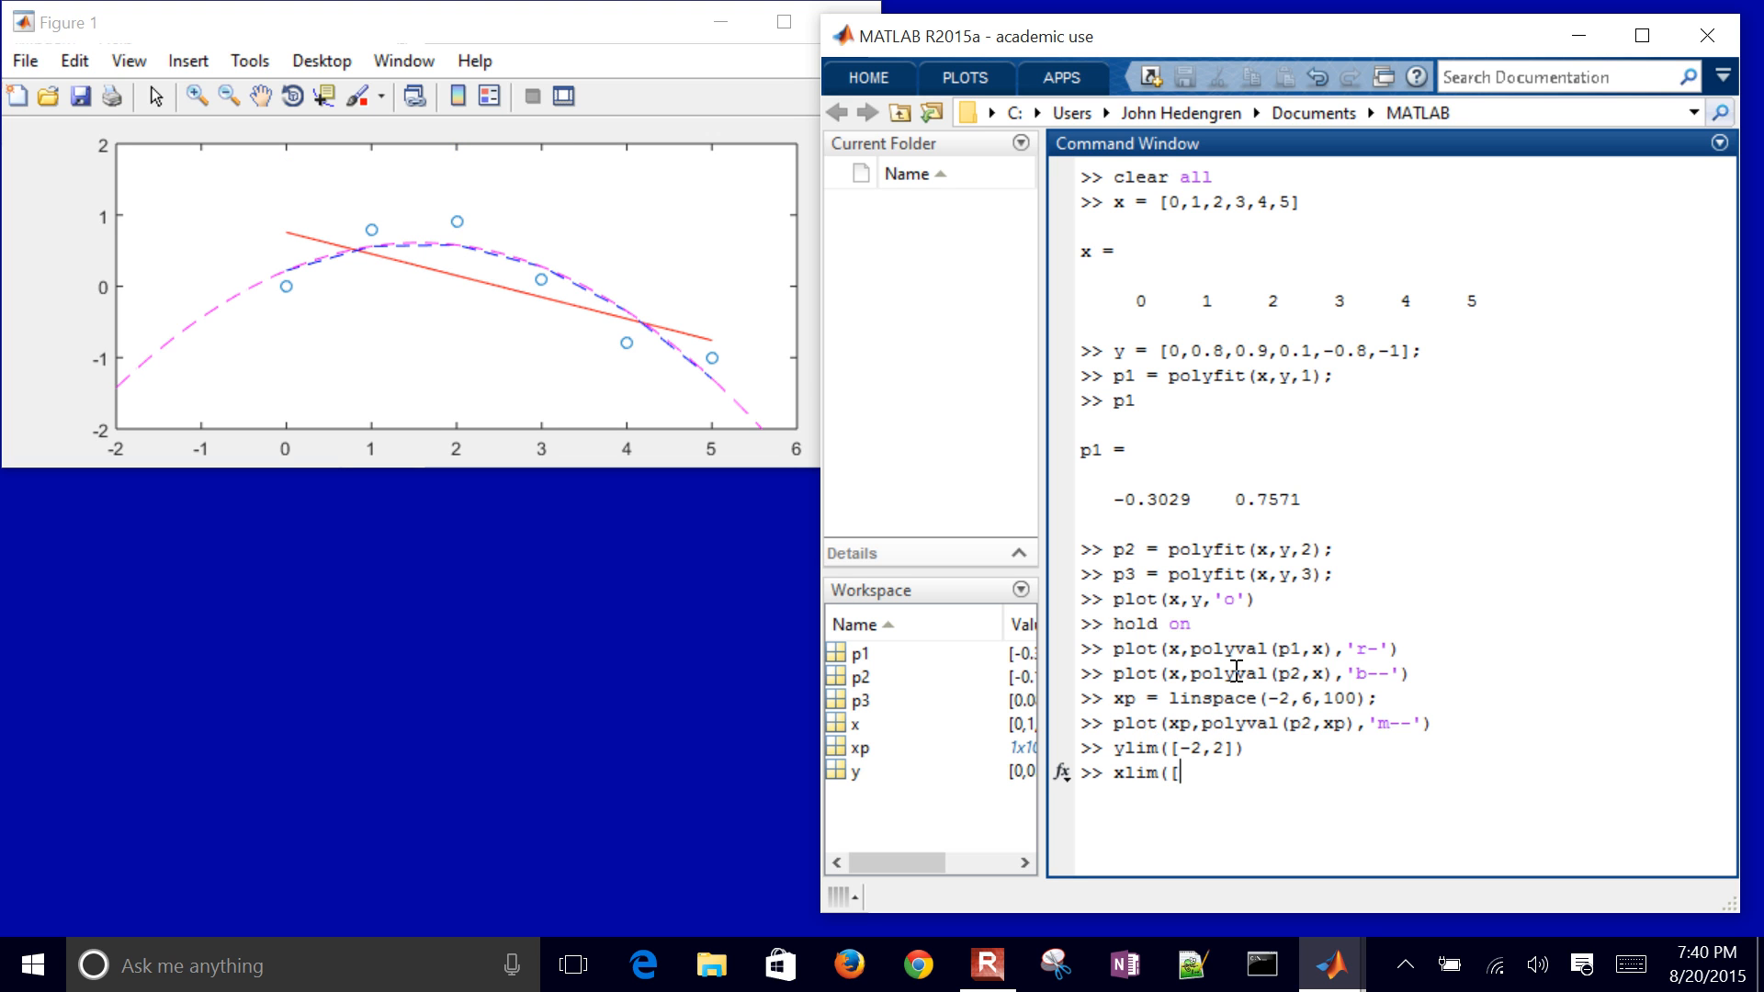
{"action": "type", "text": "0"}
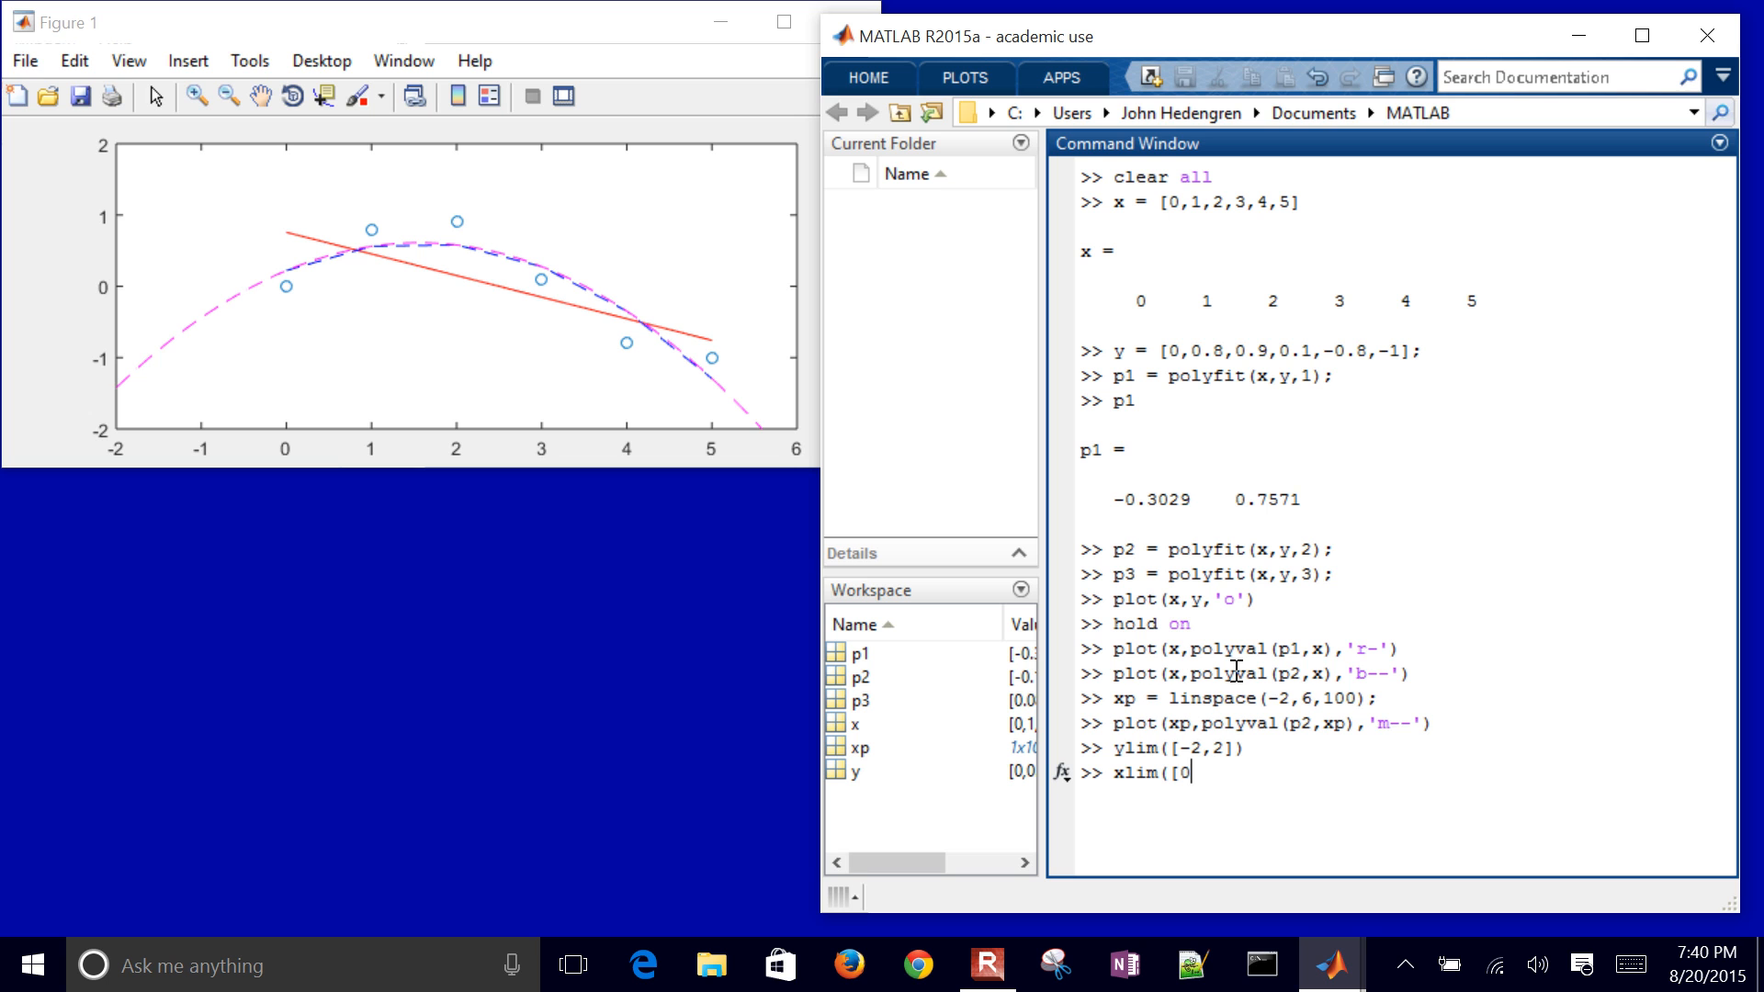
{"action": "type", "text": "5"}
{"action": "type", "text": "plot(xp,polyval(p3,xp),'m--')"}
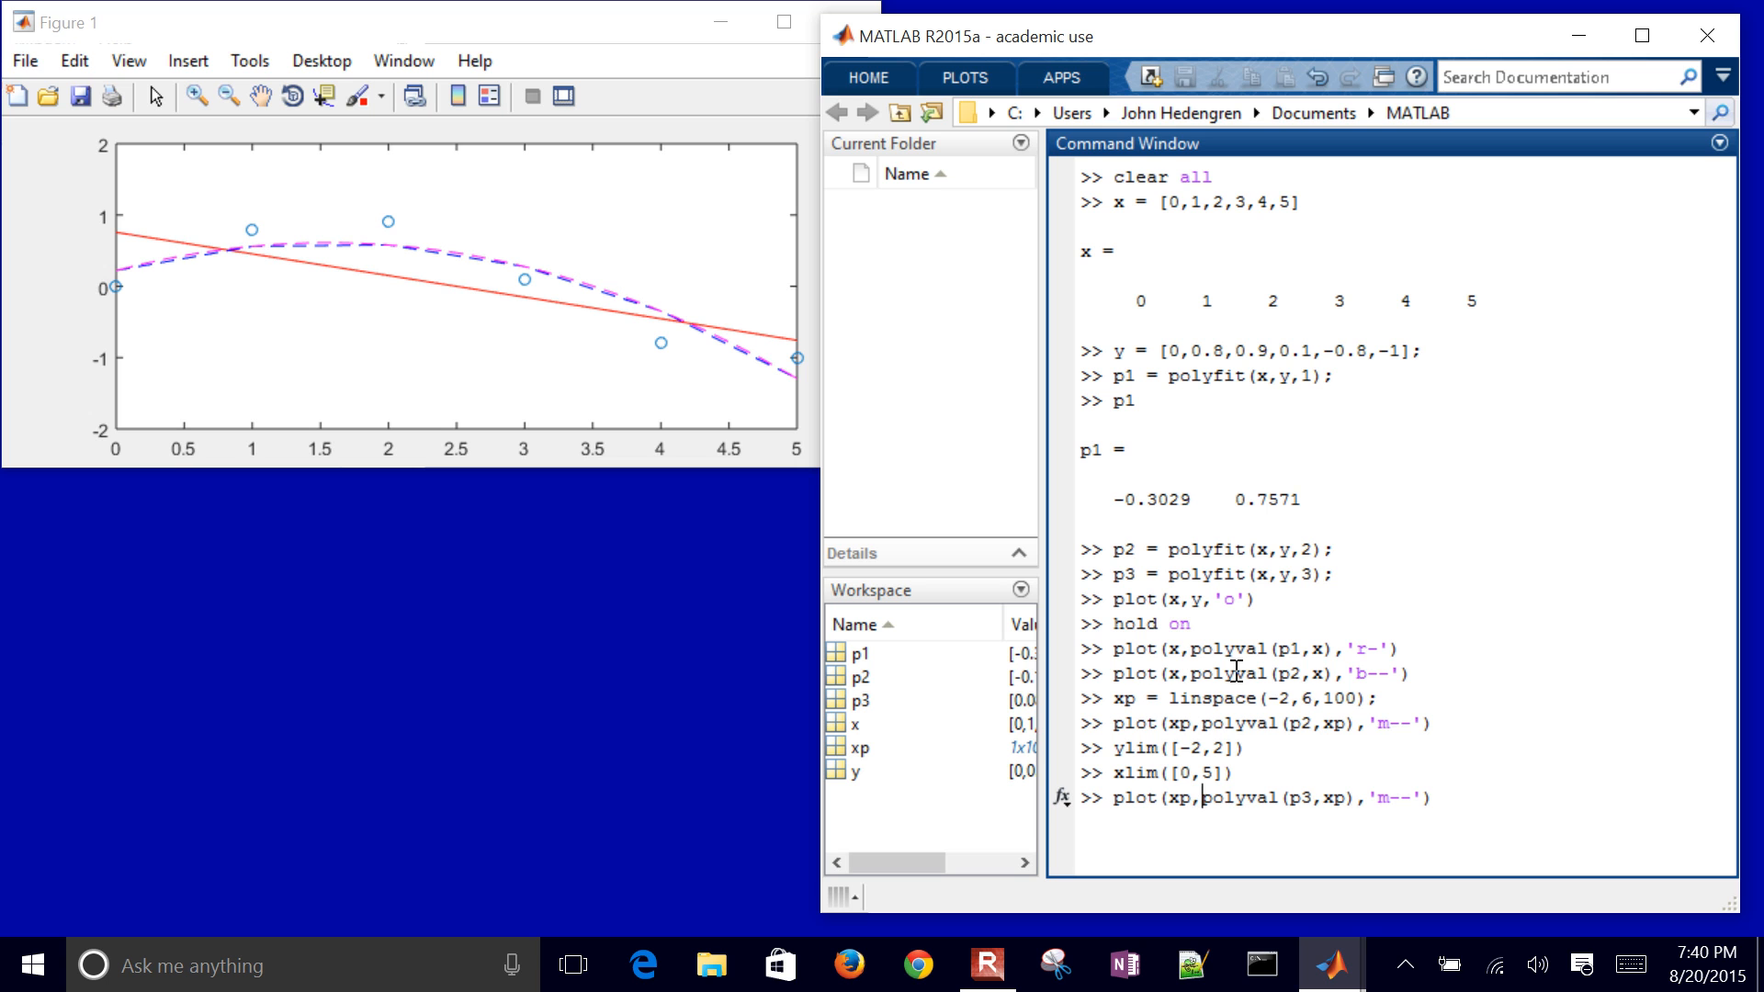
Step: Plot the cubic fit polyval(p3,xp) as a green dotted 'g:' curve with LineWidth 3
{"action": "double_click", "coordinate": [1381, 798]}
{"action": "type", "text": "g:"}
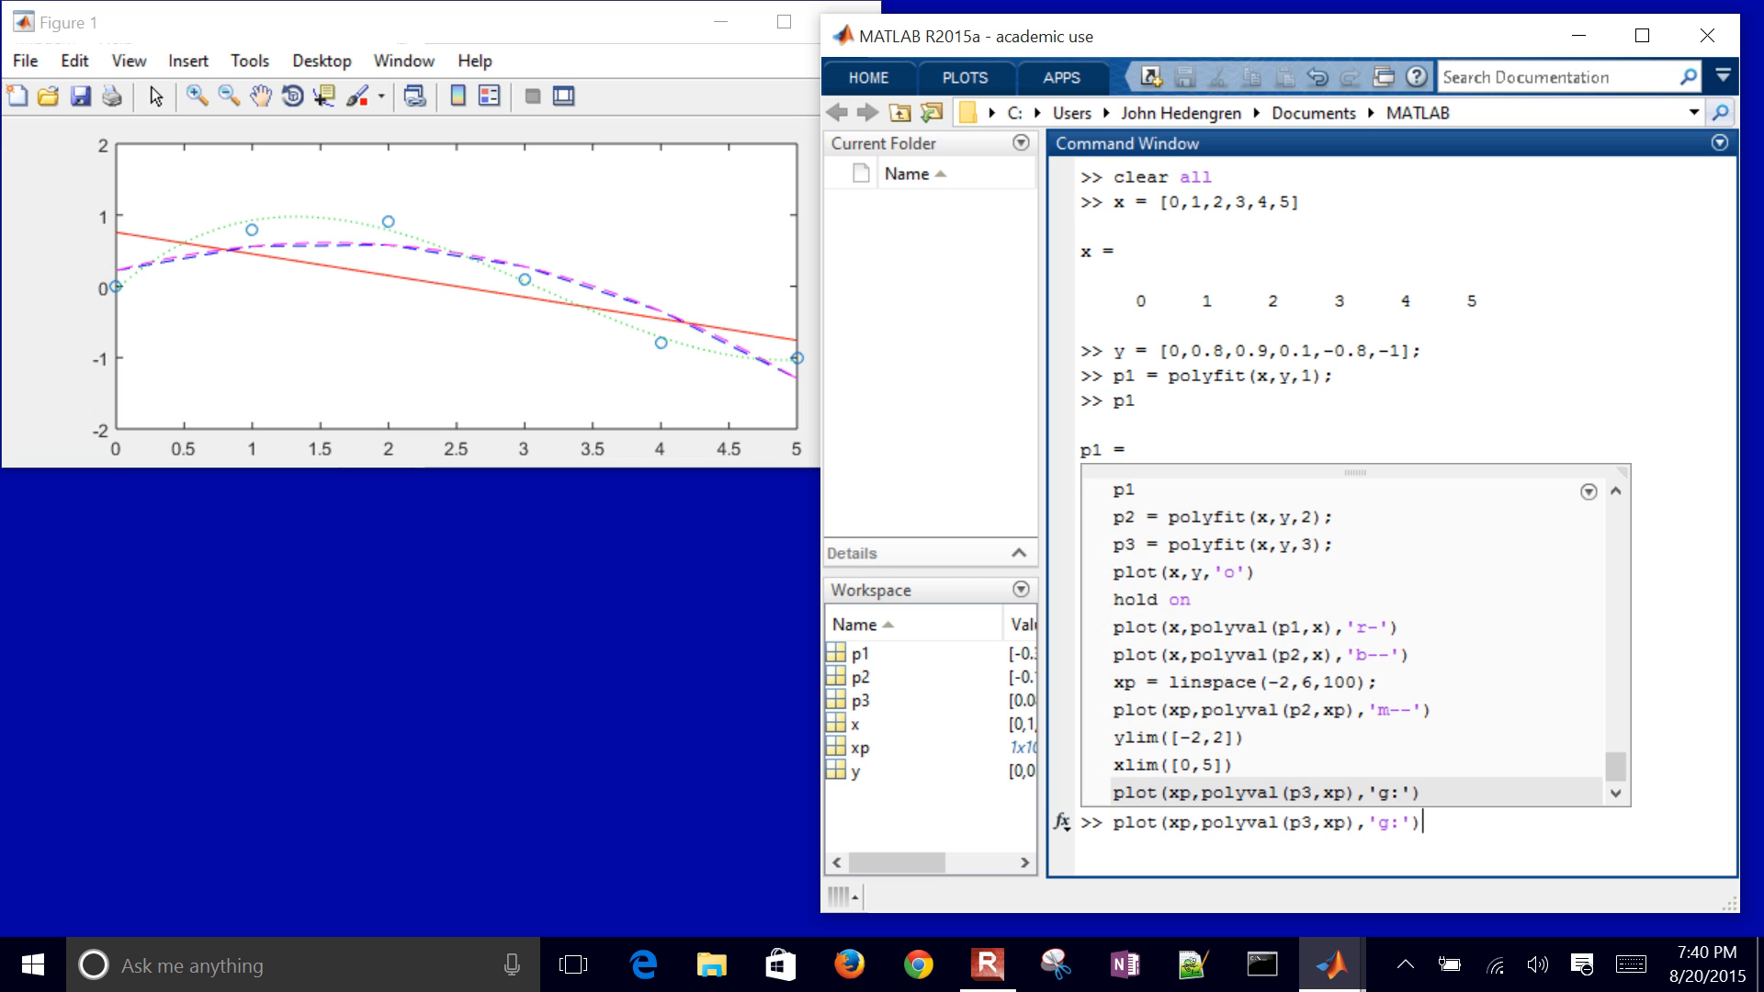
{"action": "type", "text": ",'Line"}
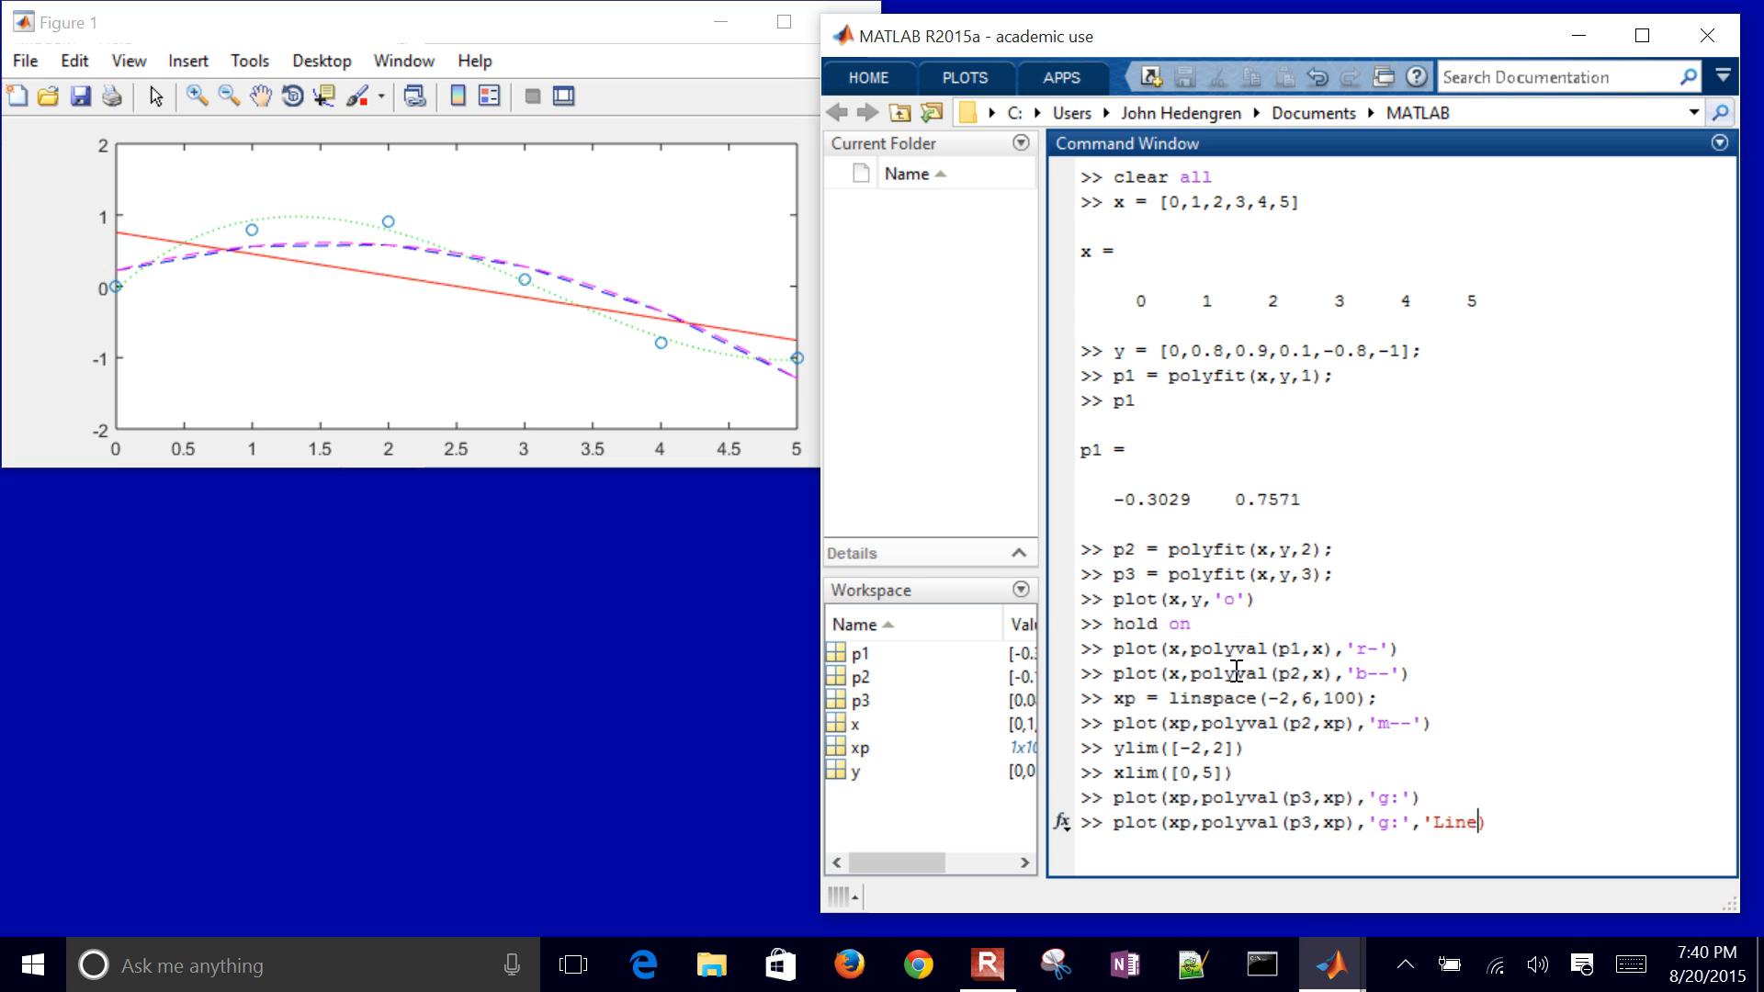
{"action": "type", "text": "Width',3"}
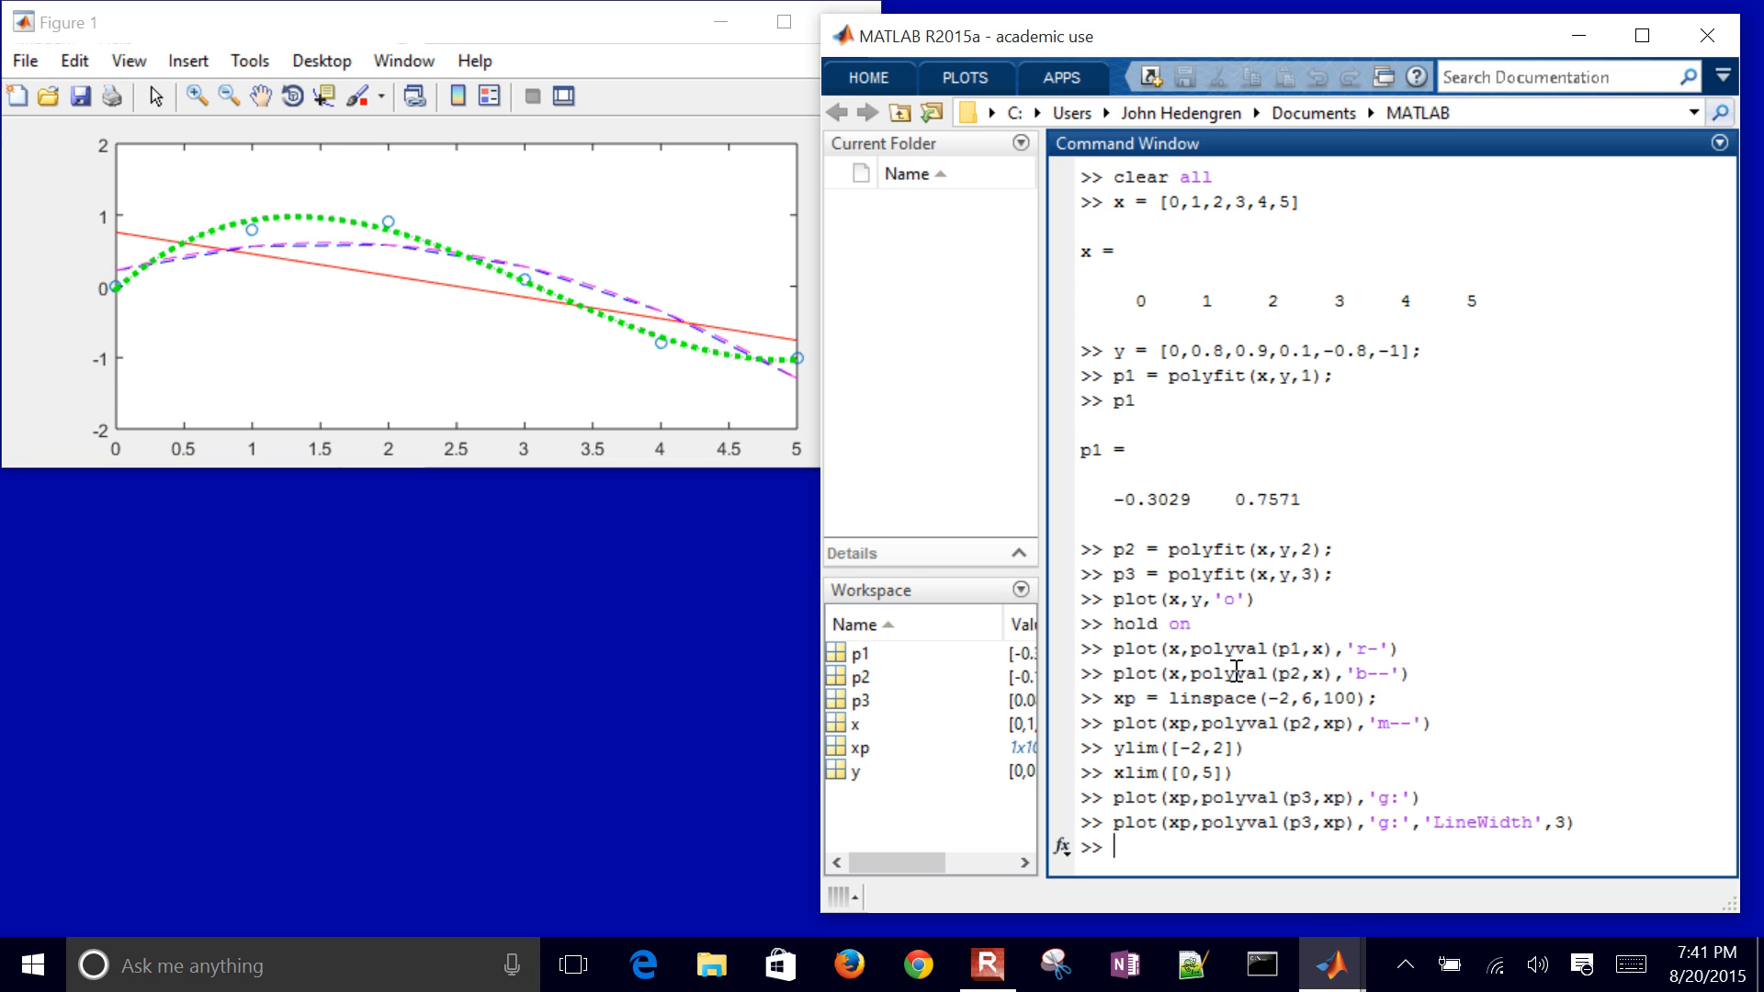
Step: List the data values held in y in the Command Window
{"action": "type", "text": "yfit"}
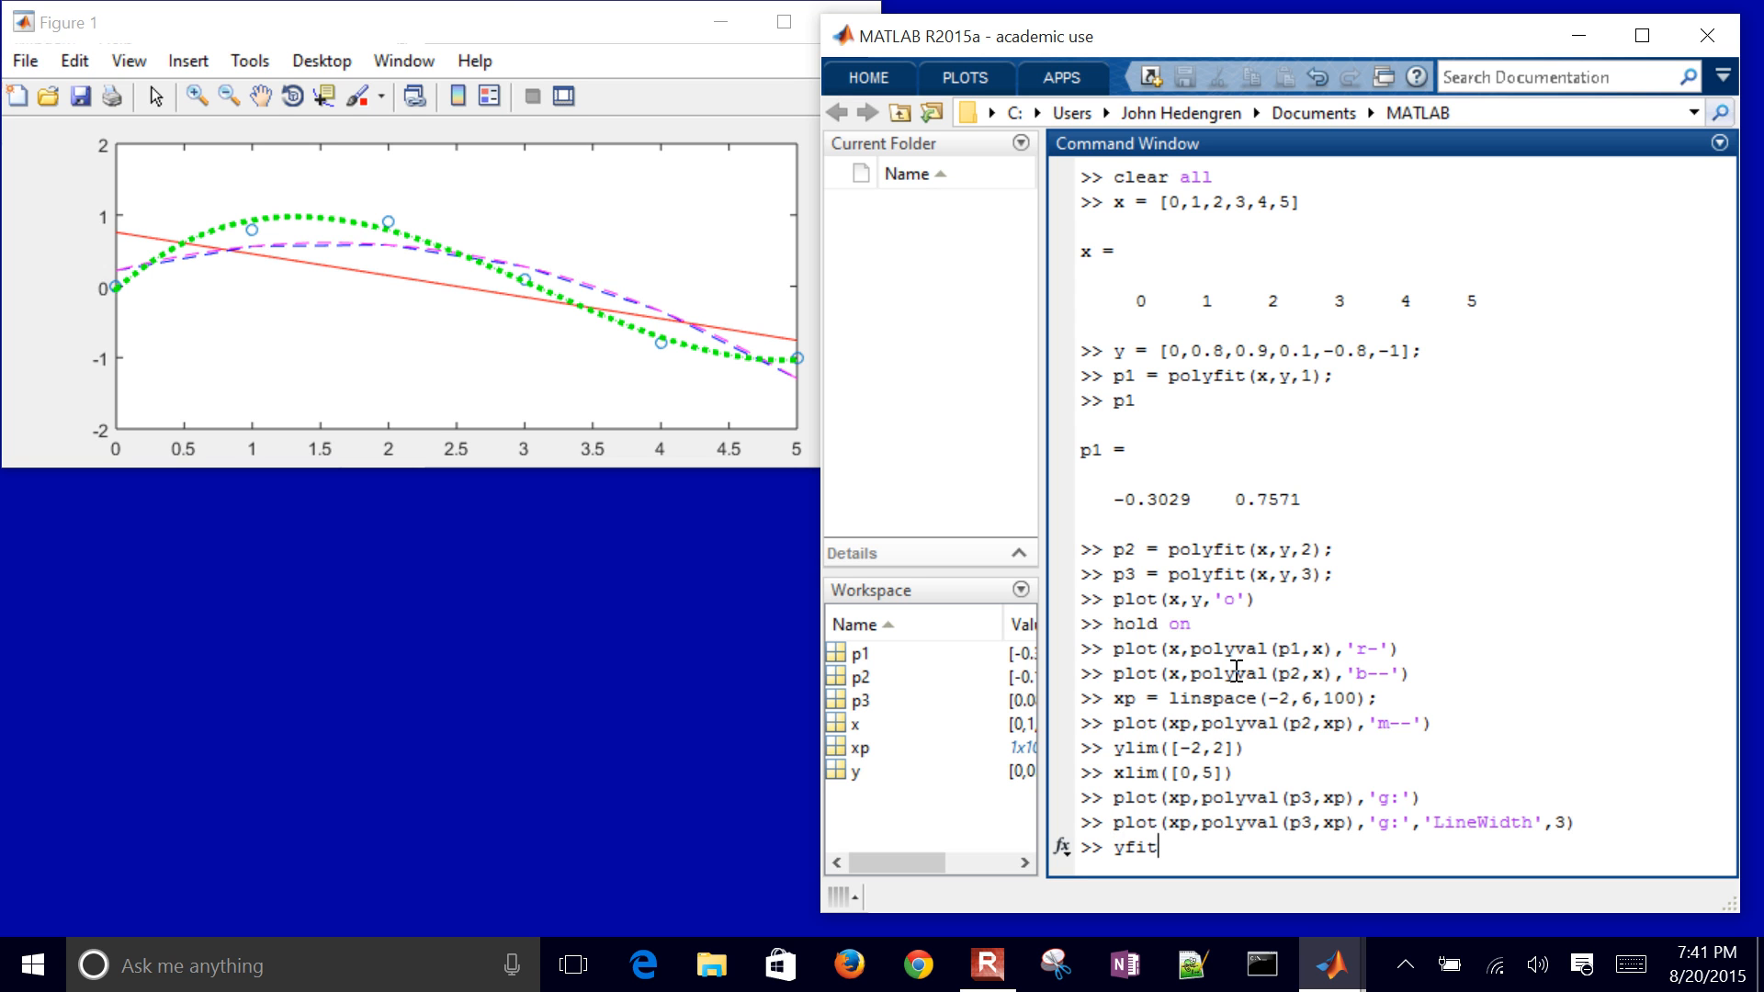
{"action": "key", "text": "BackSpace"}
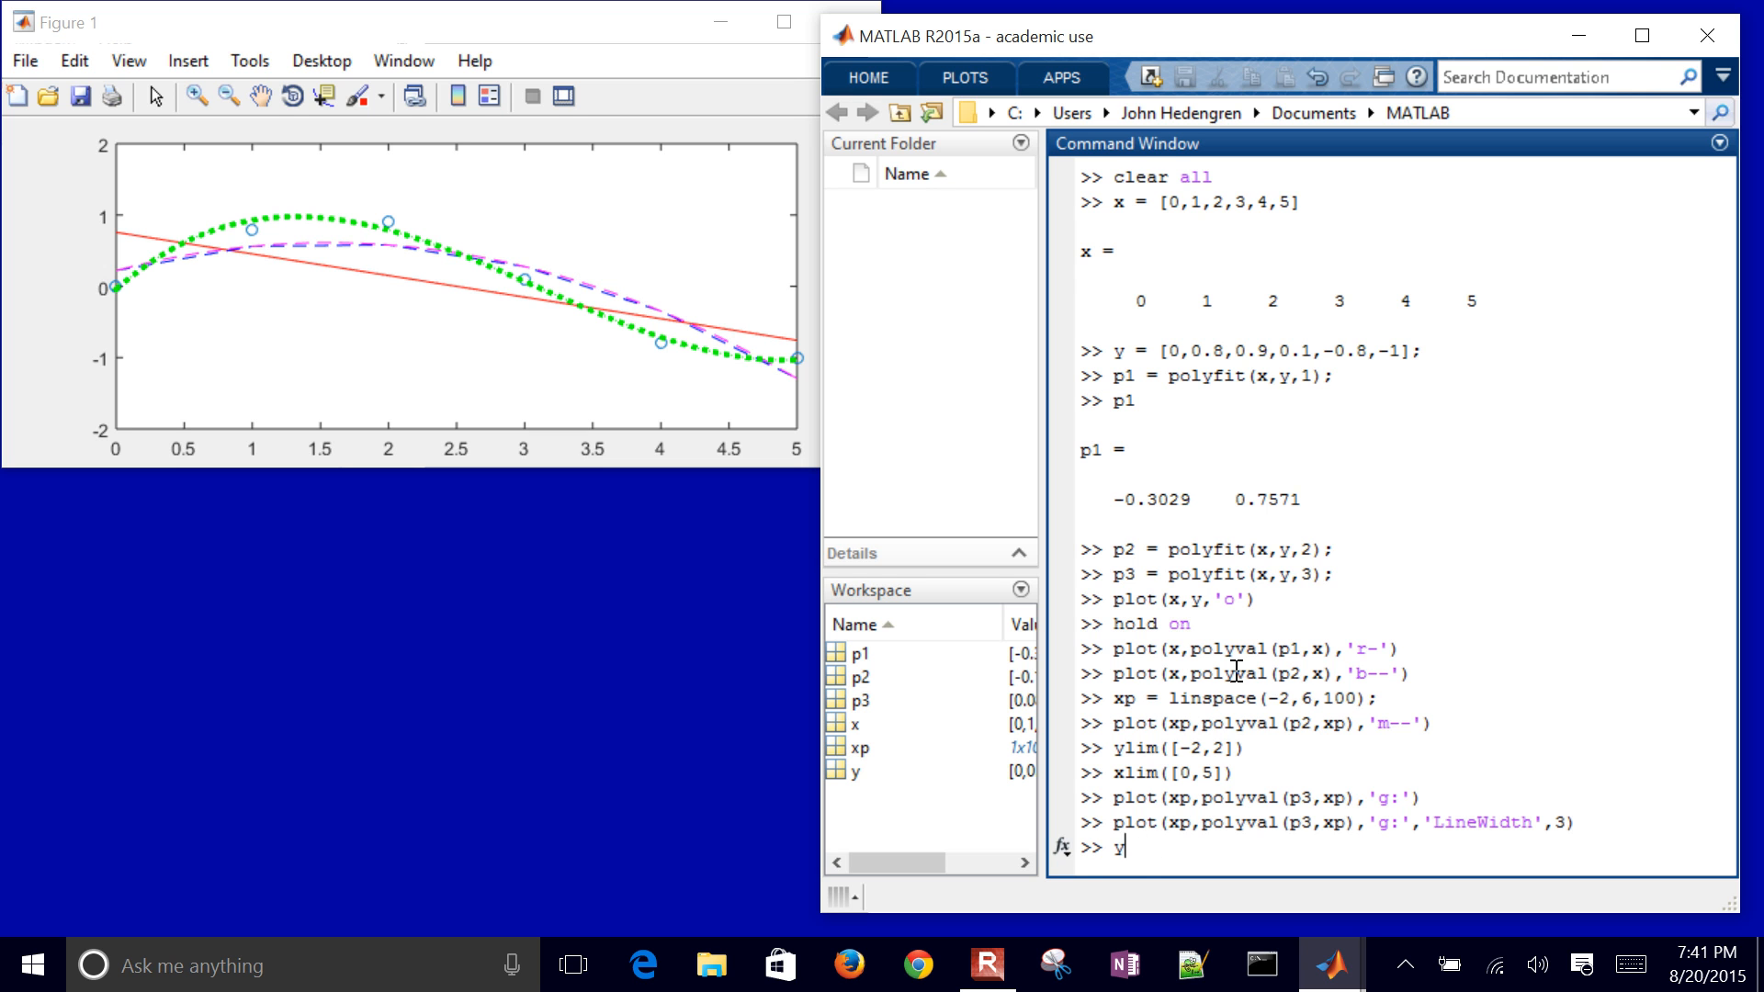
{"action": "key", "text": "Return"}
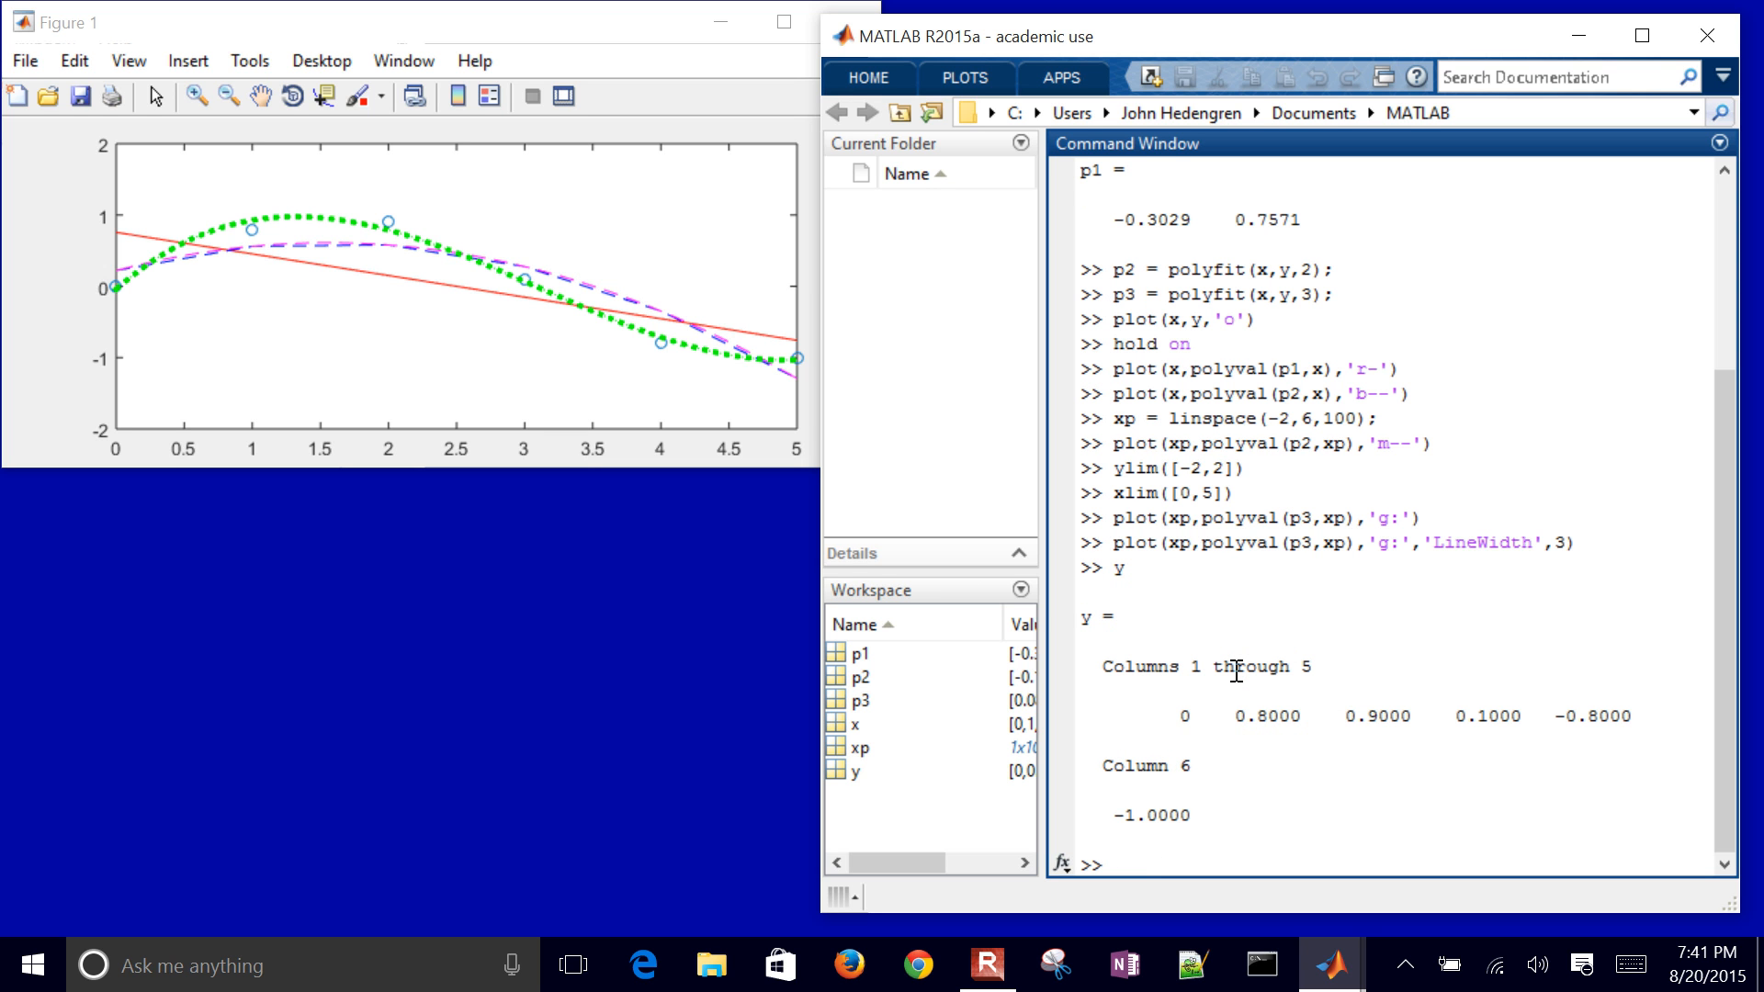
Step: Compute the linear fit yfit = p1(1) * x + p1(2) and display its values
{"action": "type", "text": "yfit ="}
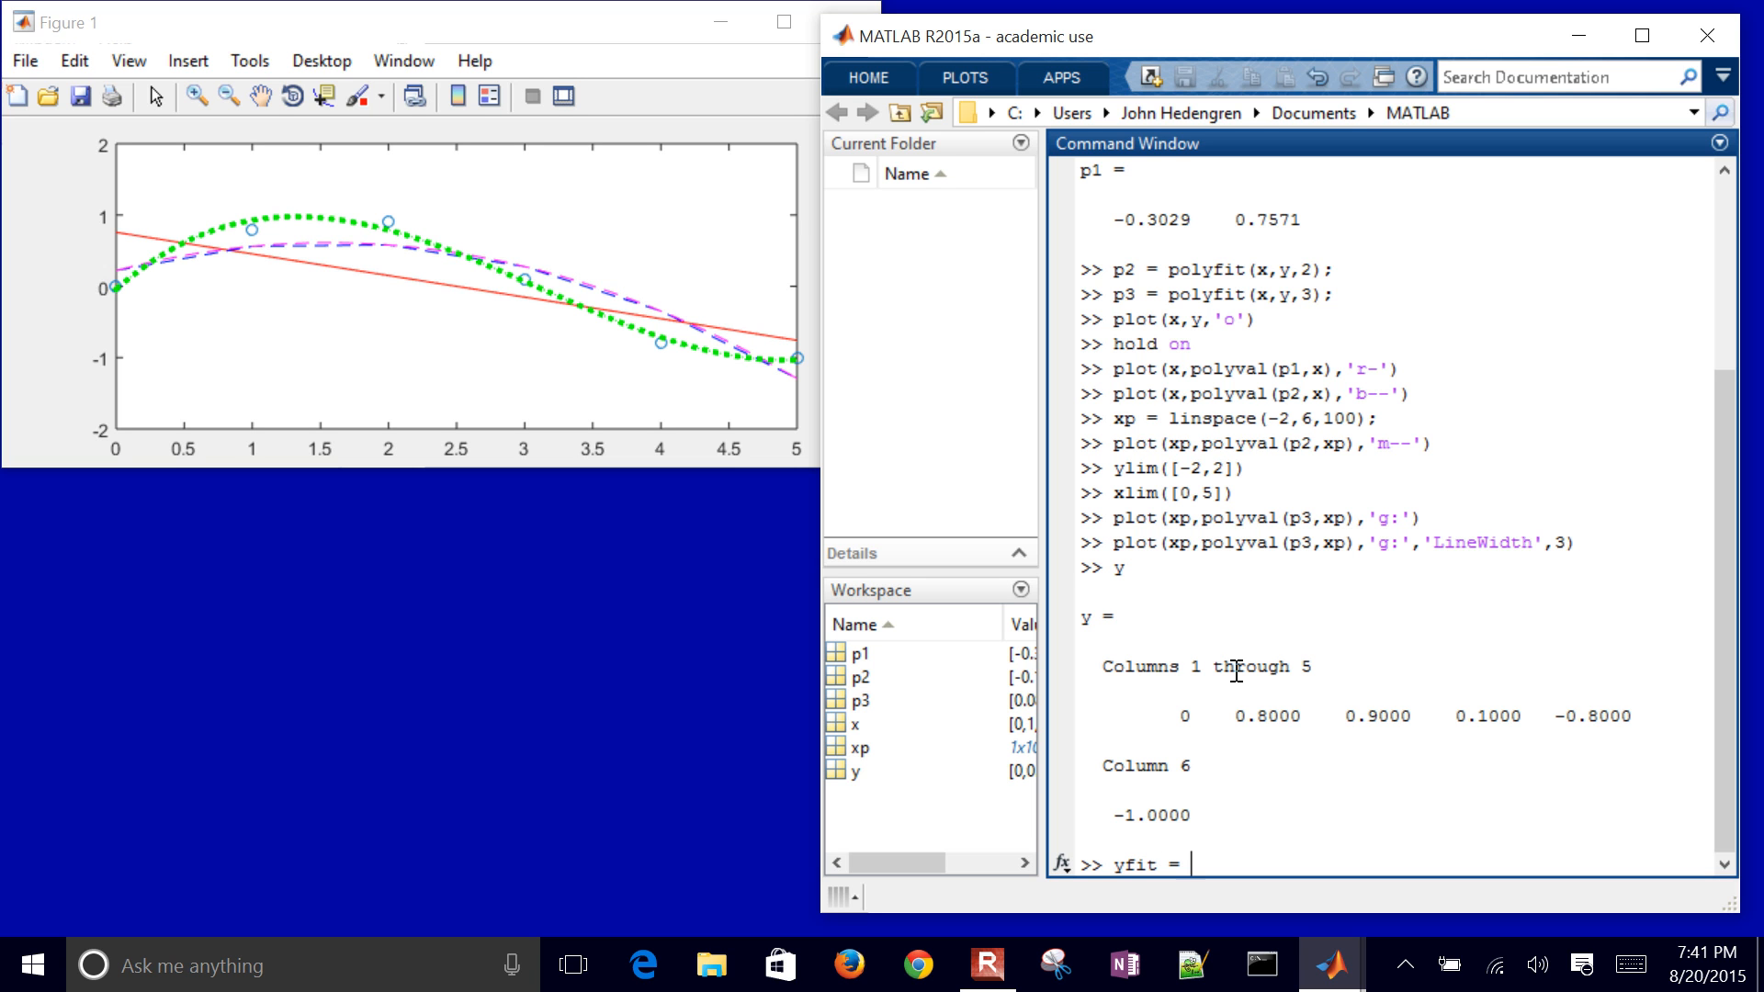
{"action": "type", "text": "p"}
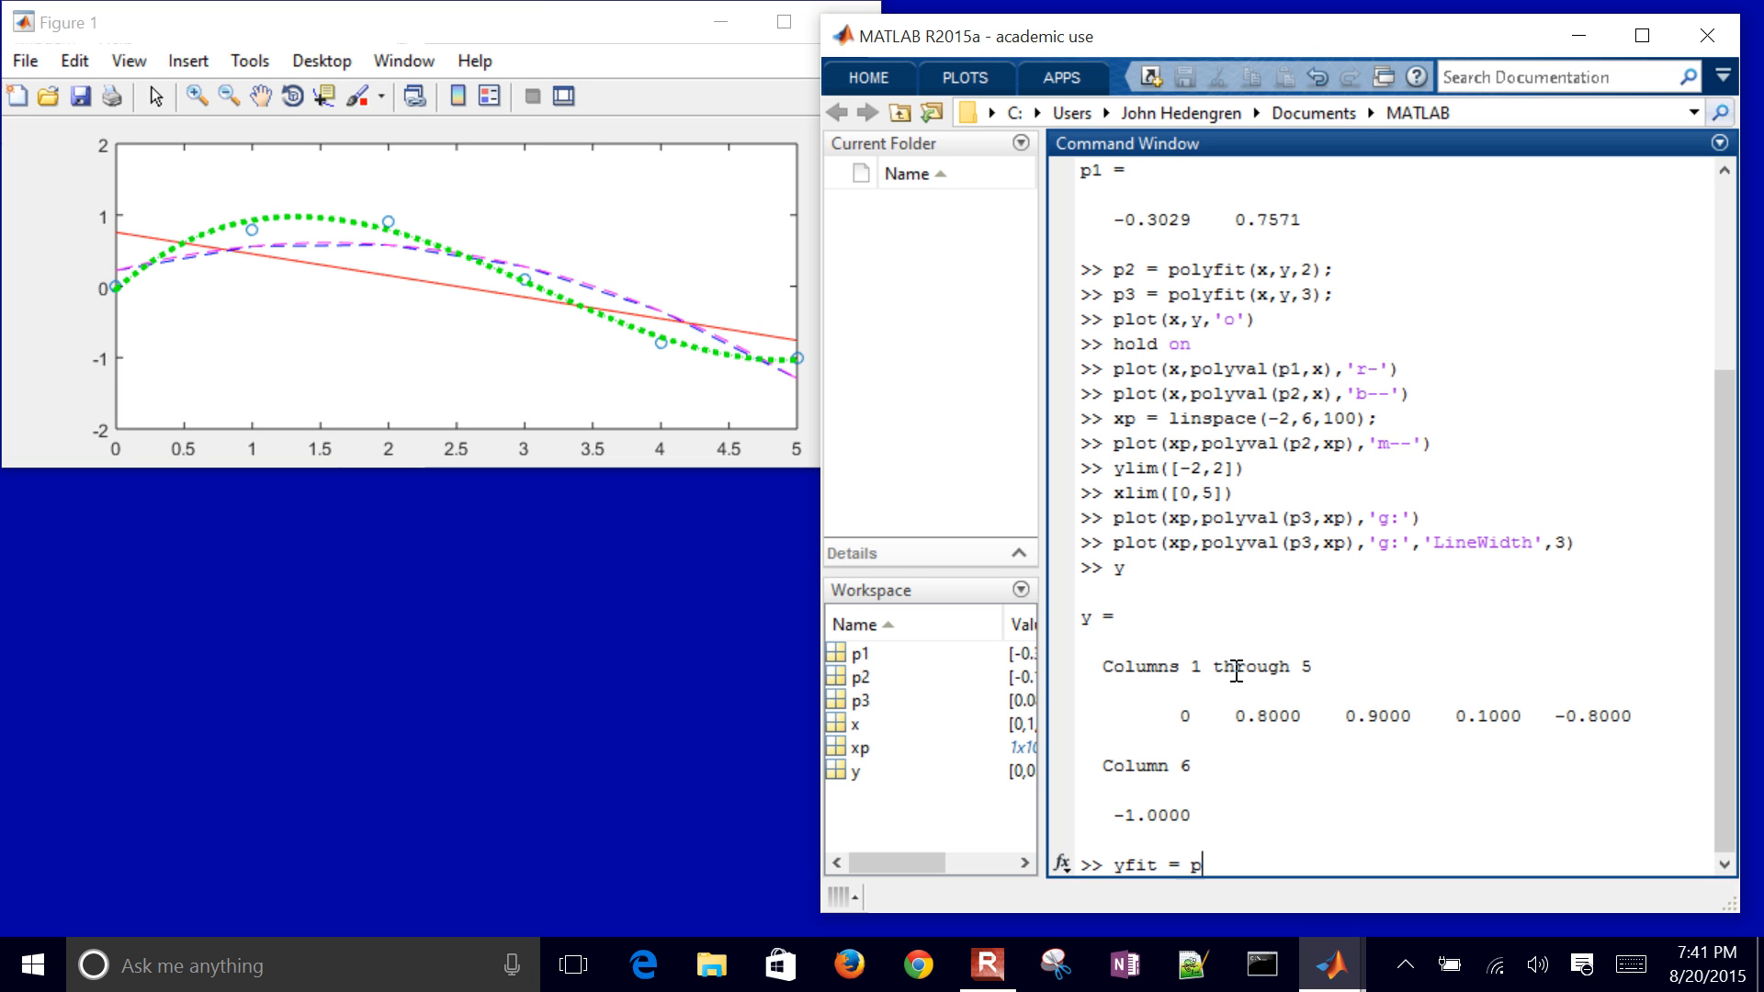
{"action": "type", "text": "1"}
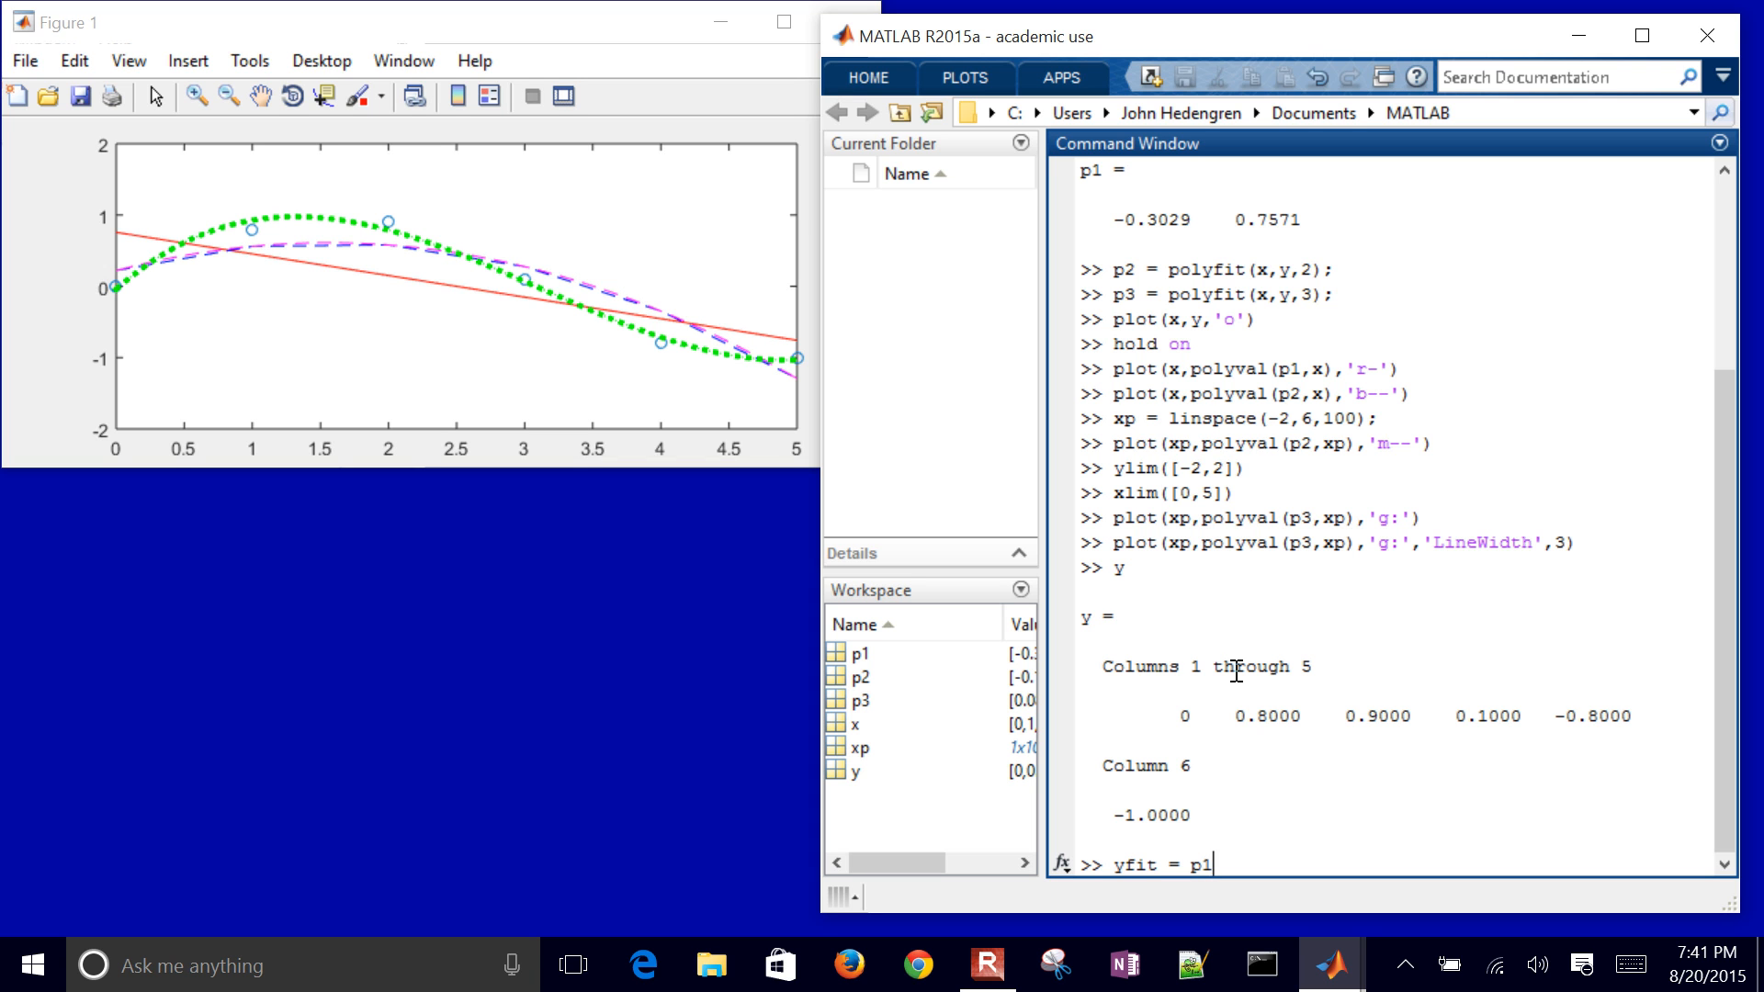
{"action": "type", "text": "(1)"}
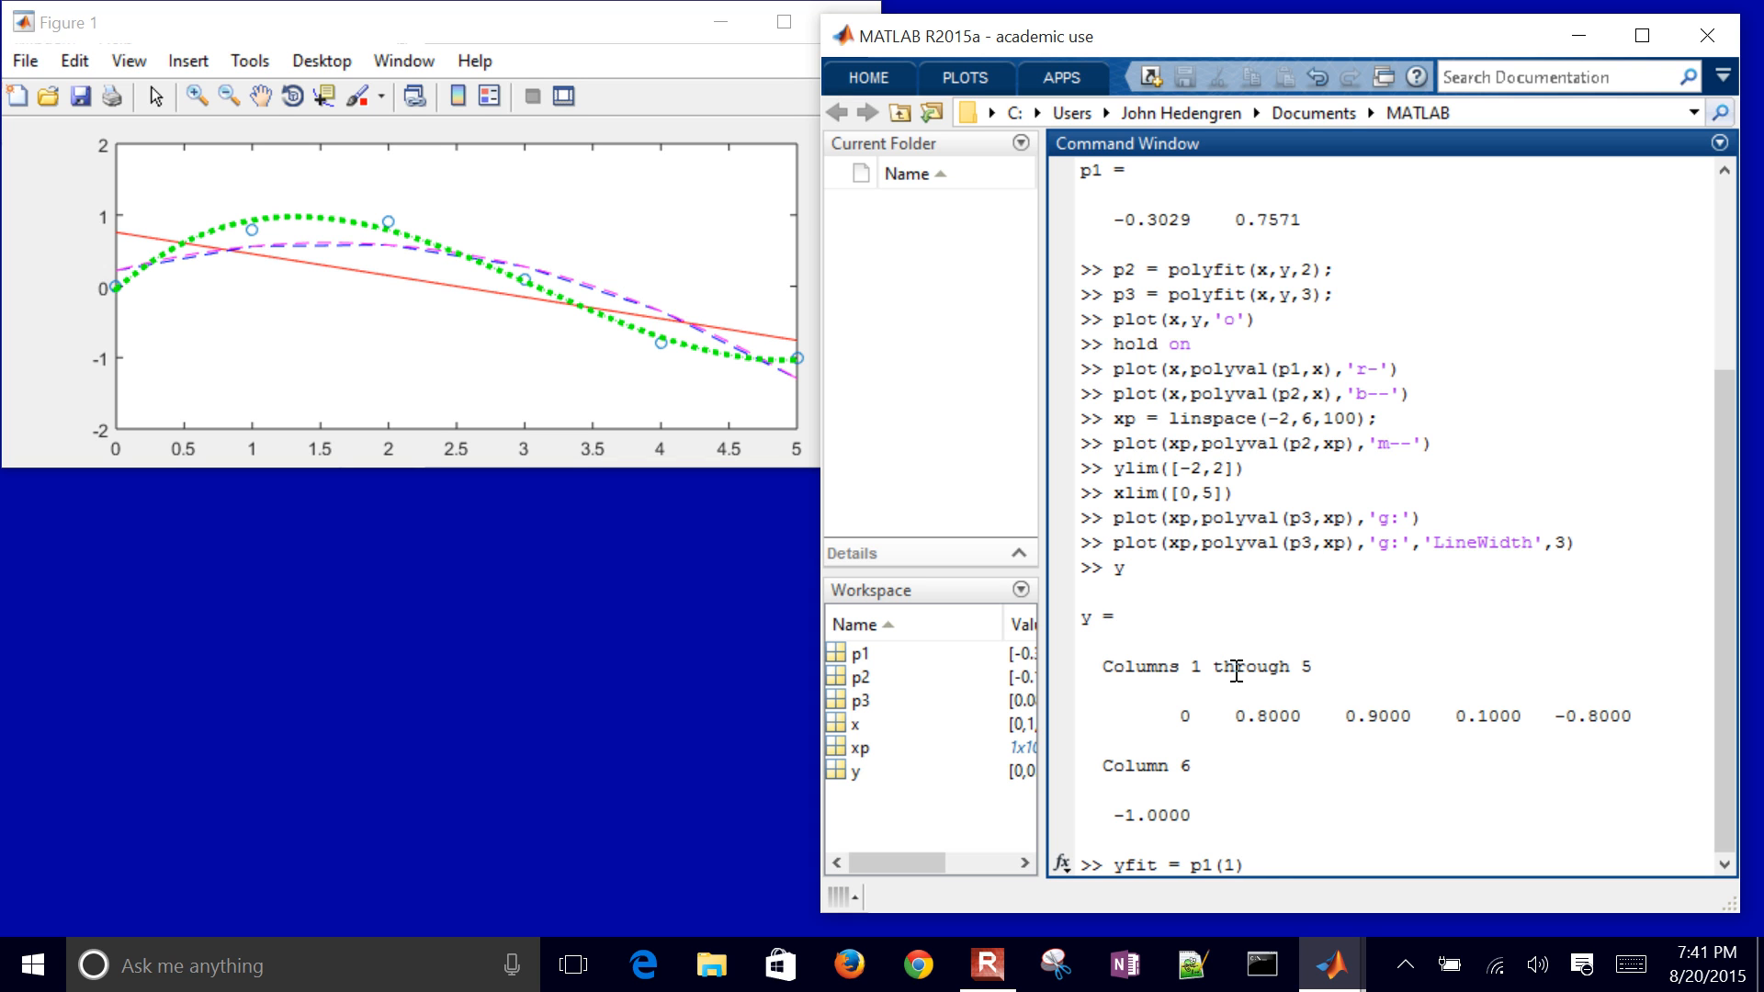
{"action": "type", "text": "* x"}
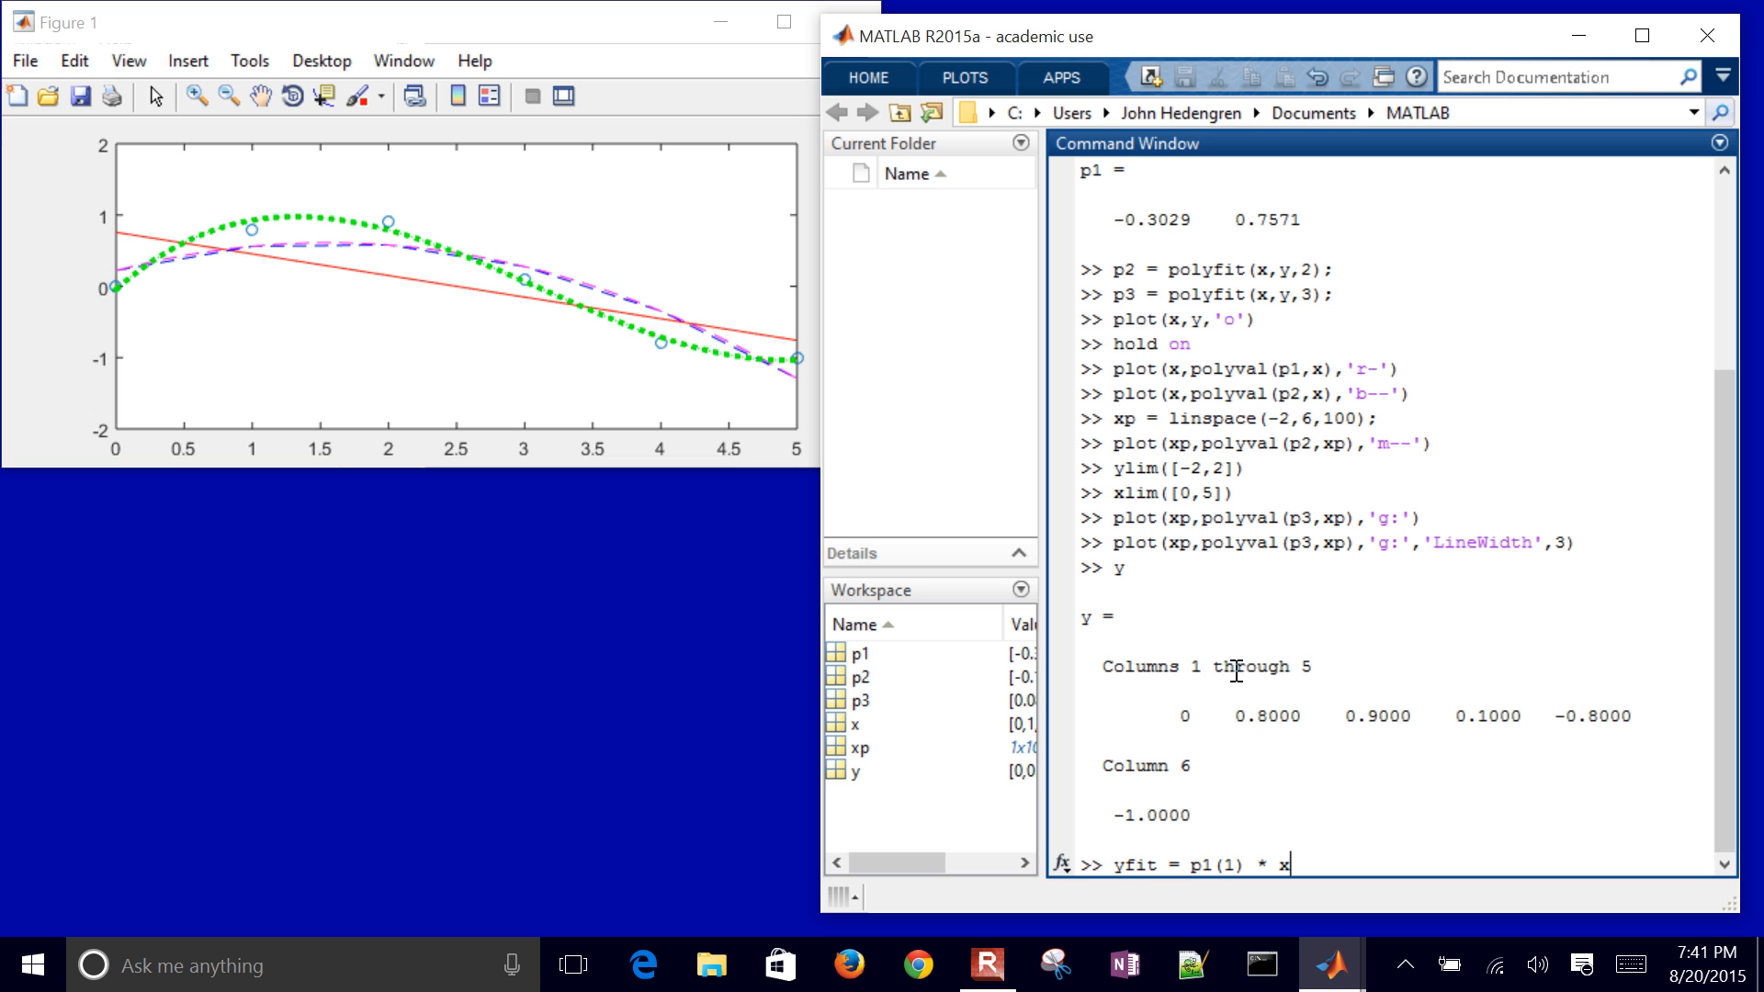
{"action": "type", "text": "+ p1(2);"}
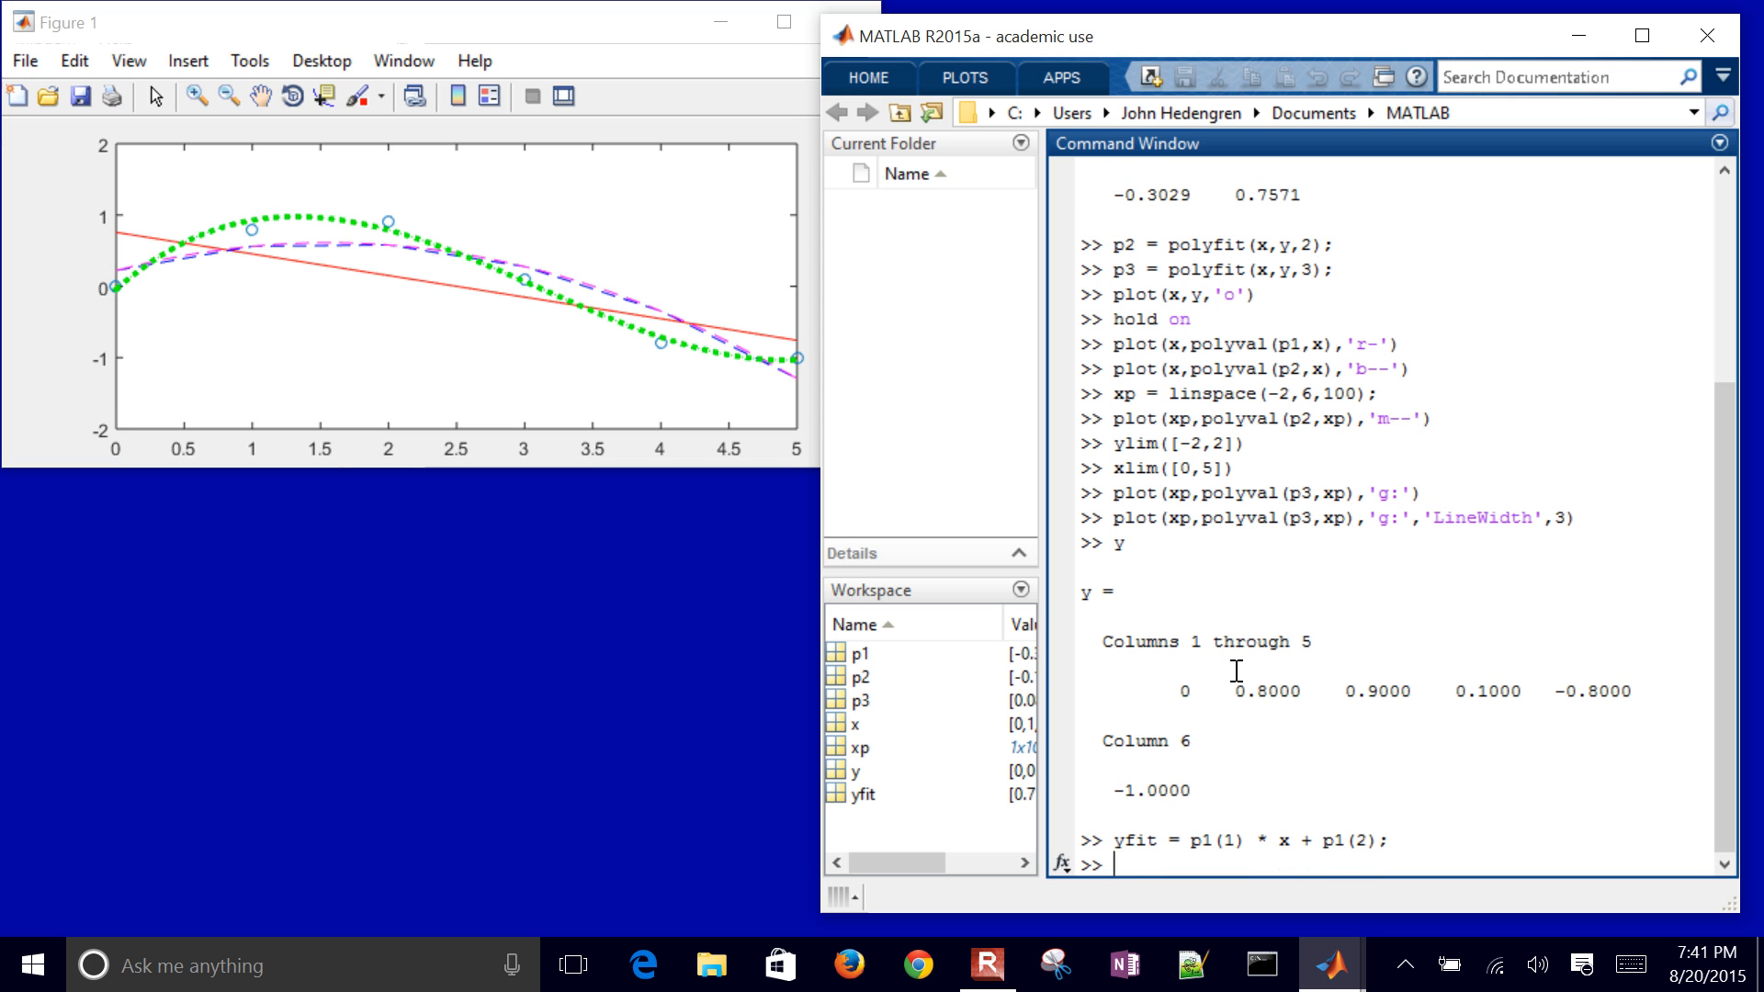
{"action": "key", "text": "Return"}
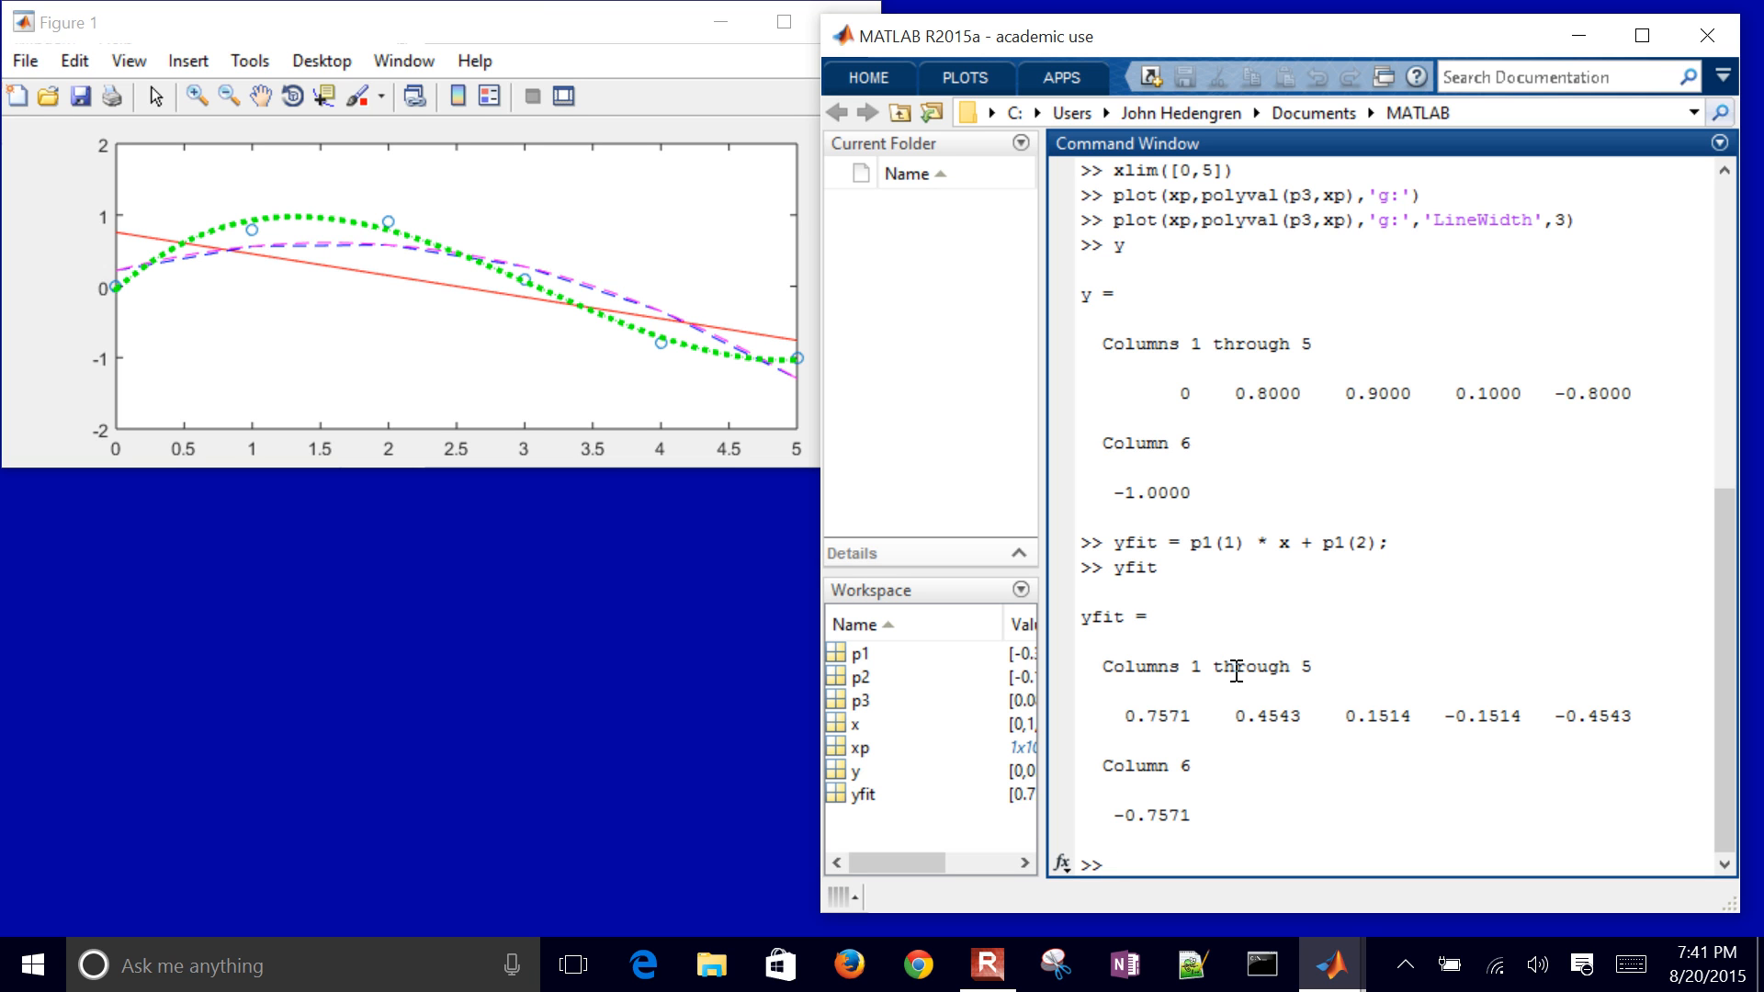
Step: Compute the residuals yresid = y - yfit
{"action": "type", "text": "yre"}
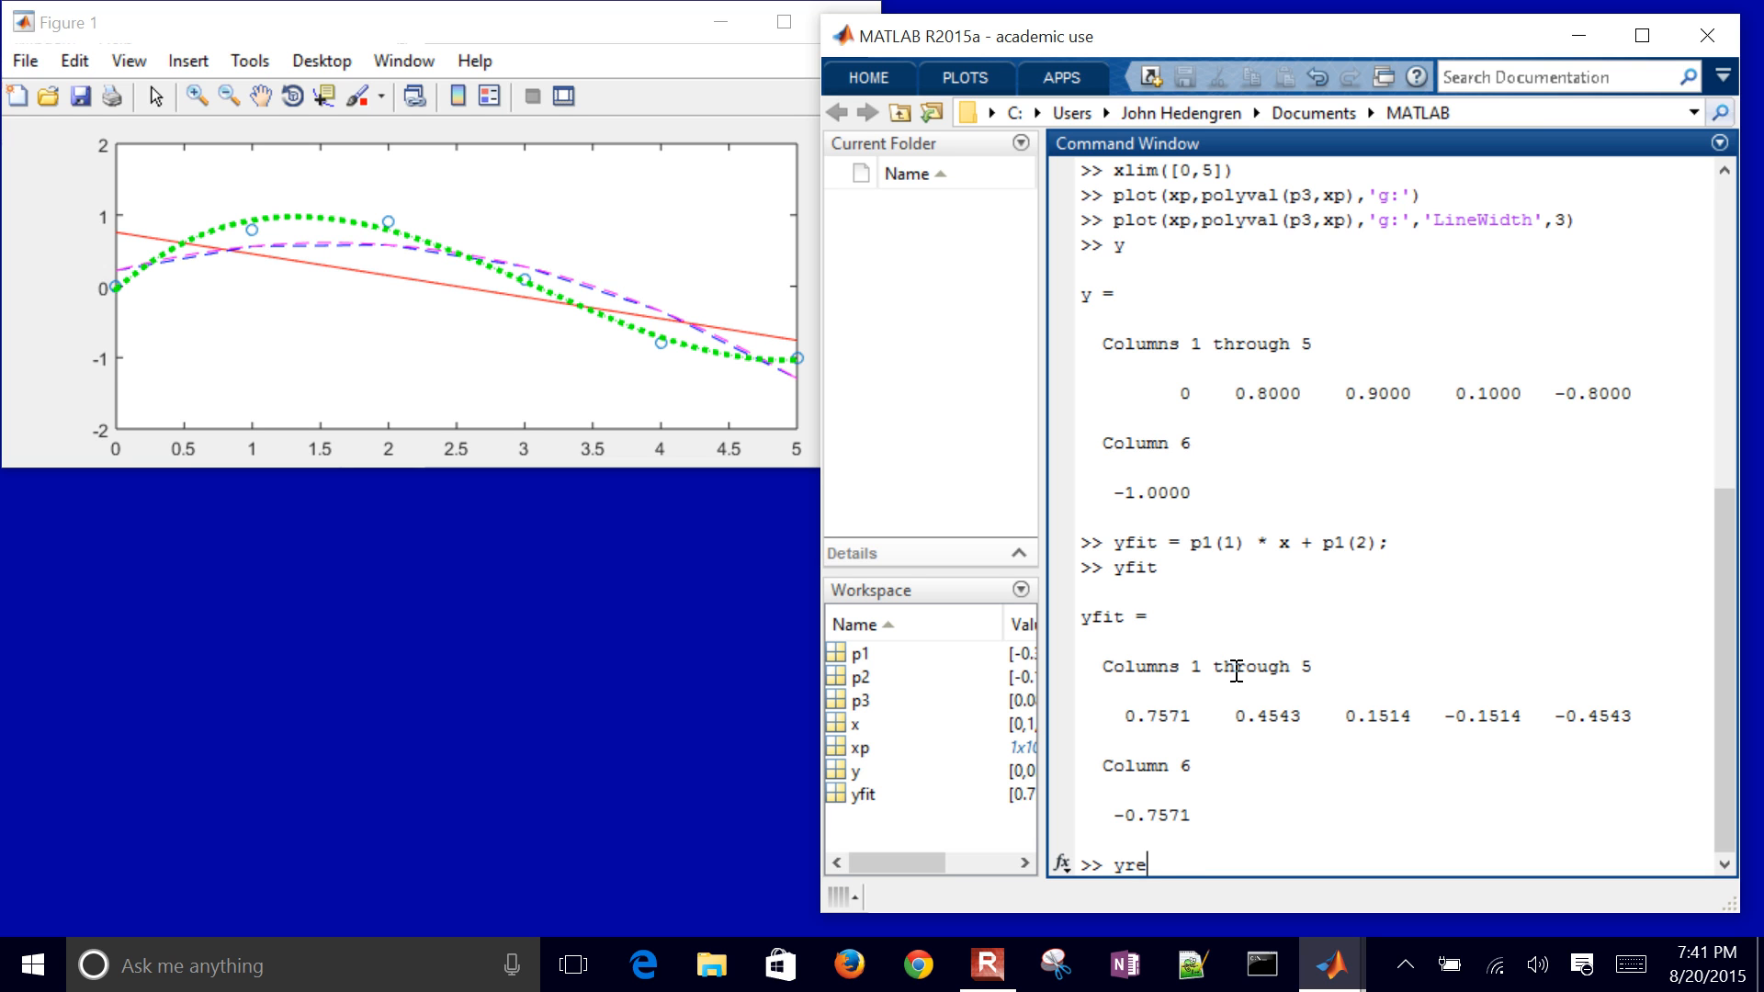
{"action": "type", "text": "sid ="}
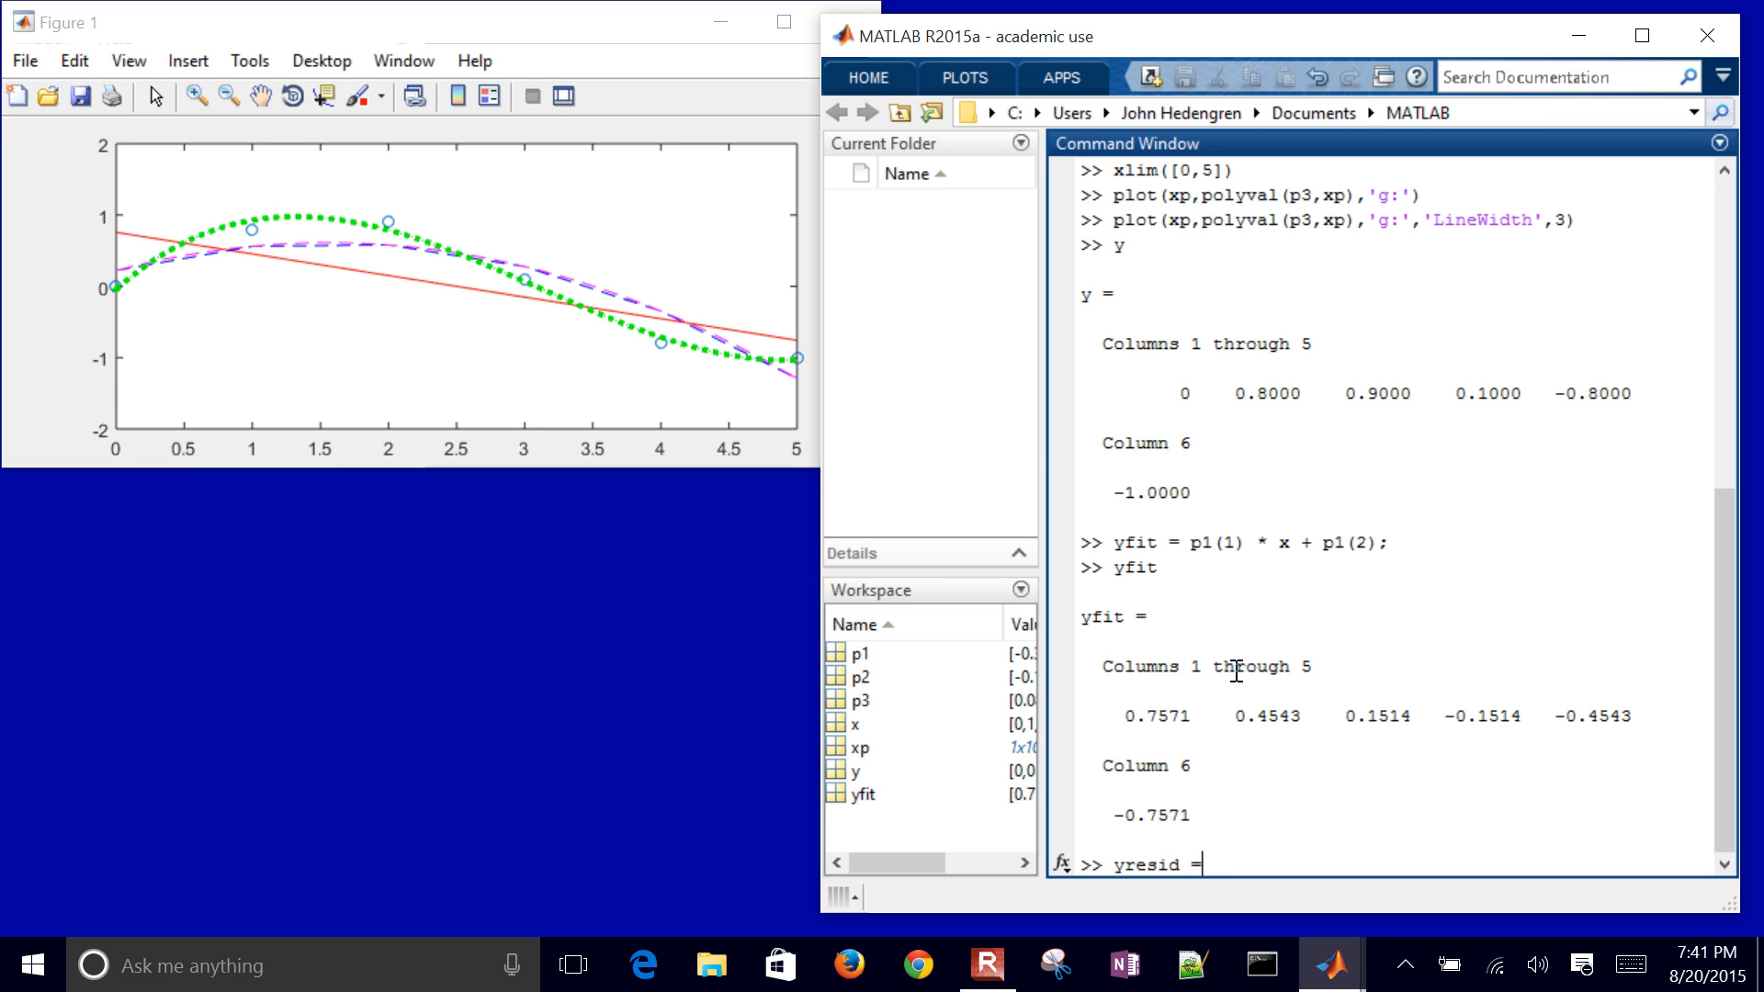
{"action": "type", "text": "y"}
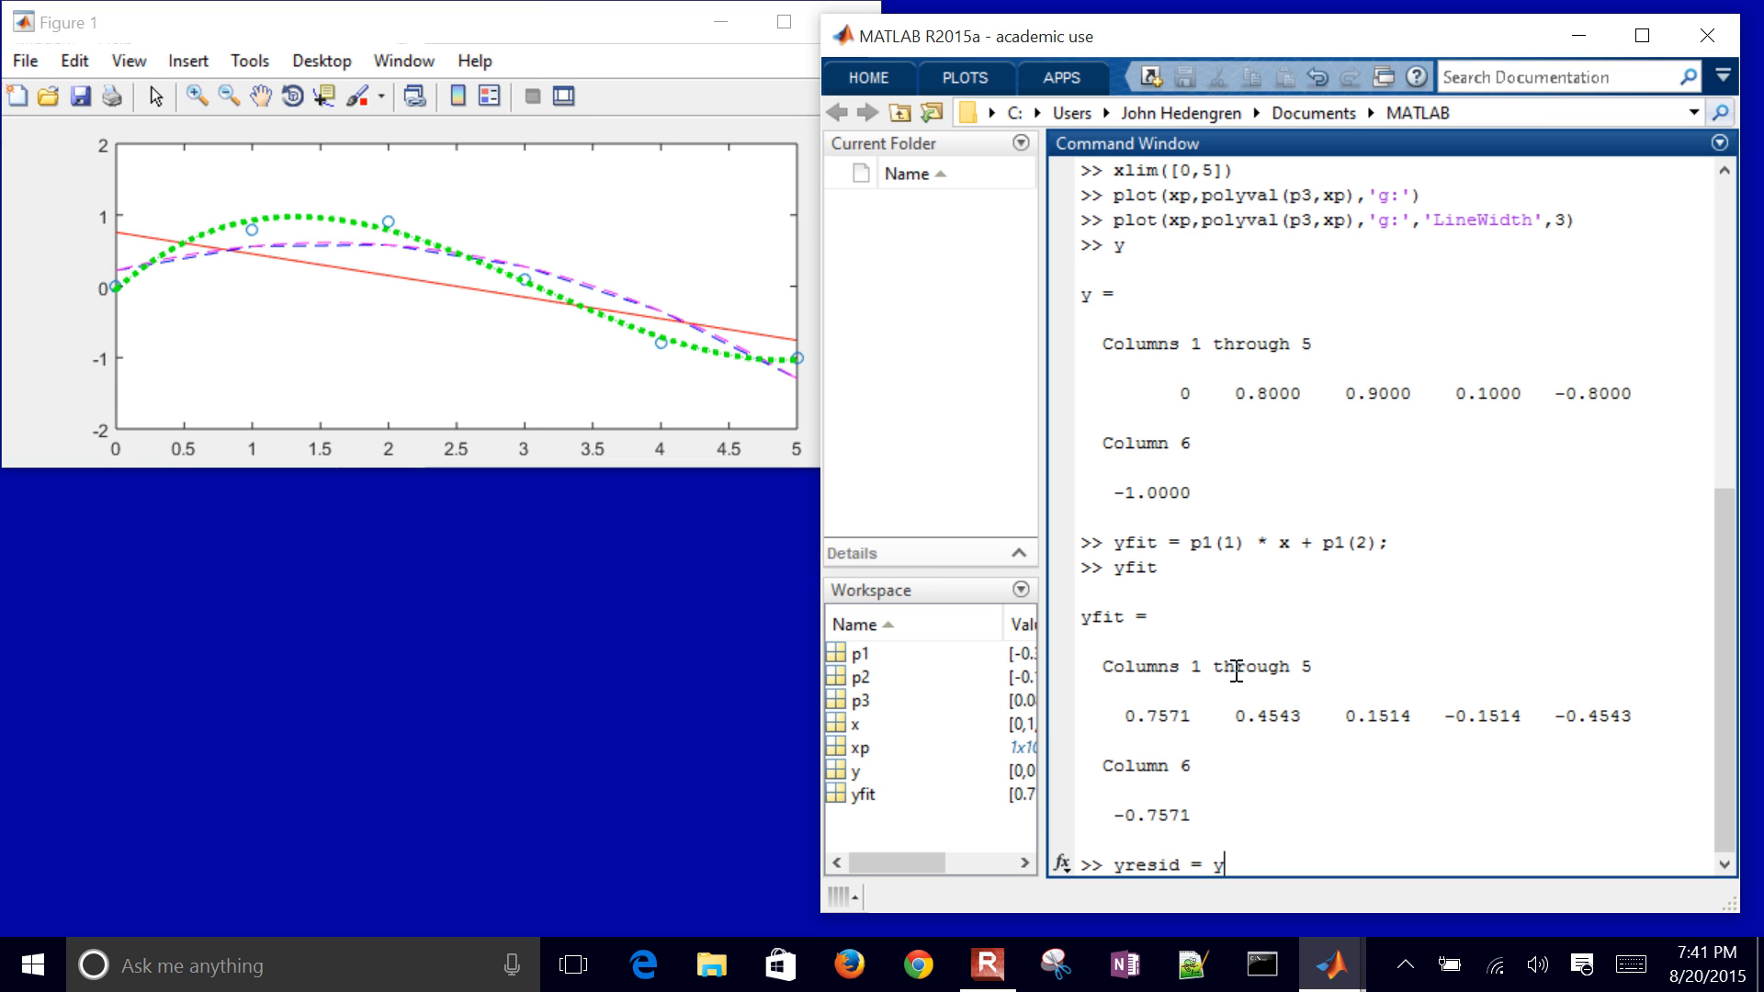
{"action": "type", "text": "- f"}
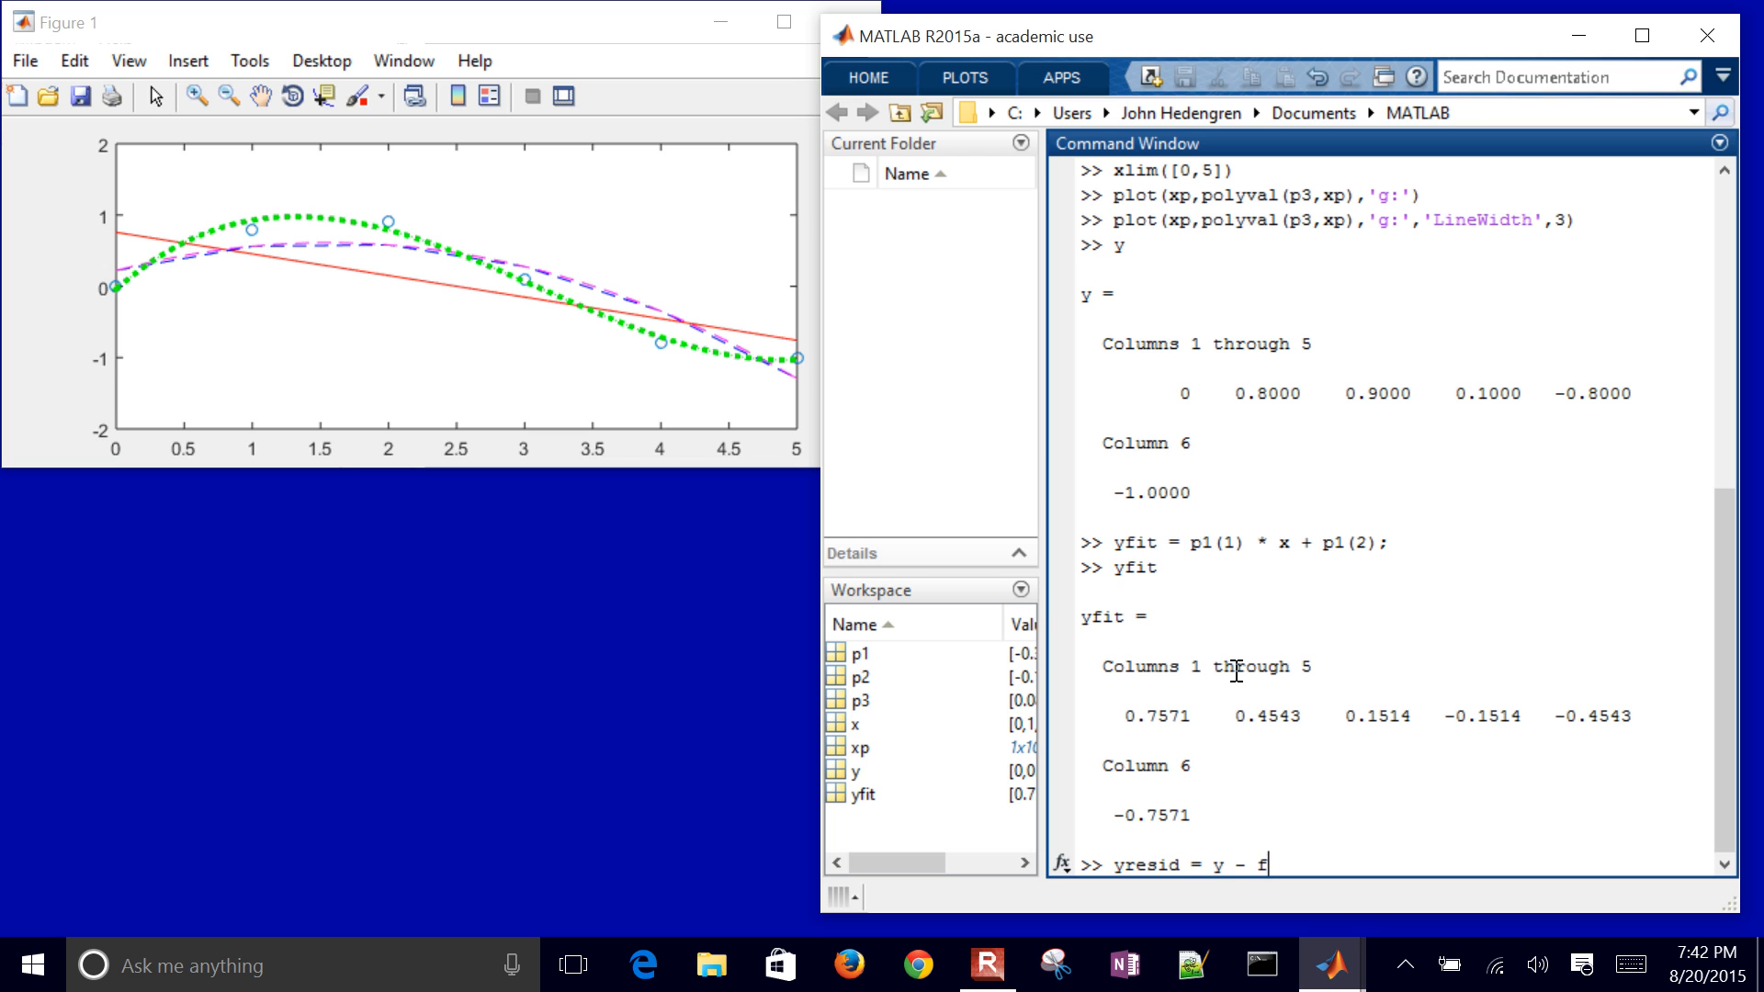
{"action": "type", "text": "yit"}
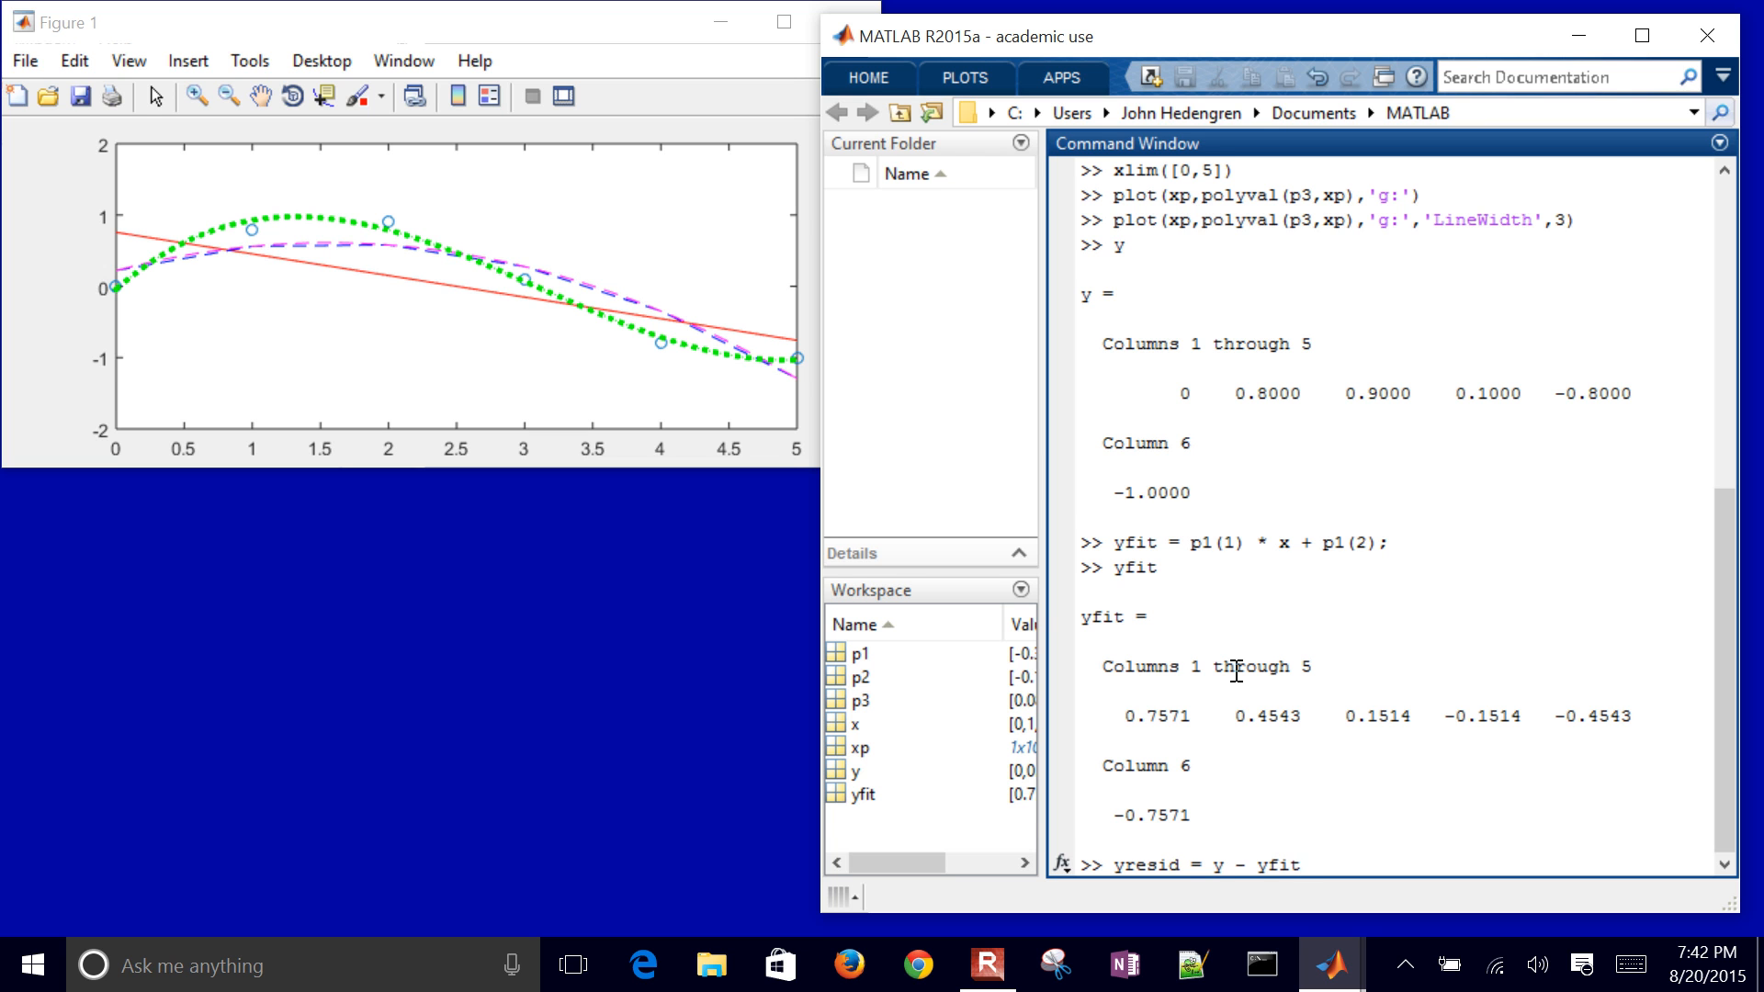
{"action": "key", "text": "Return"}
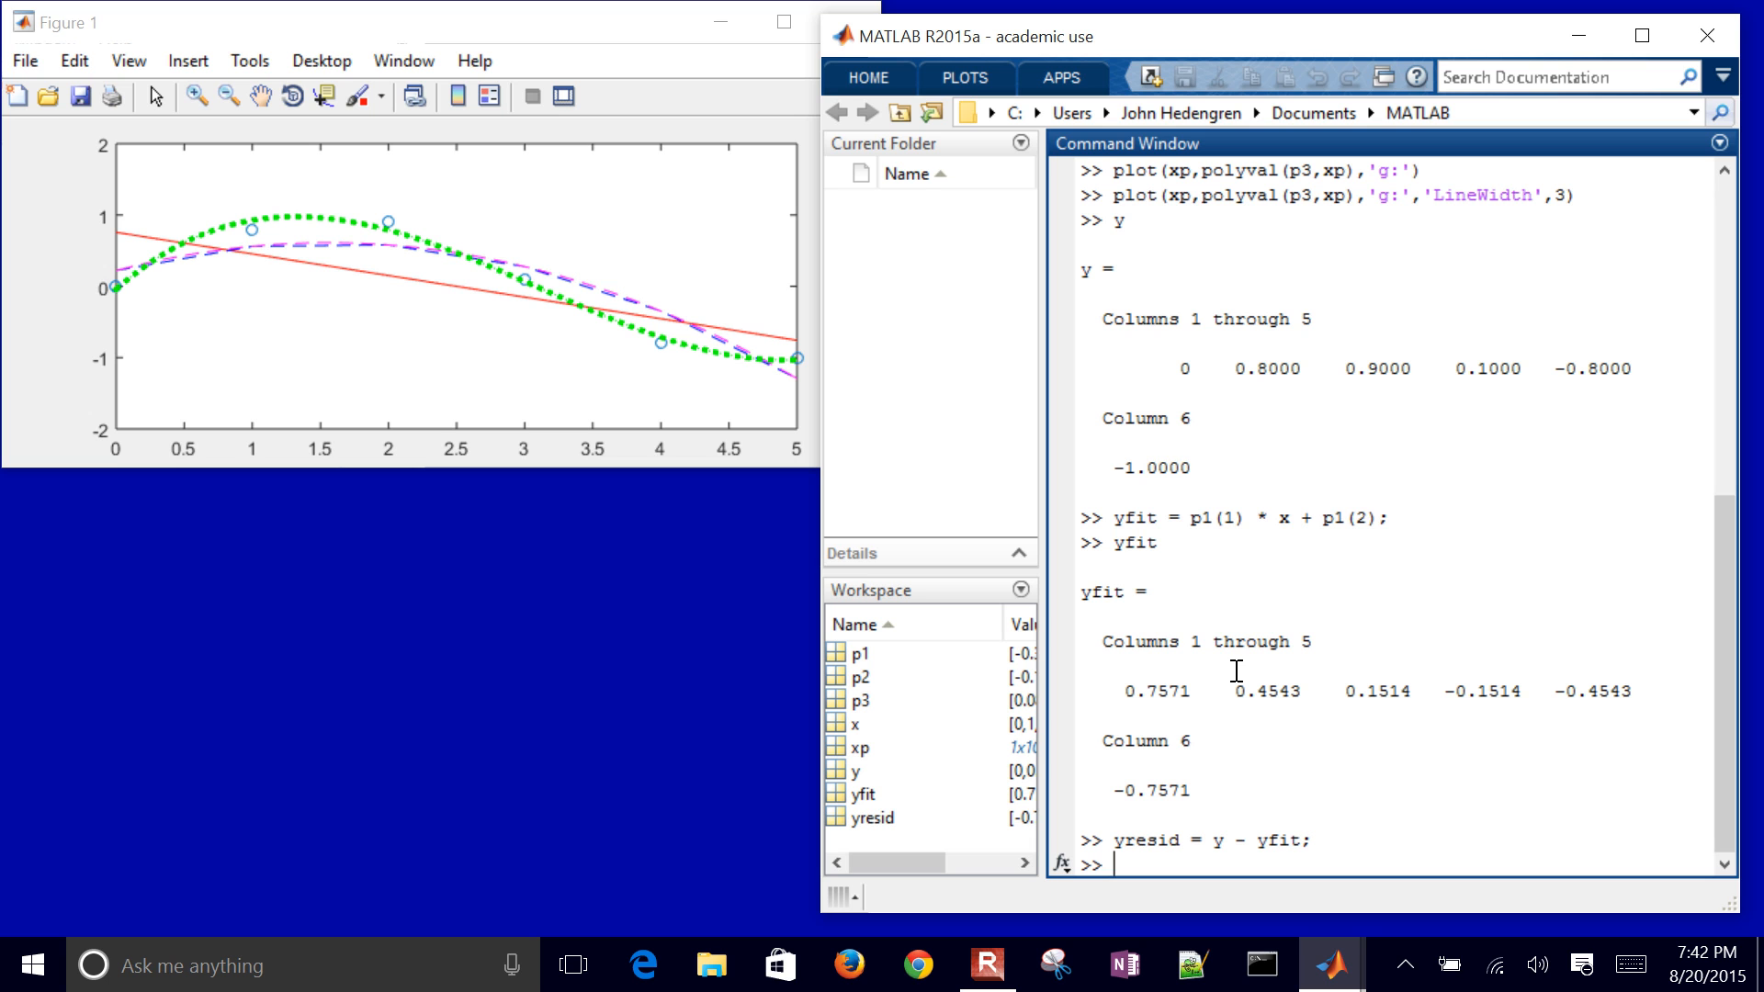
Step: Compute SSresid = sum(yresid.^2) and display it as 1.4949
{"action": "type", "text": "SS"}
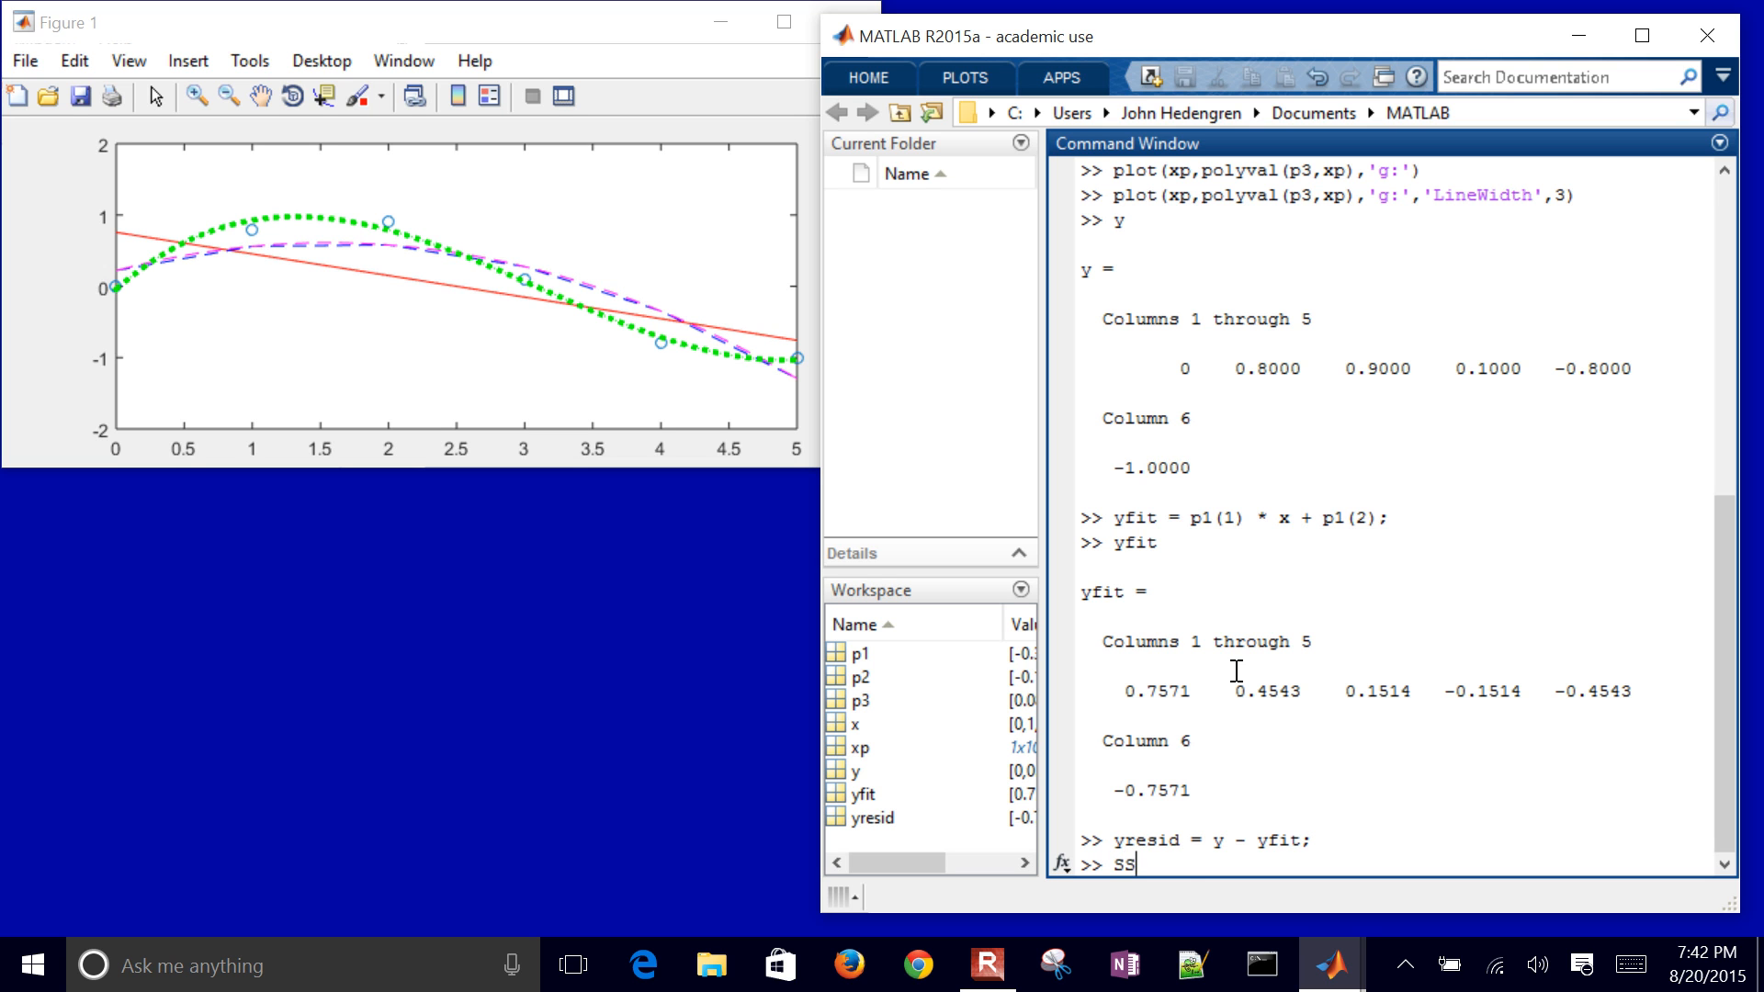
{"action": "type", "text": "resid"}
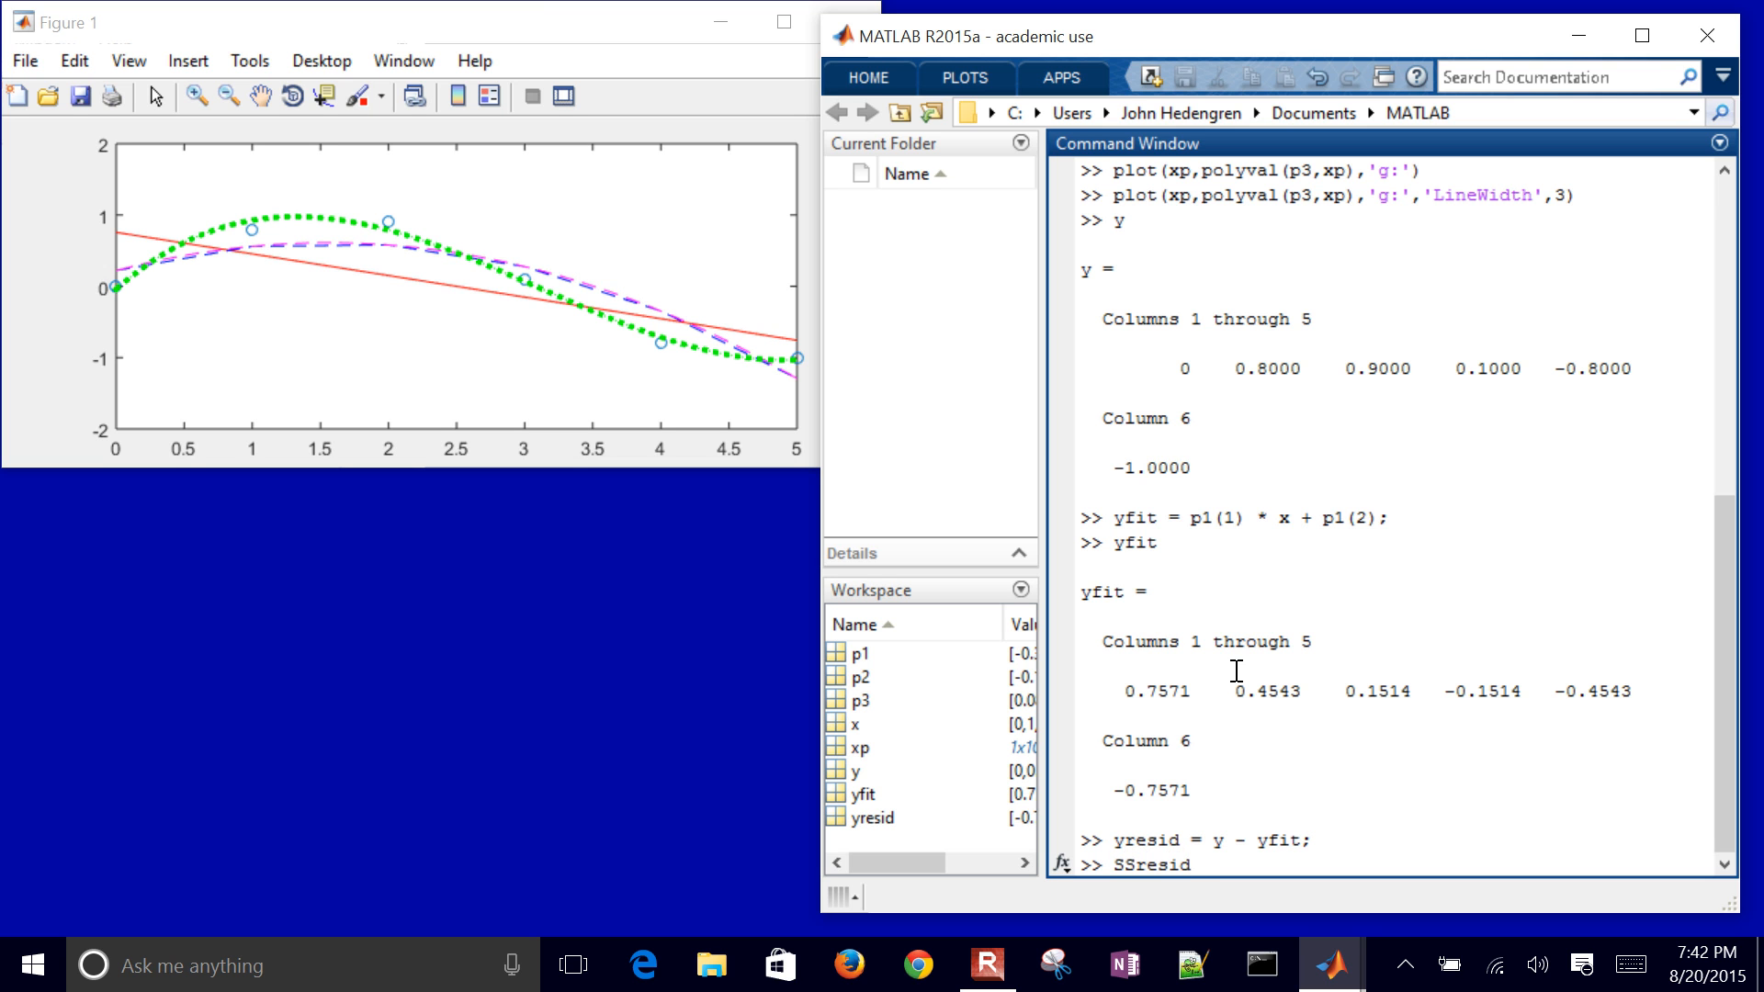
{"action": "type", "text": "= s"}
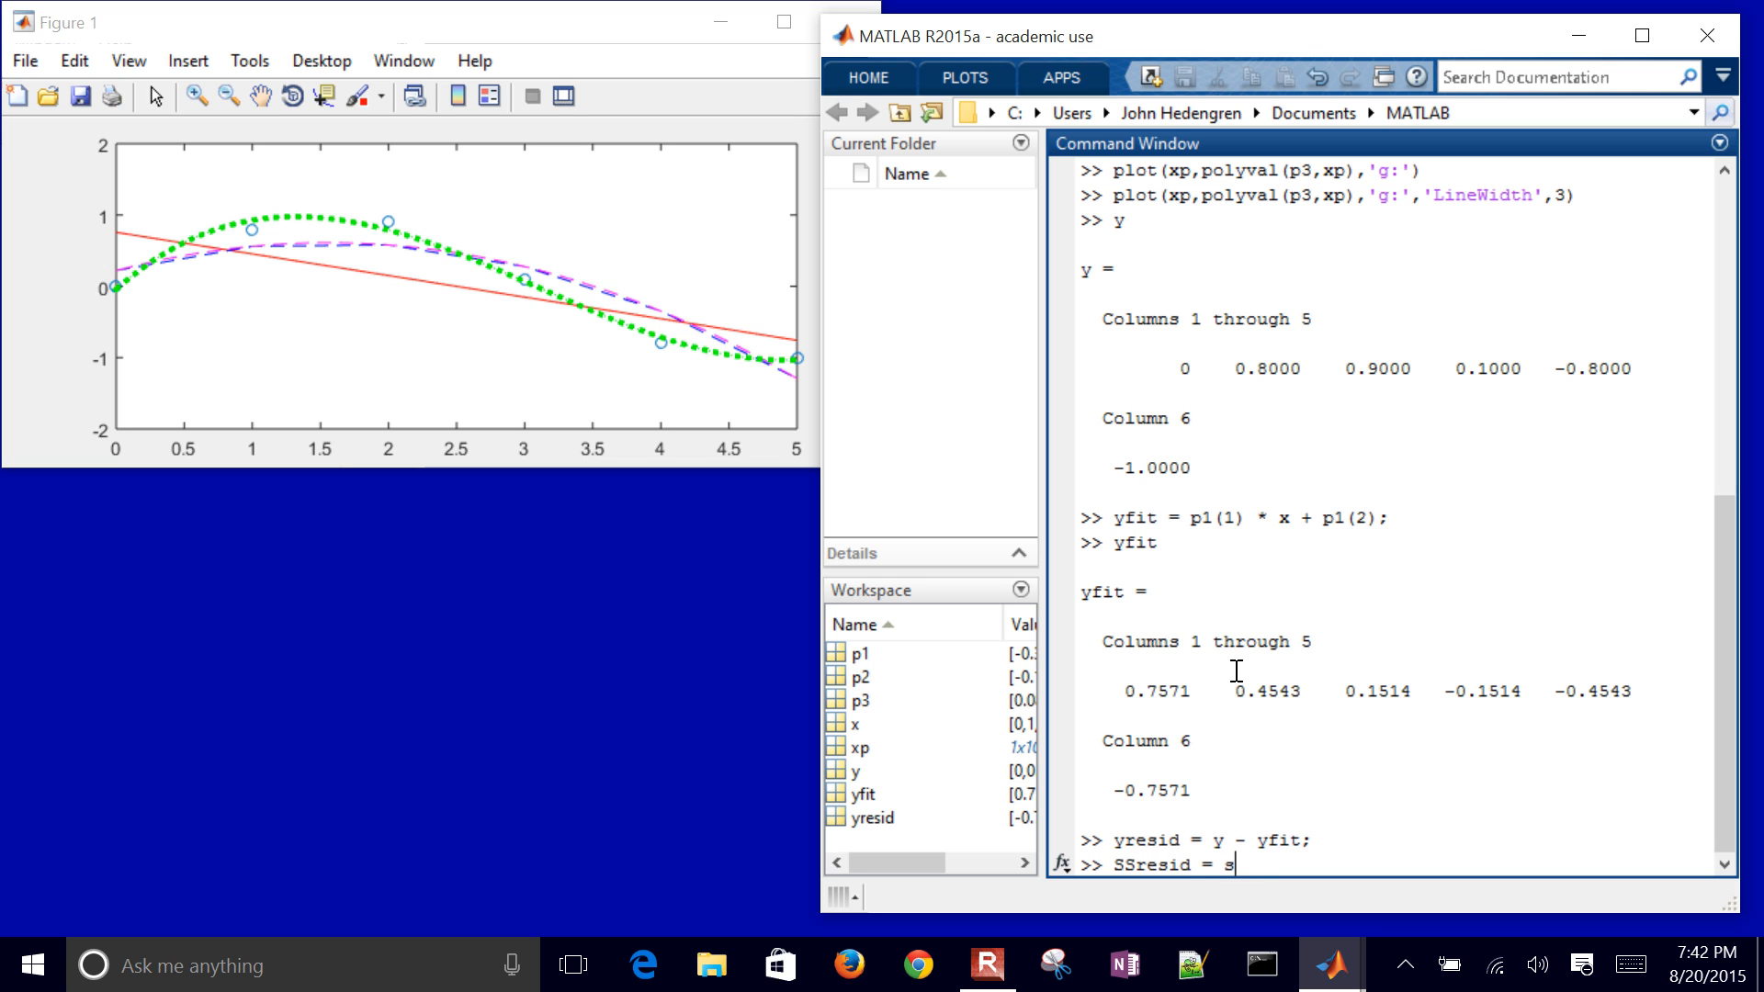
{"action": "type", "text": "um("}
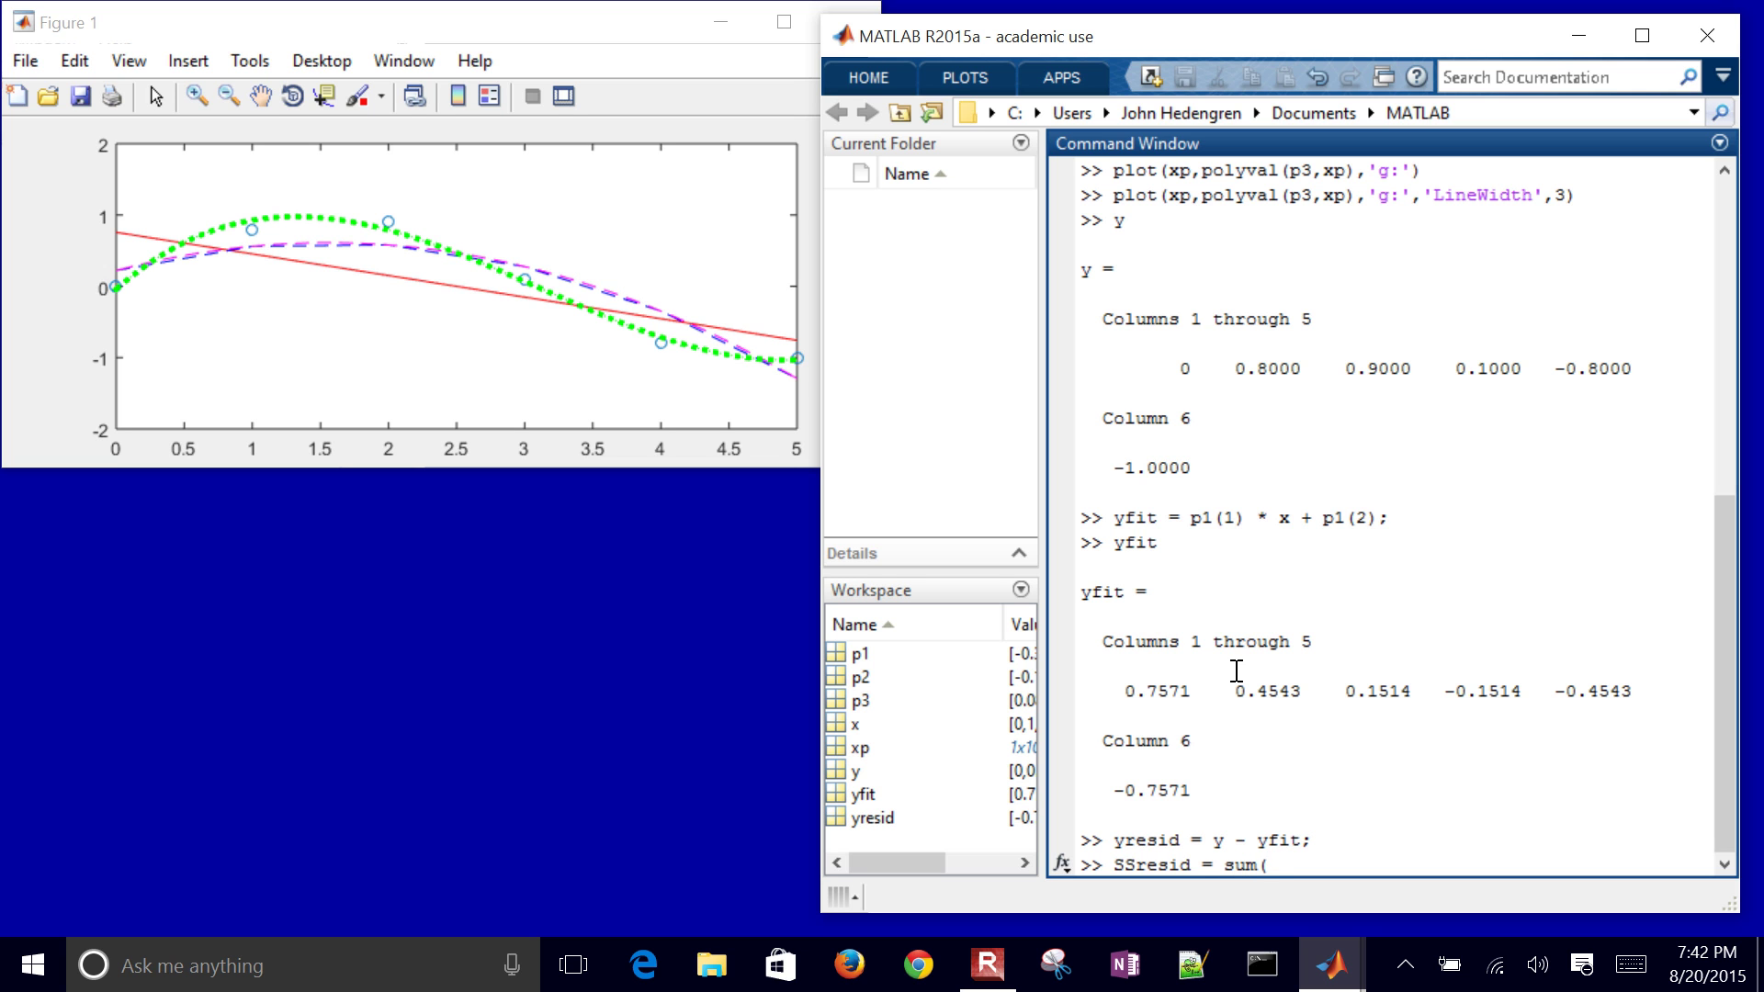
{"action": "type", "text": "yresid."}
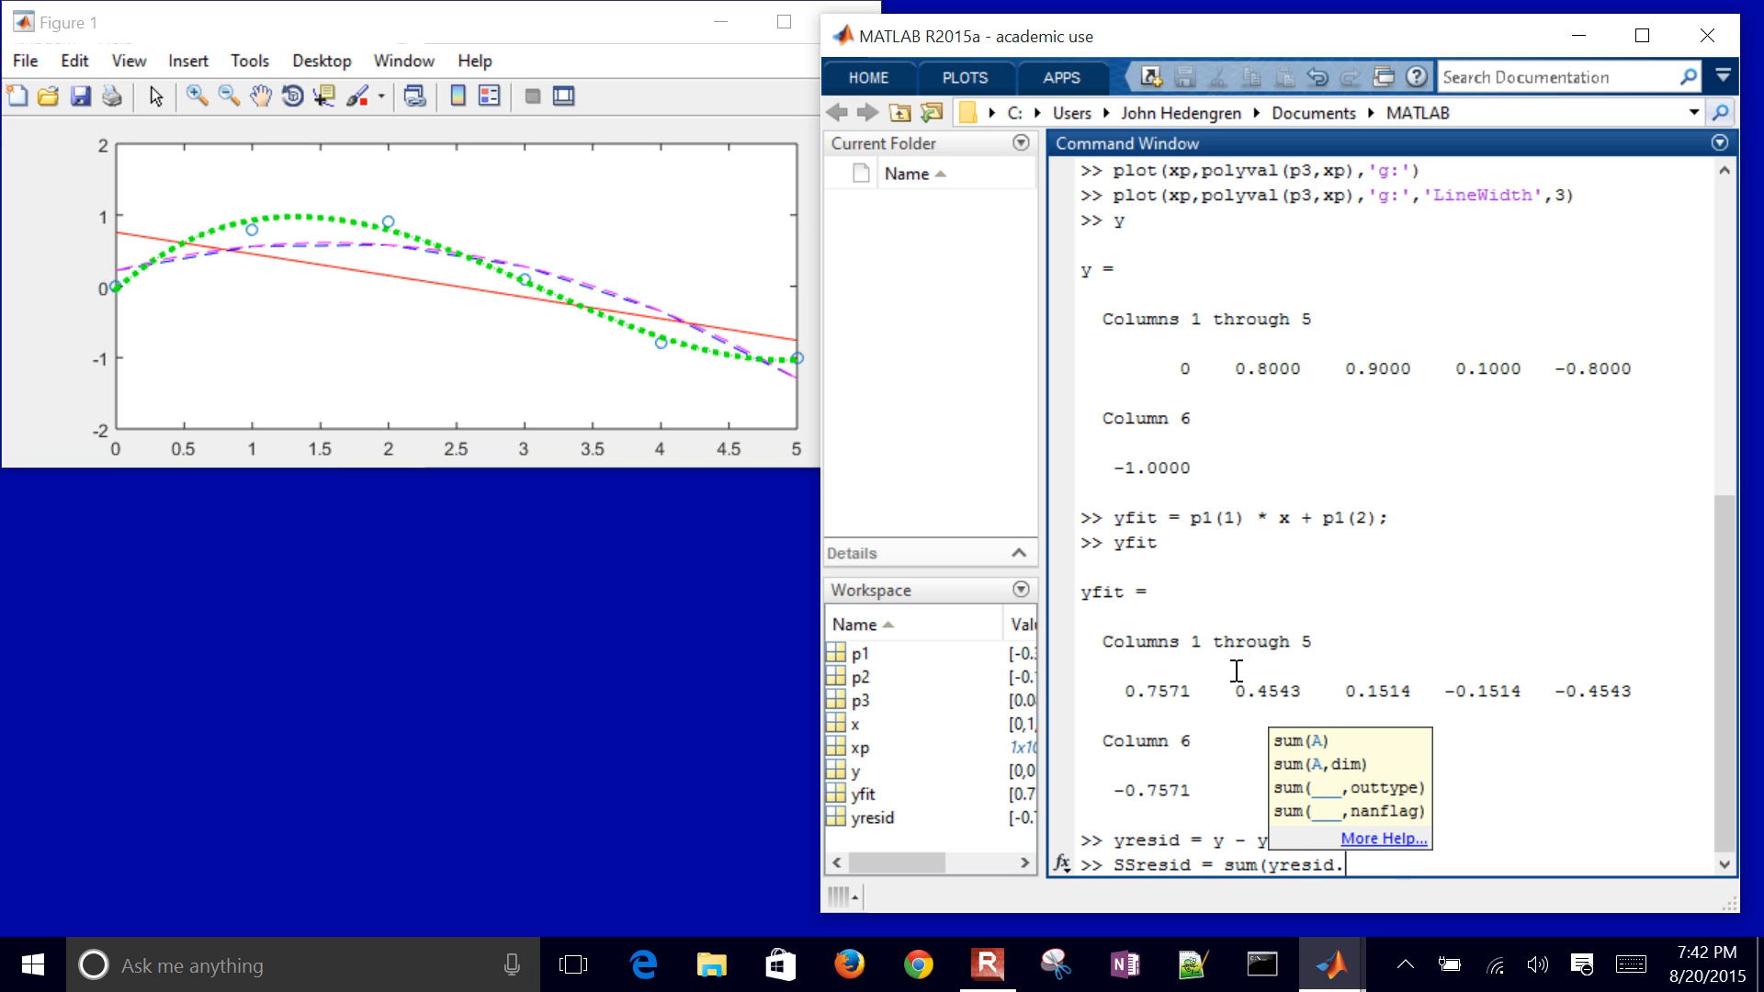
{"action": "type", "text": "^"}
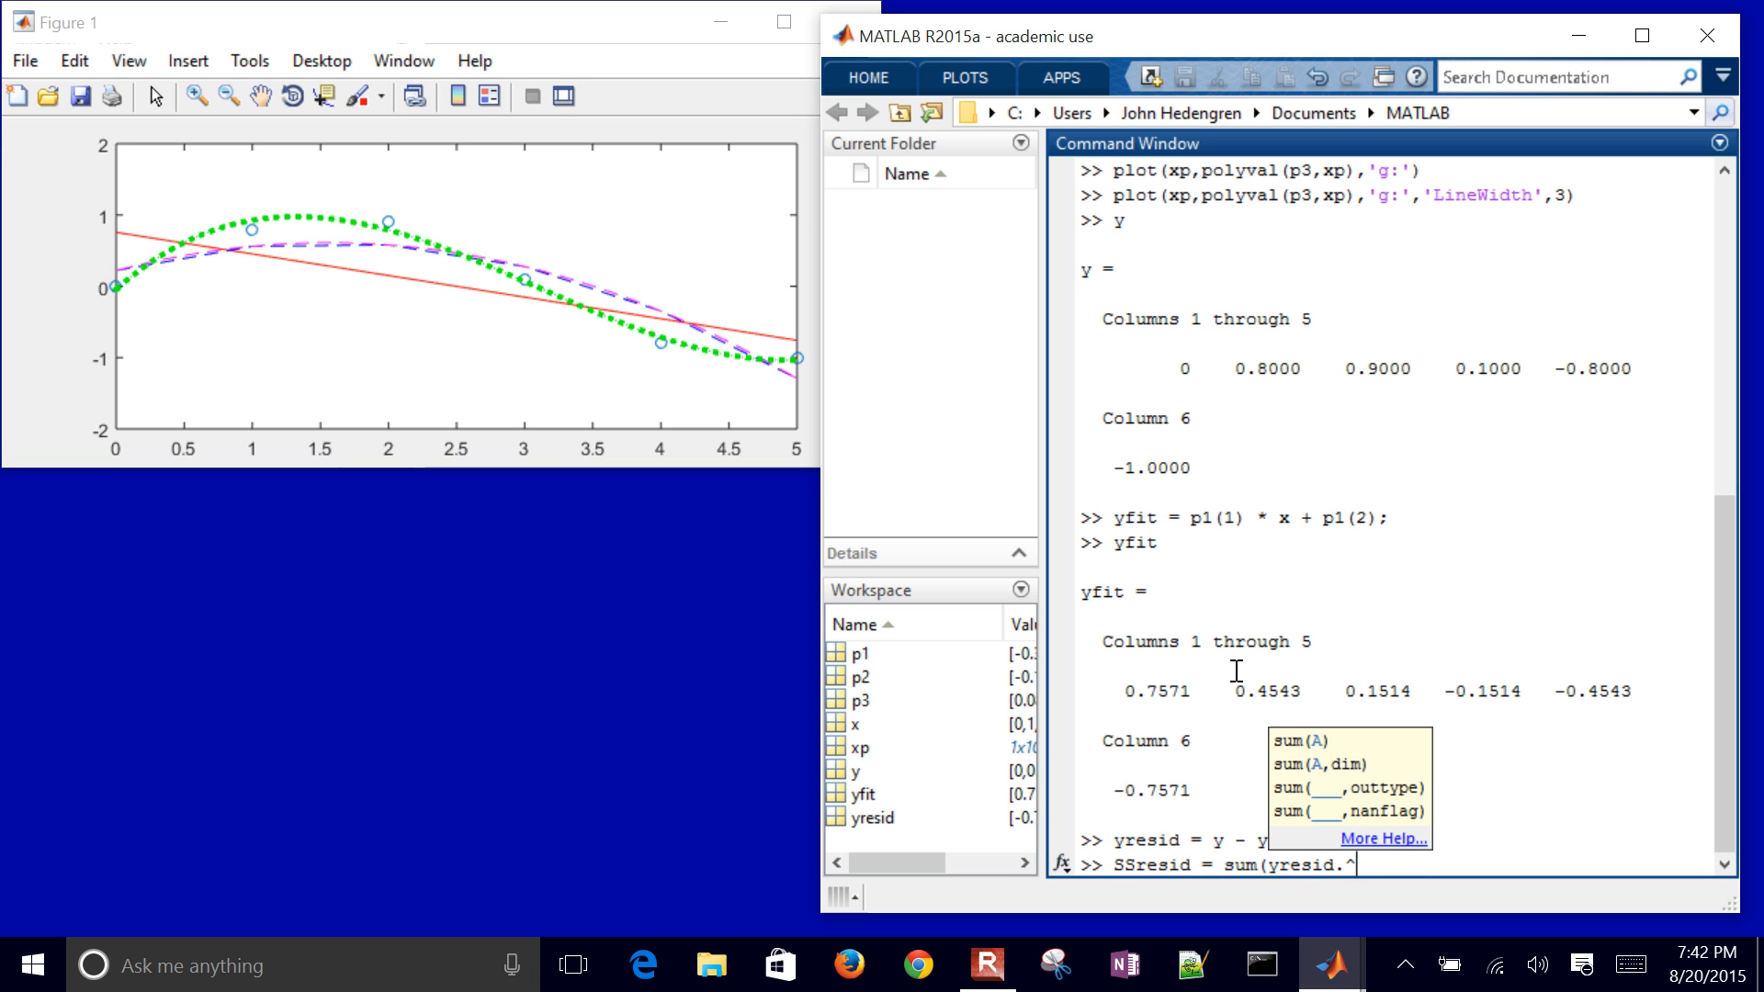
{"action": "type", "text": "2)"}
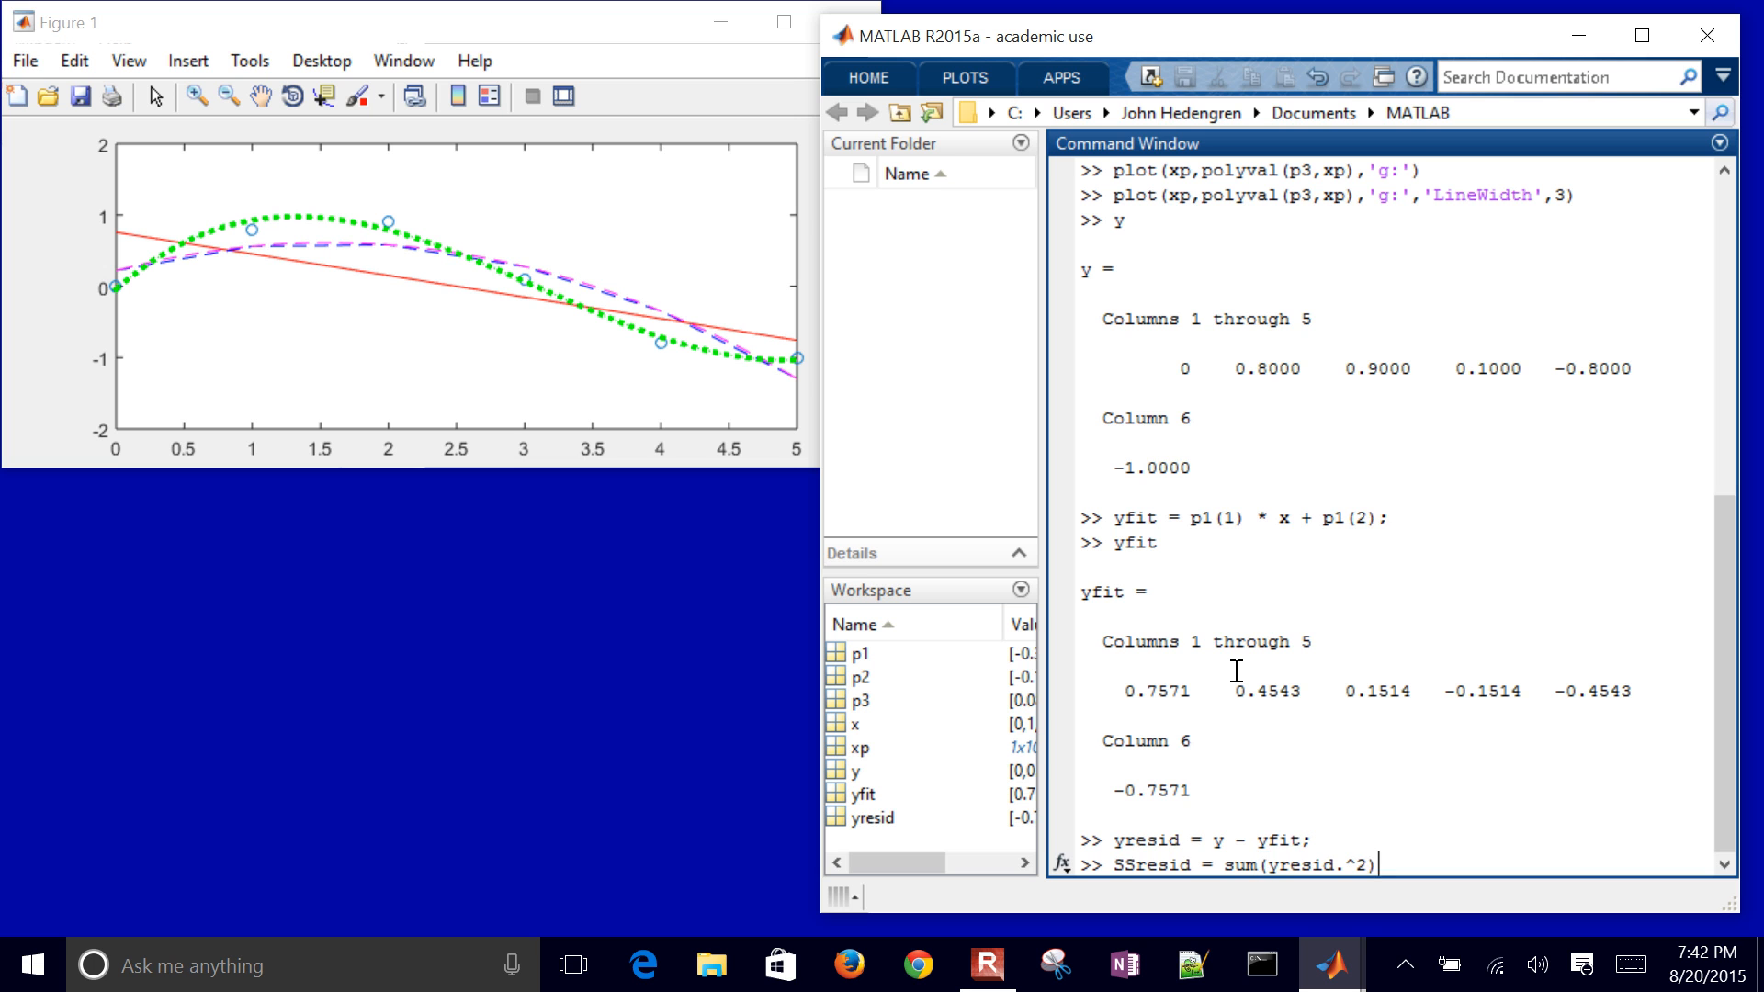
{"action": "key", "text": "Return"}
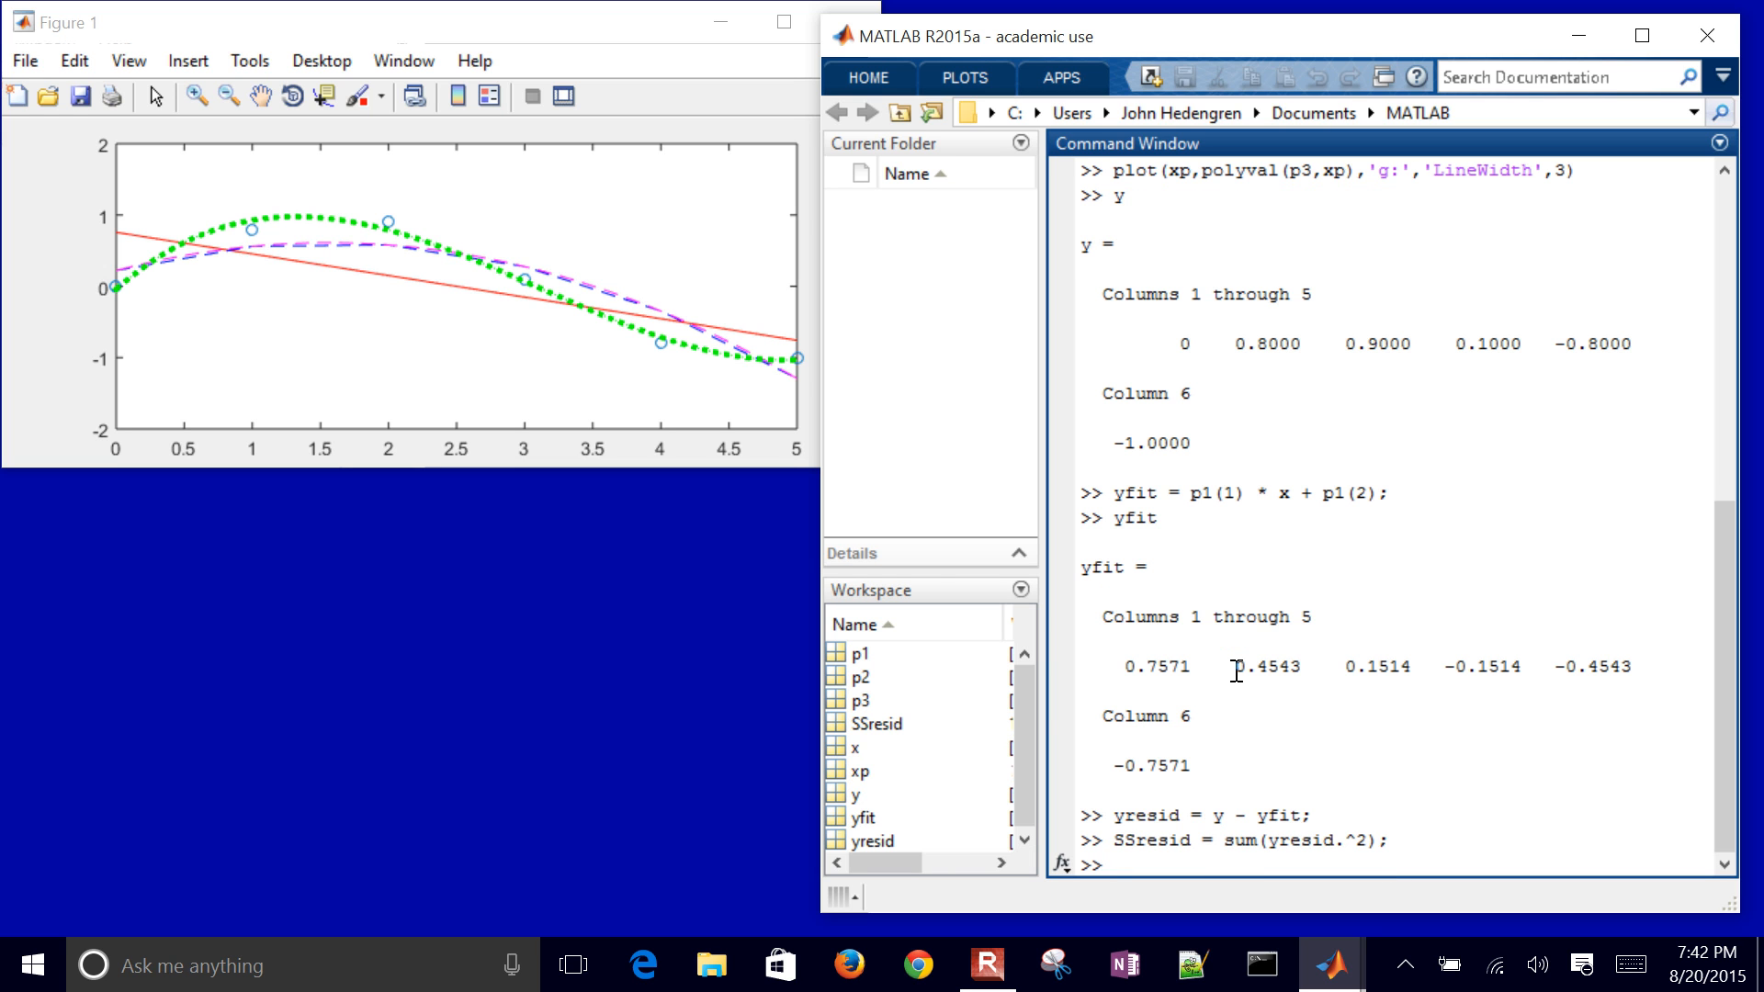
{"action": "type", "text": "SSresid"}
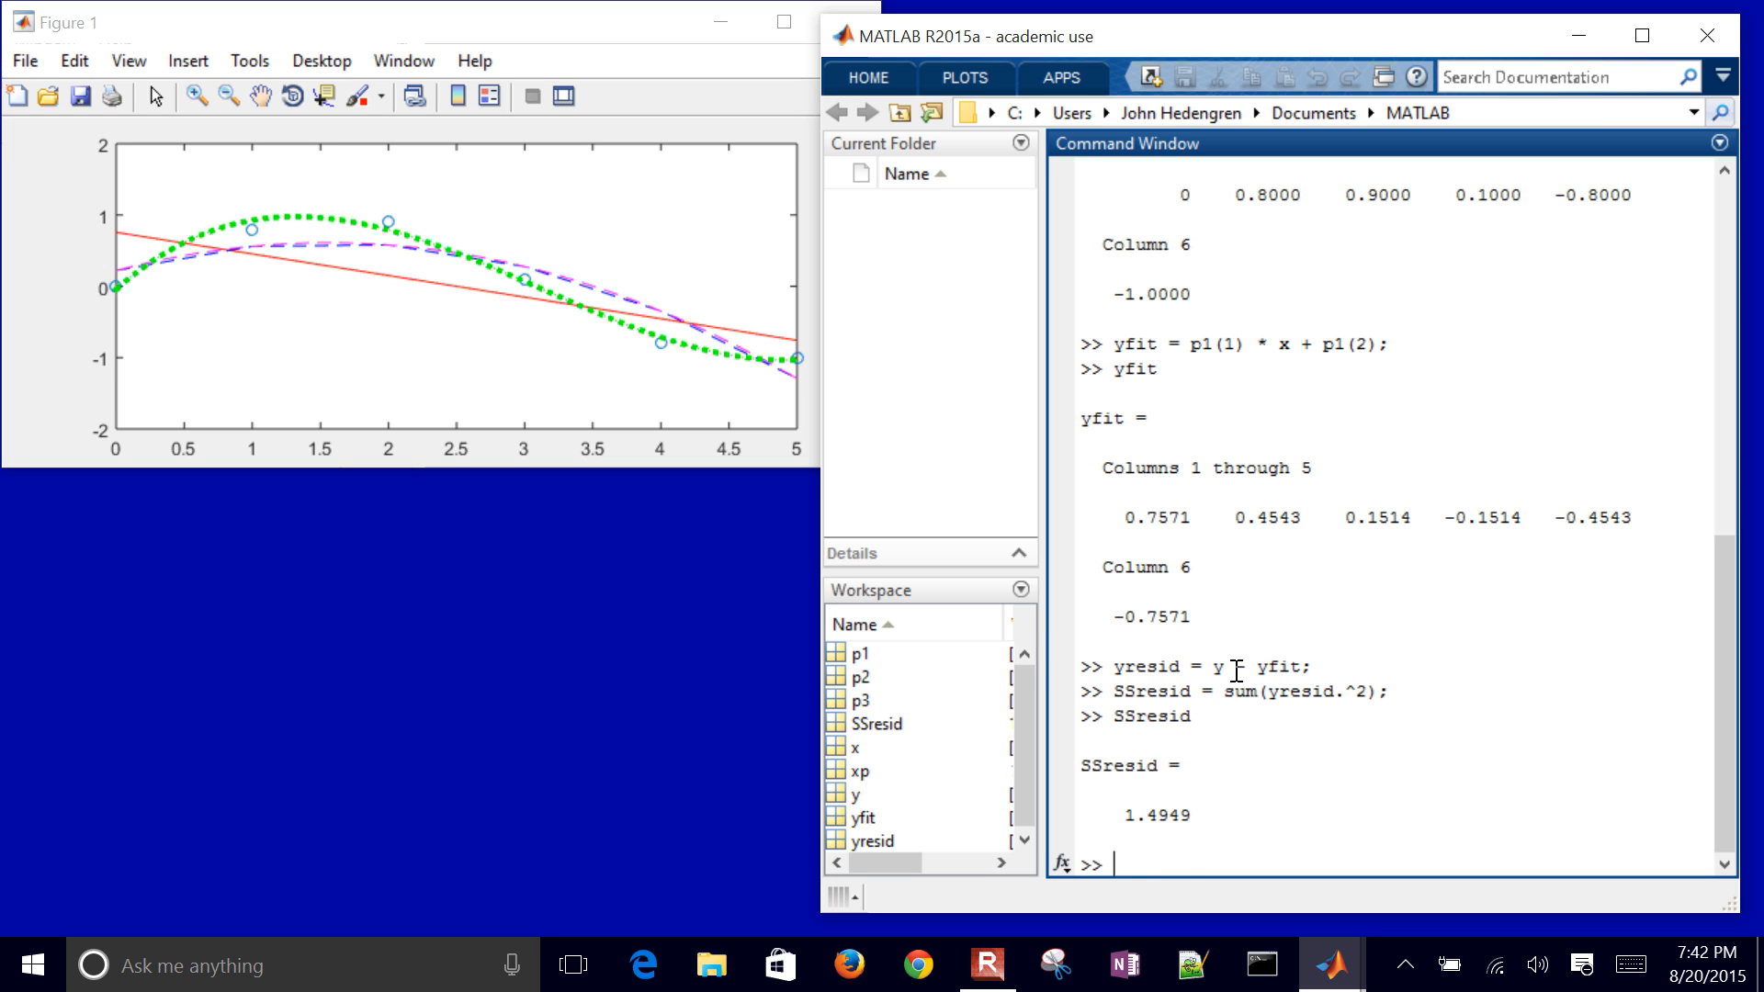
Step: Define SStotal = length(y) * var(y) after the len(y) version errors as undefined
{"action": "type", "text": "SStotal"}
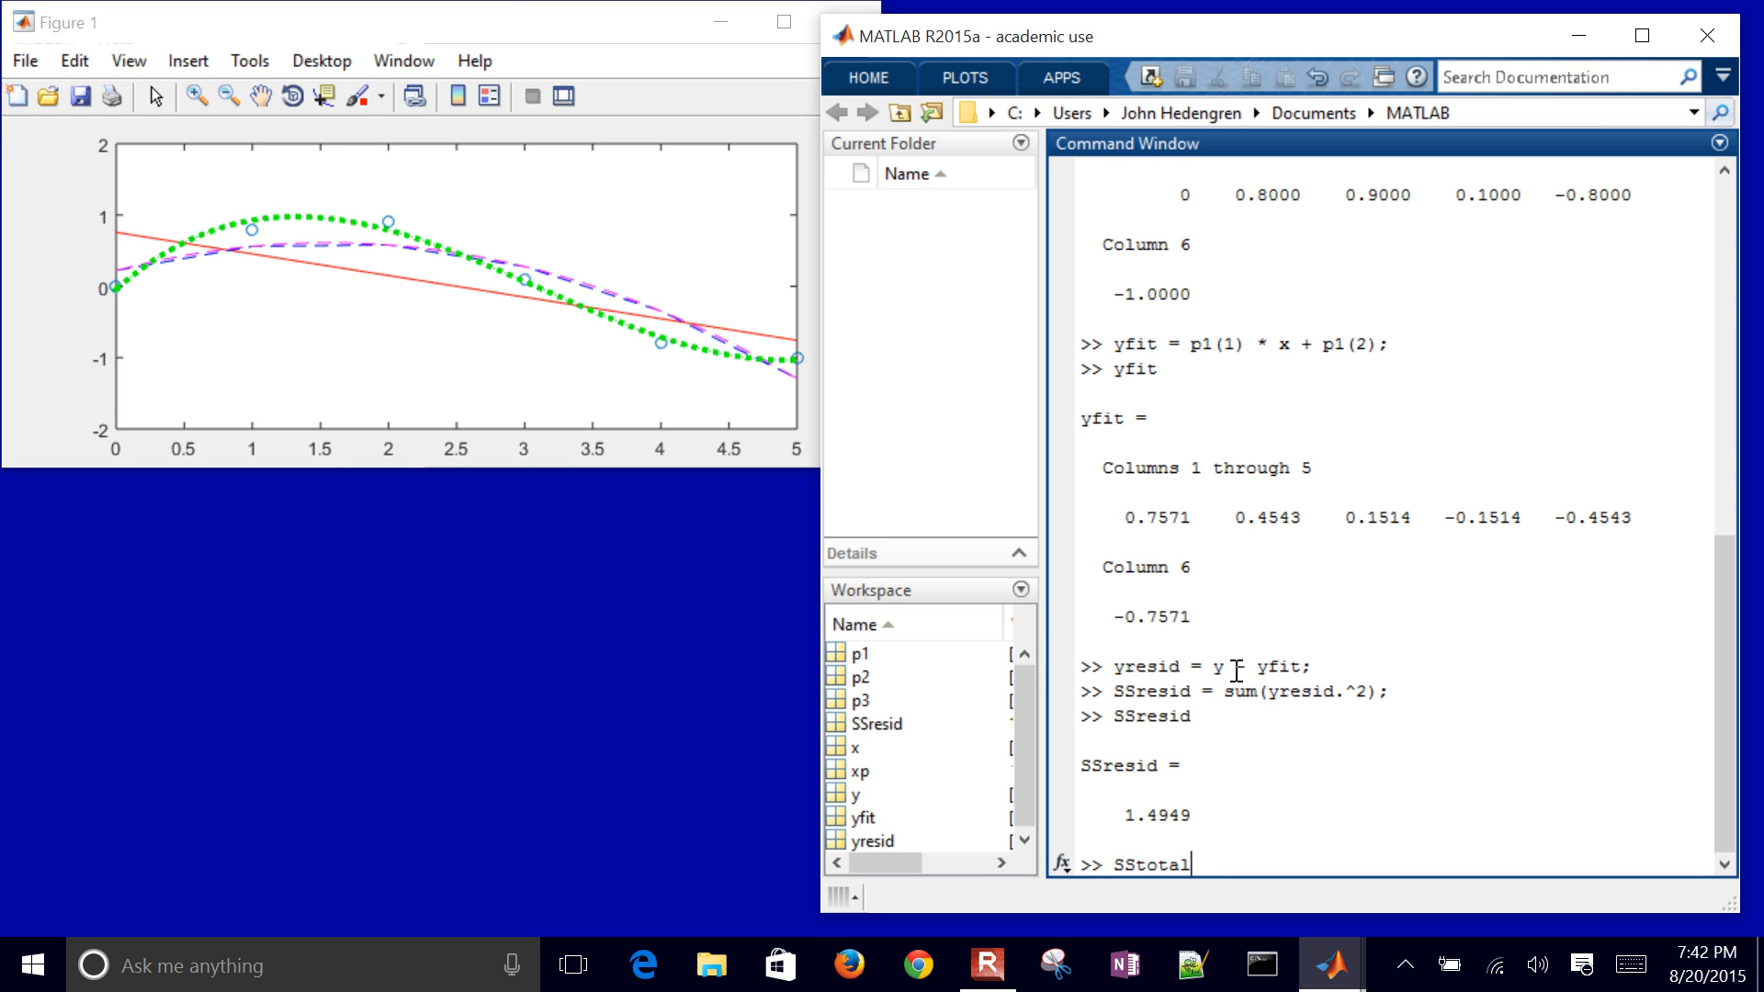
{"action": "type", "text": "="}
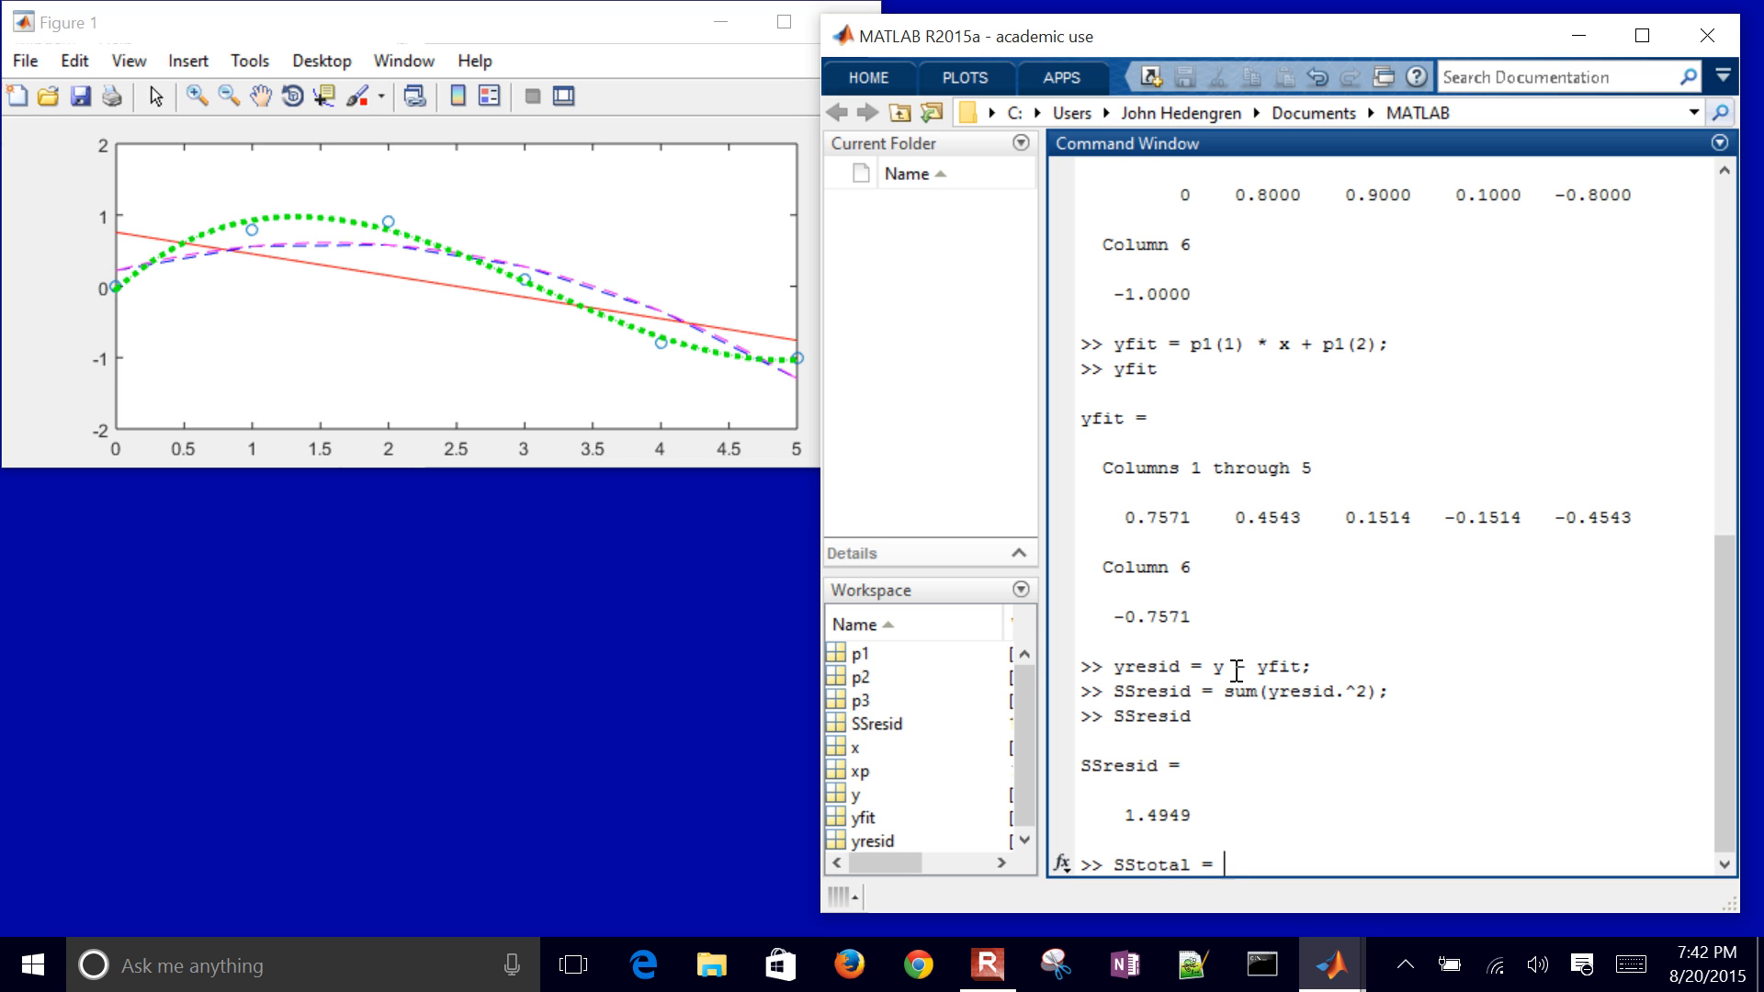
{"action": "type", "text": "(len"}
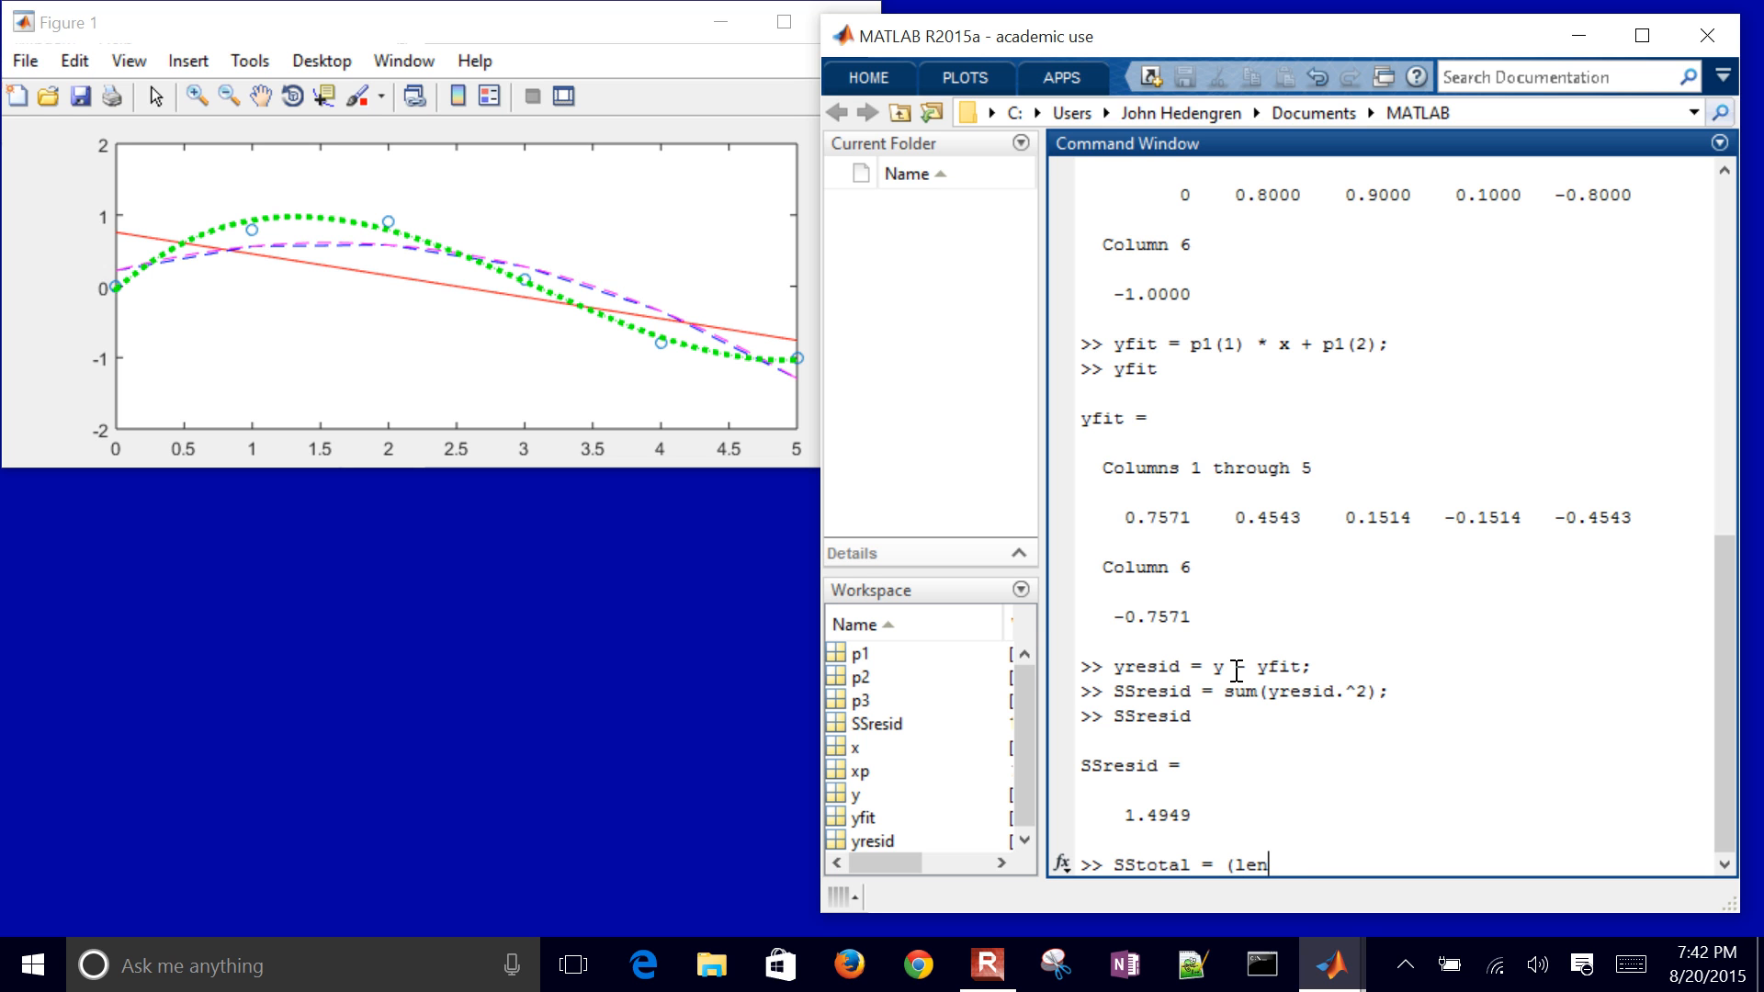
{"action": "type", "text": "(y)"}
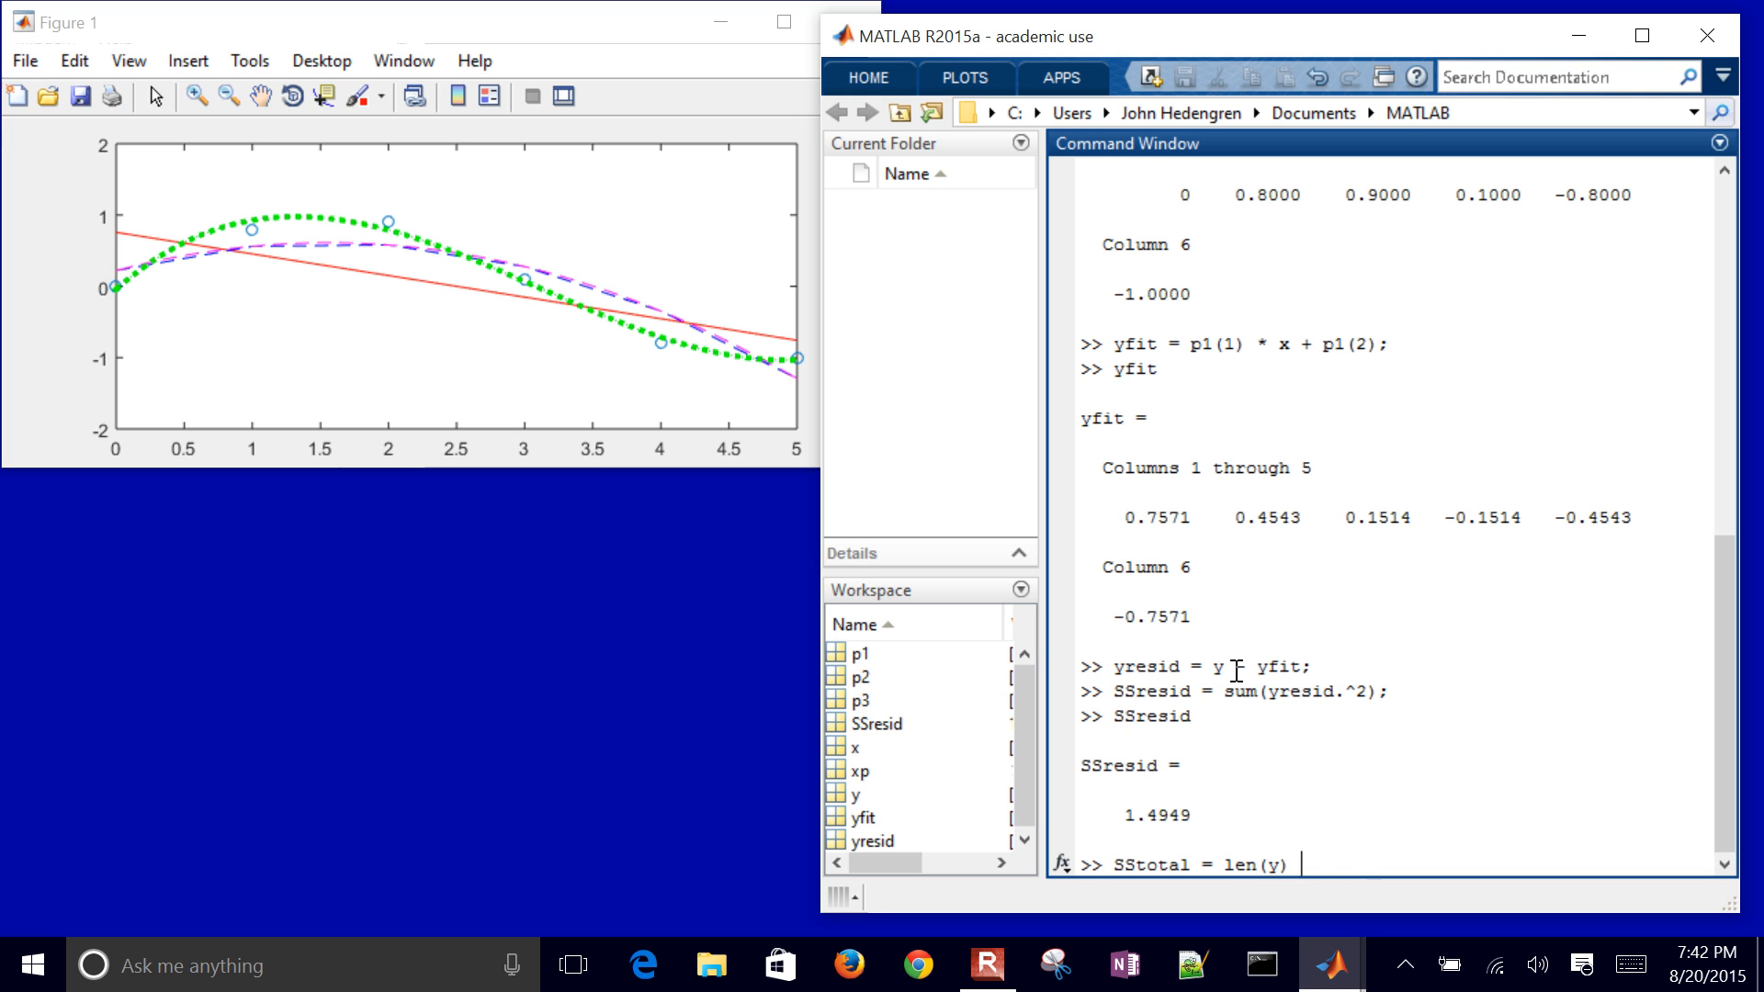
{"action": "type", "text": "* var(y"}
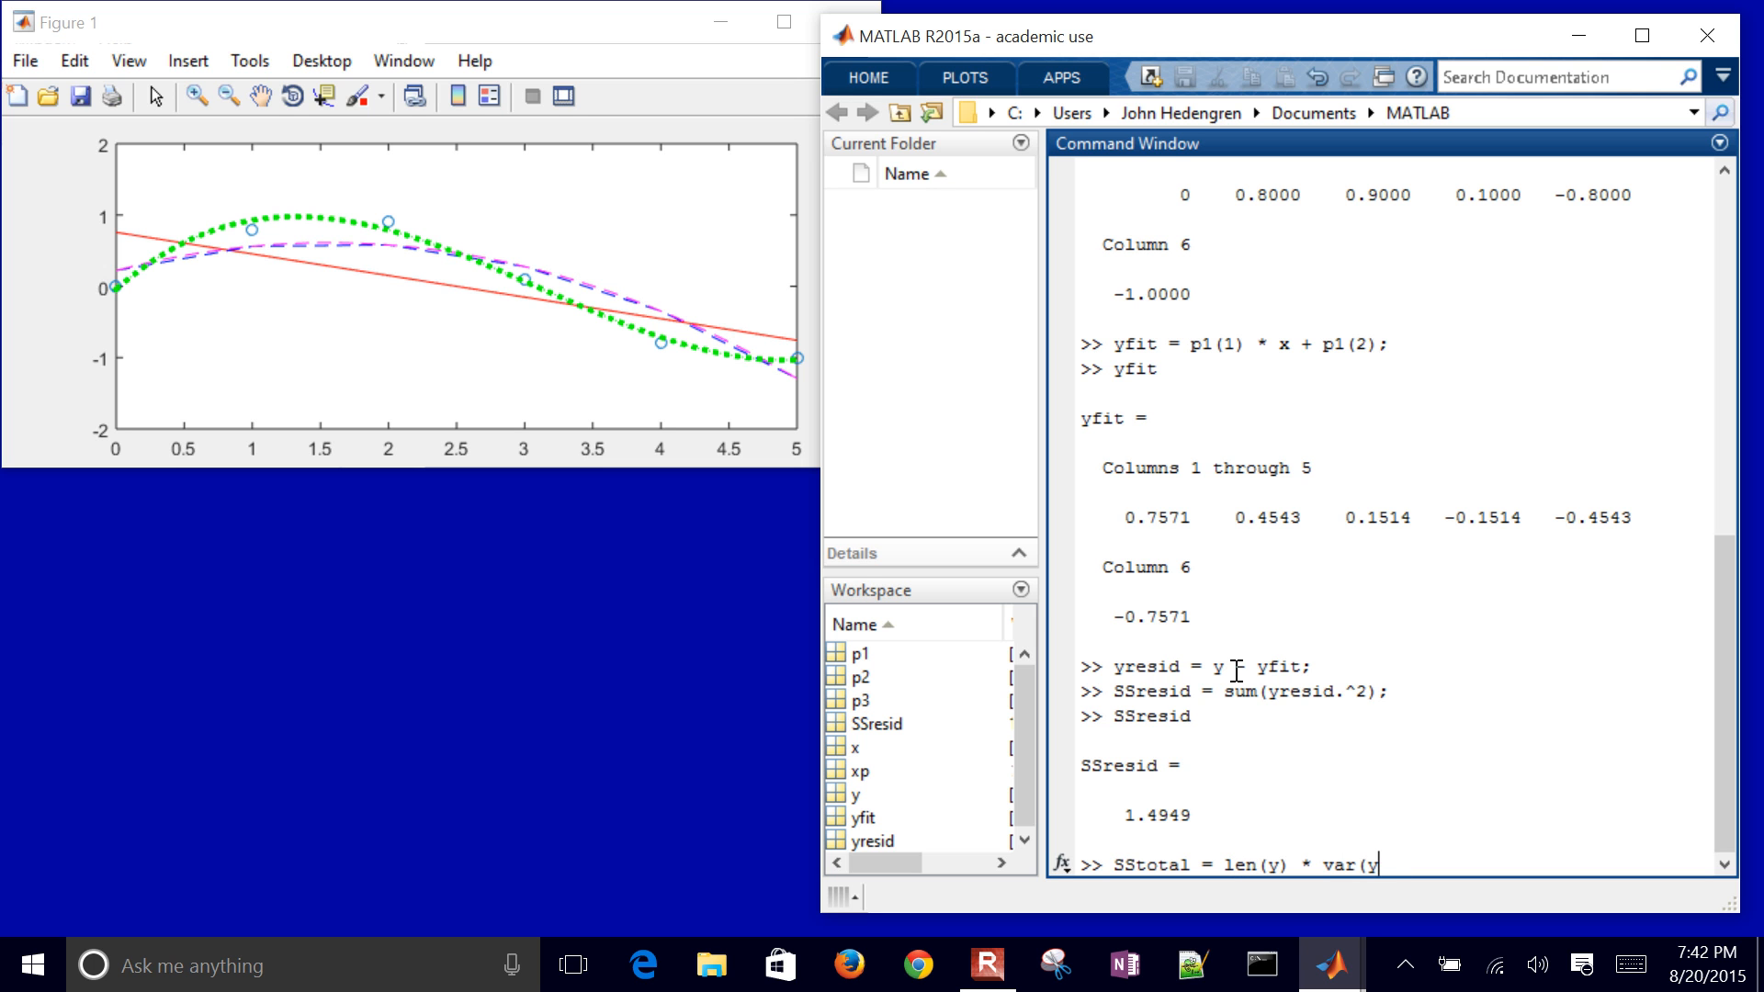
{"action": "key", "text": "Return"}
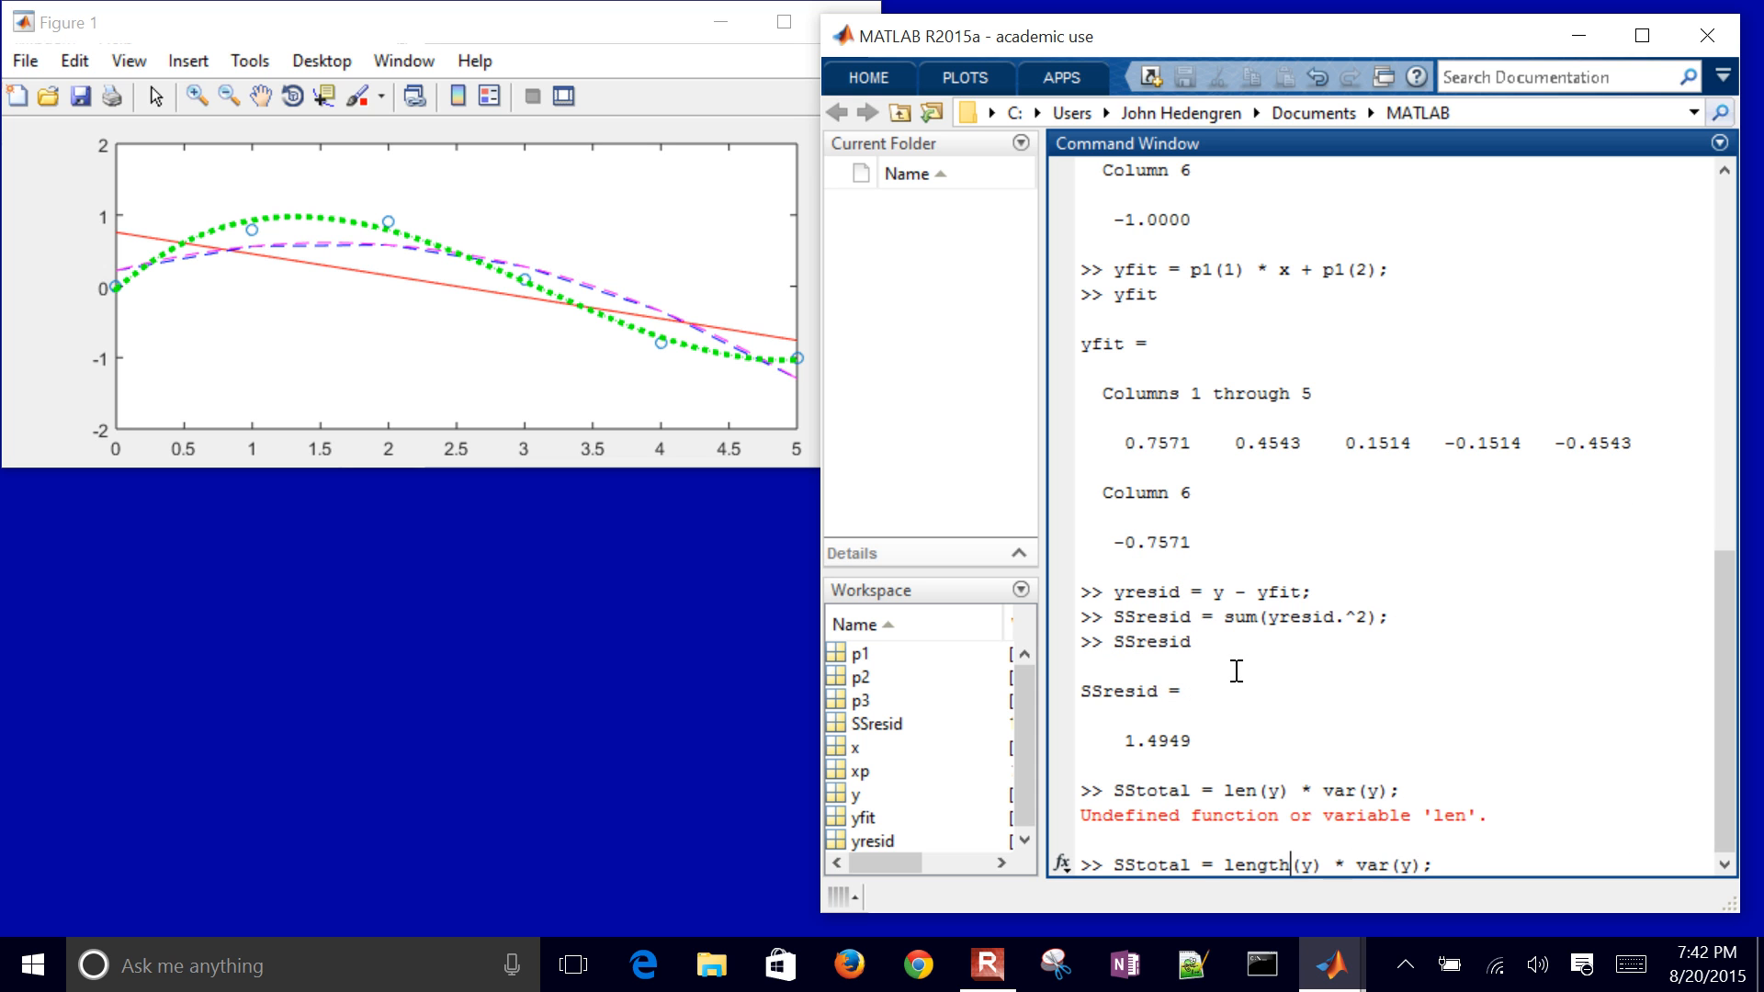
{"action": "key", "text": "Return"}
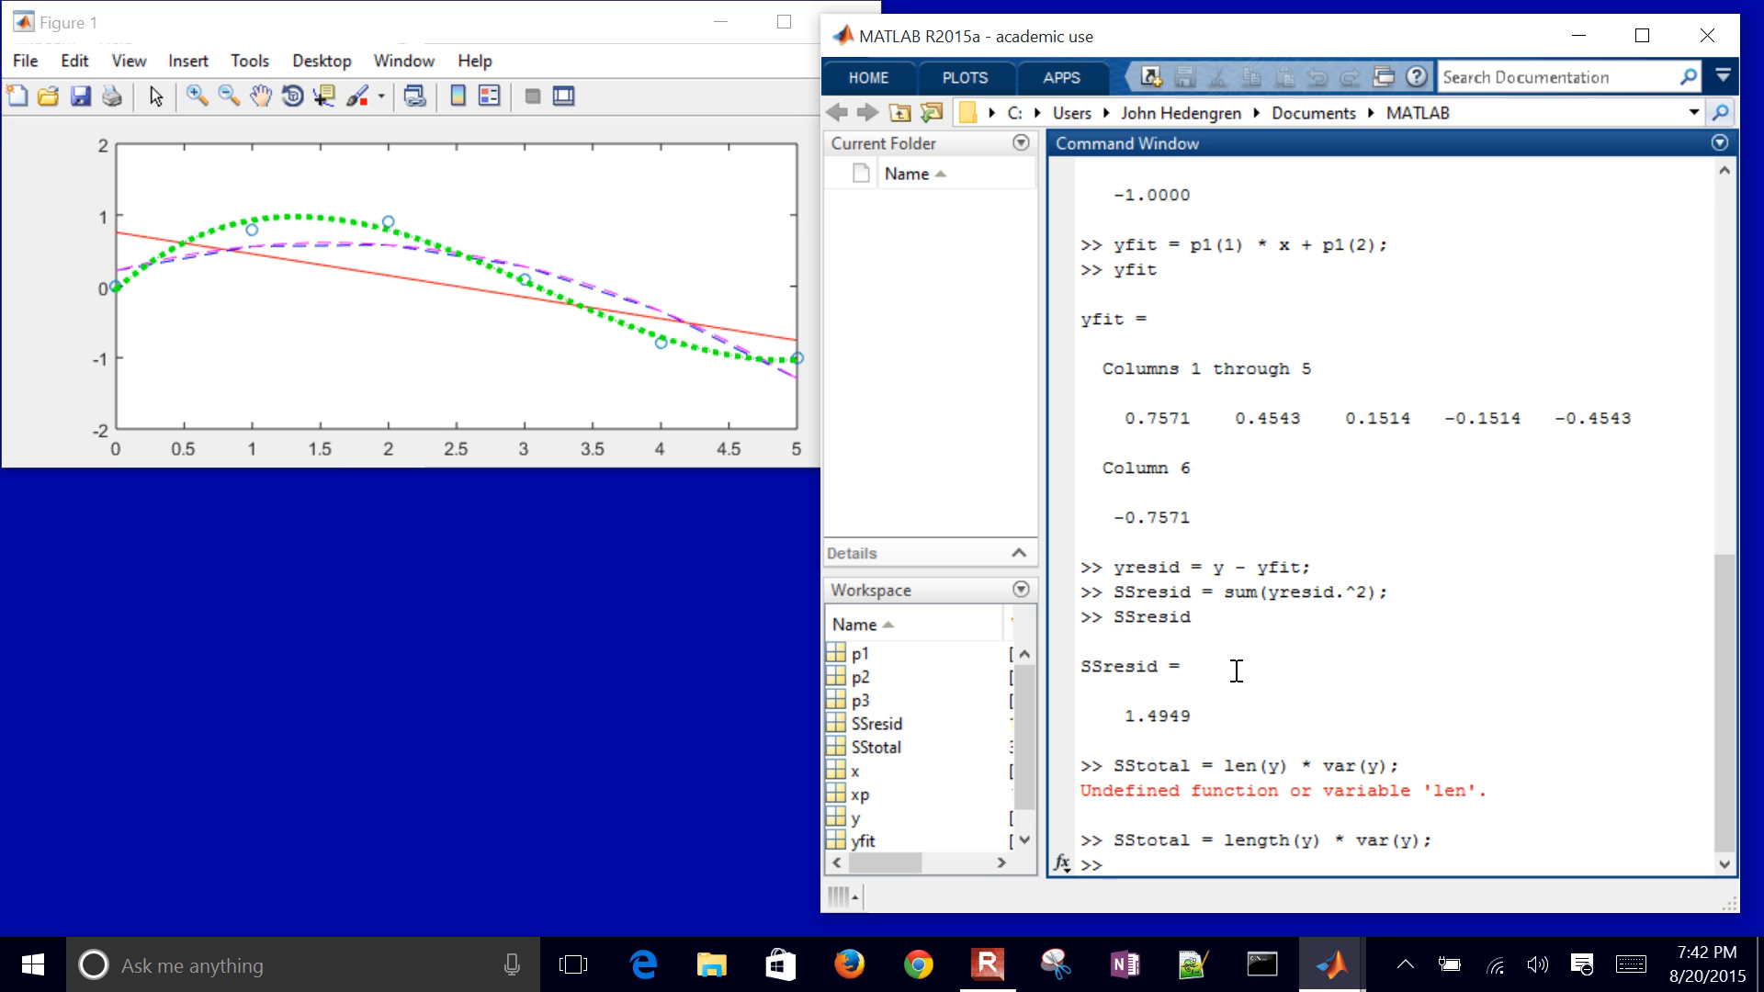
{"action": "left_click", "coordinate": [1108, 863]}
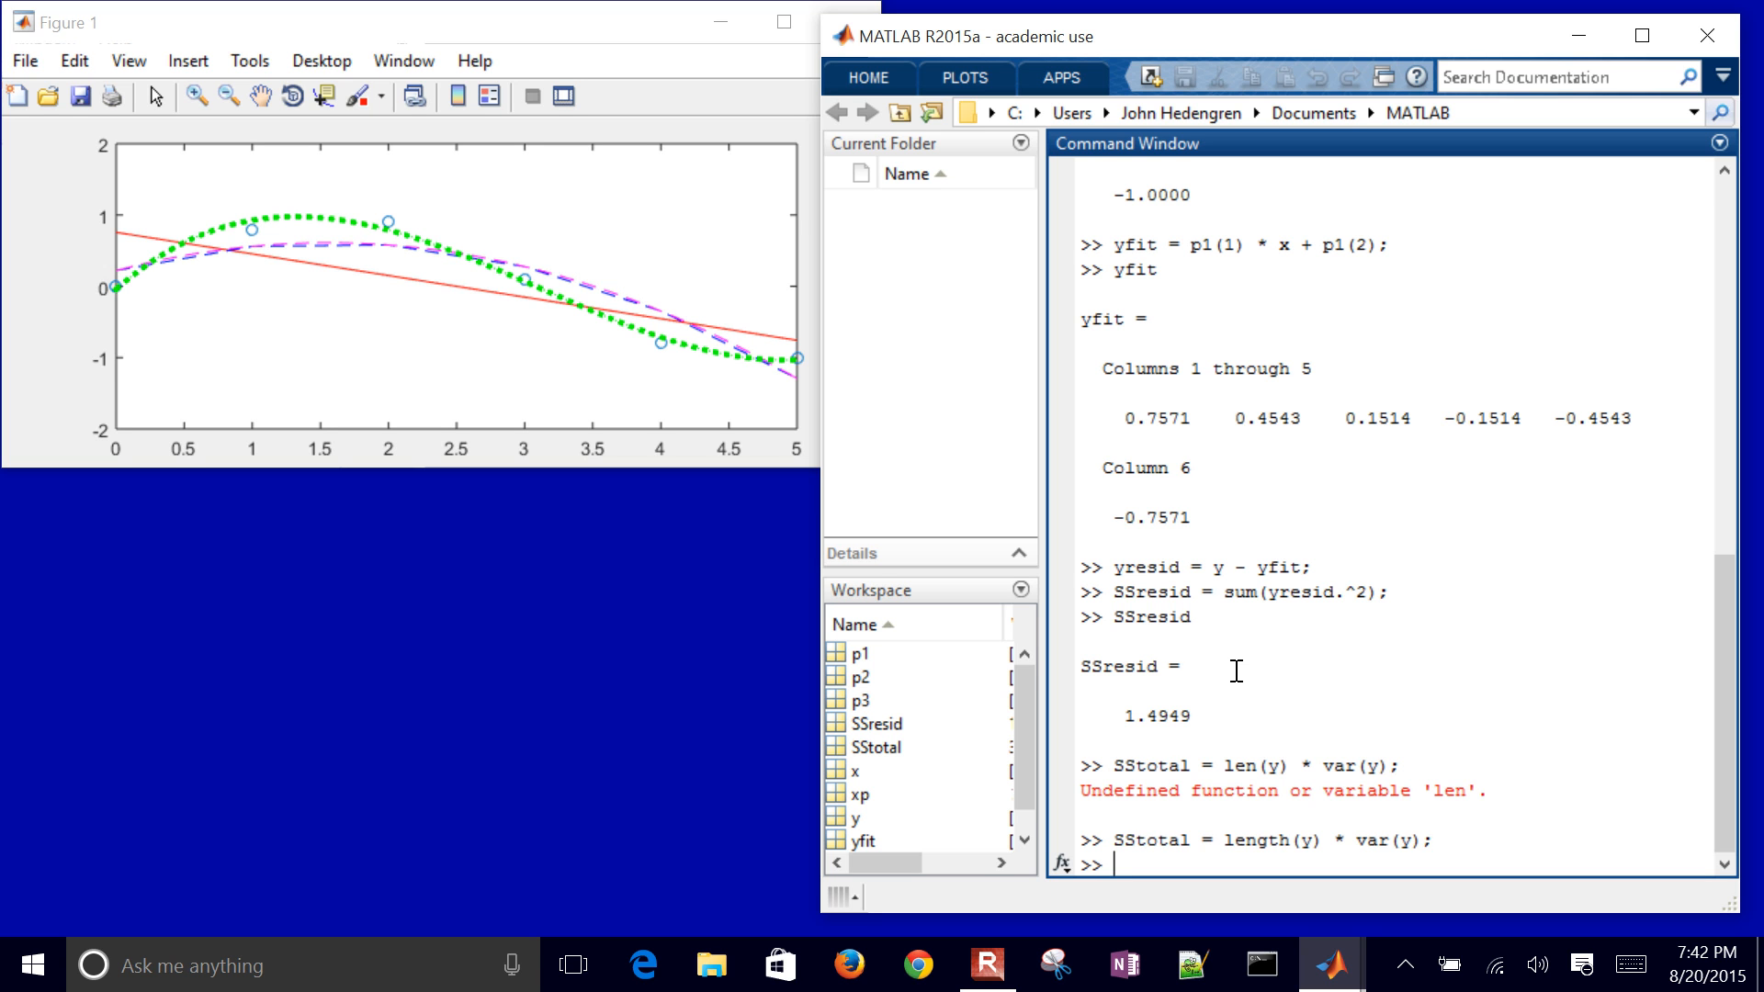
Step: Compute rsq = 1 - SSresid/SStotal and display its value
{"action": "type", "text": "r"}
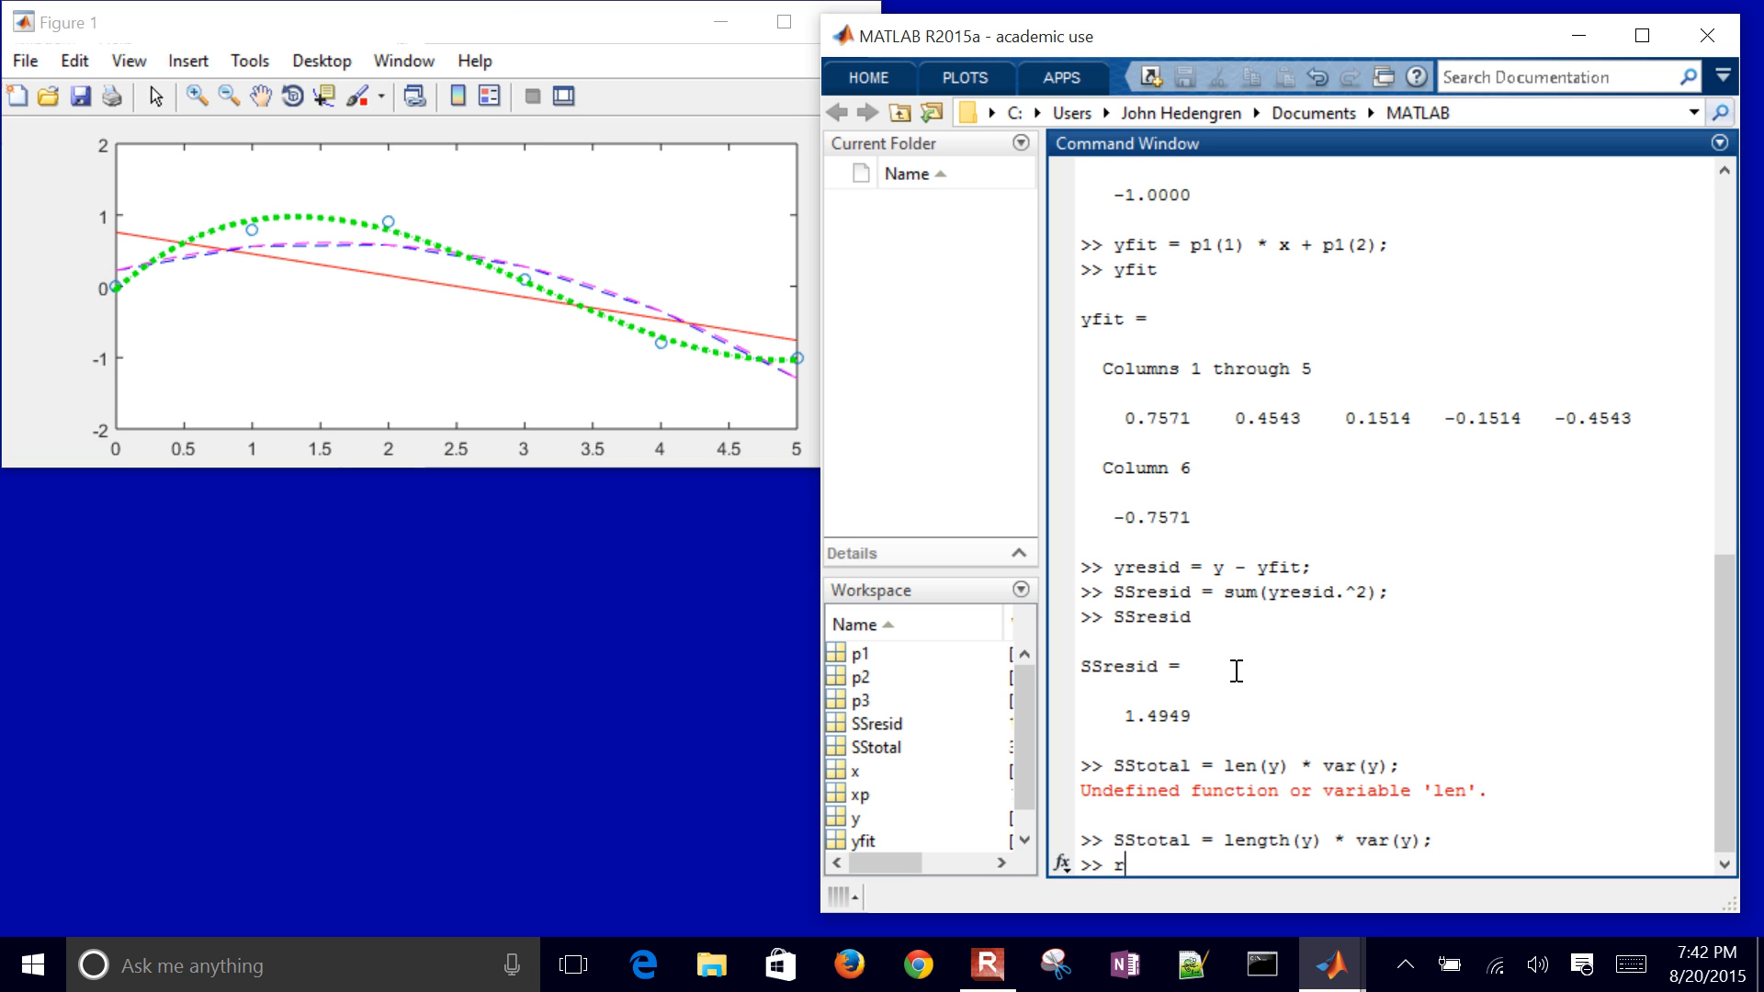
{"action": "type", "text": "sq = 1"}
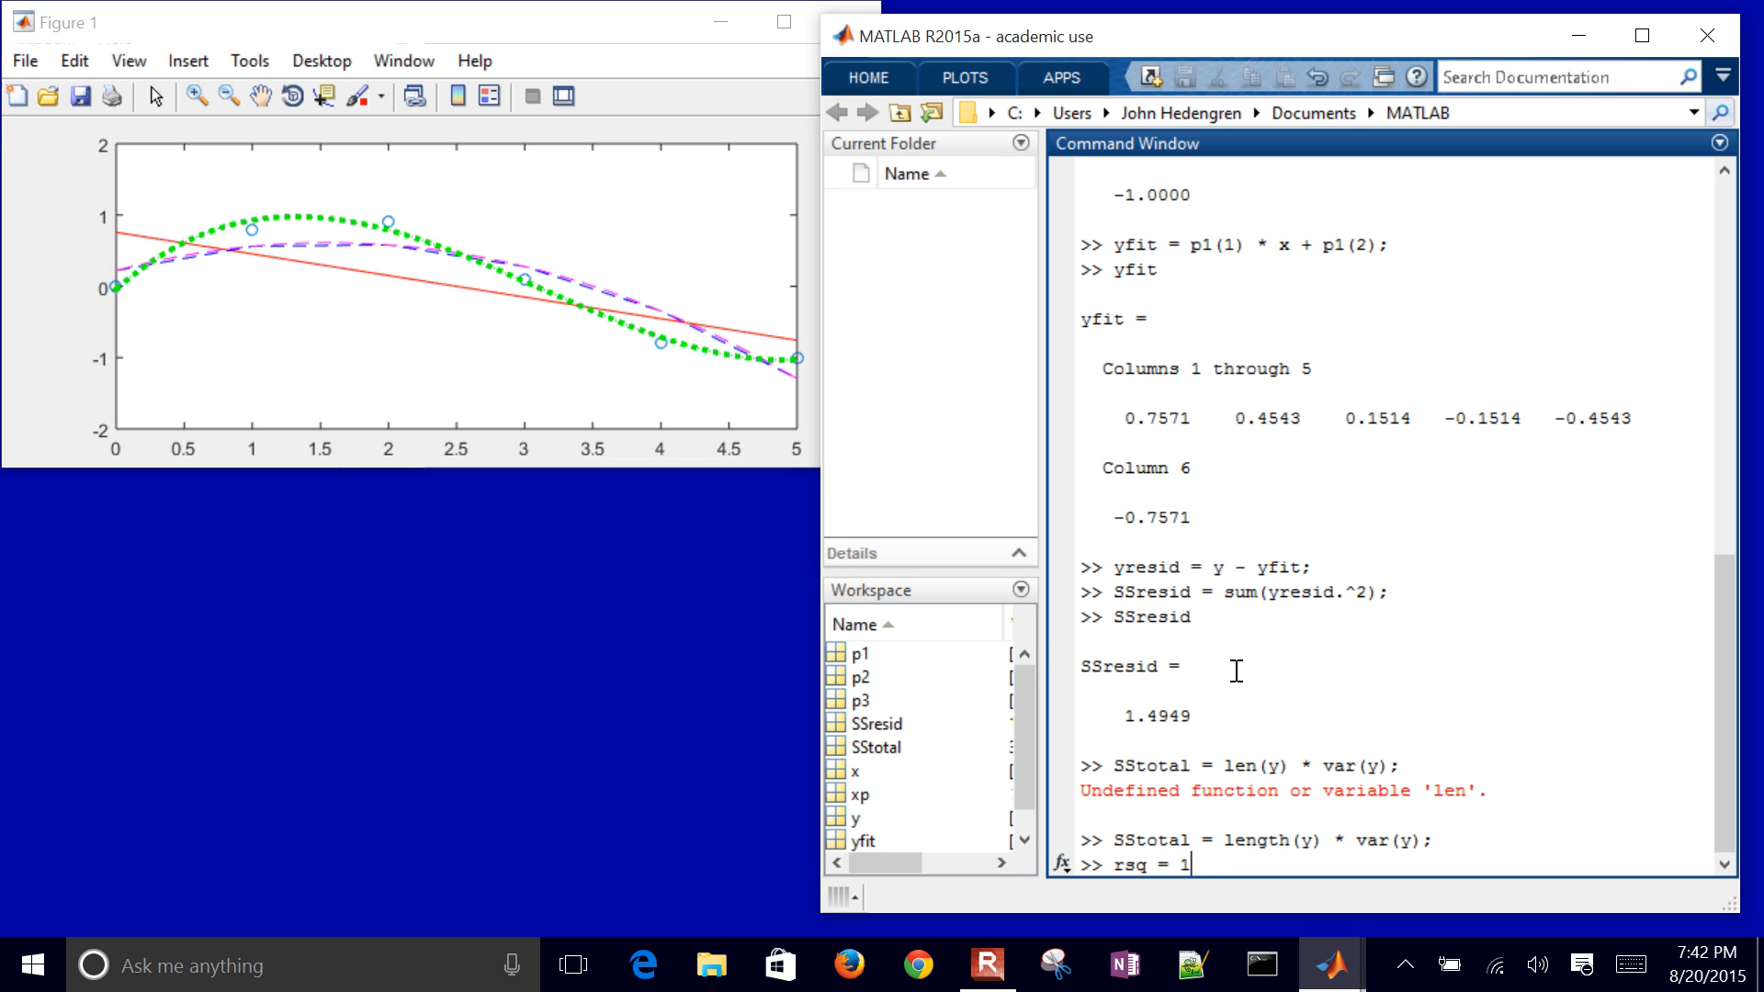
{"action": "type", "text": "- SSresdi"}
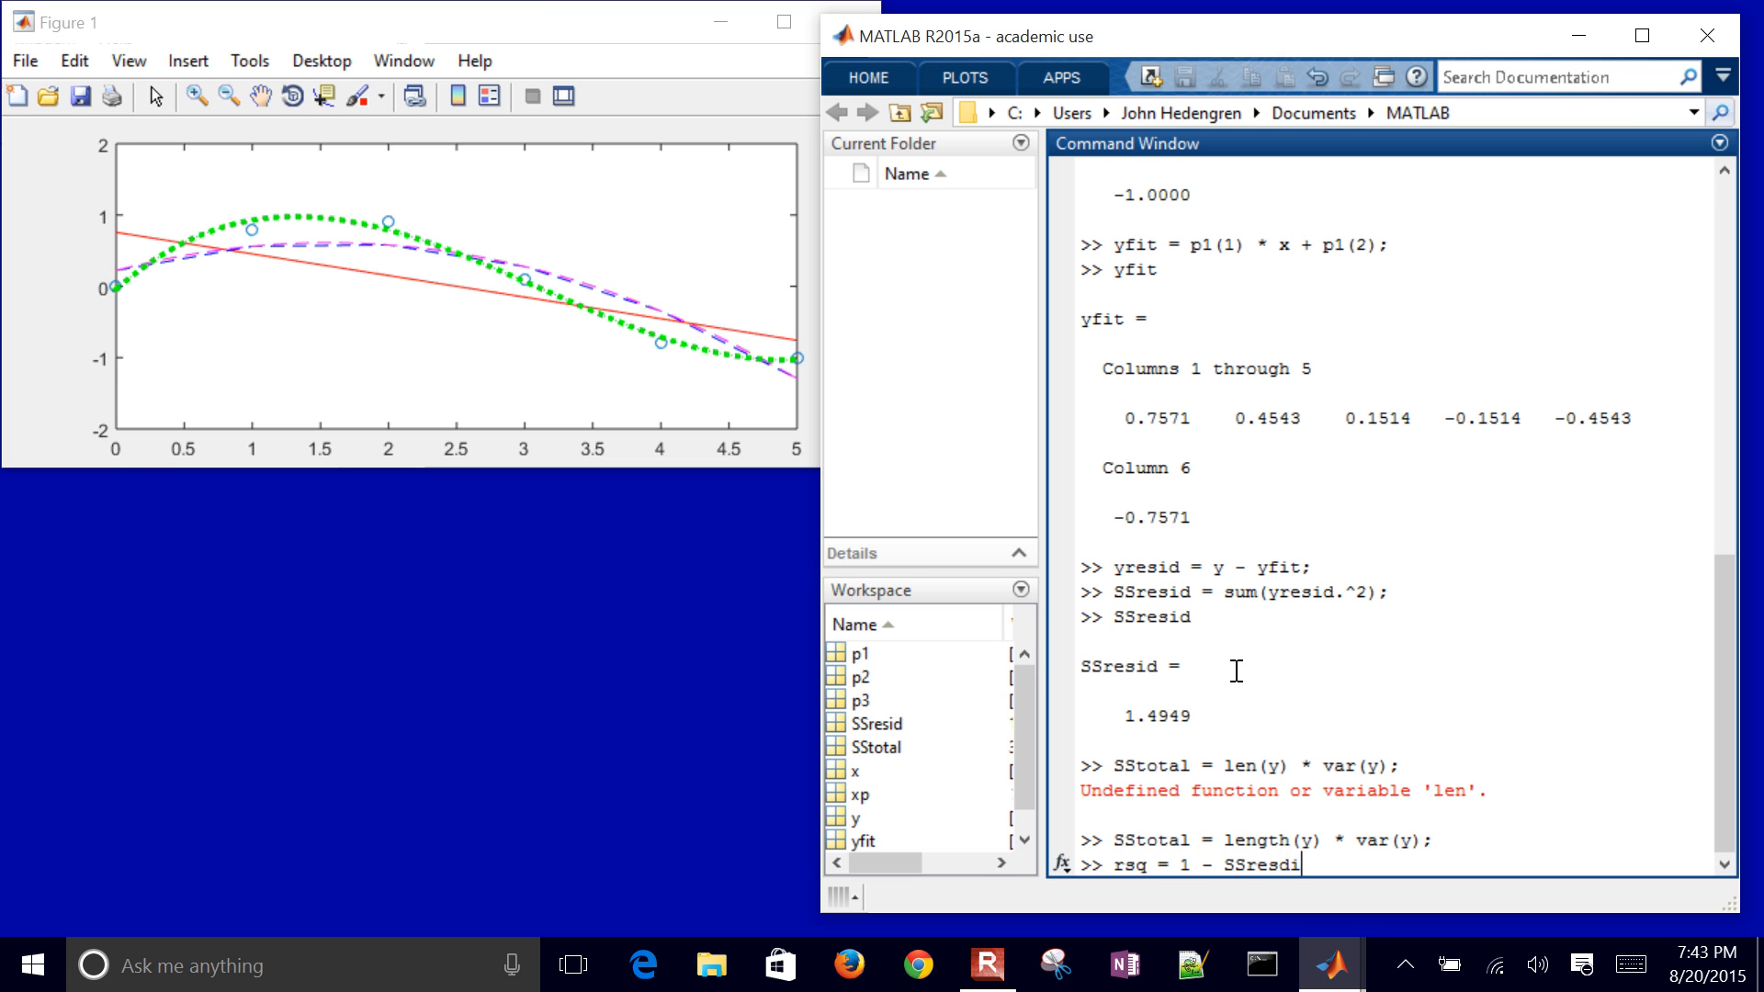
{"action": "type", "text": "/"}
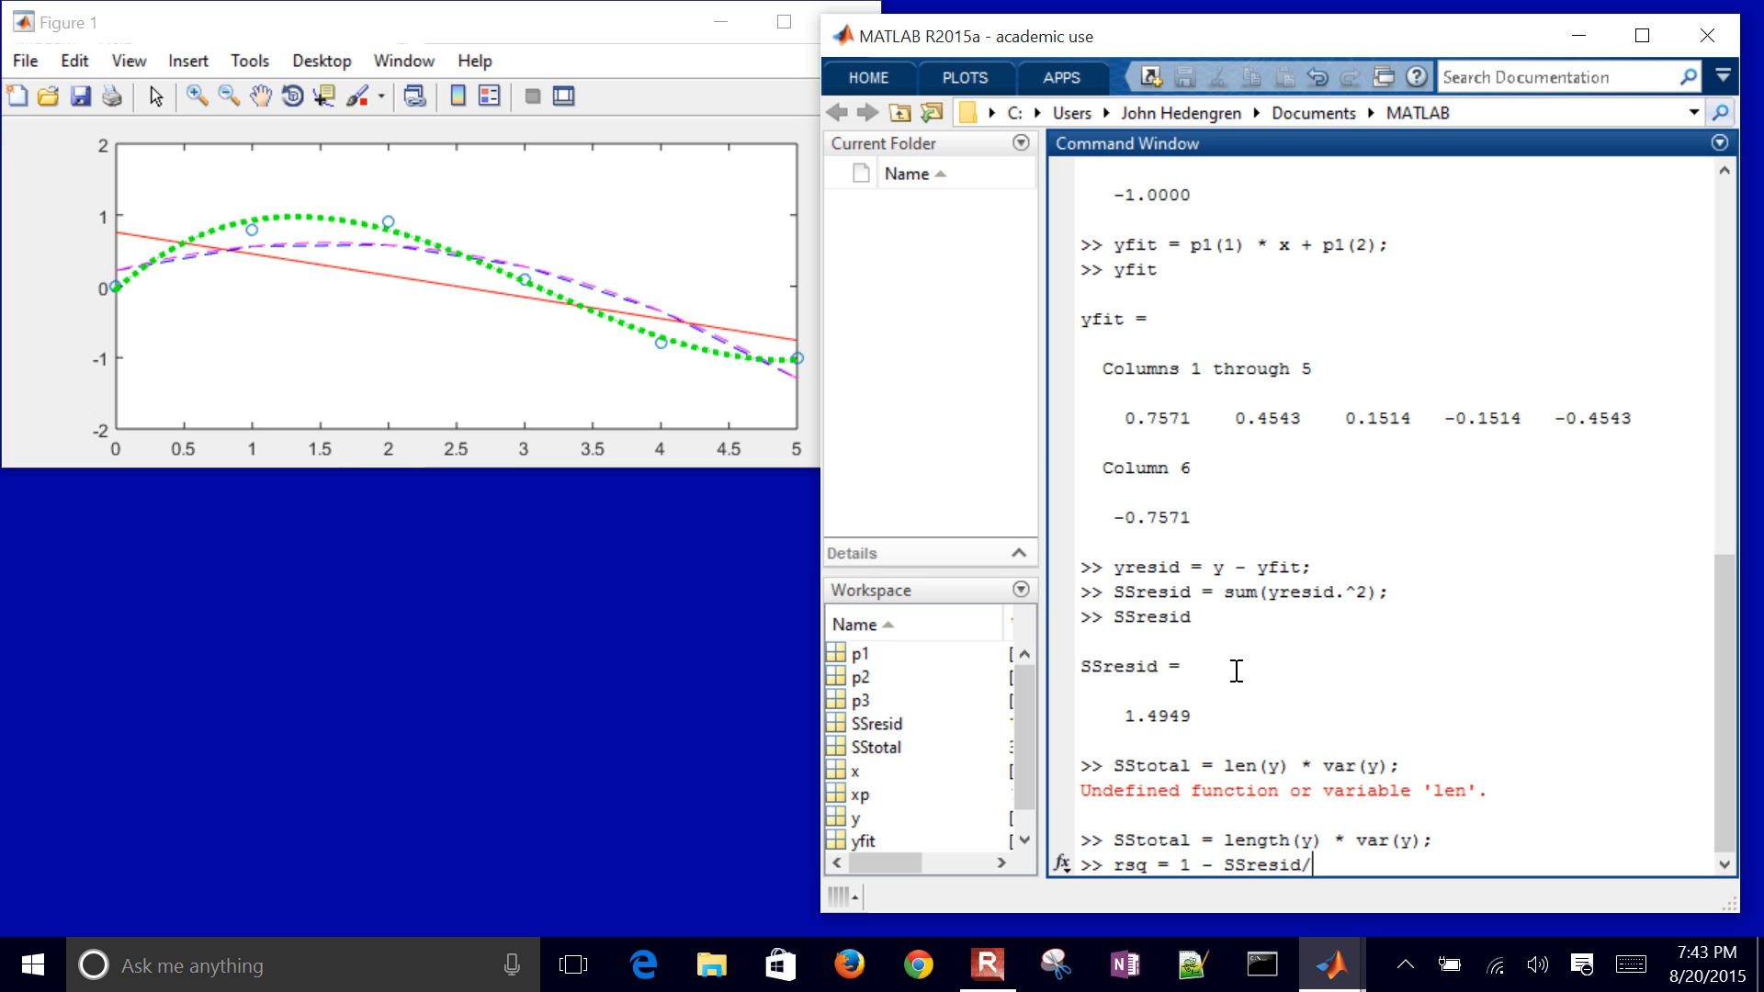
{"action": "type", "text": "SStota"}
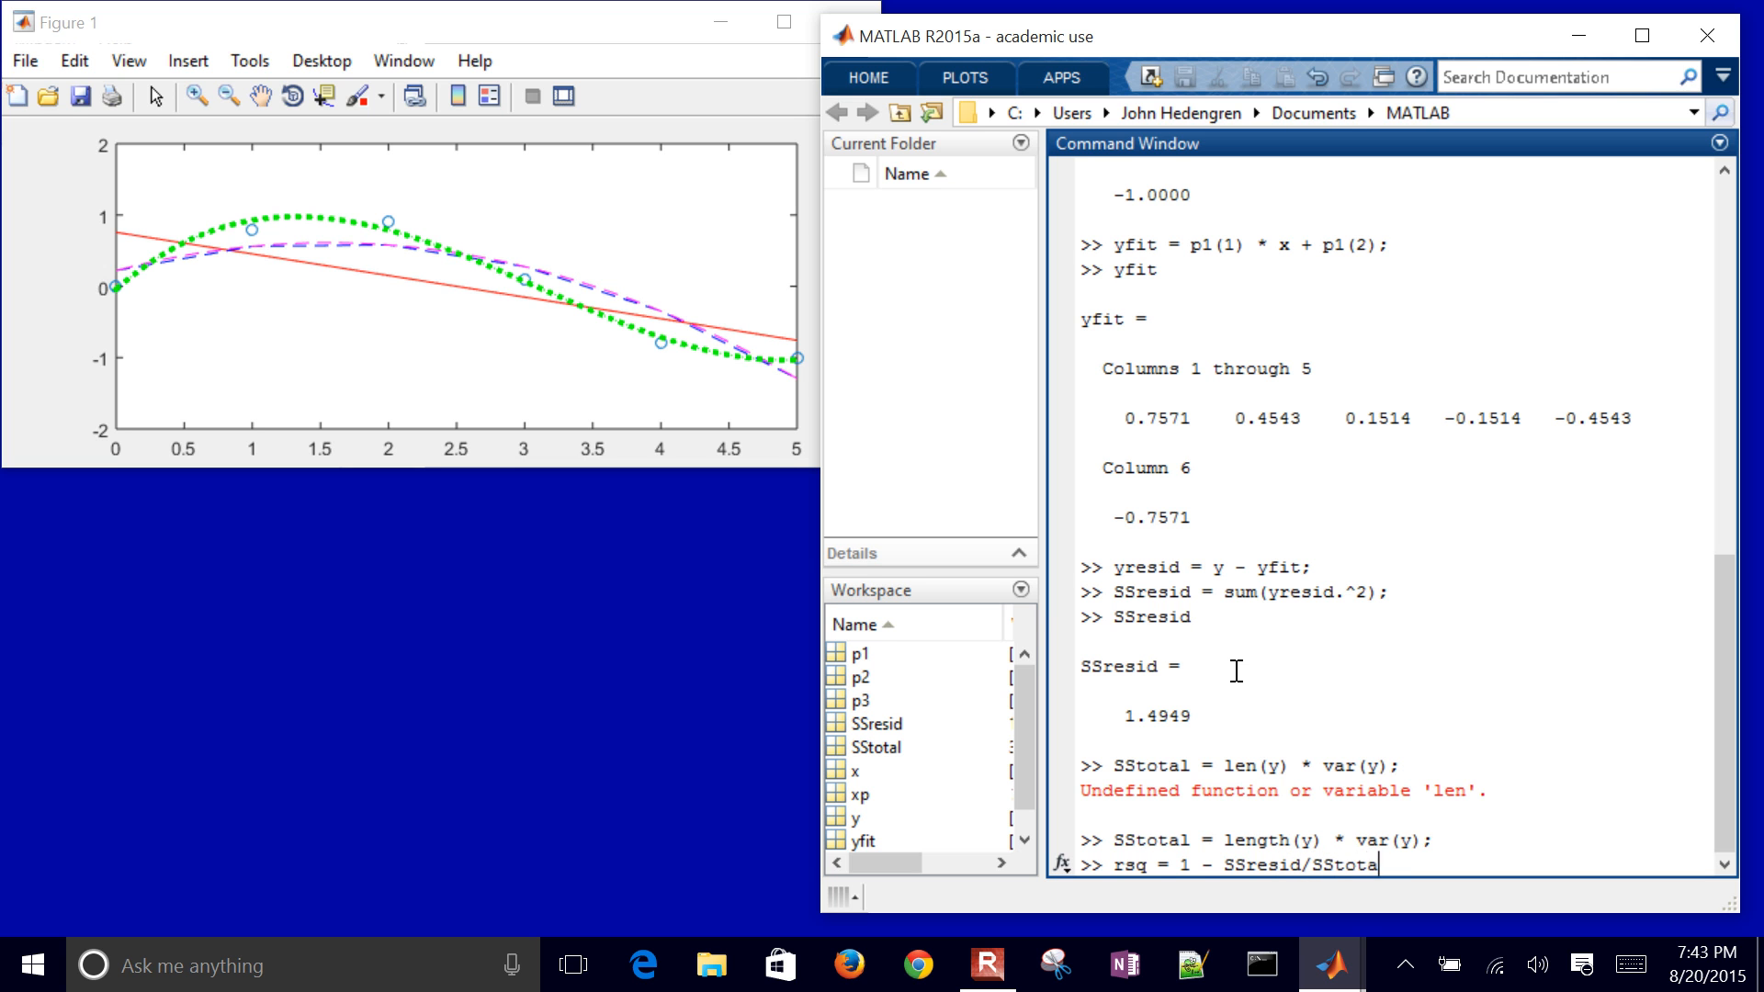
{"action": "key", "text": "Return"}
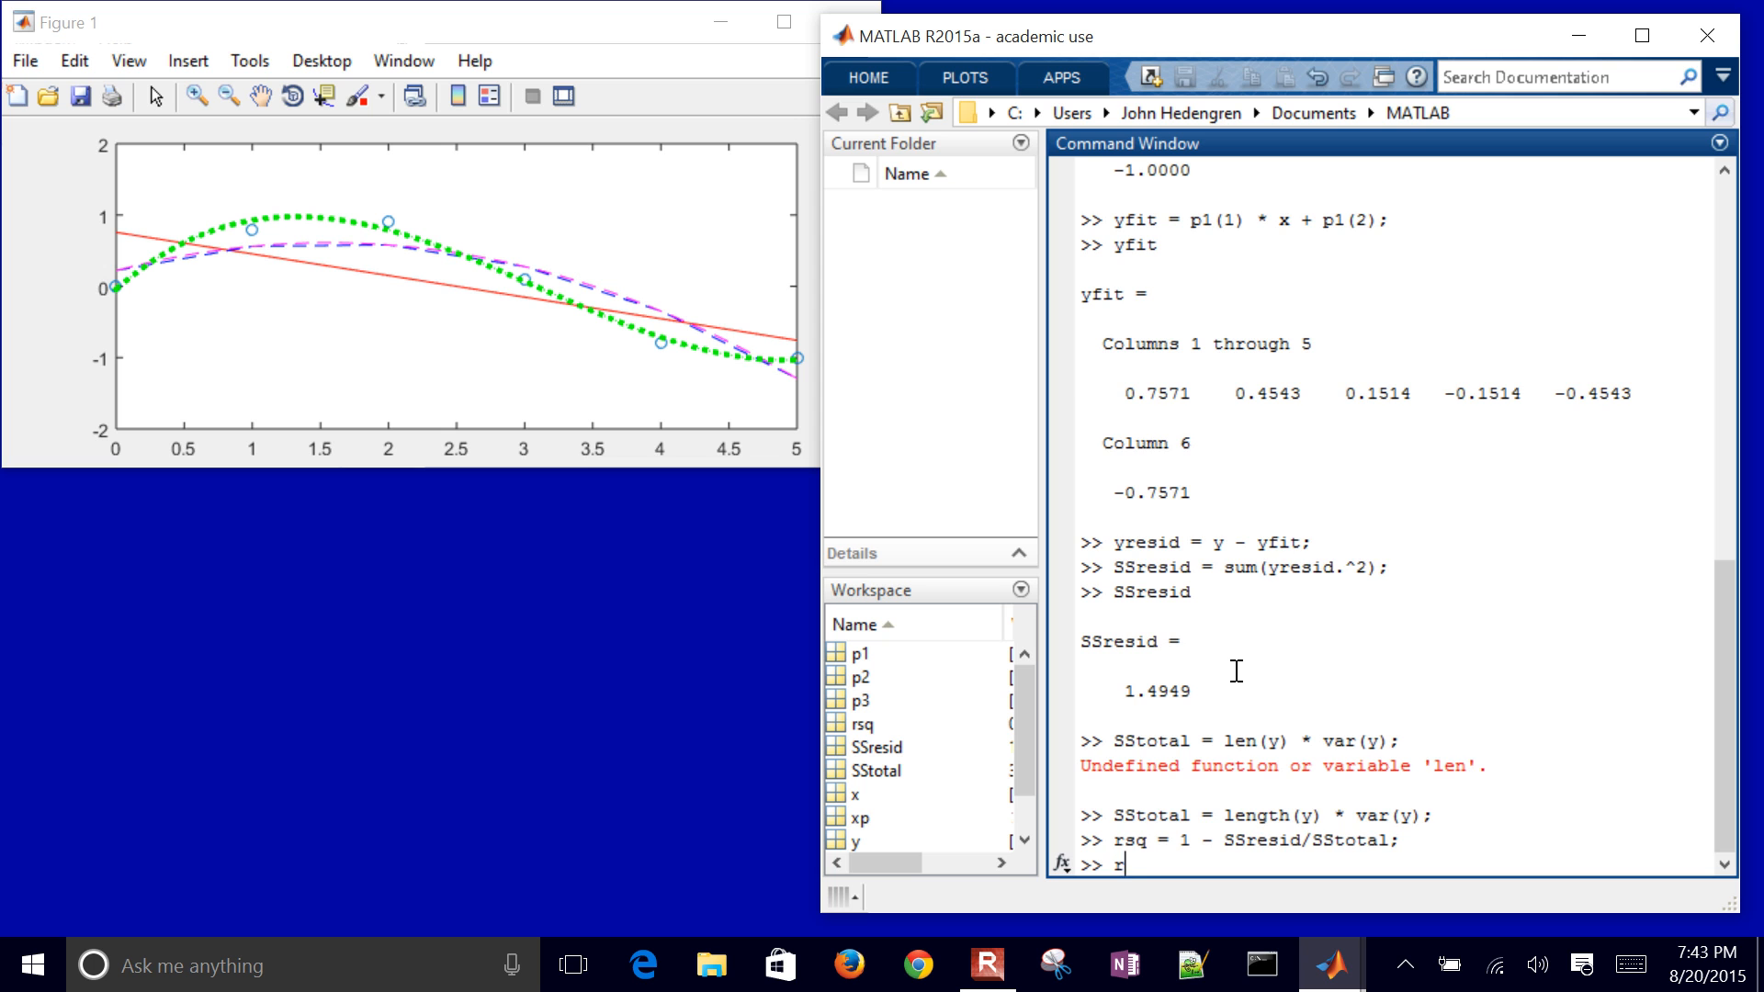
{"action": "key", "text": "Return"}
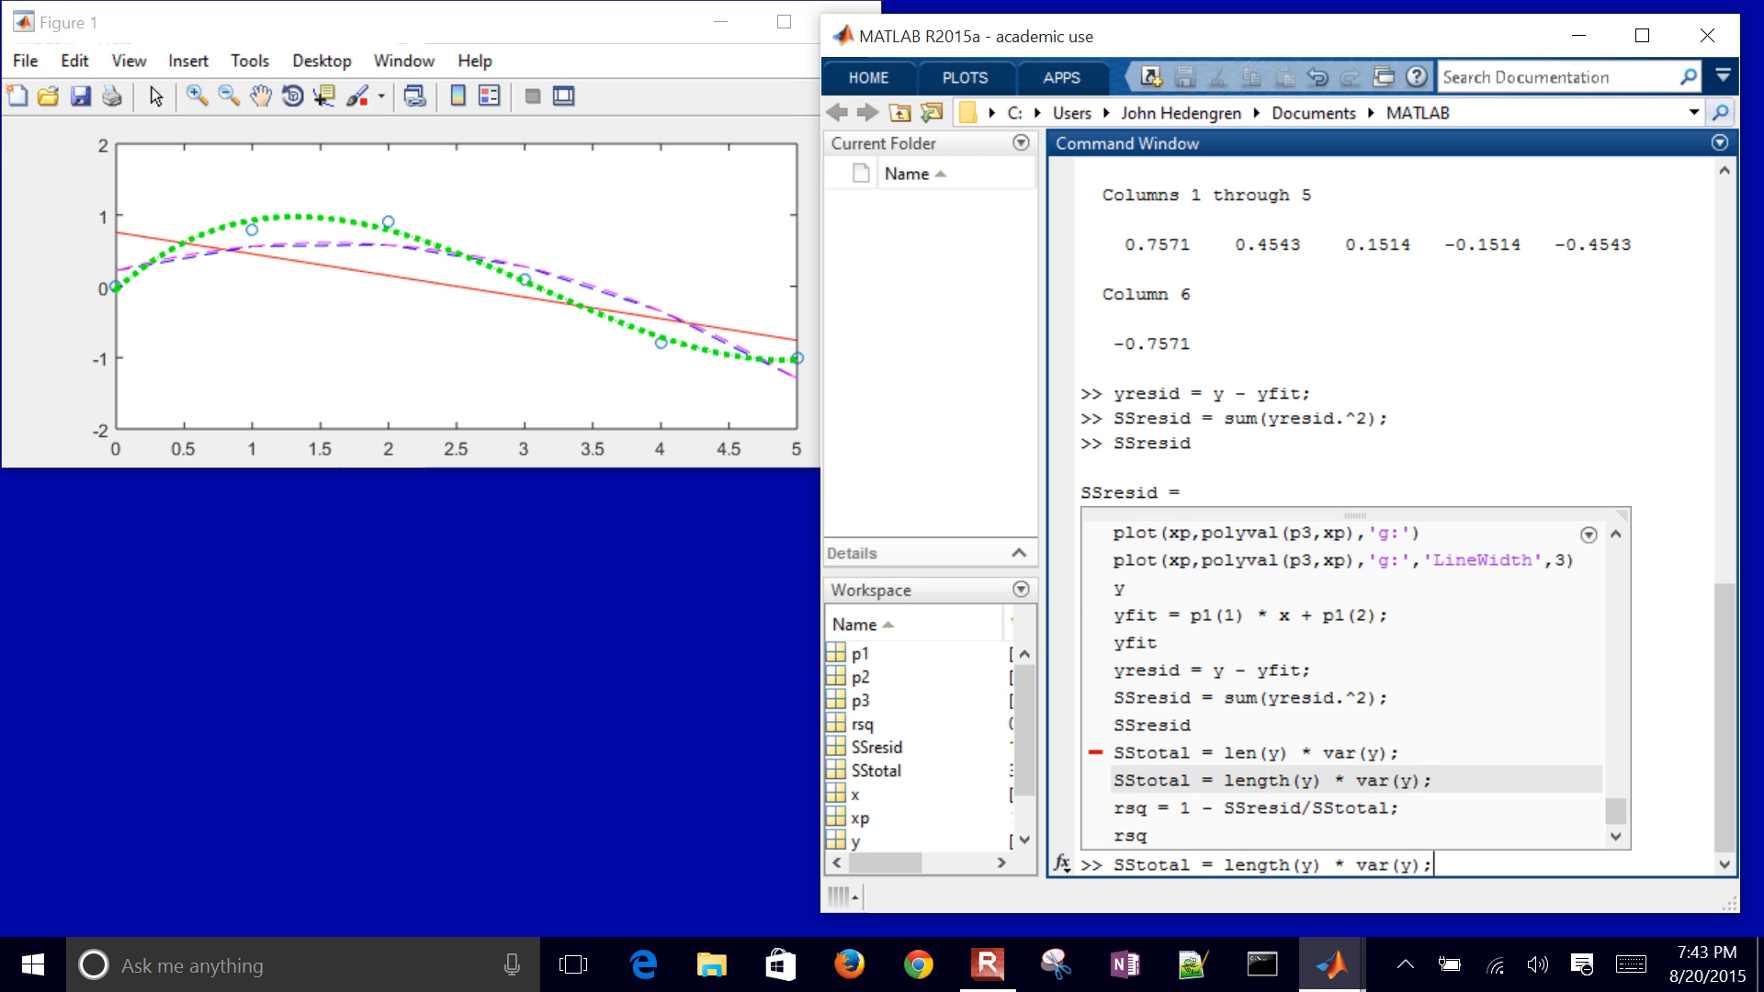
Step: Recompute SStotal as (length(y)-1) * var(y) and rsq, now displayed as 0.5178
{"action": "key", "text": "Return"}
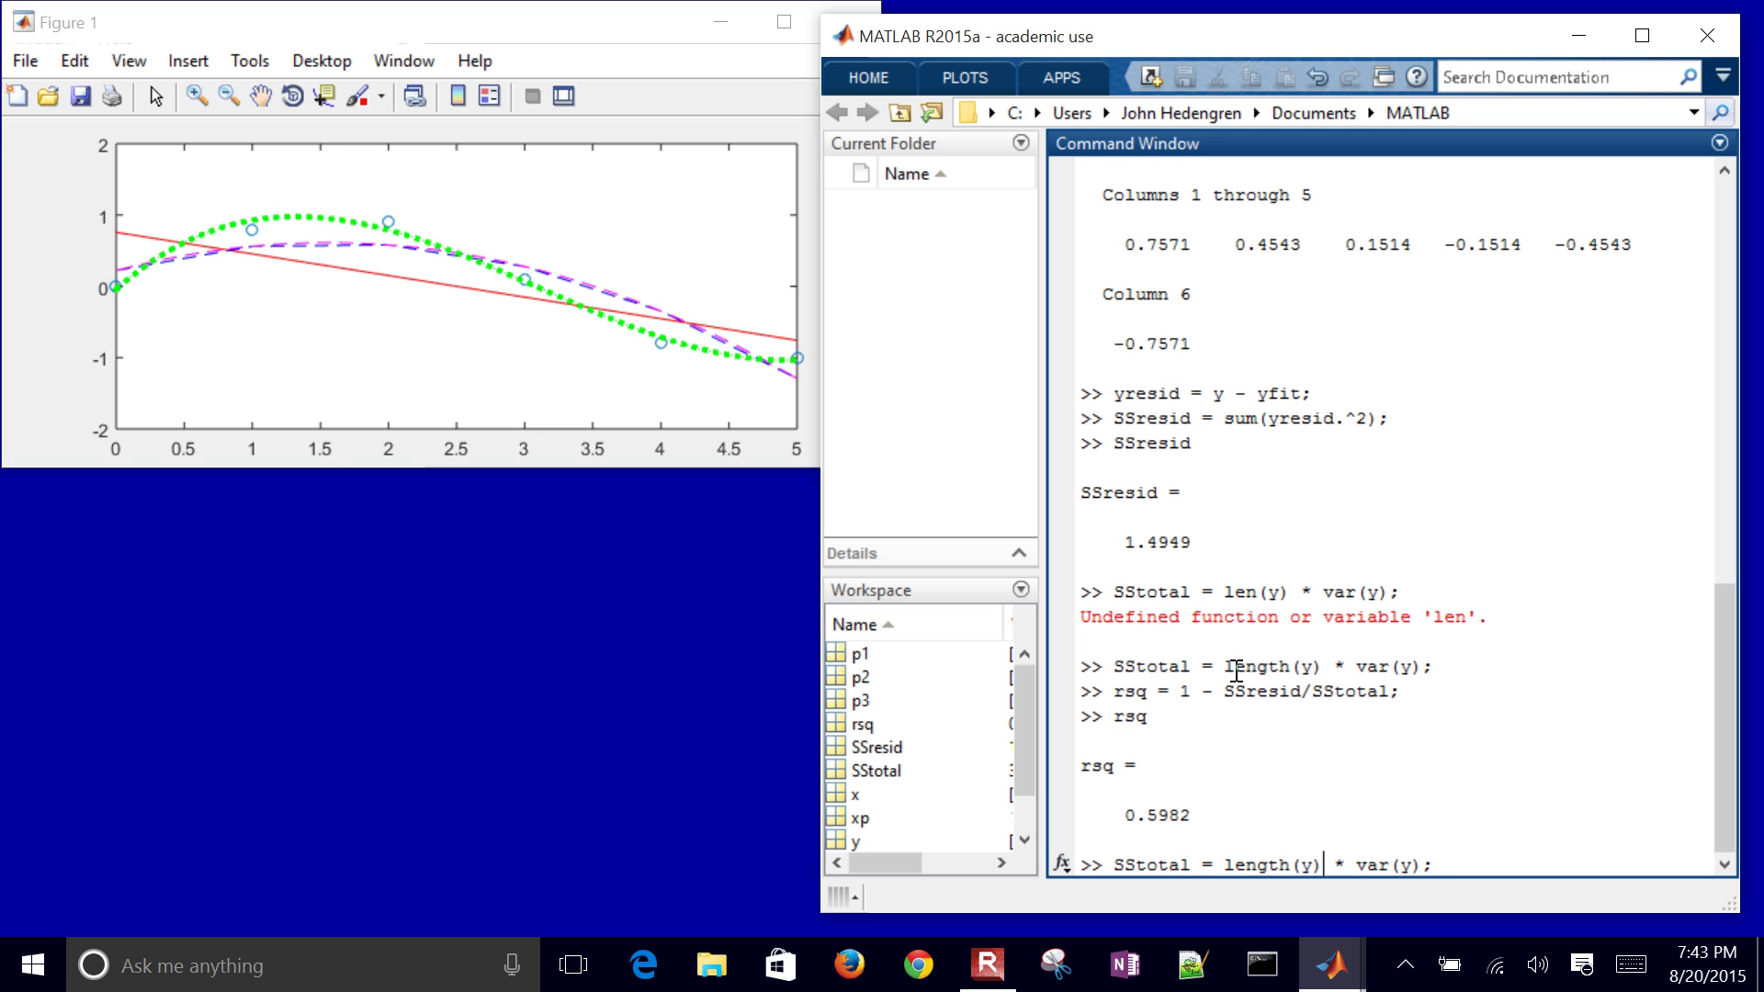
{"action": "type", "text": "-1"}
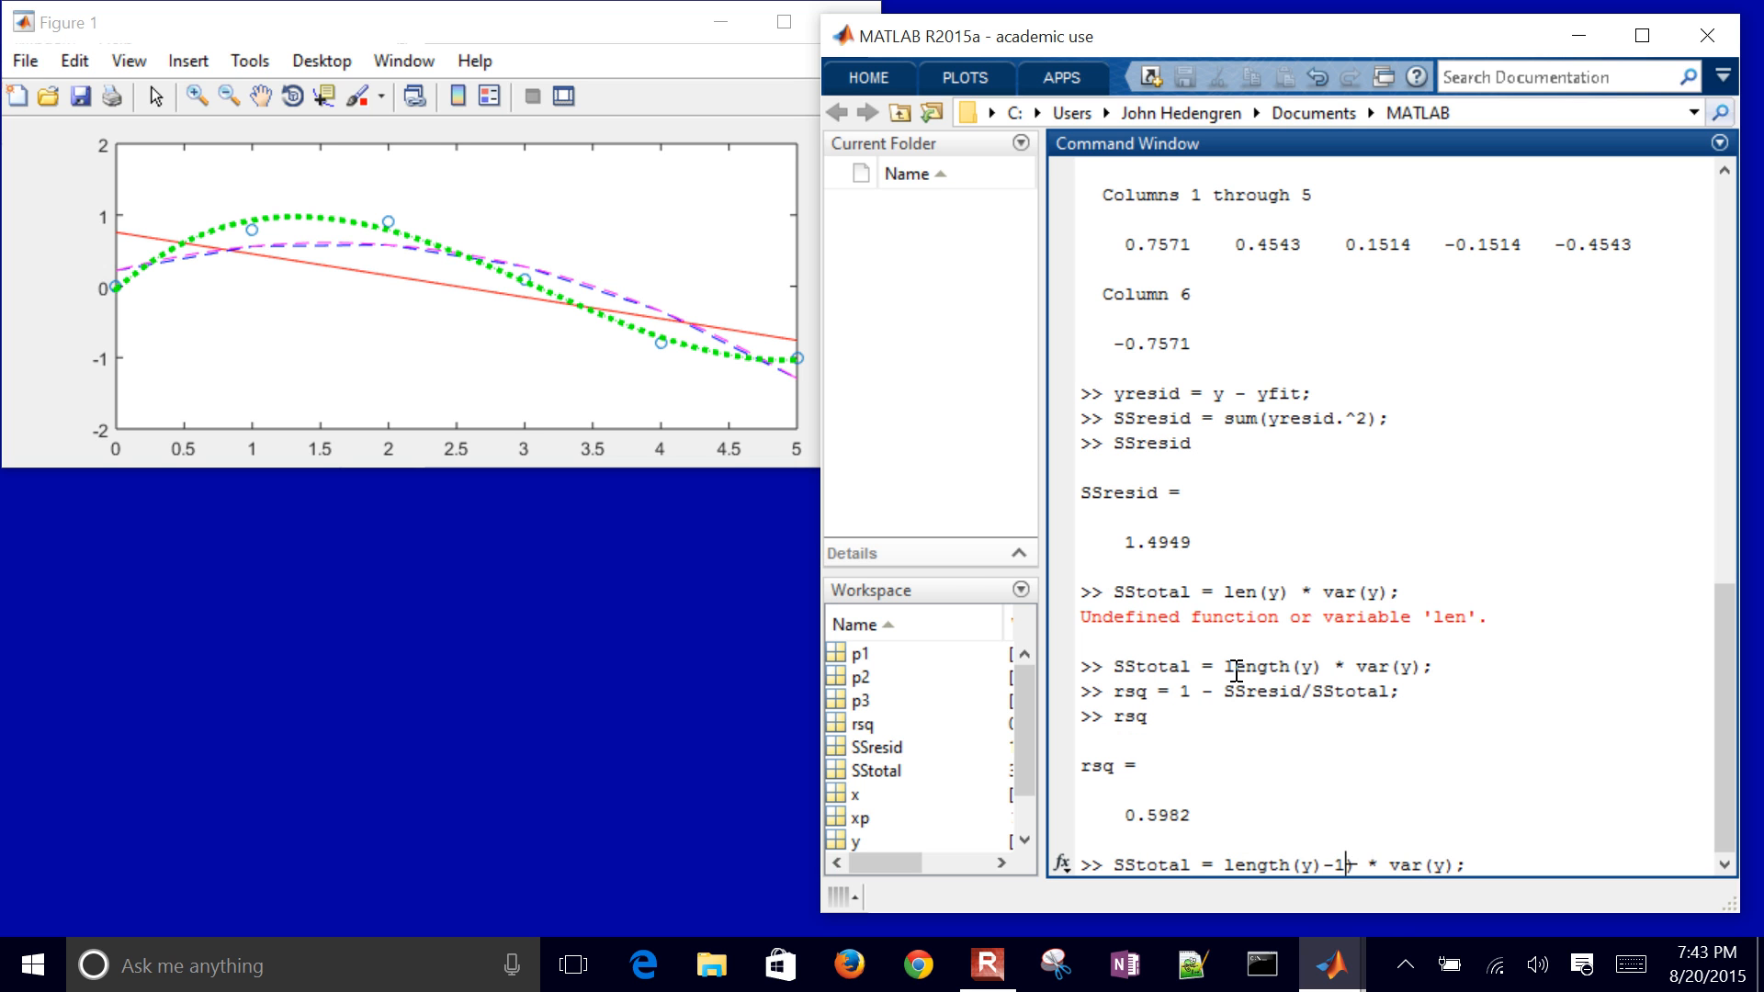
{"action": "type", "text": "("}
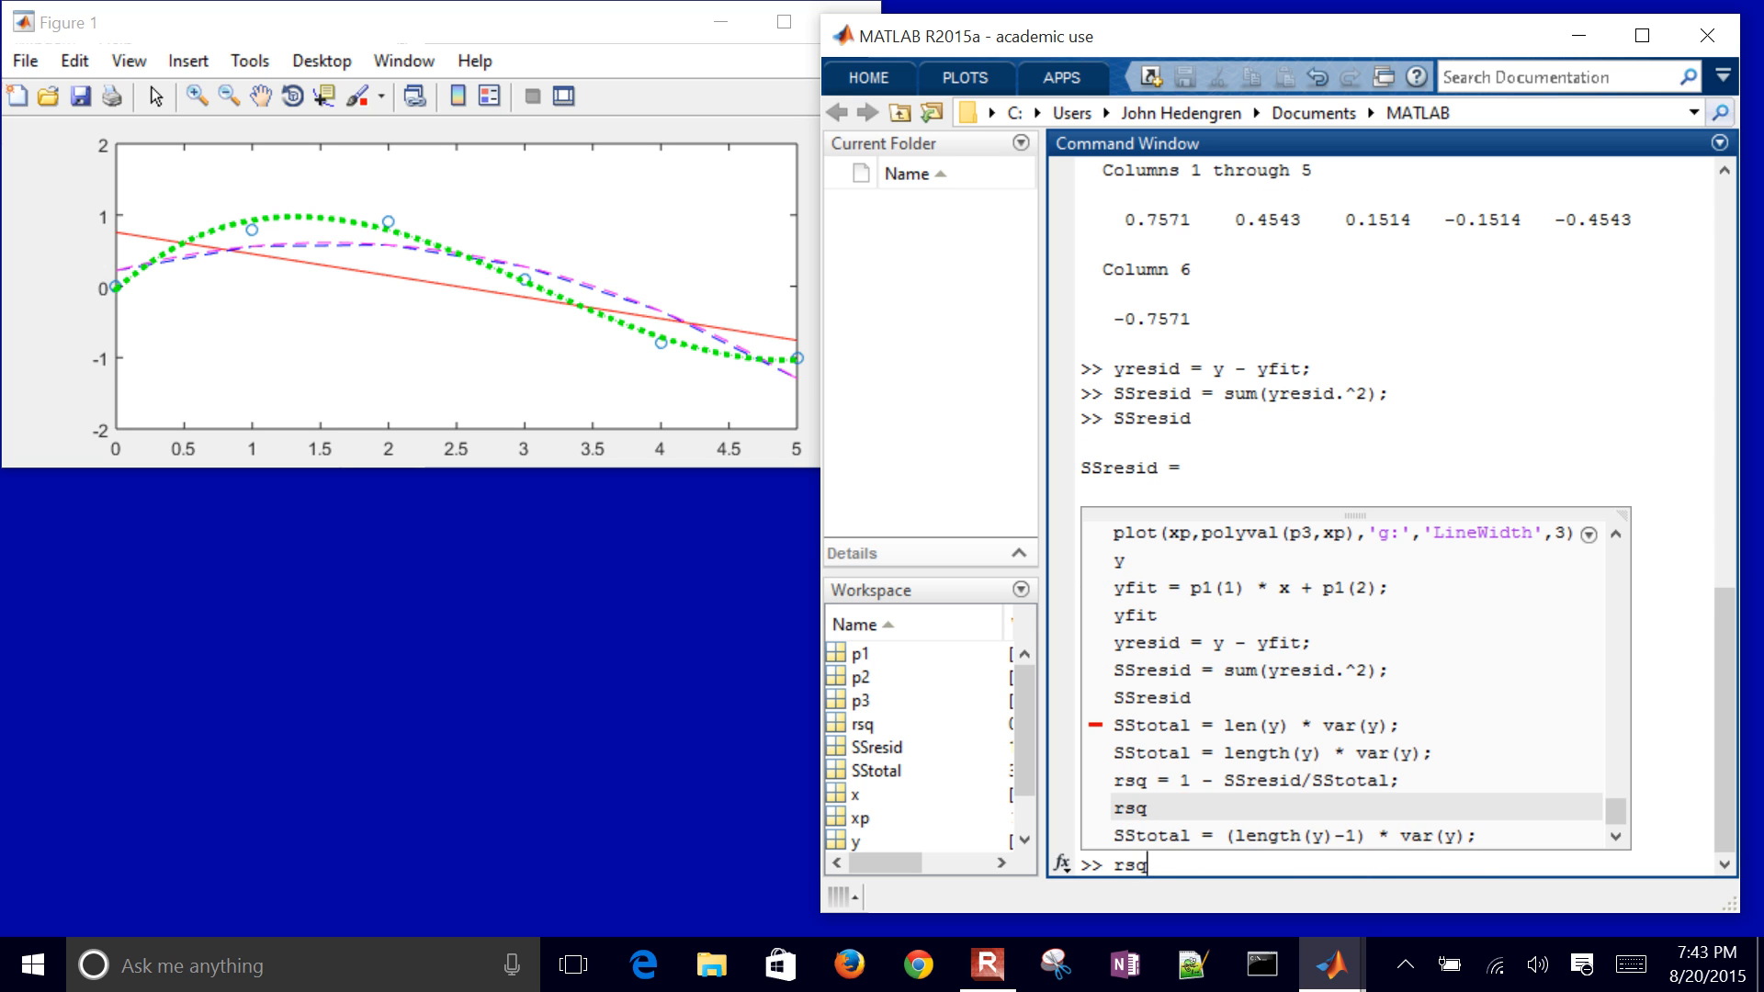
{"action": "key", "text": "Return"}
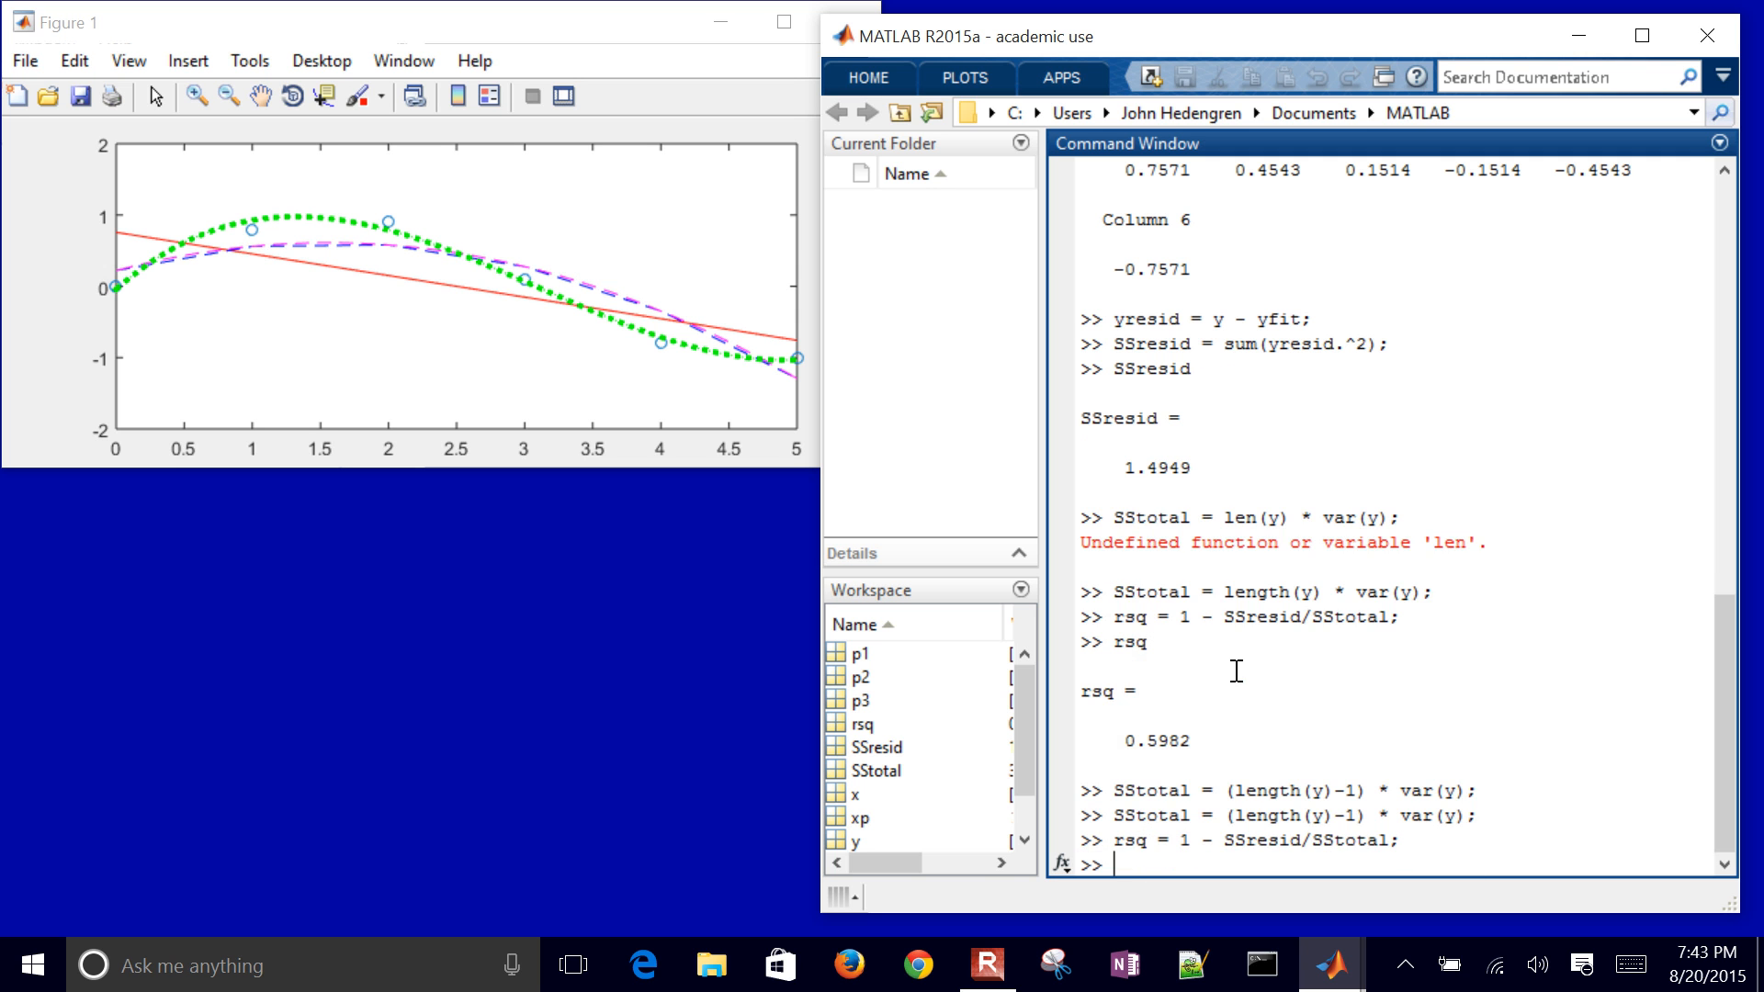
{"action": "type", "text": "rsq"}
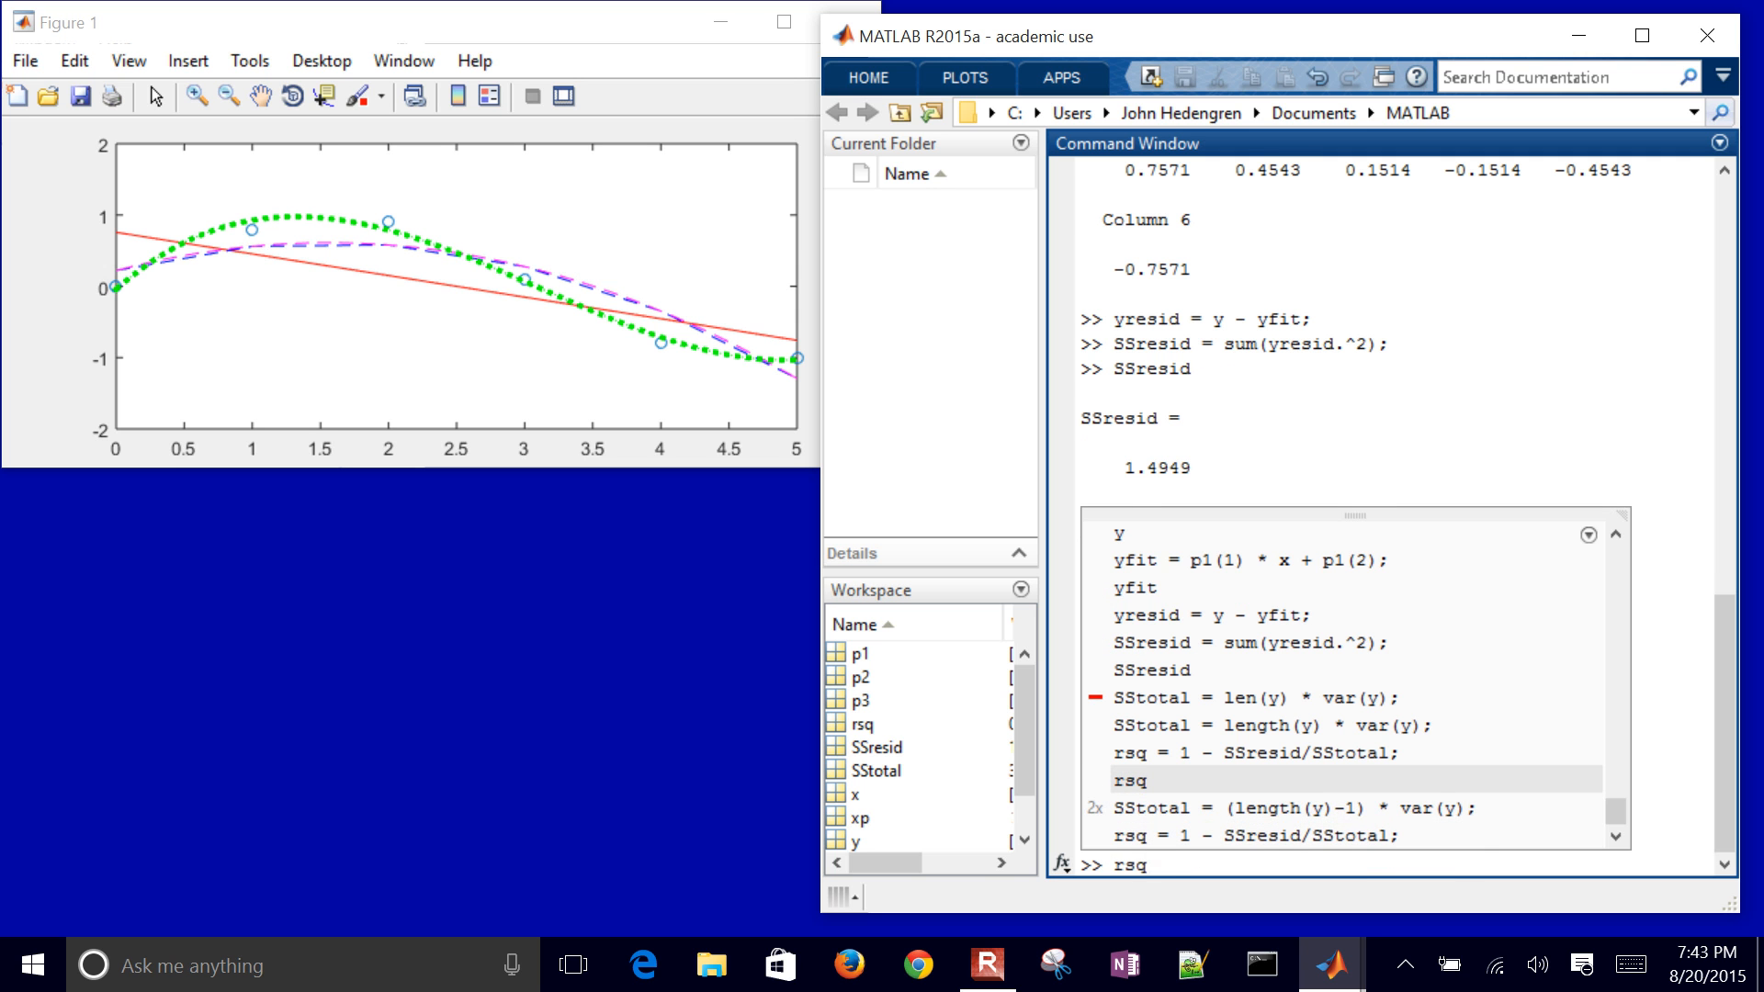
{"action": "key", "text": "Return"}
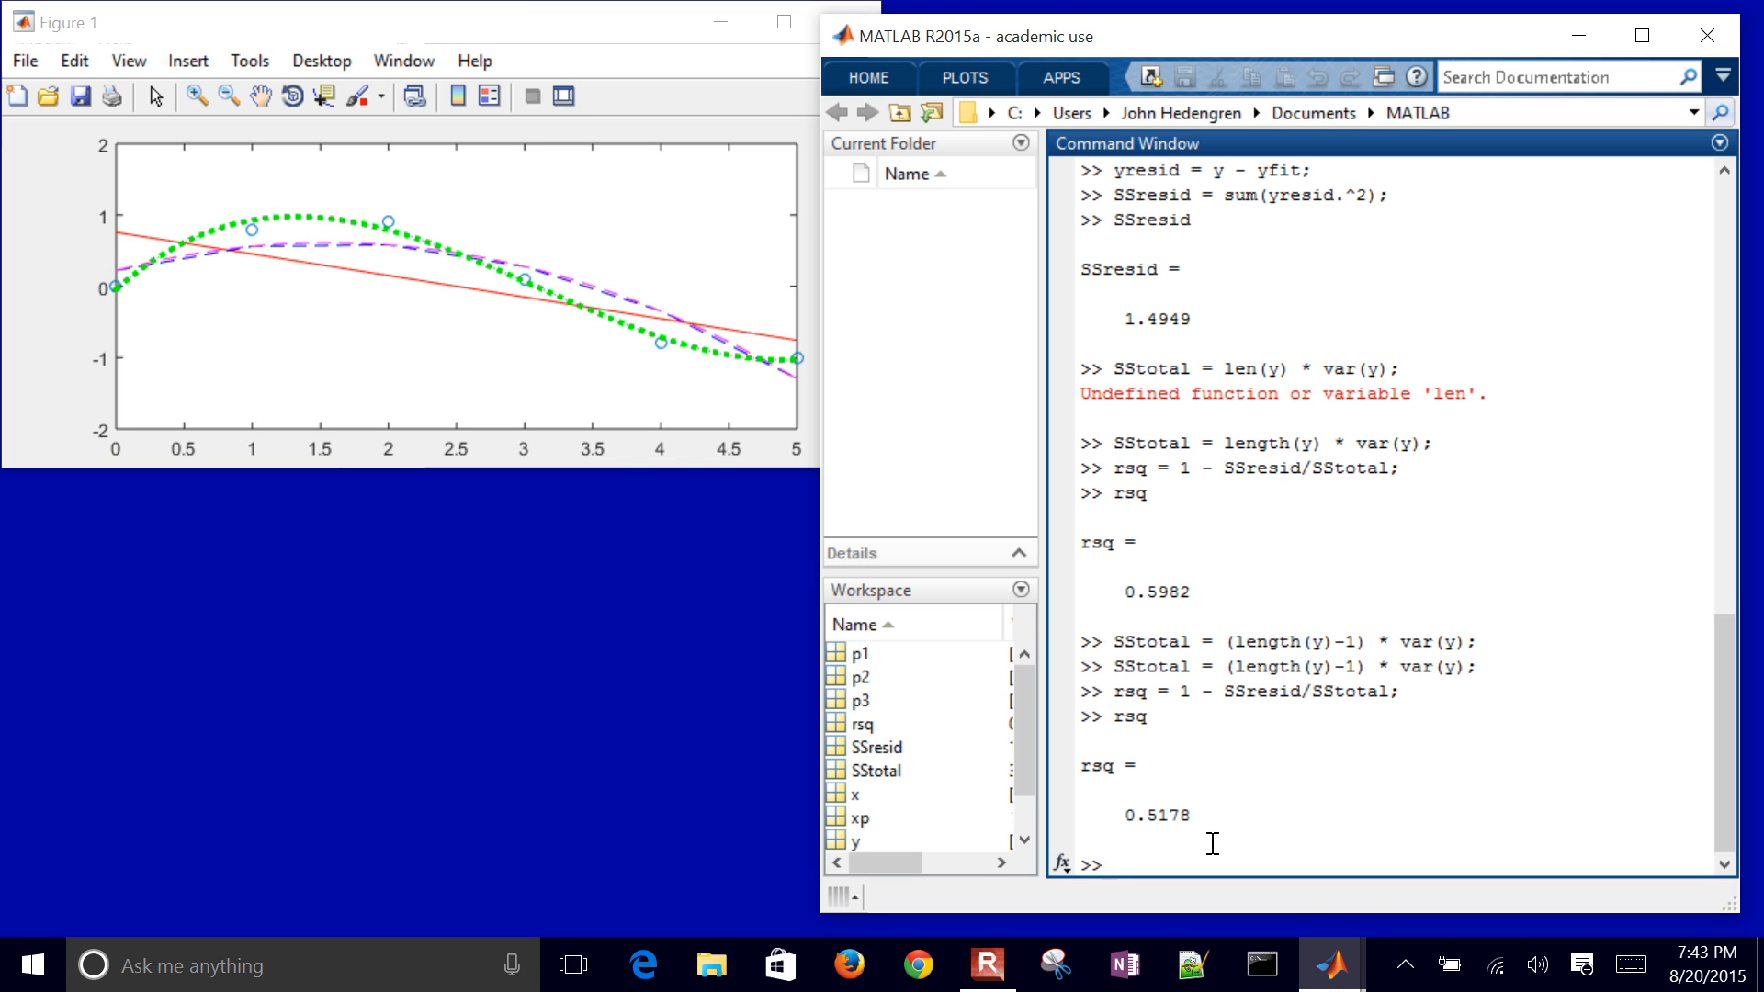
{"action": "left_click", "coordinate": [1098, 864]}
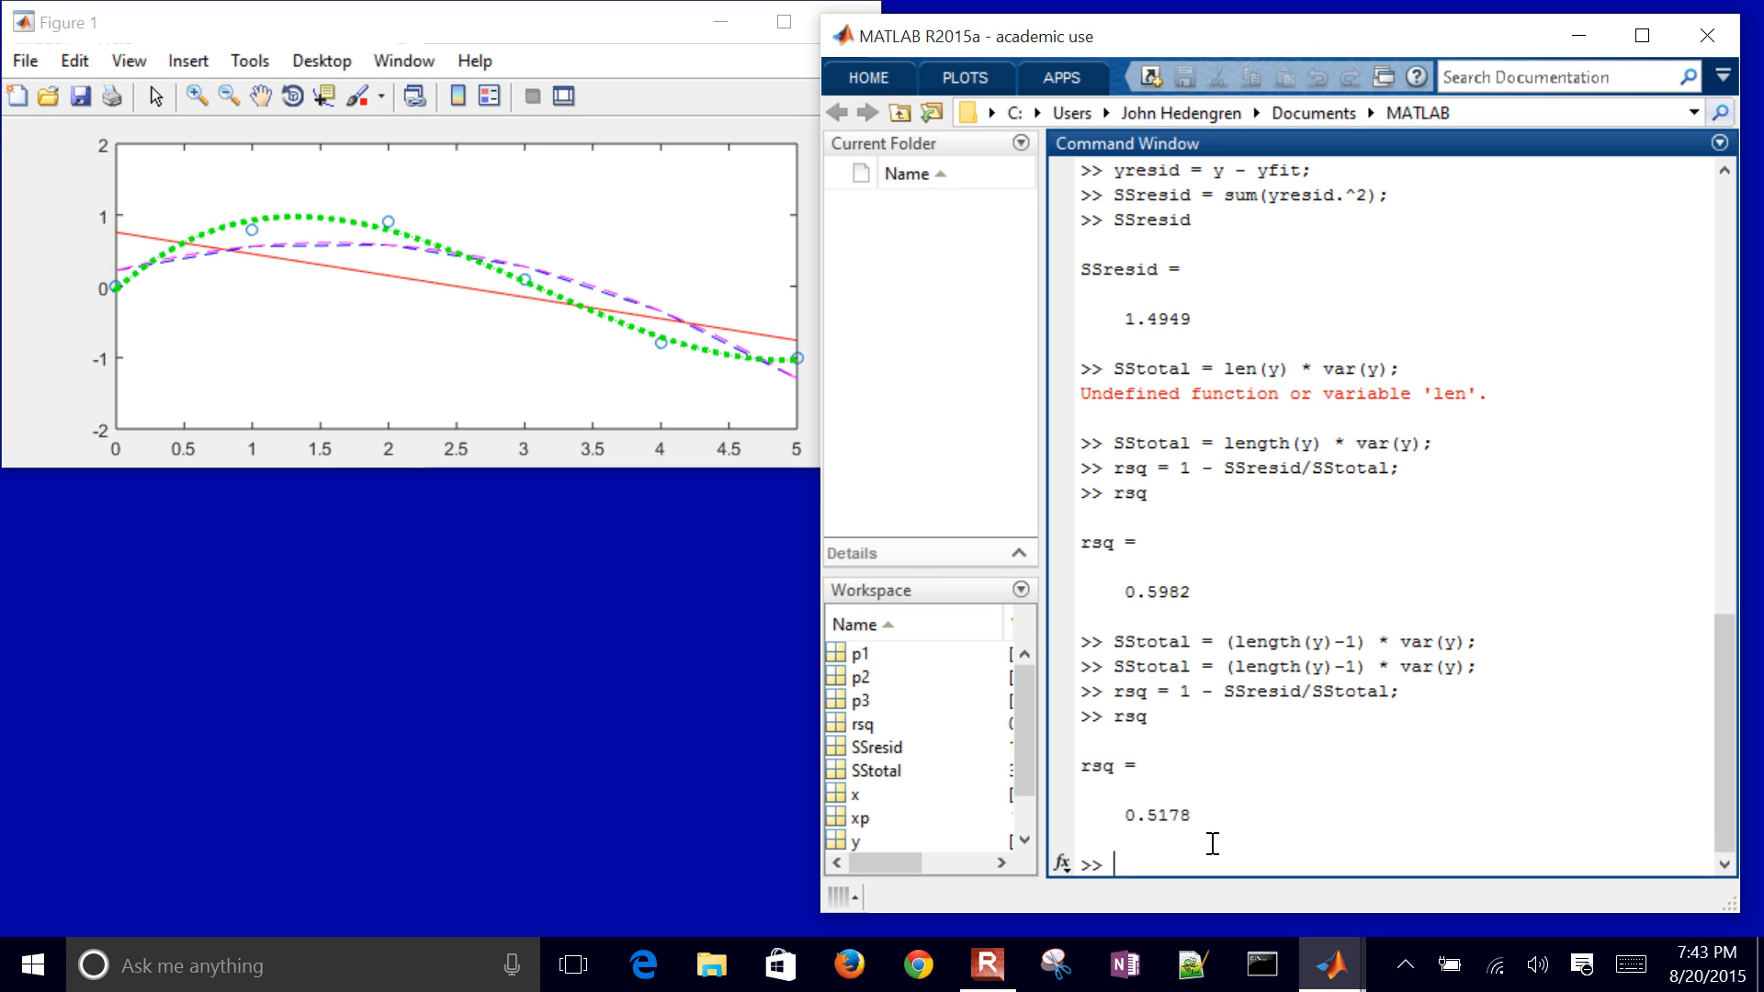